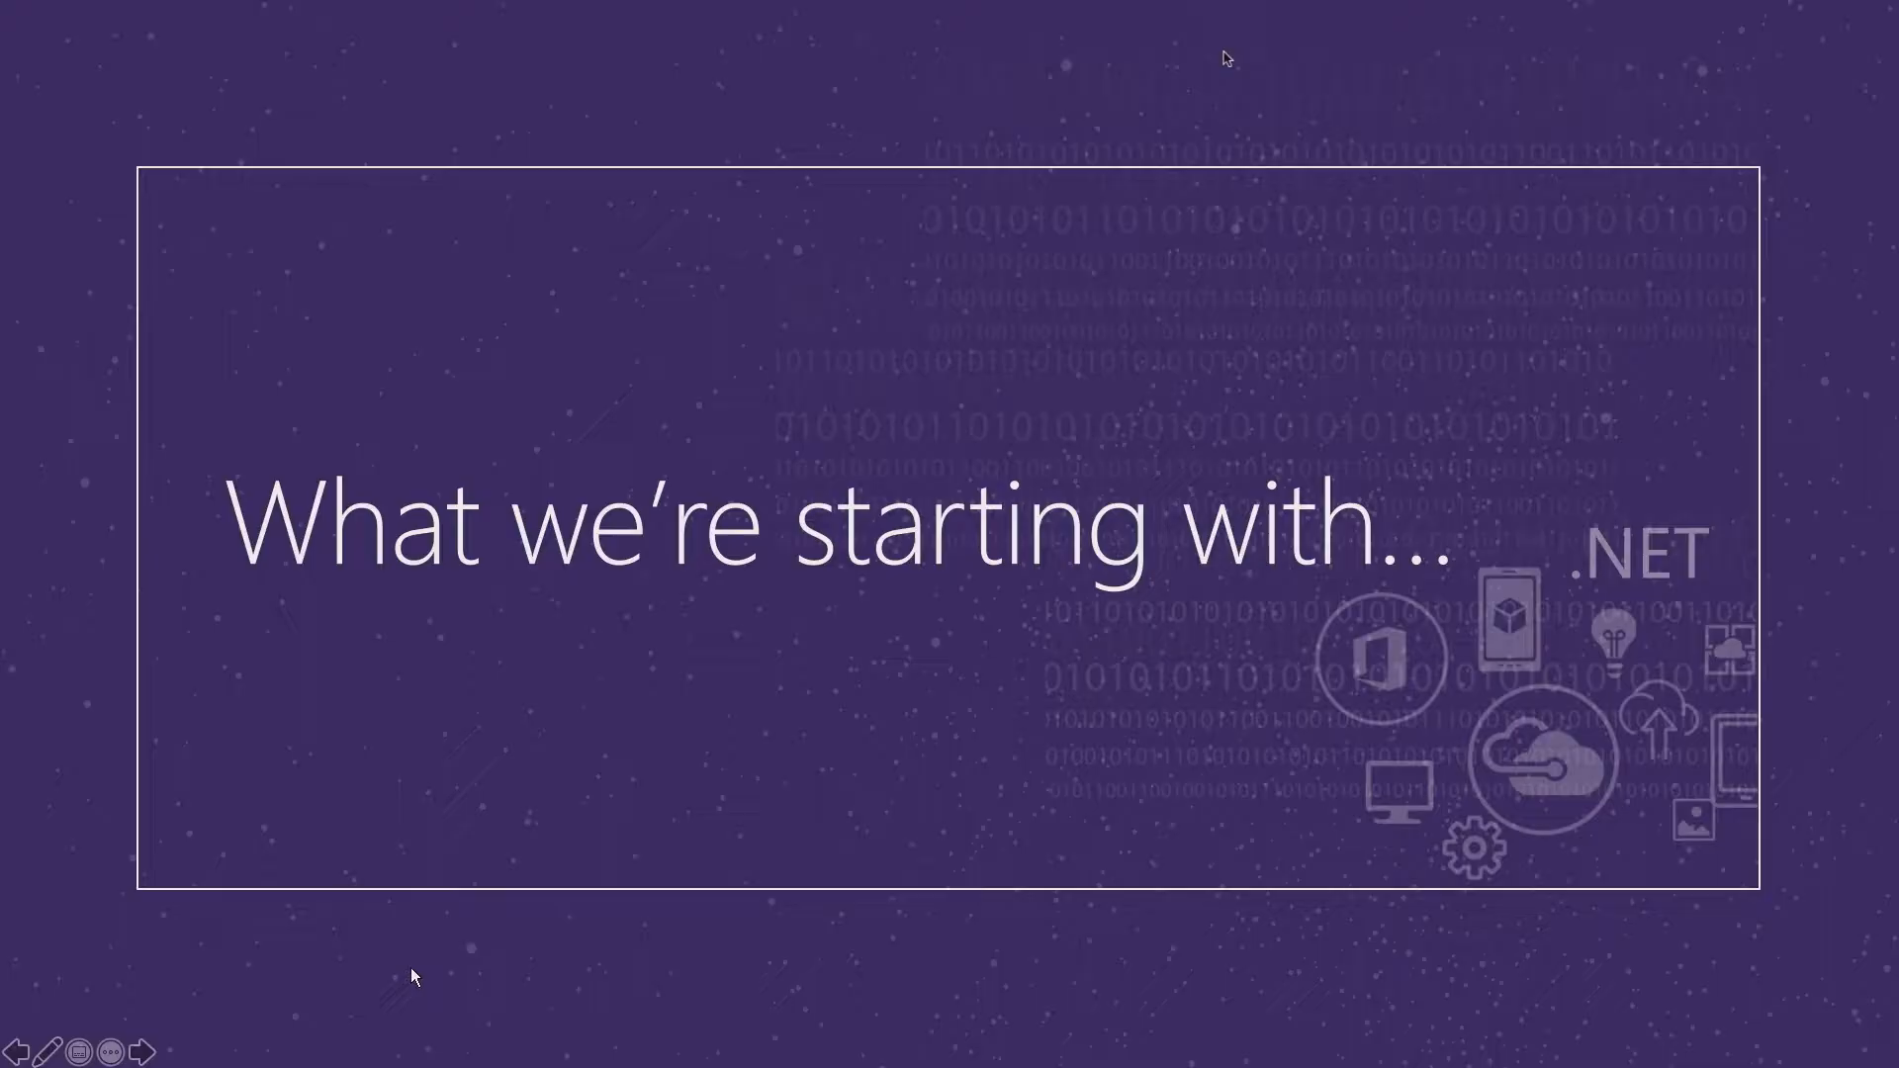
Step: End the slide show and return to editing slide 7 in Normal view
{"action": "key", "text": "Escape"}
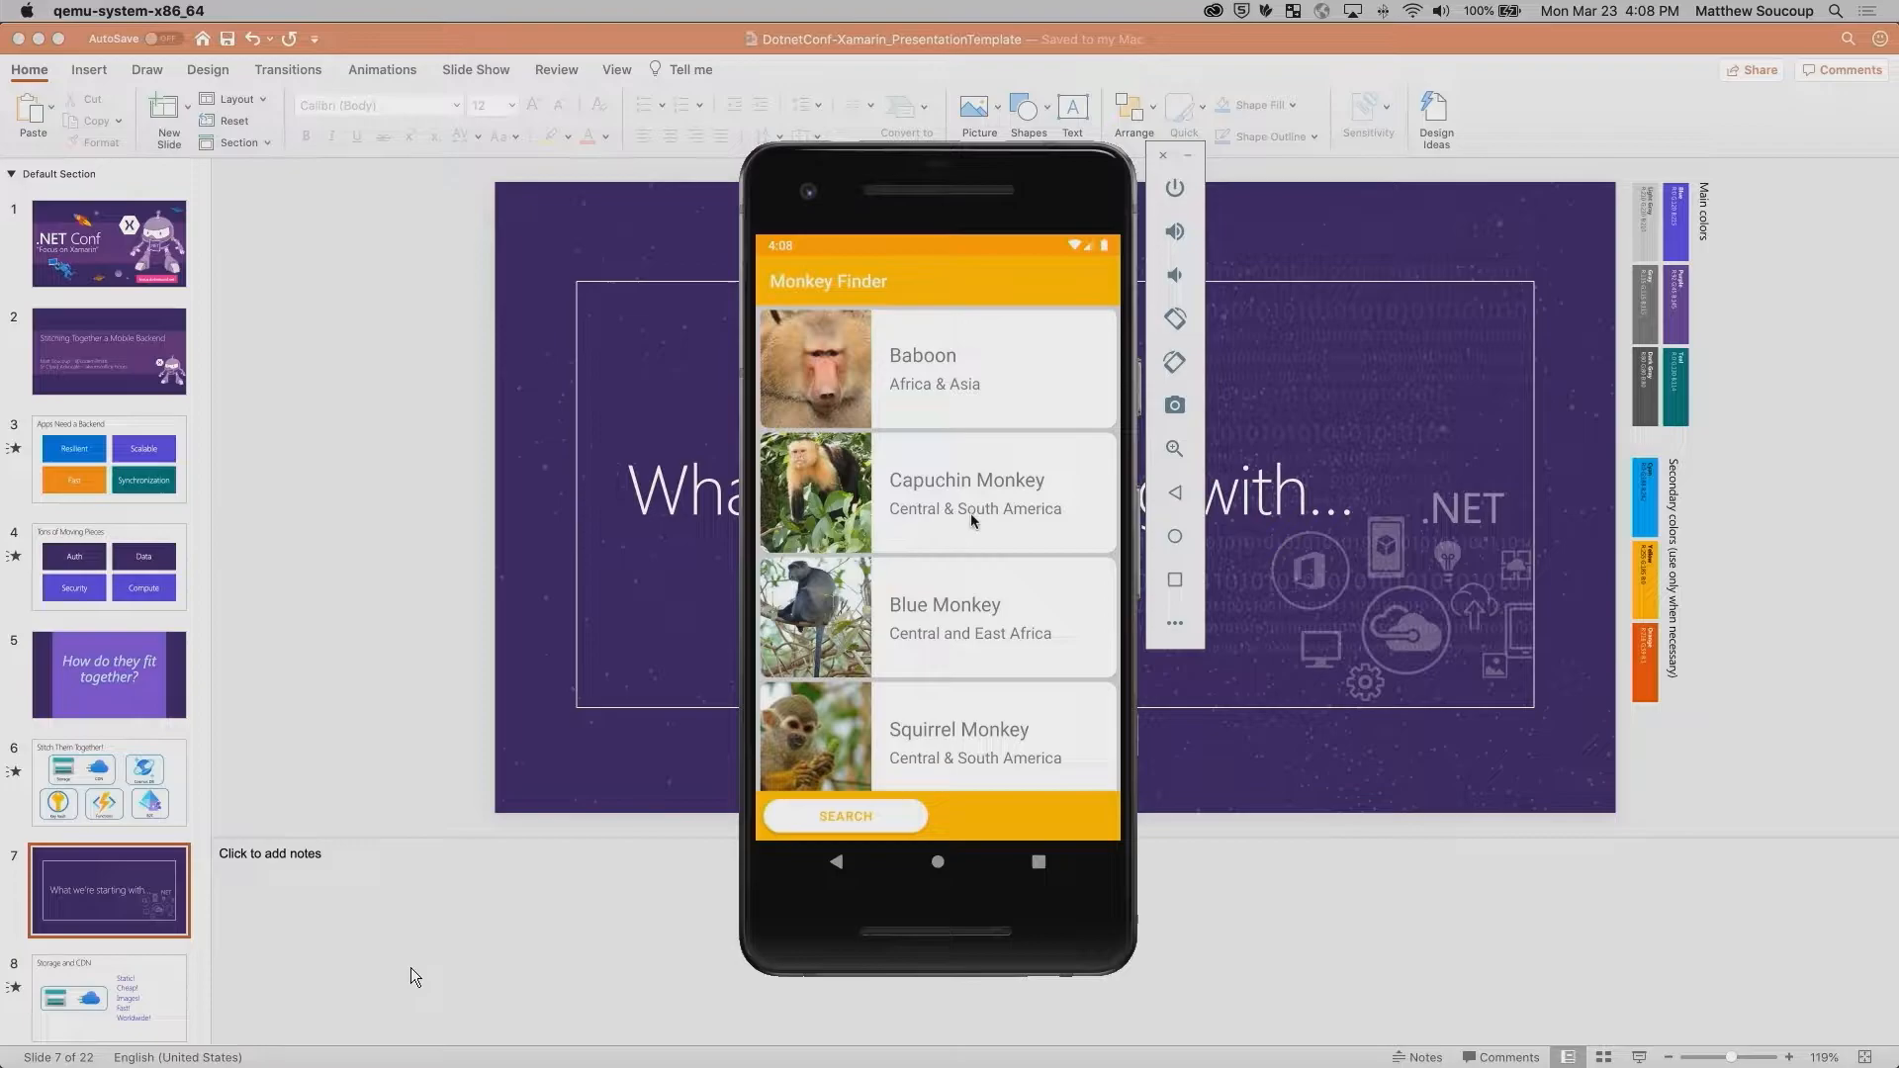
Step: Focus the emulator window running the Monkey Finder app
{"action": "left_click", "coordinate": [935, 368]}
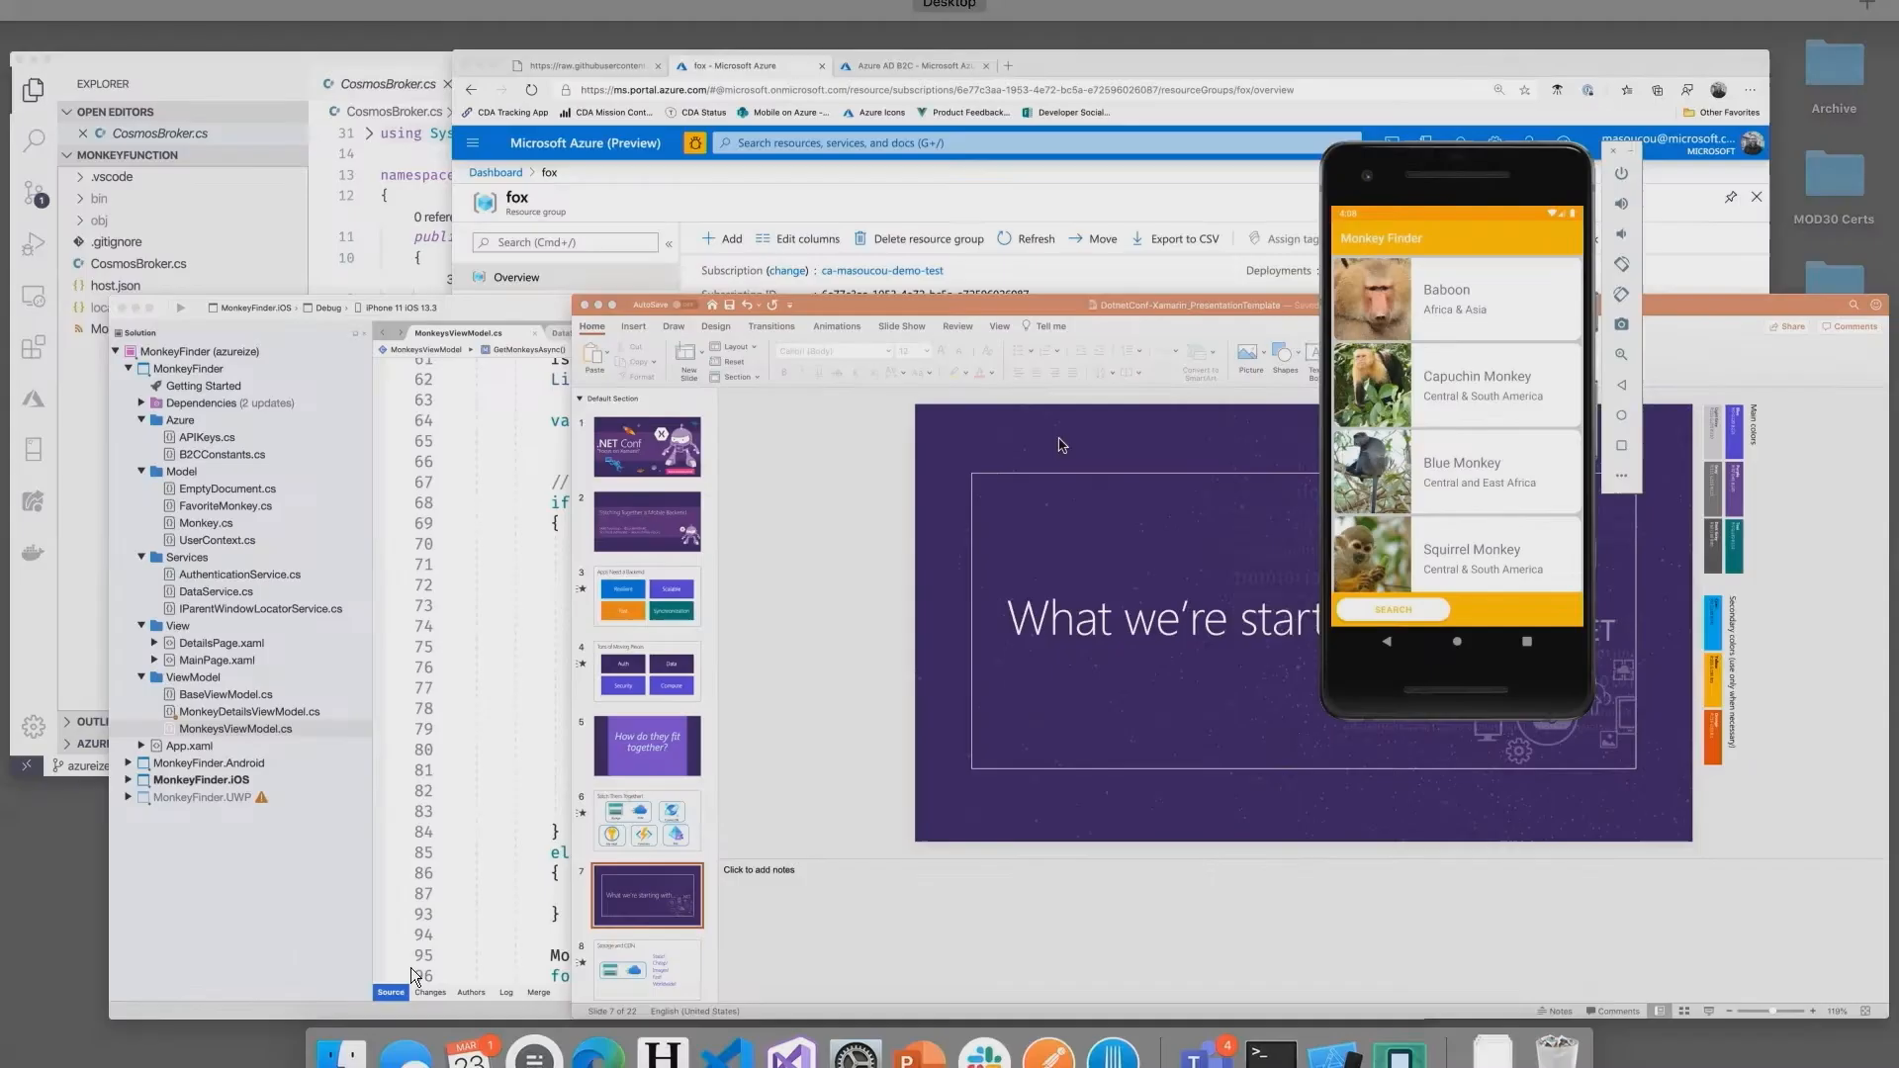
Step: Return to the presentation, reach the Storage and CDN slide, end the show and move to the browser
{"action": "left_click", "coordinate": [194, 64]}
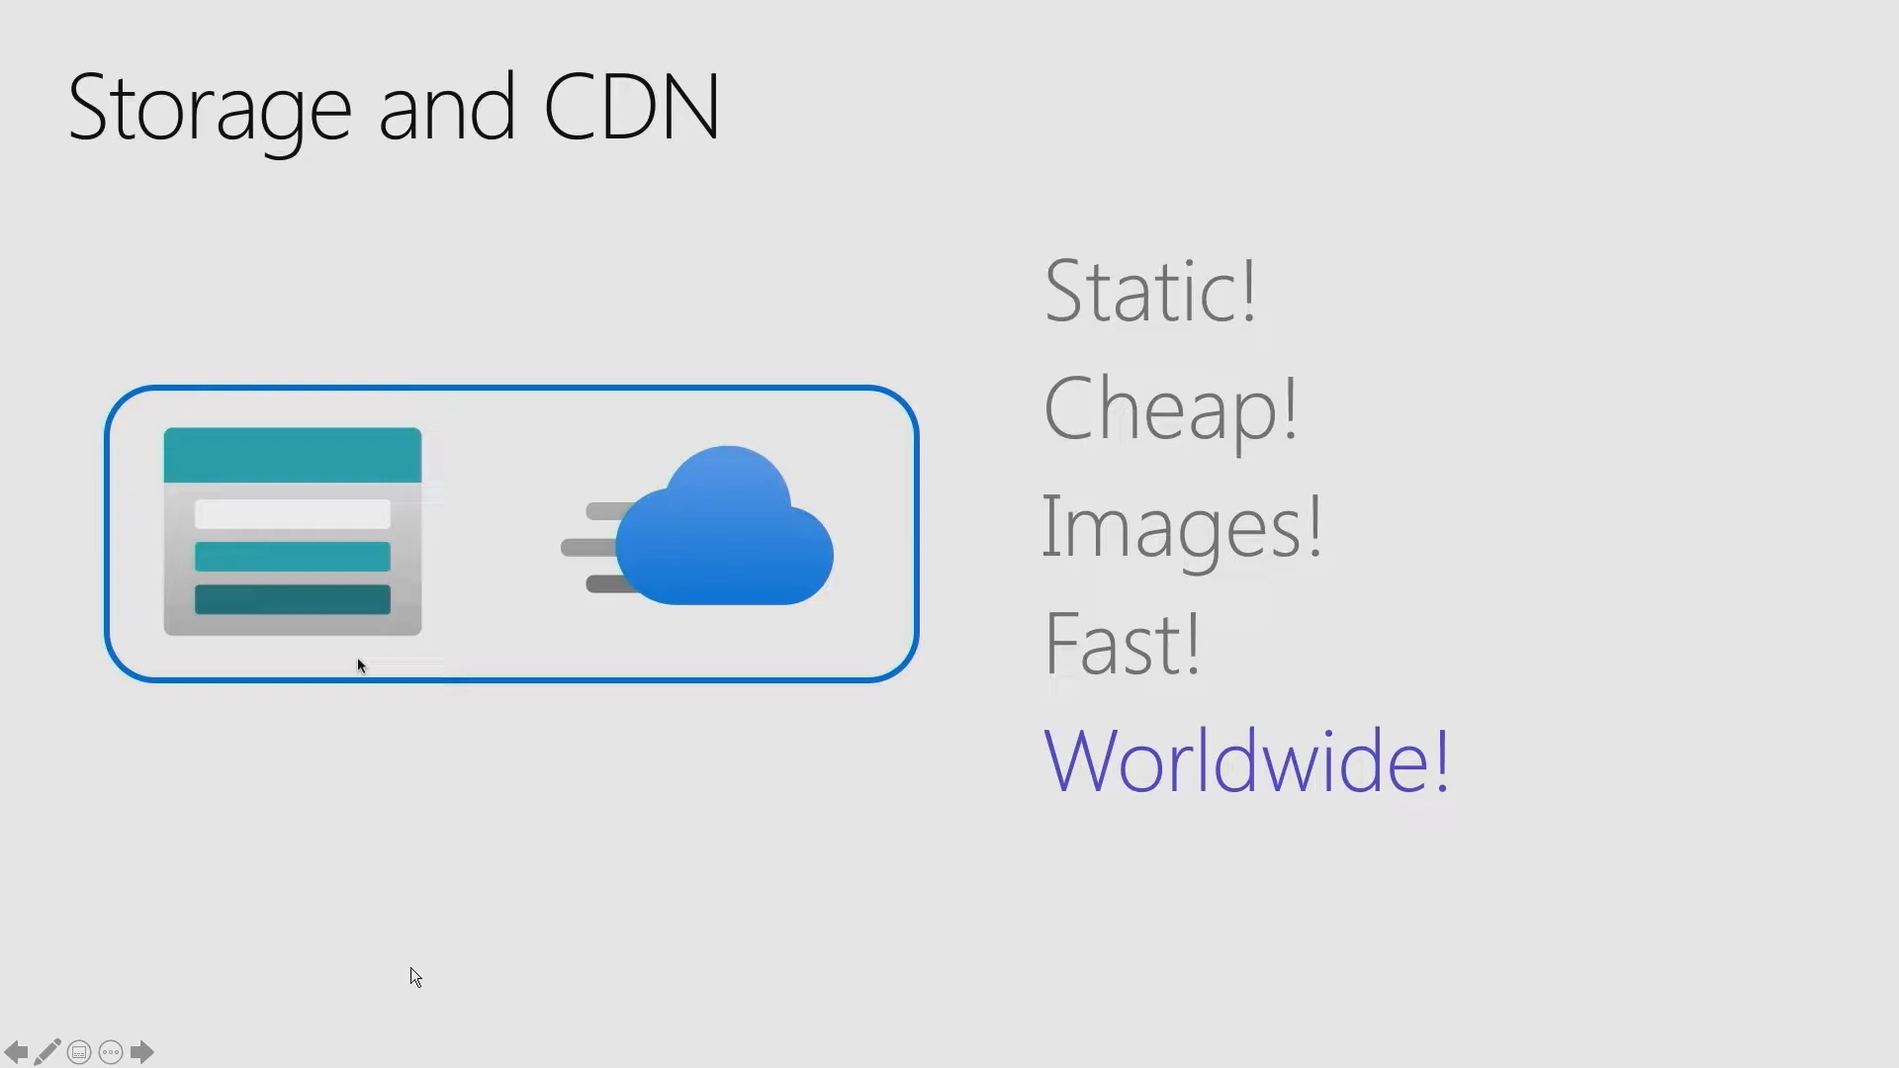
{"action": "key", "text": "Escape"}
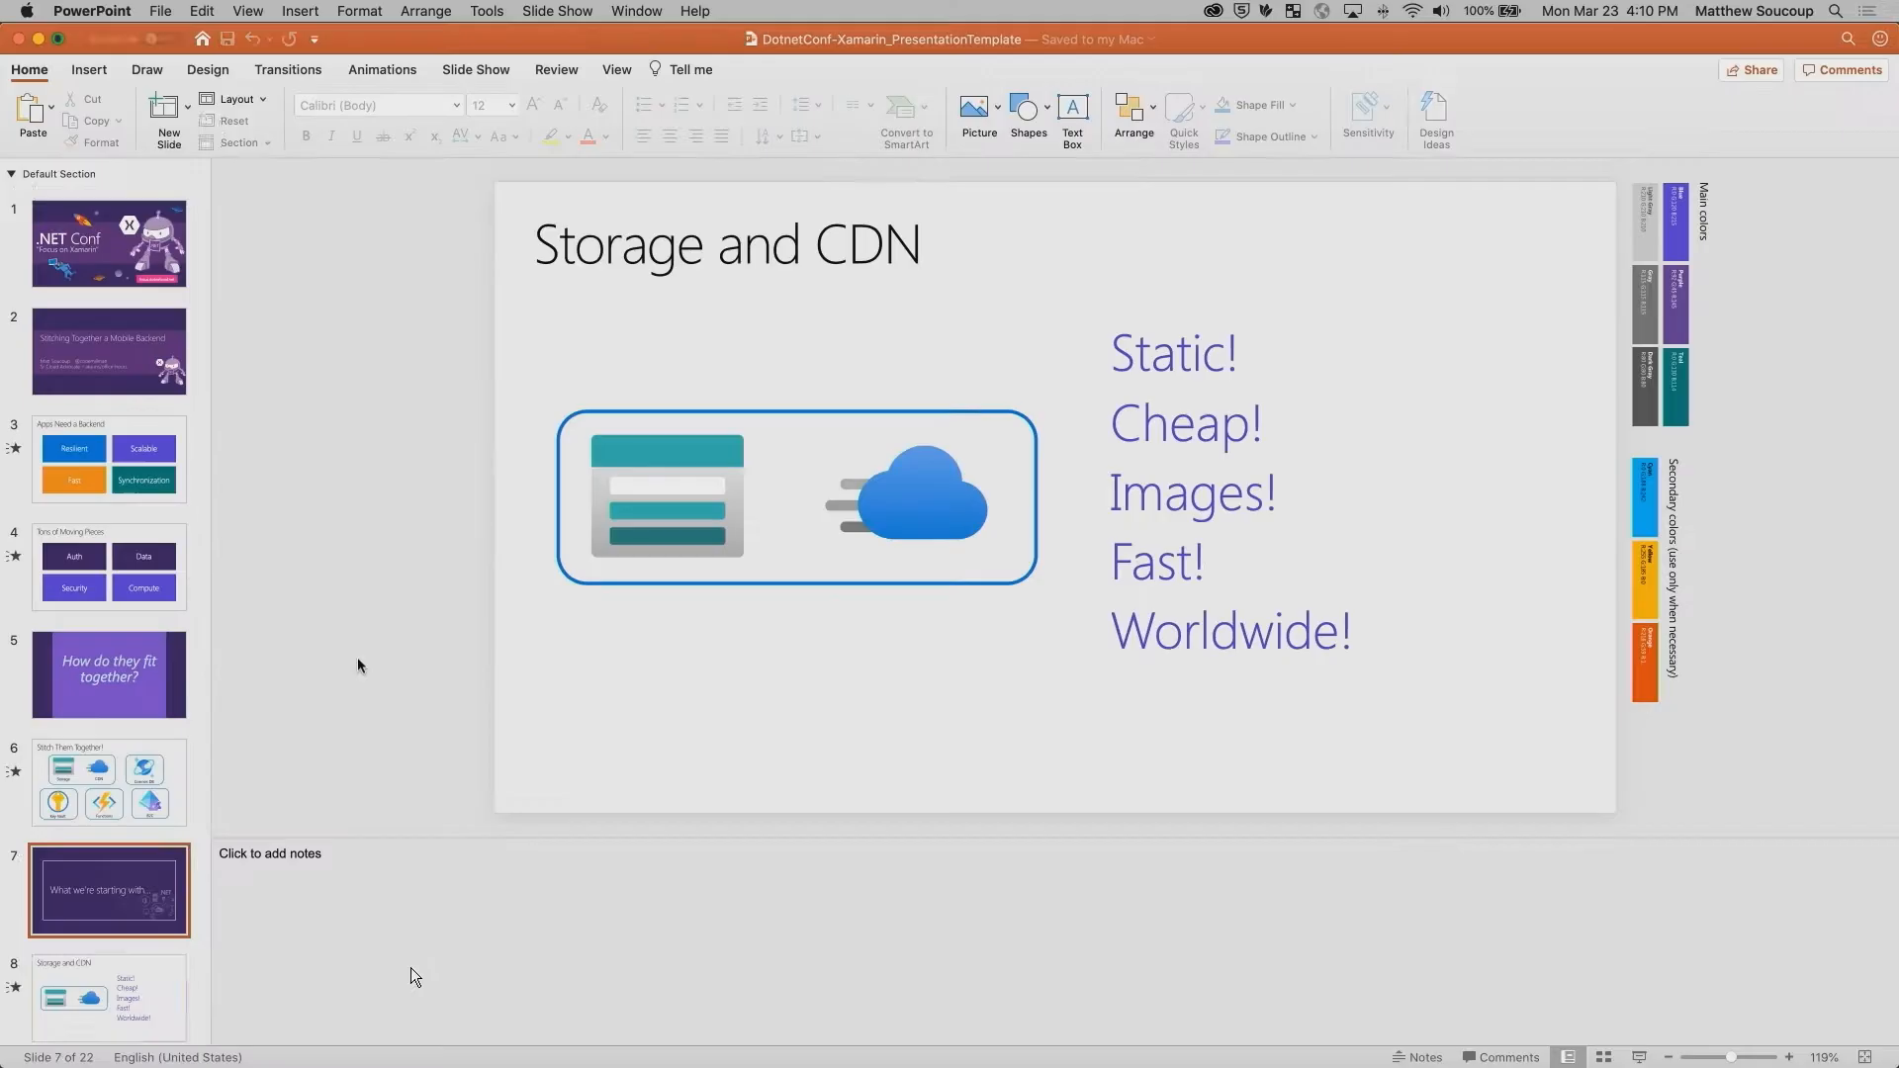
{"action": "key", "text": "f3"}
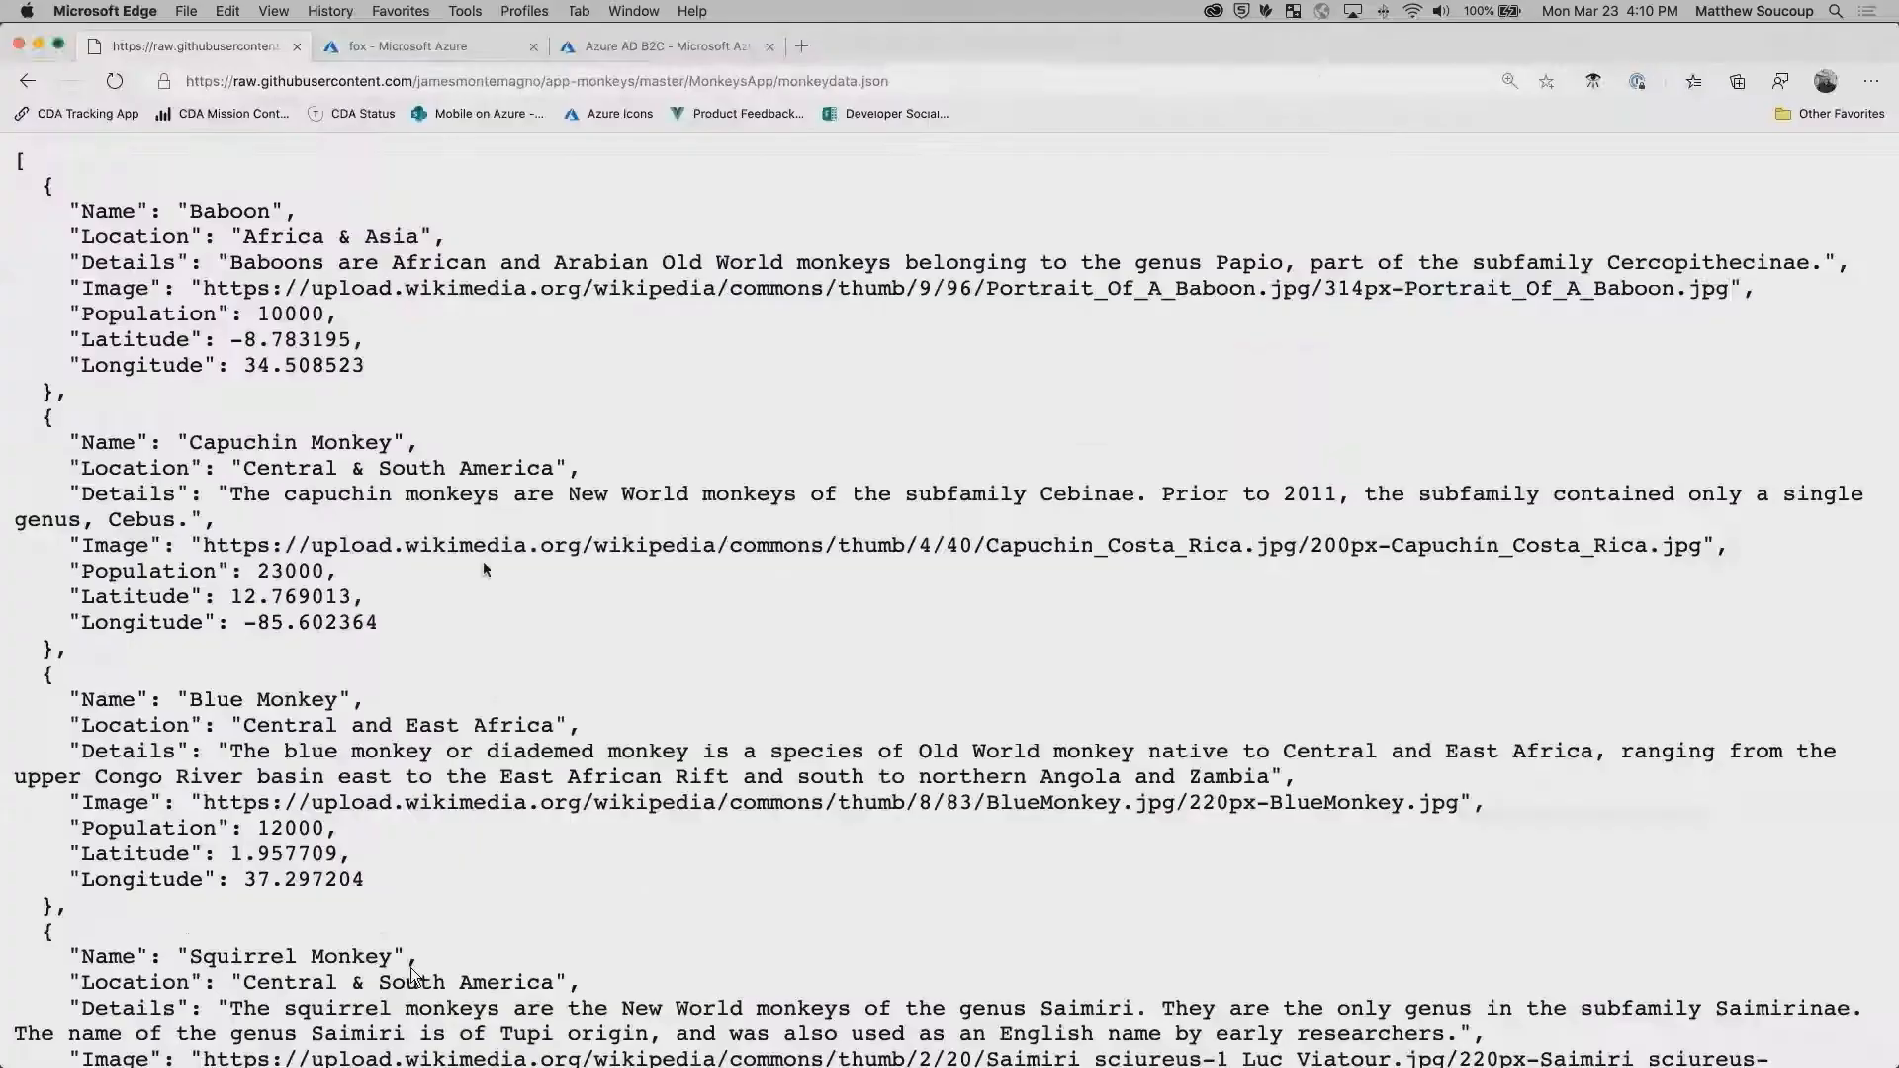
Step: Highlight the Baboon image URL in the JSON, then switch to the fox resource group tab
{"action": "left_click_drag", "start_coordinate": [200, 288], "coordinate": [339, 314]}
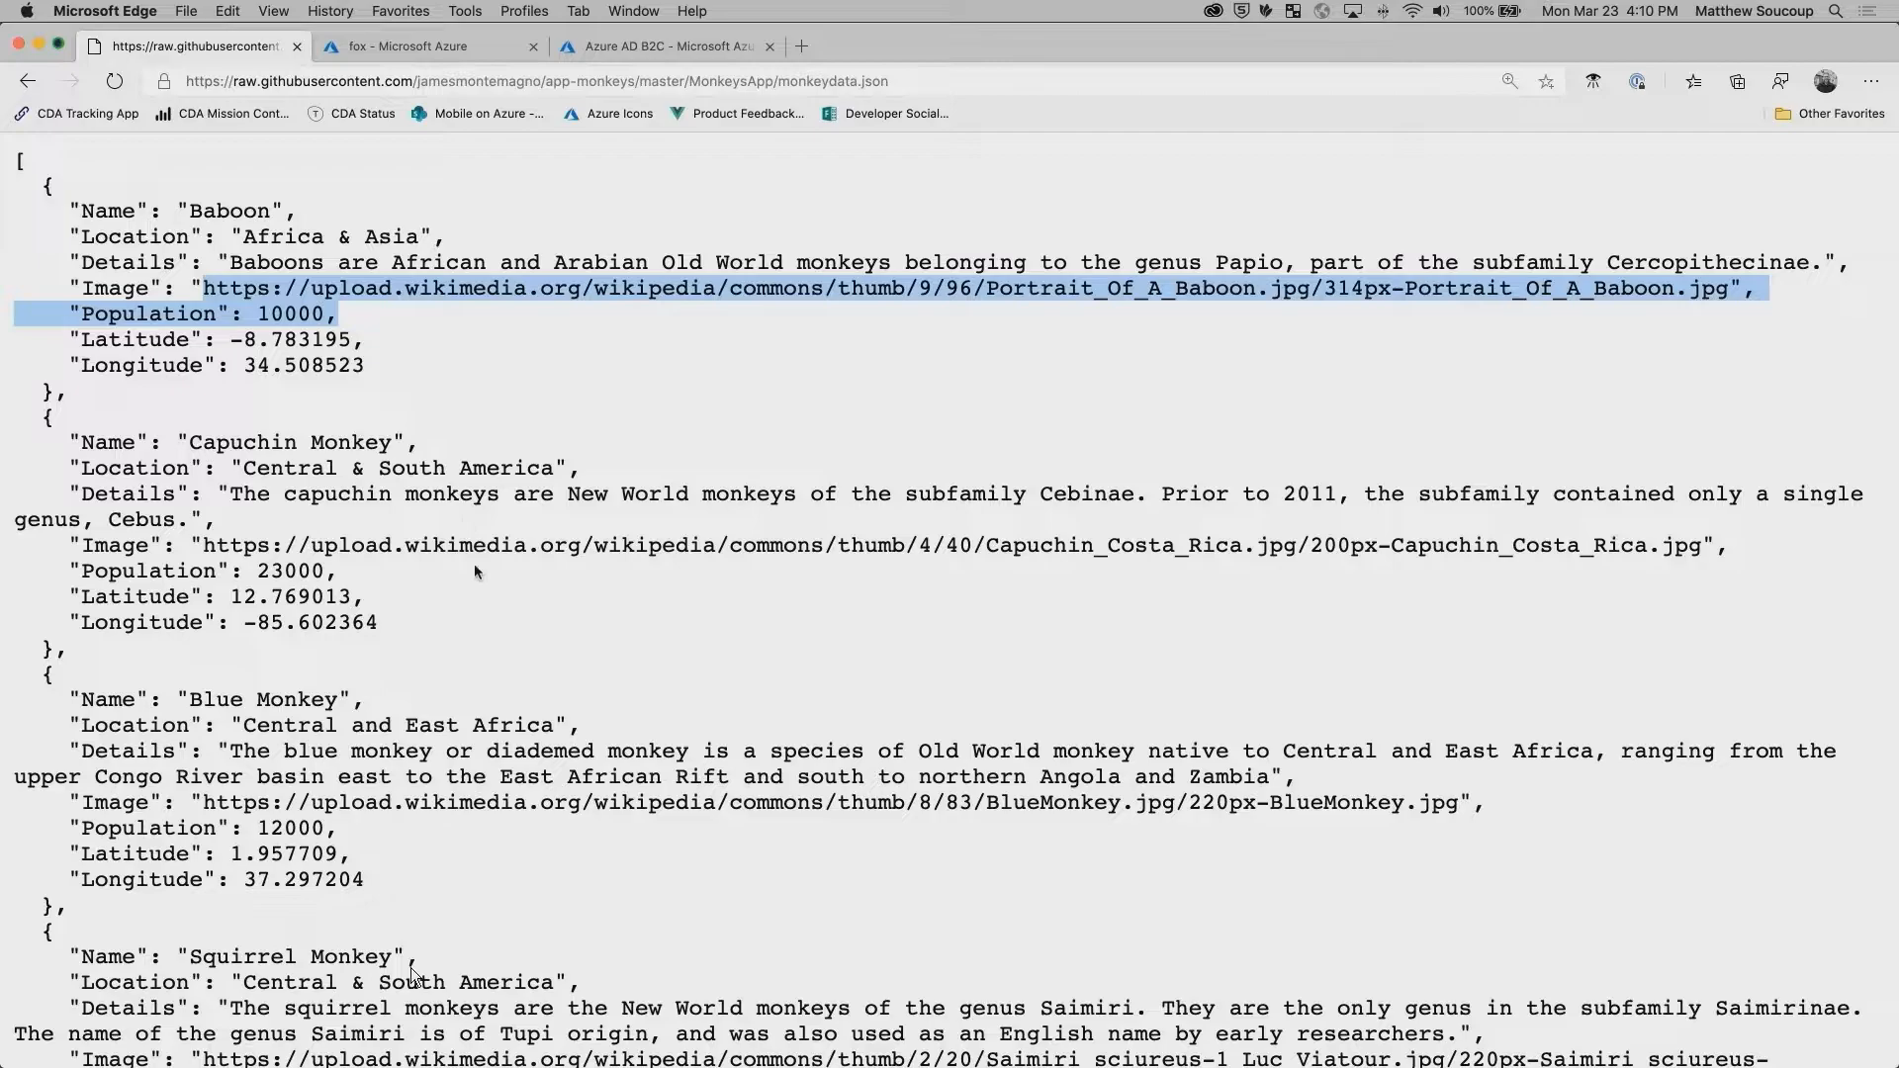
{"action": "left_click", "coordinate": [424, 46]}
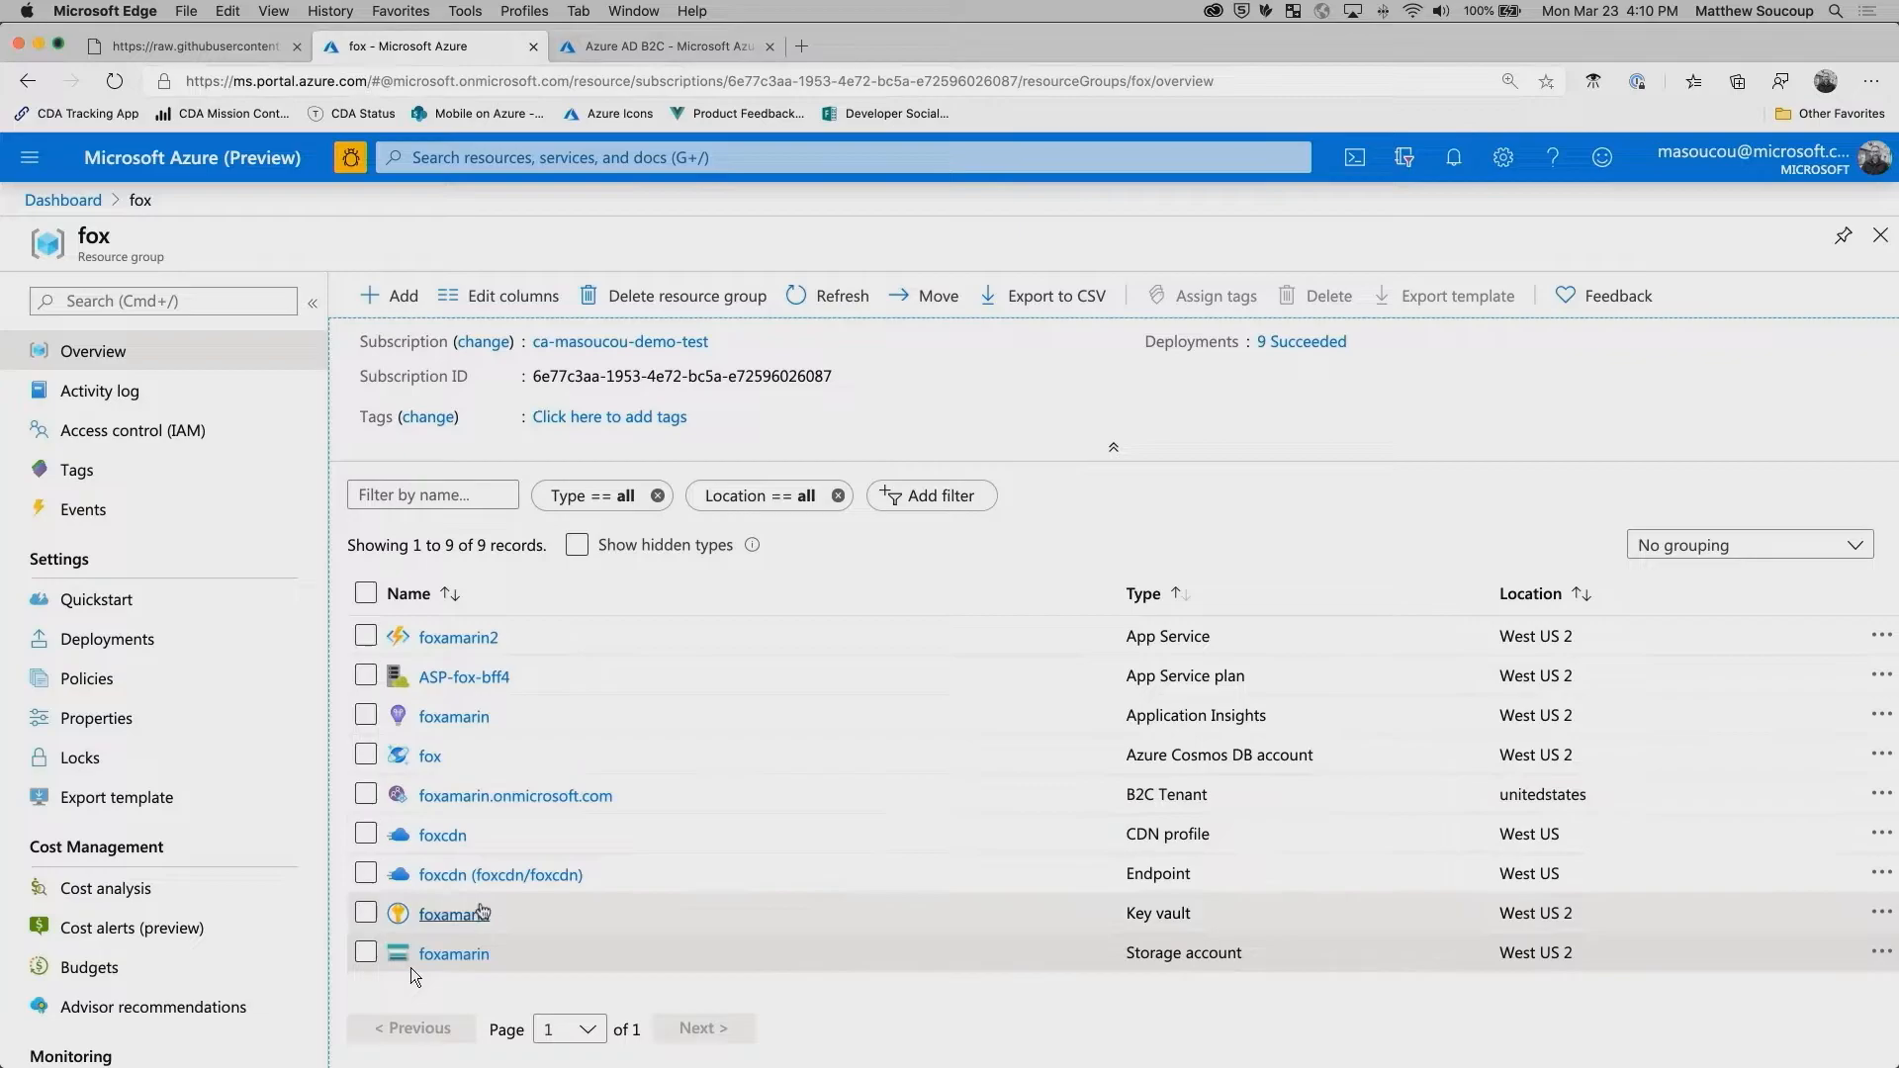
Step: Browse the foxamarin storage account's blob containers in Storage Explorer to the photos container
{"action": "left_click", "coordinate": [453, 953]}
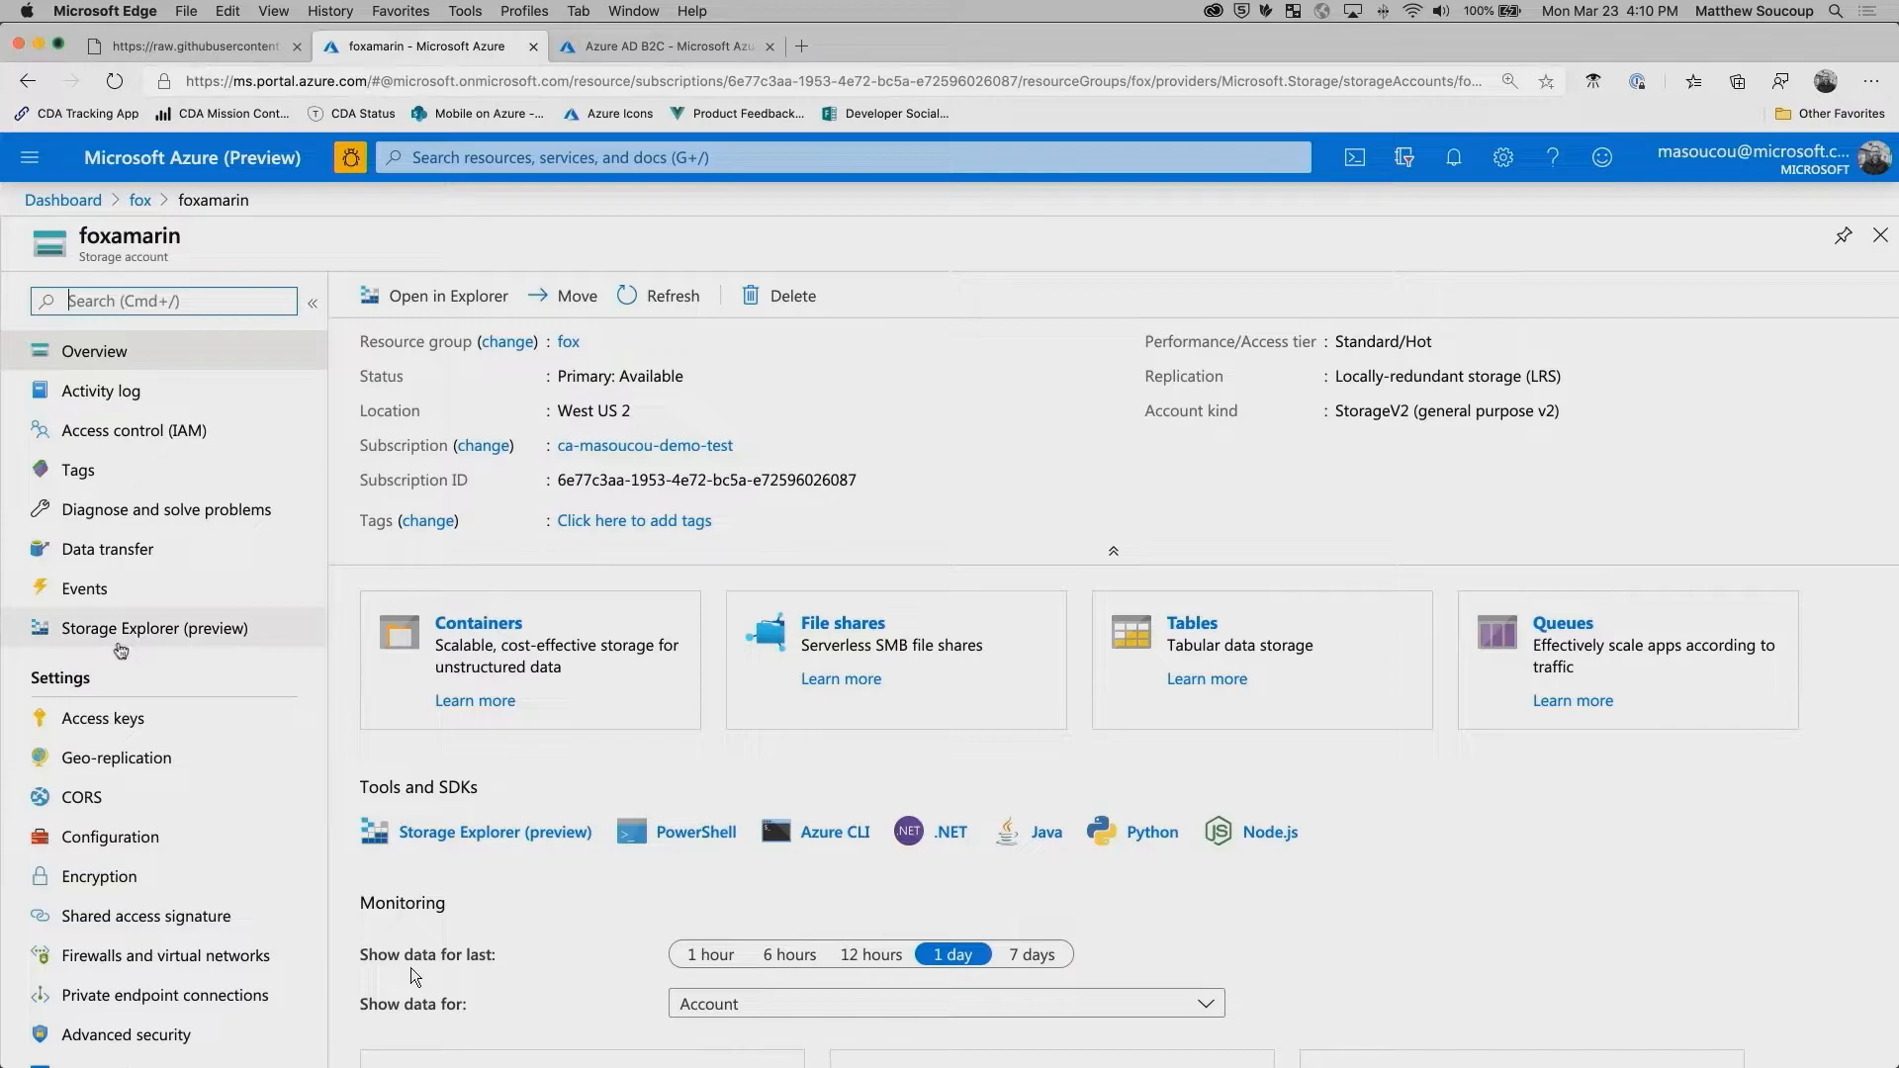
{"action": "left_click", "coordinate": [154, 628]}
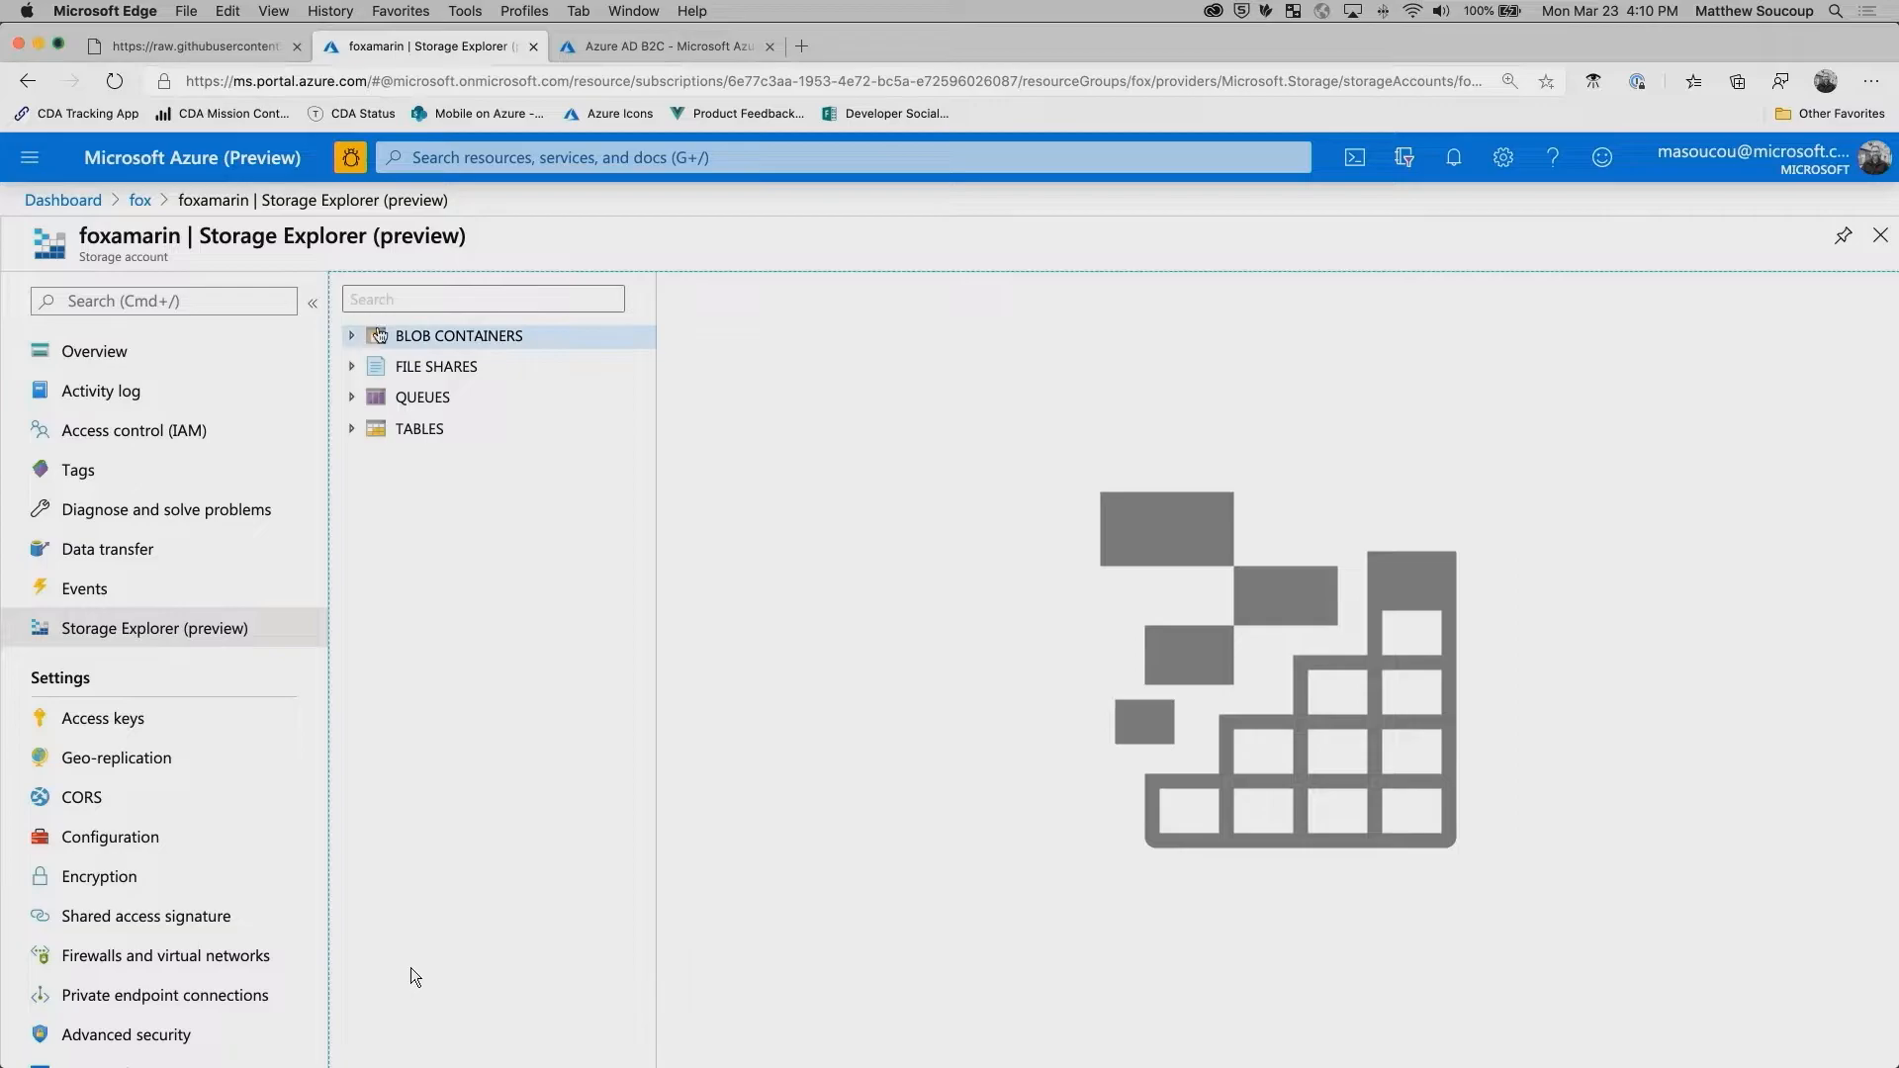
{"action": "left_click", "coordinate": [351, 336]}
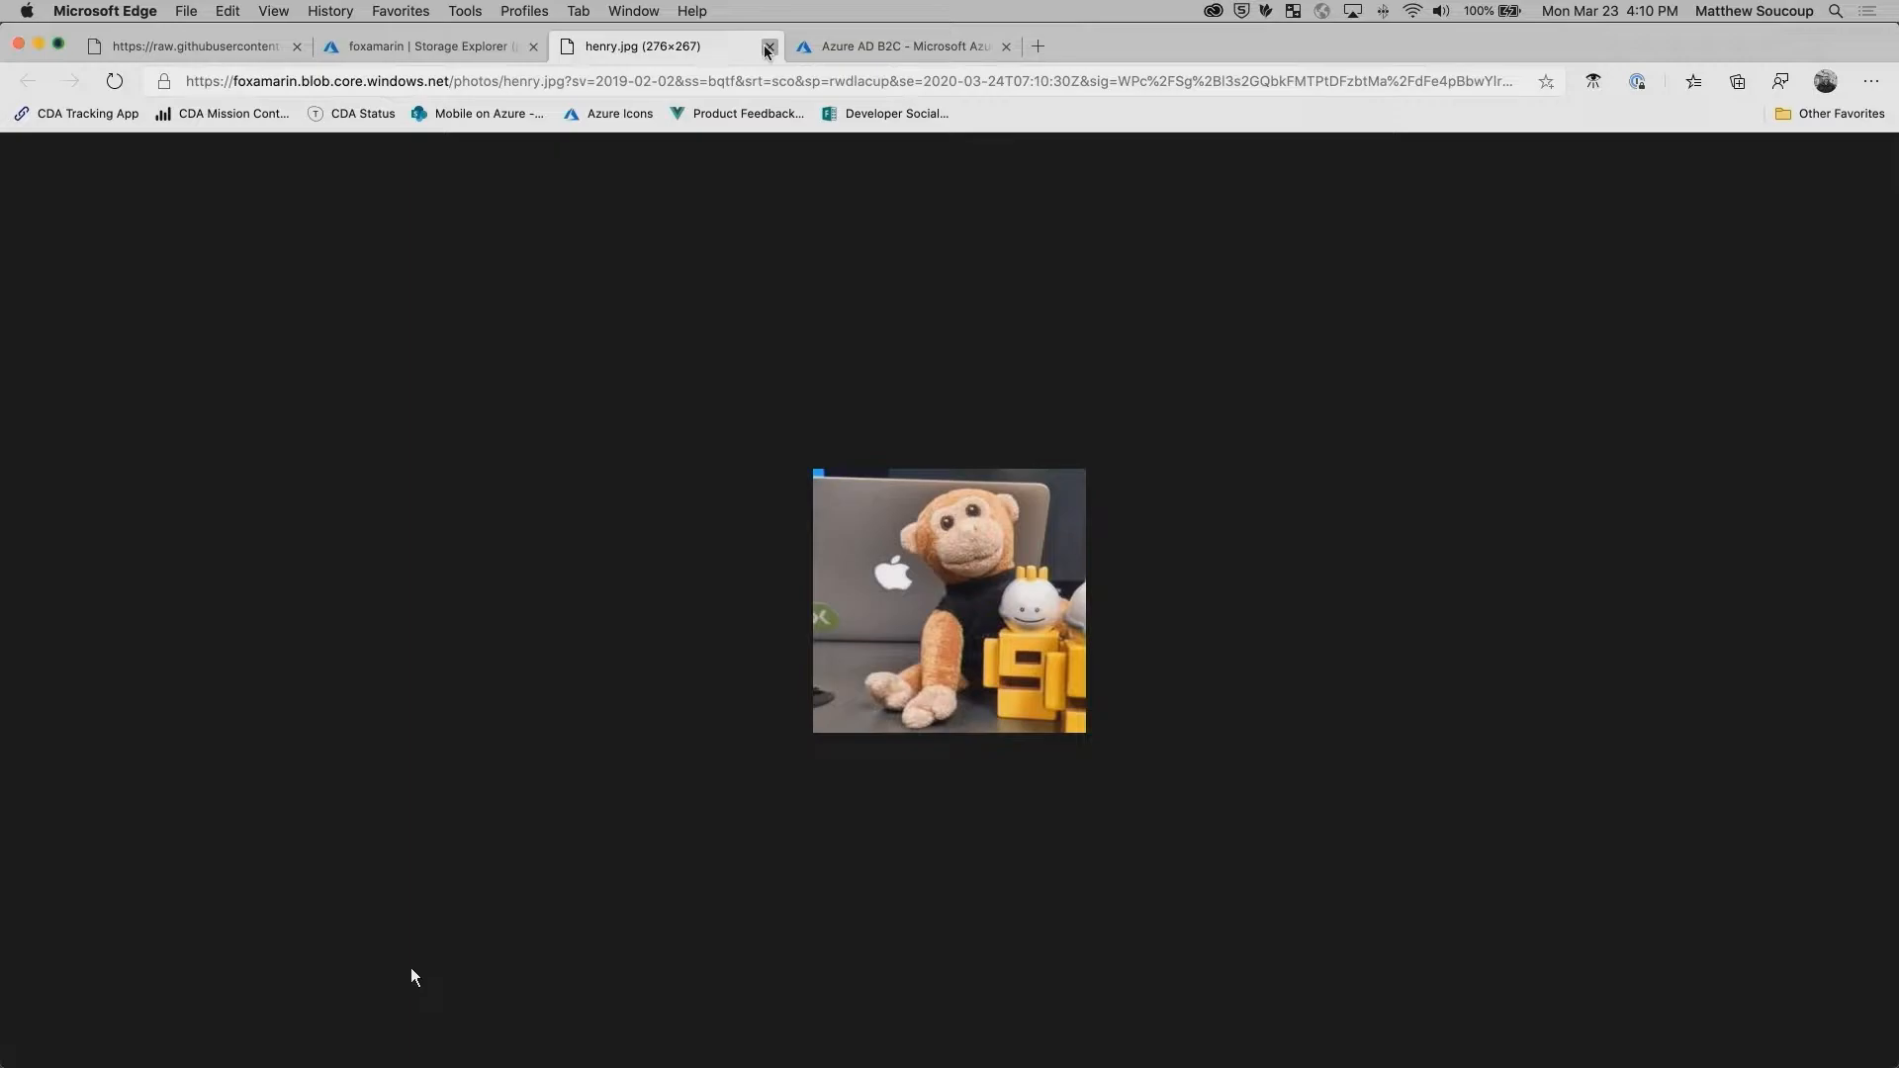
Step: Close the henry.jpg image and return to the foxamarin account overview
{"action": "left_click", "coordinate": [767, 47]}
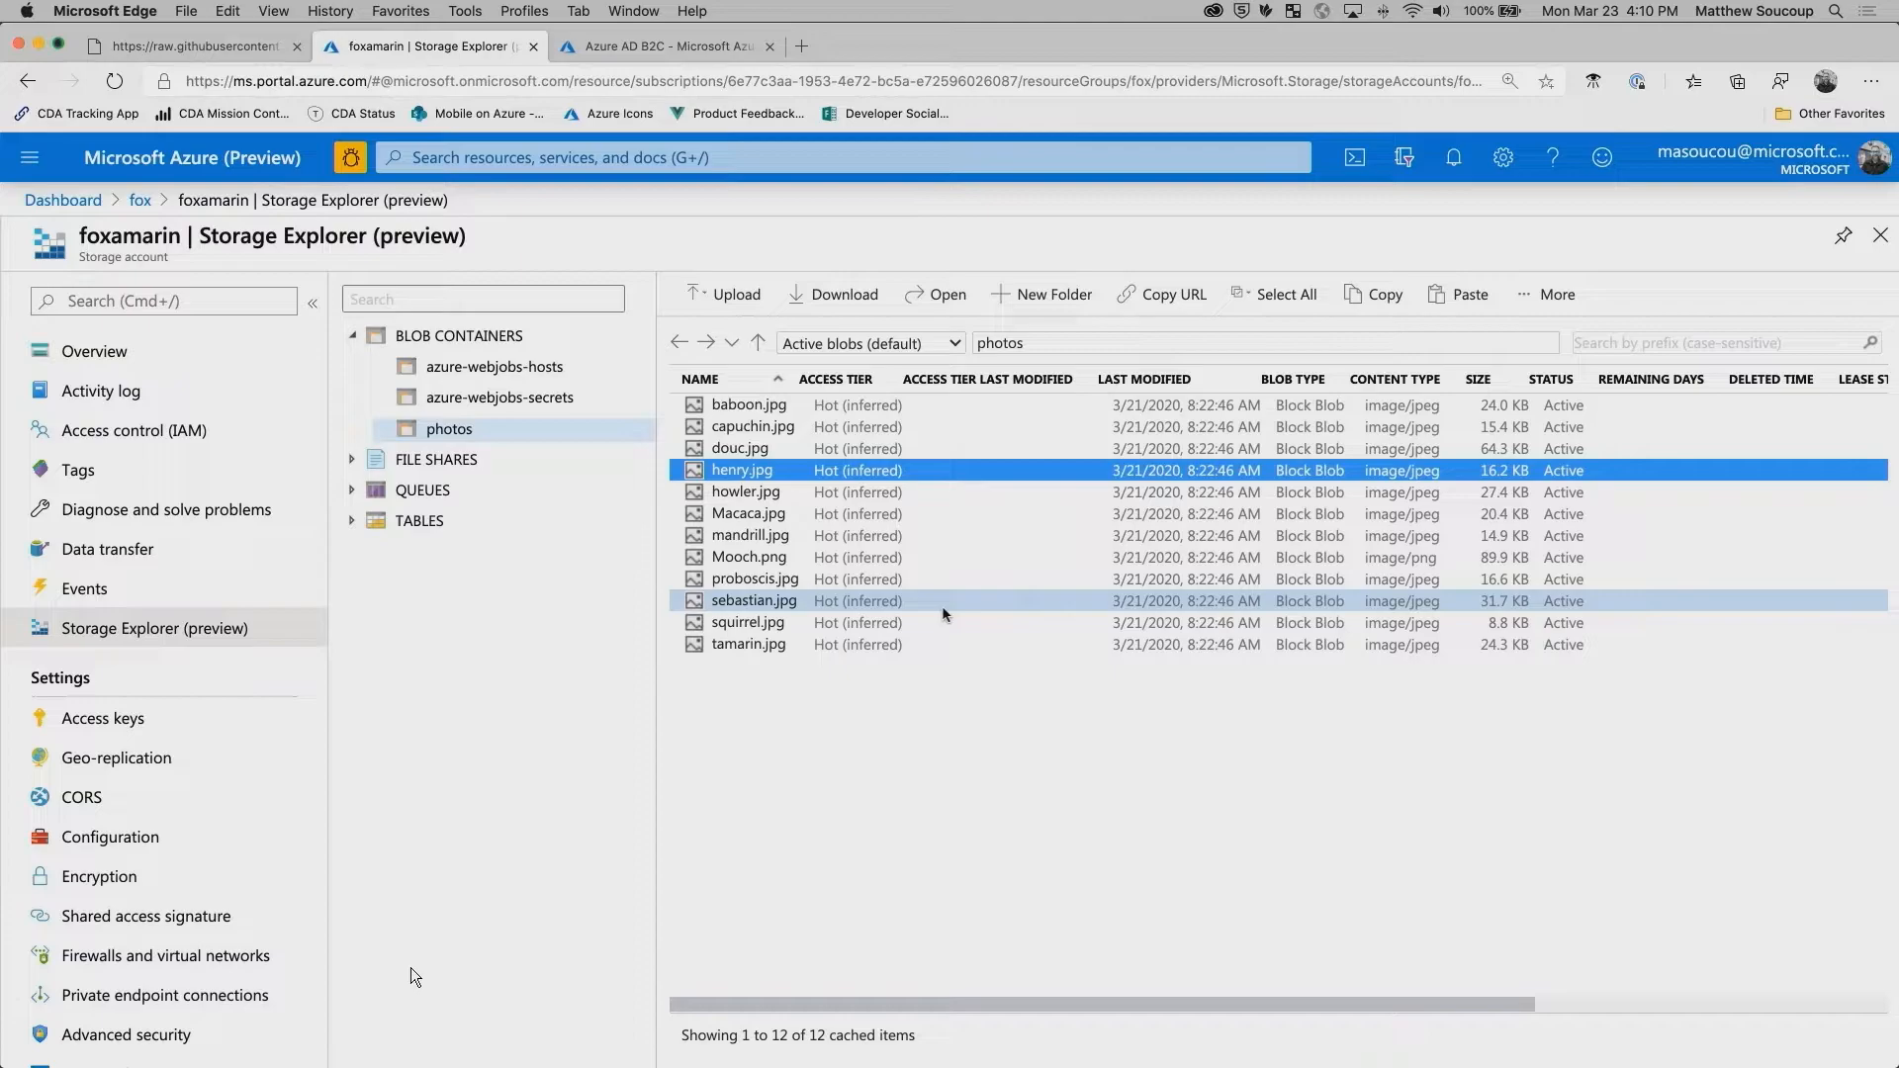
{"action": "left_click", "coordinate": [93, 351]}
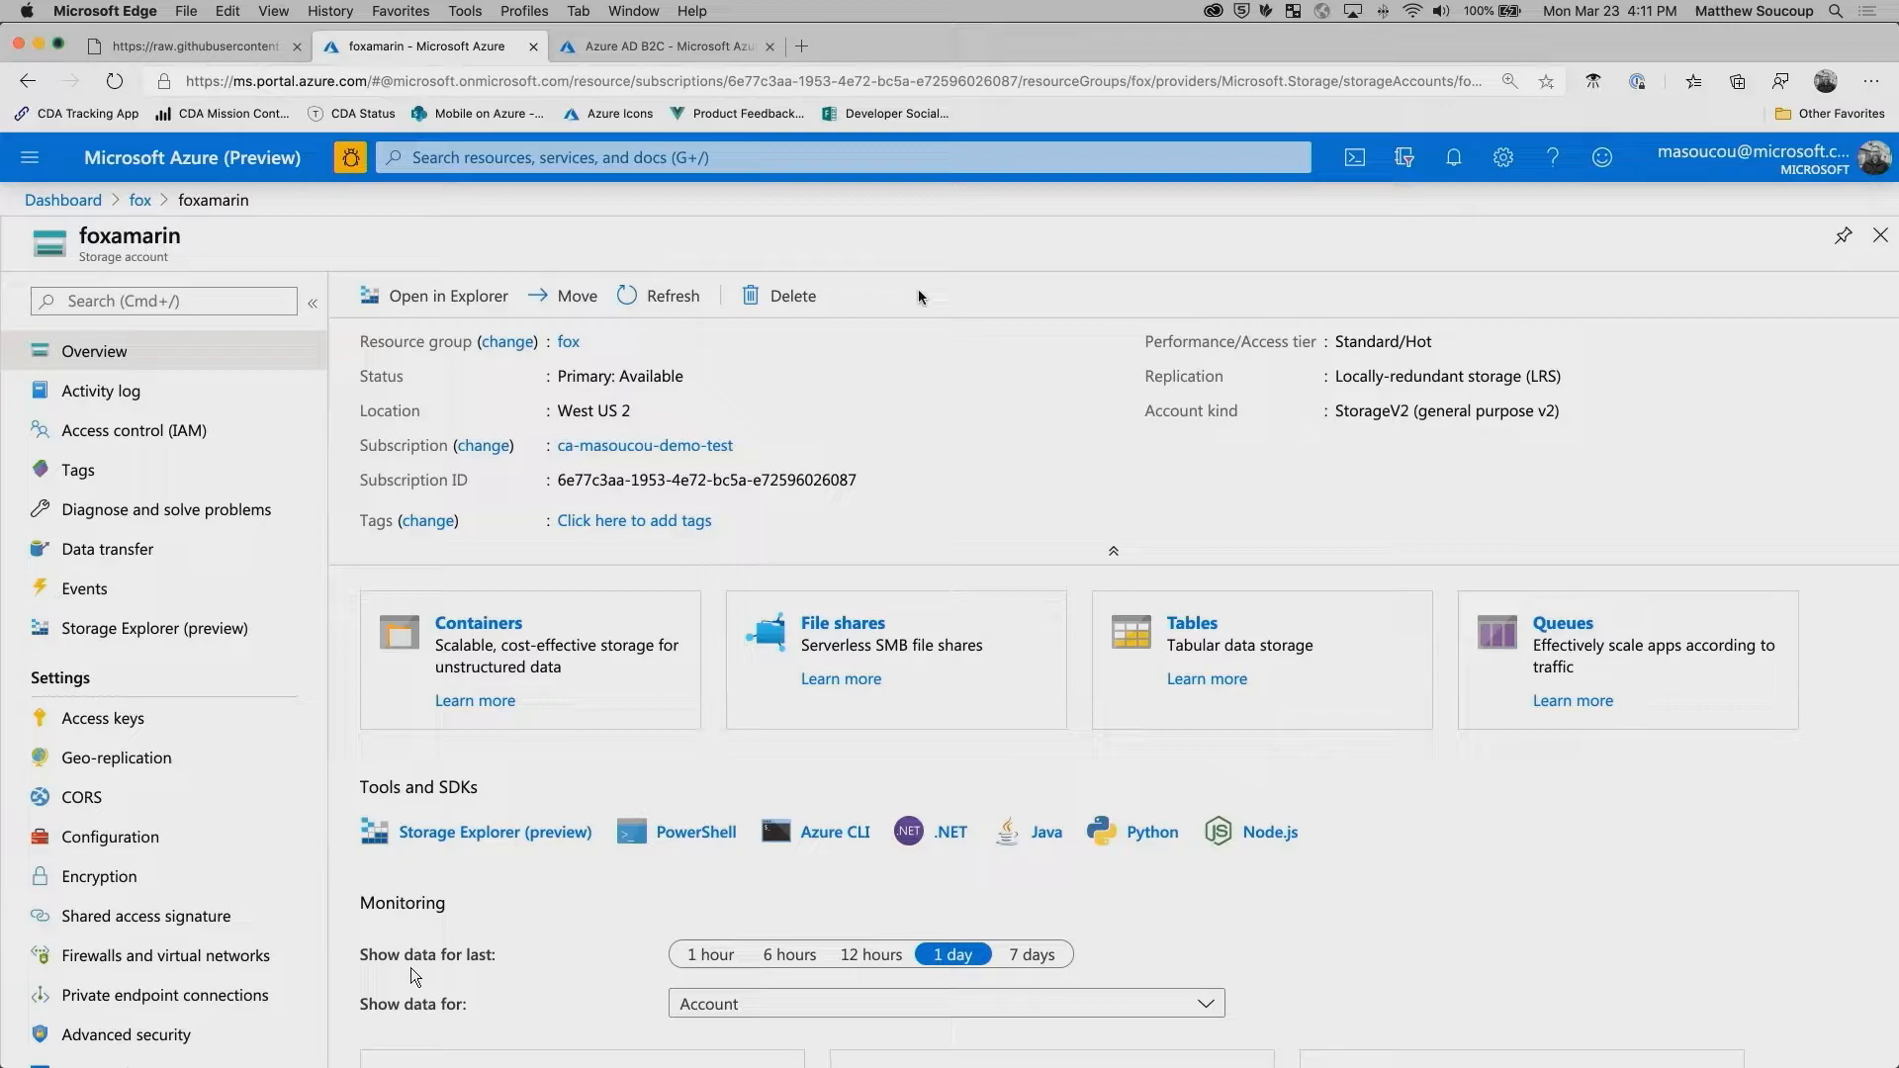
Step: Find the Azure CDN page of foxamarin and show the foxcdn.azureedge.net endpoint
{"action": "type", "text": "cdn"}
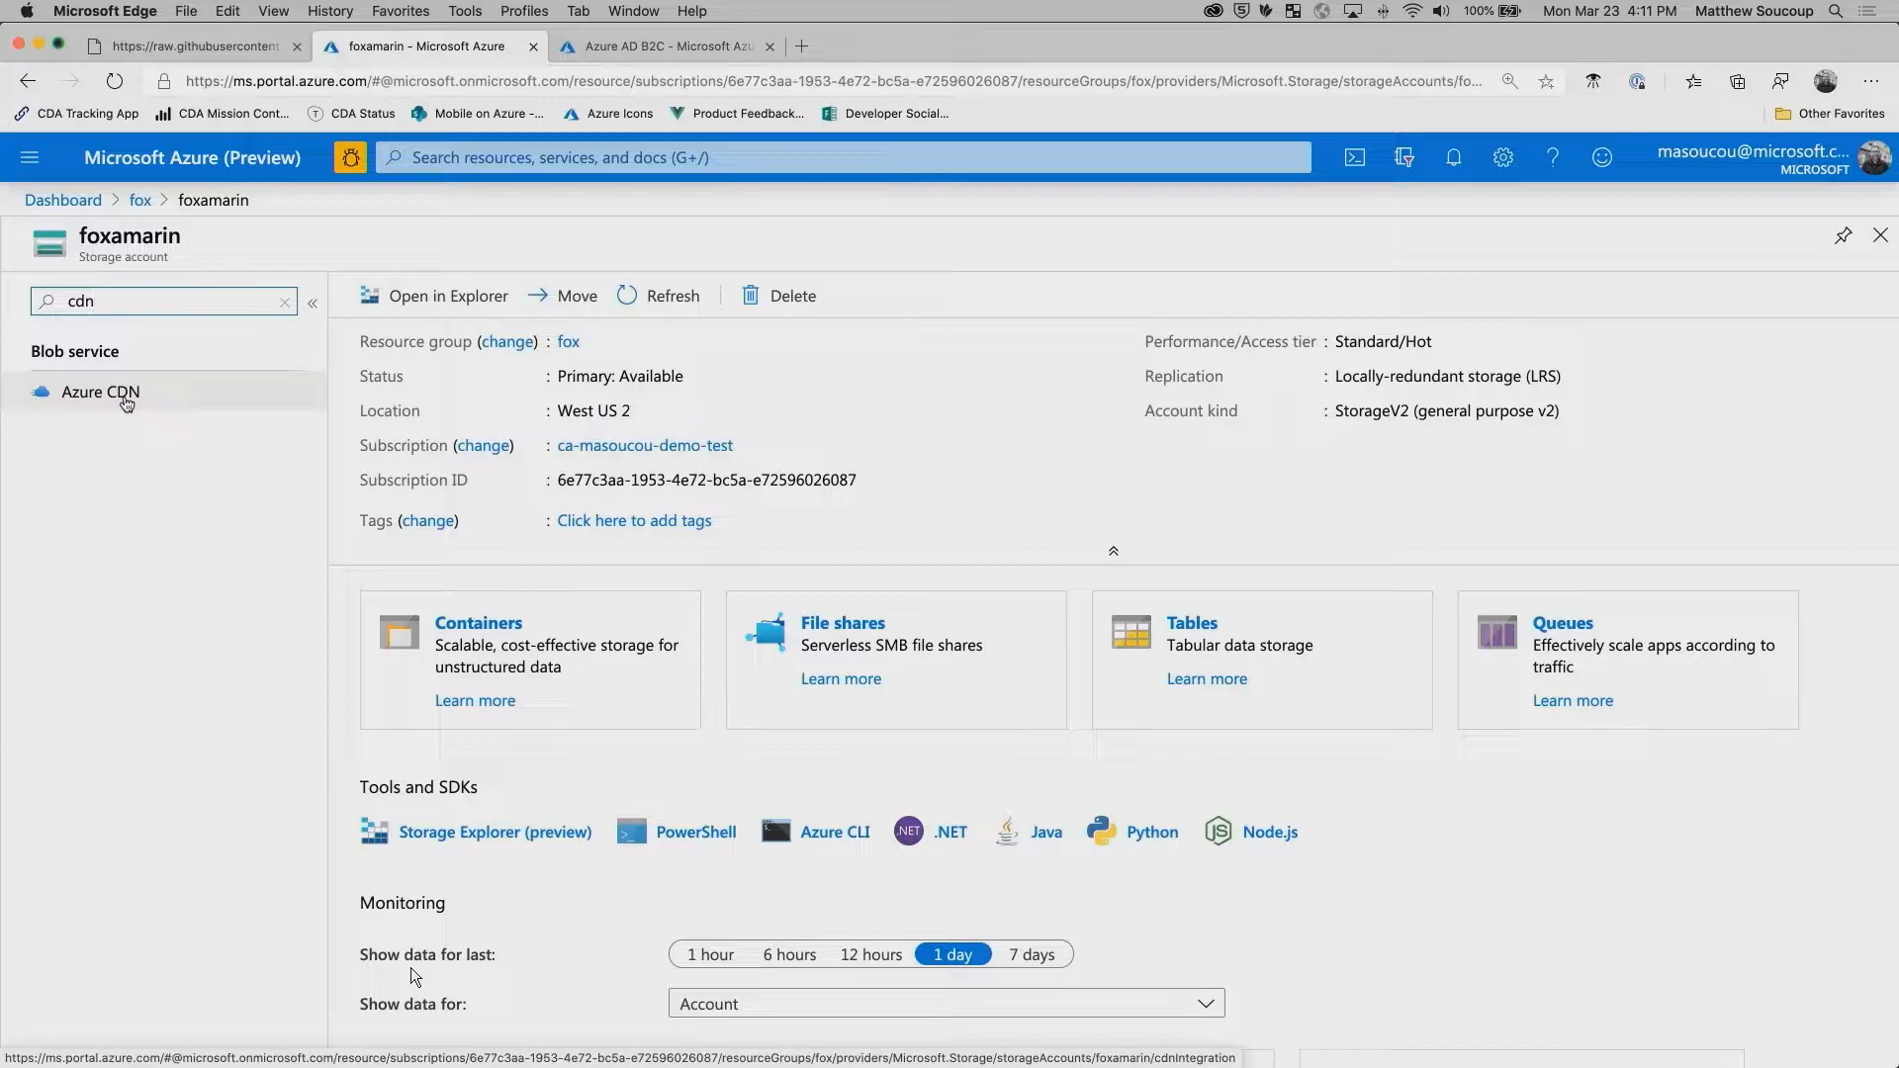
{"action": "left_click", "coordinate": [99, 392]}
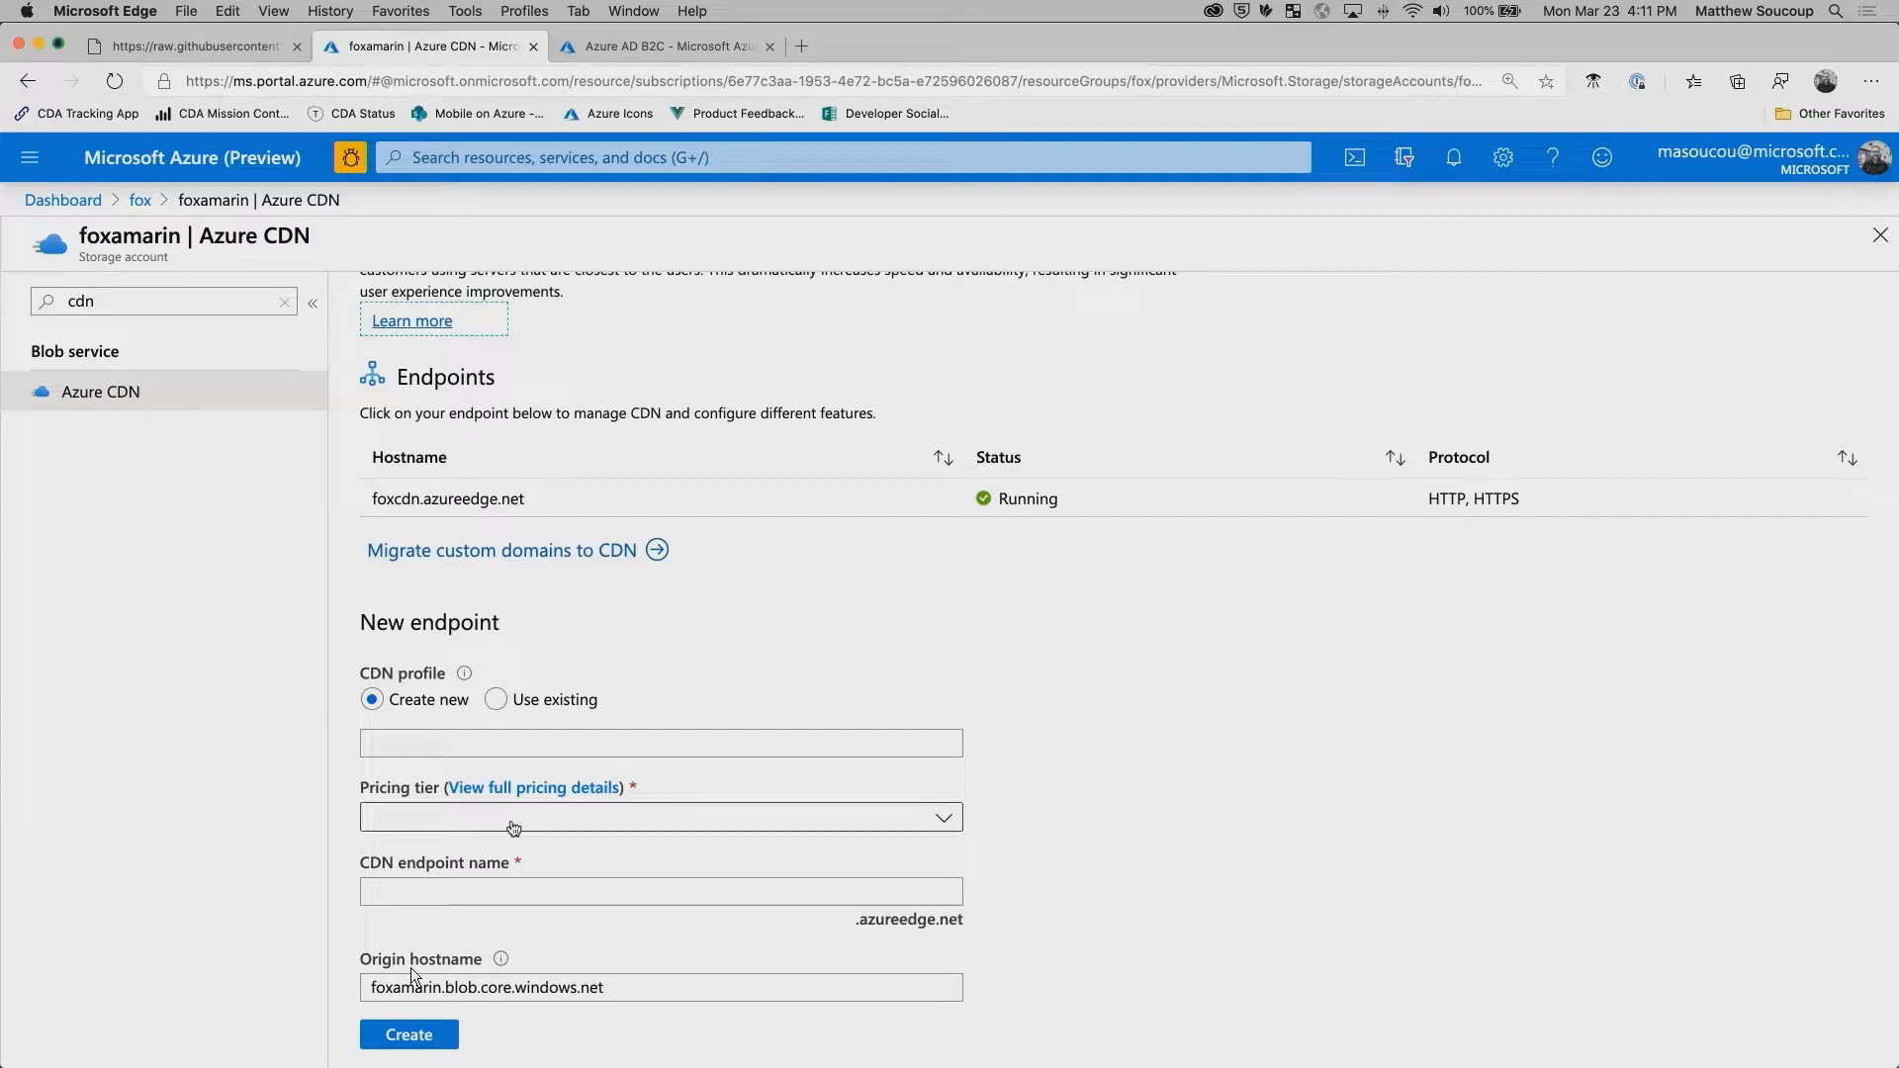
{"action": "scroll", "scroll_direction": "up", "scroll_amount": 3}
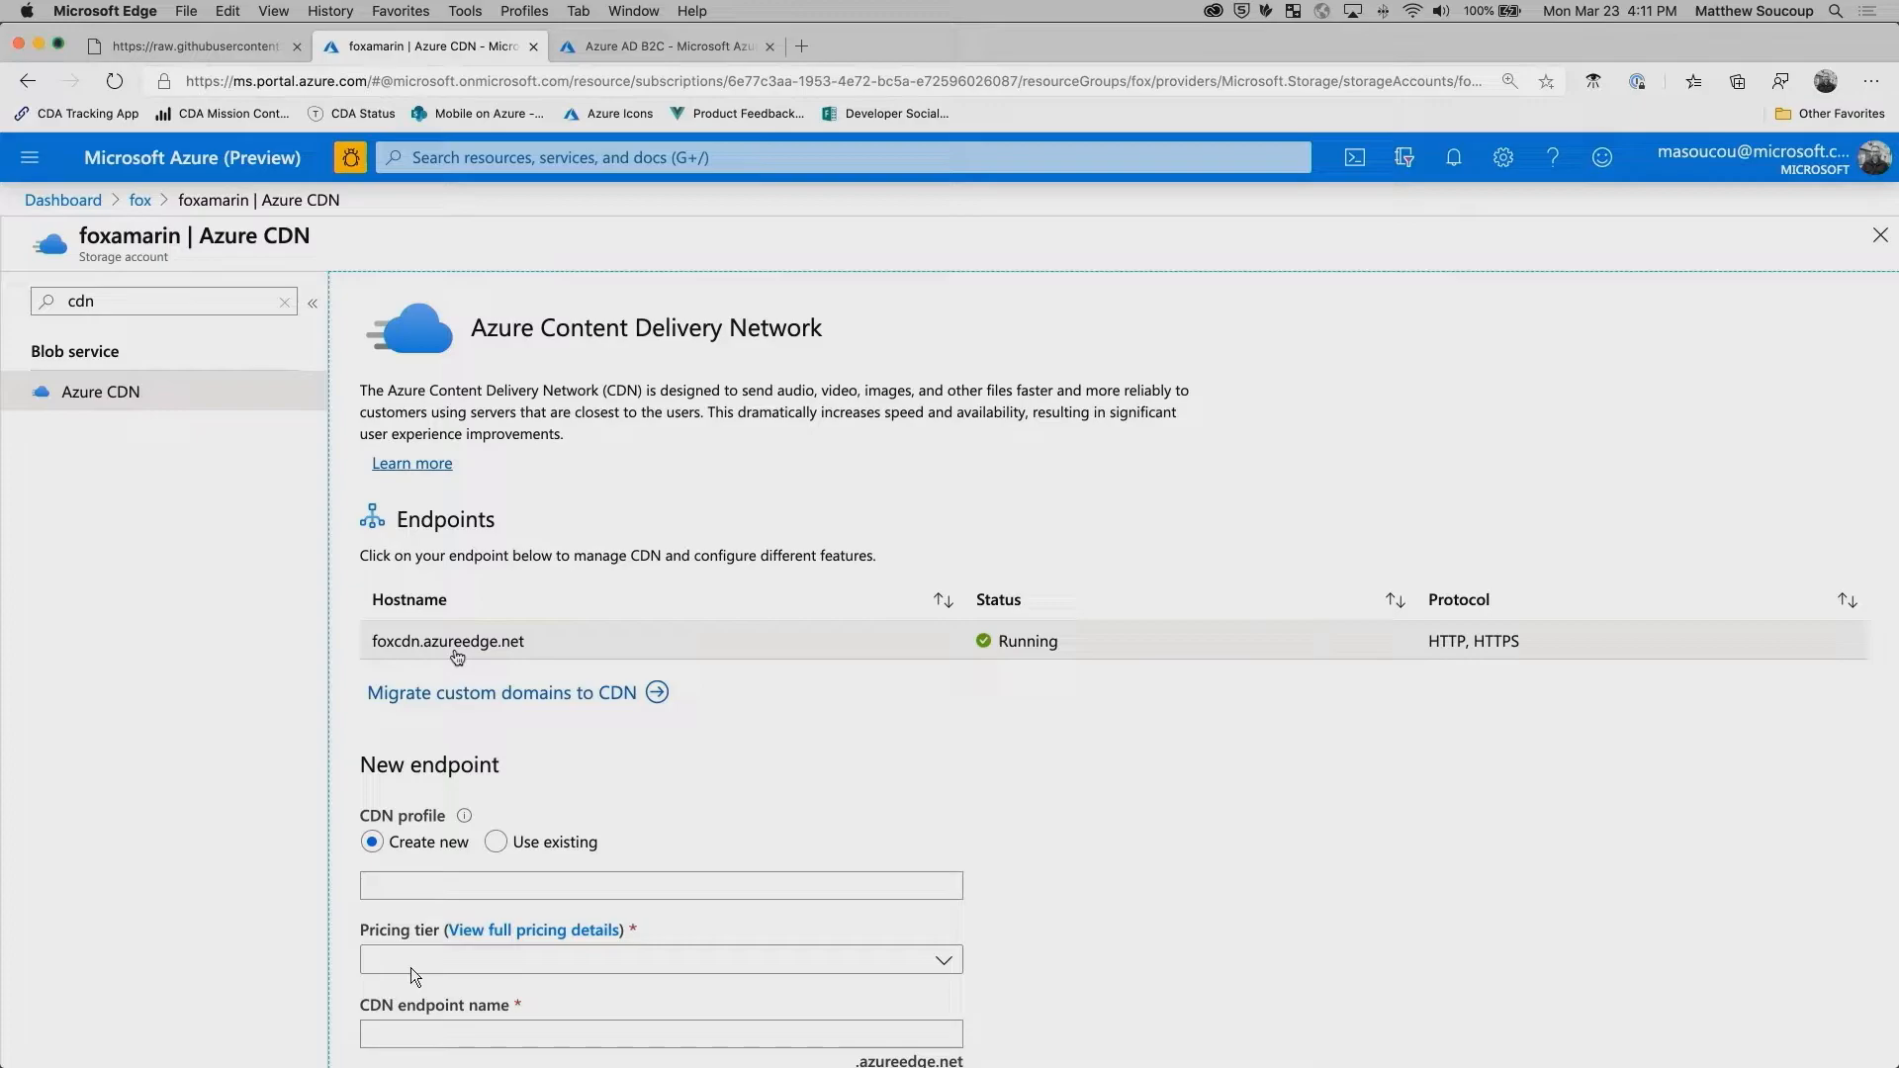
{"action": "mouse_move", "coordinate": [476, 378]}
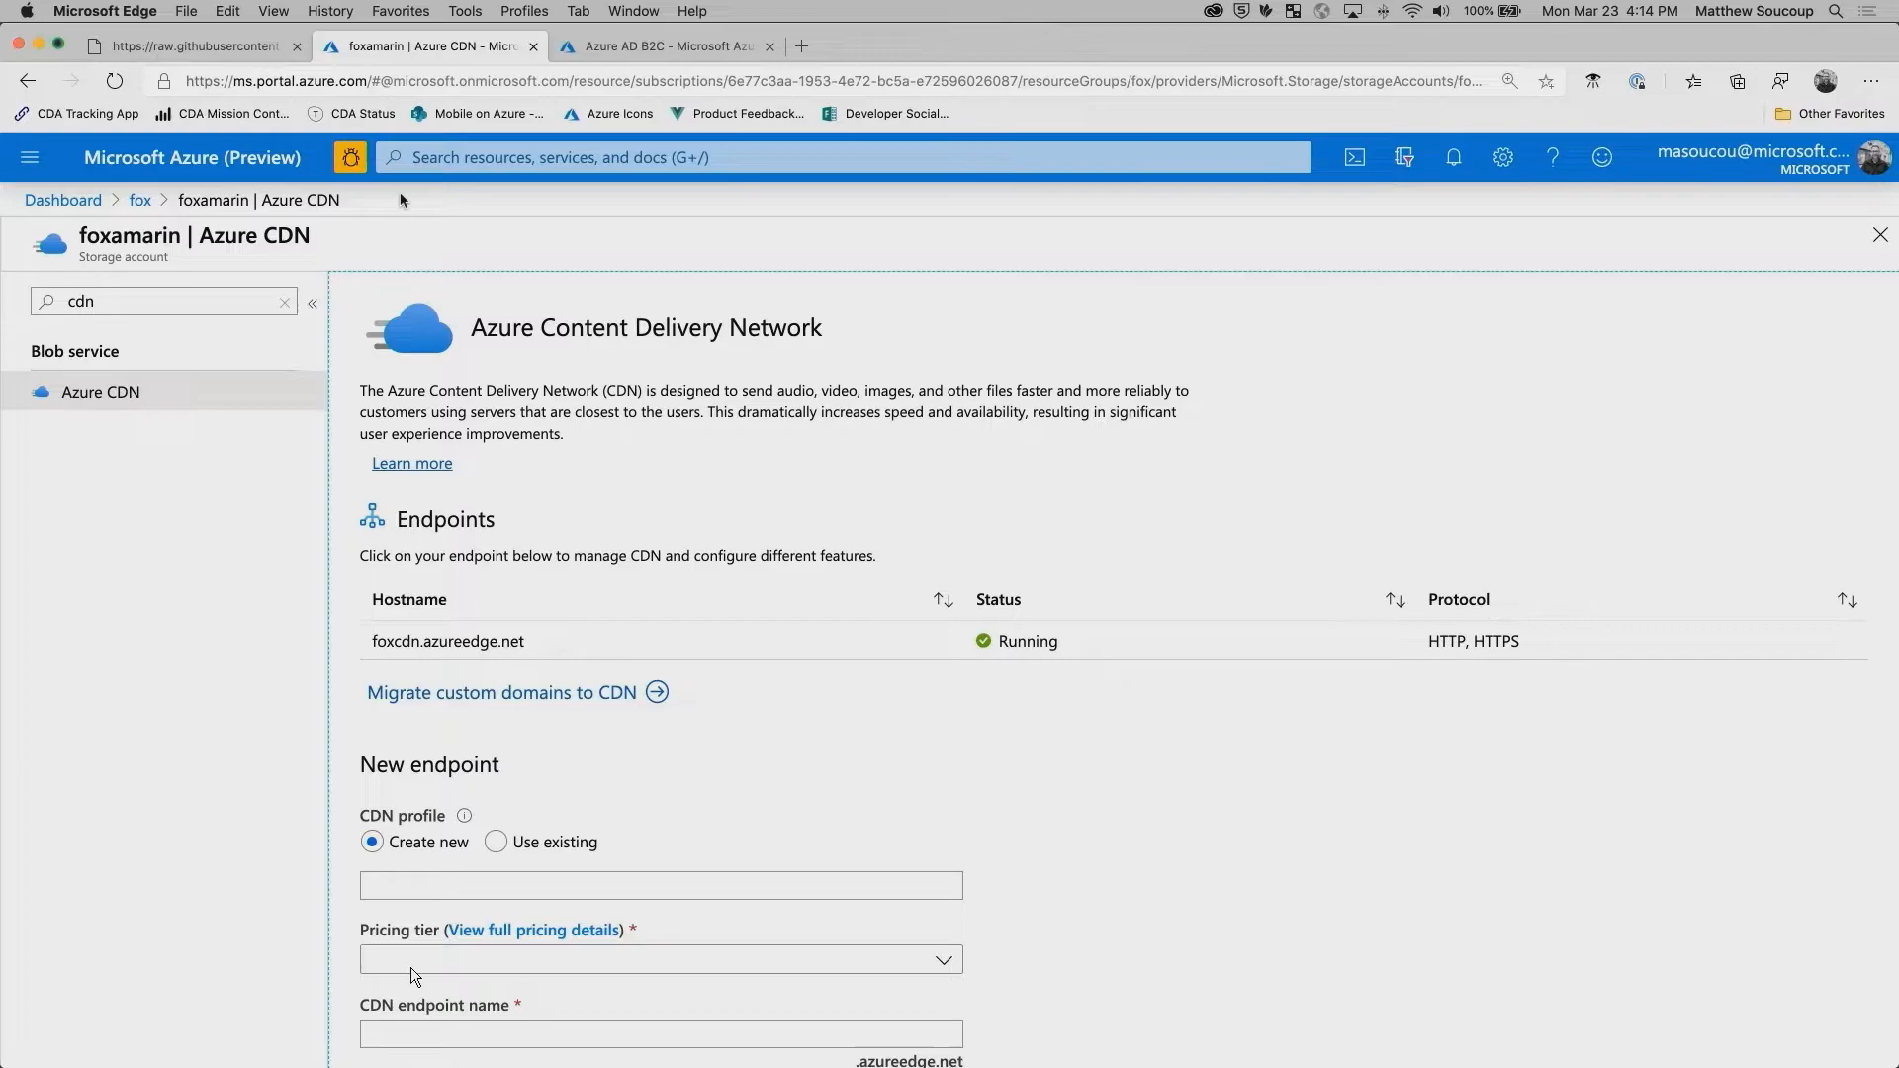
Step: Go to the fox Cosmos DB account's Data Explorer with the zoo/monkeys container expanded
{"action": "left_click", "coordinate": [139, 200]}
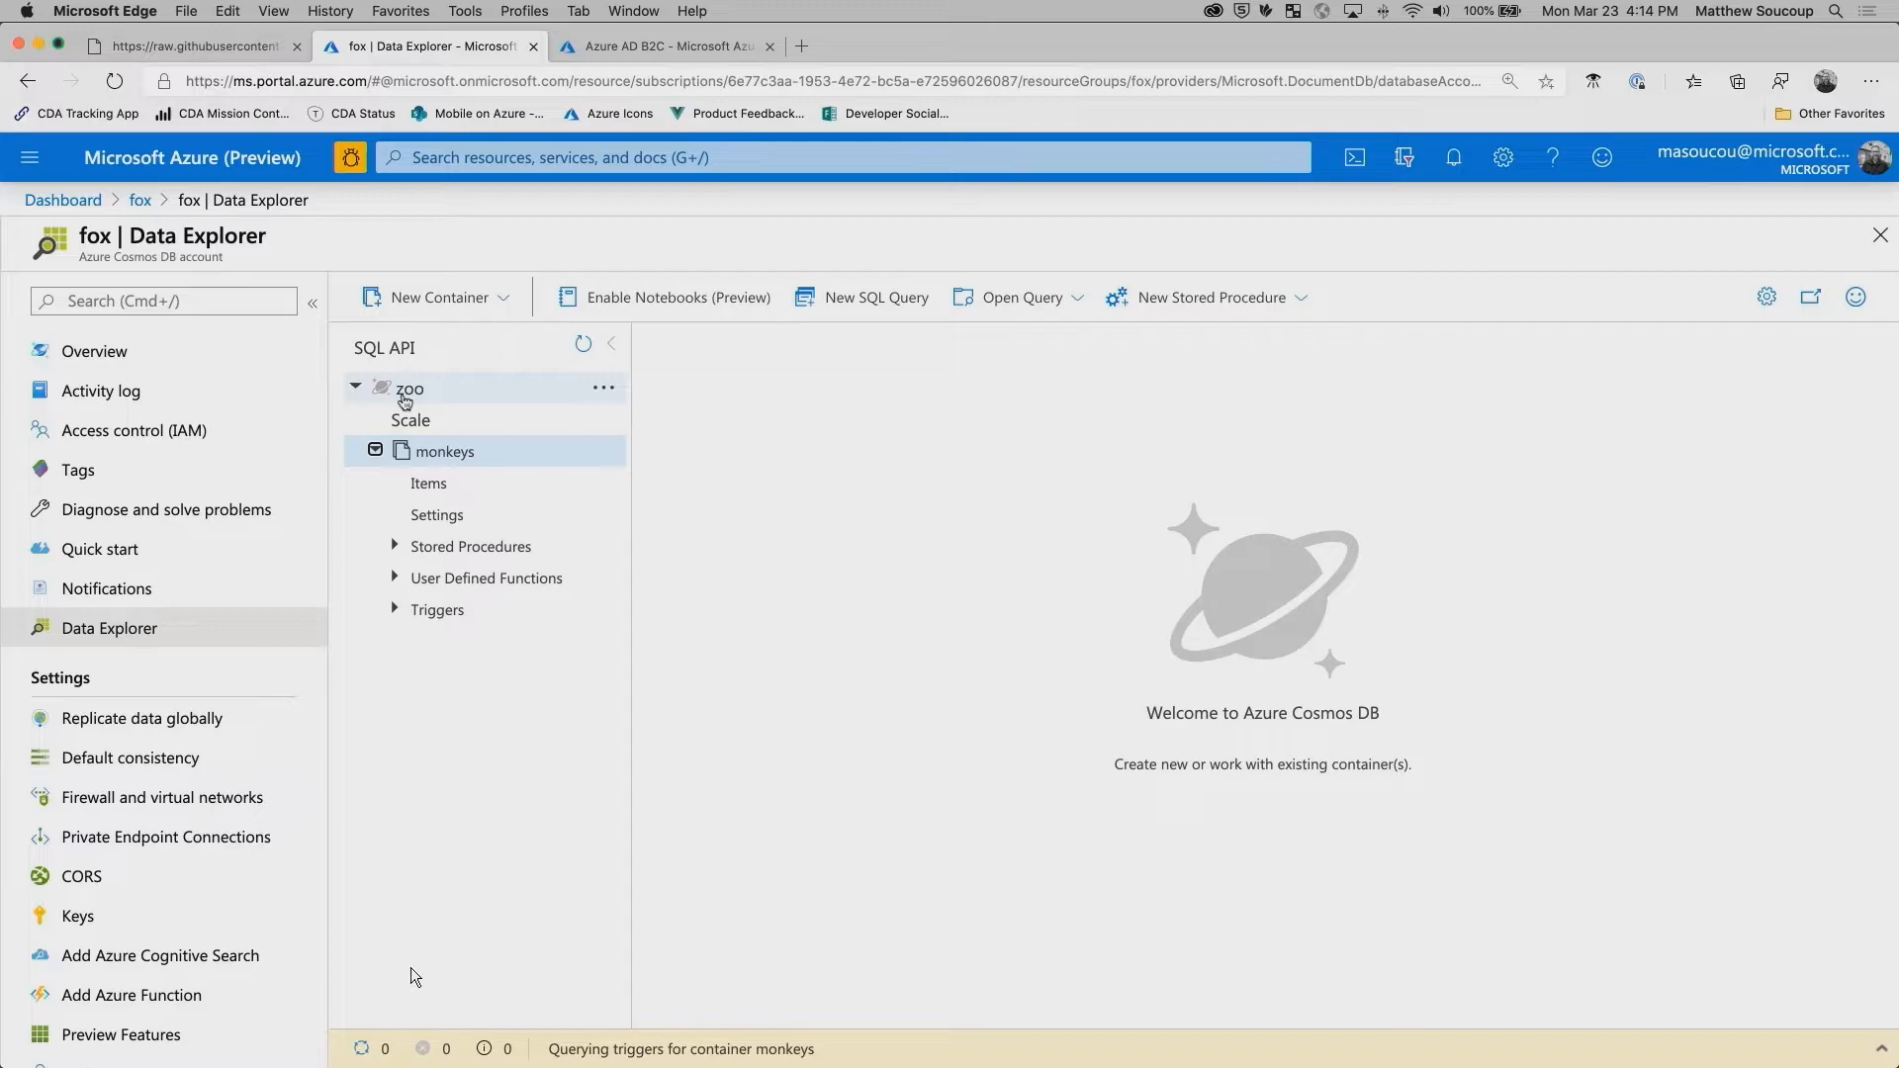
Step: List the monkeys container items and select the baboon item's nested document block
{"action": "left_click", "coordinate": [428, 484]}
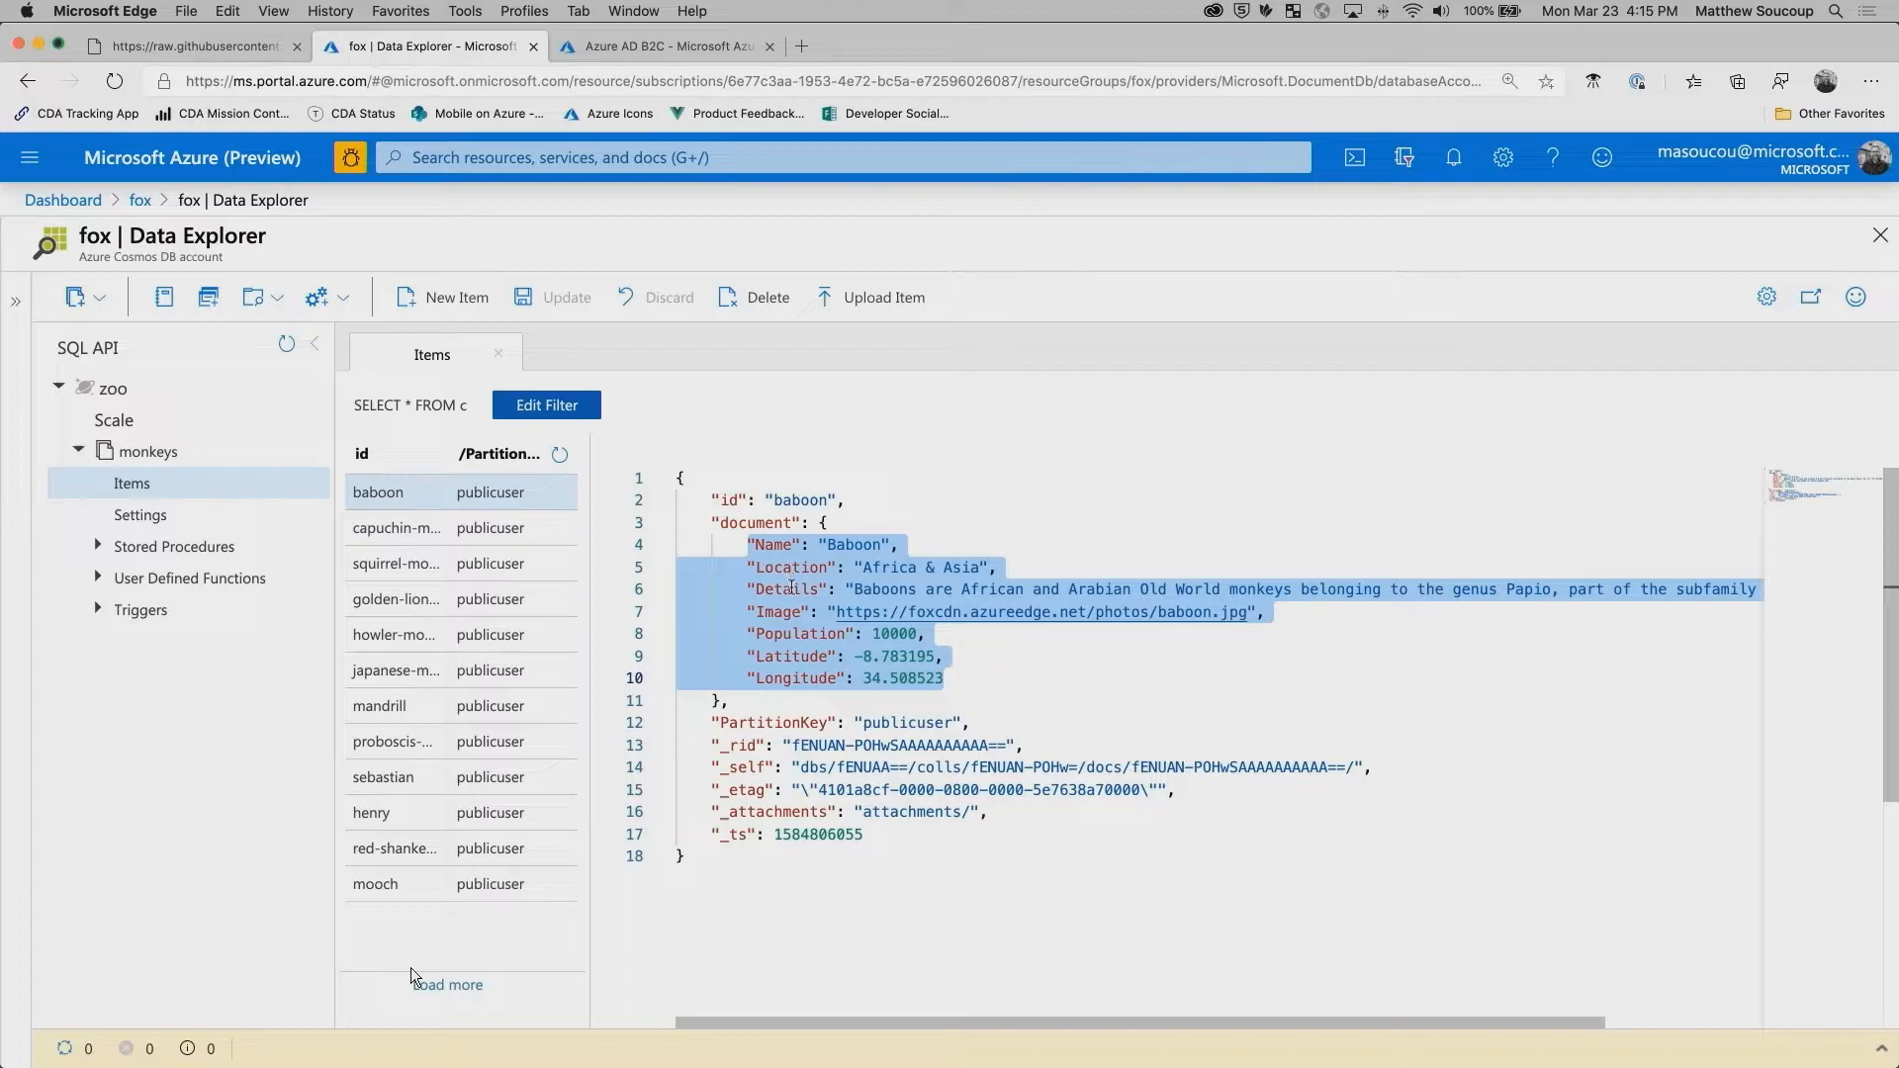
{"action": "mouse_move", "coordinate": [743, 556]}
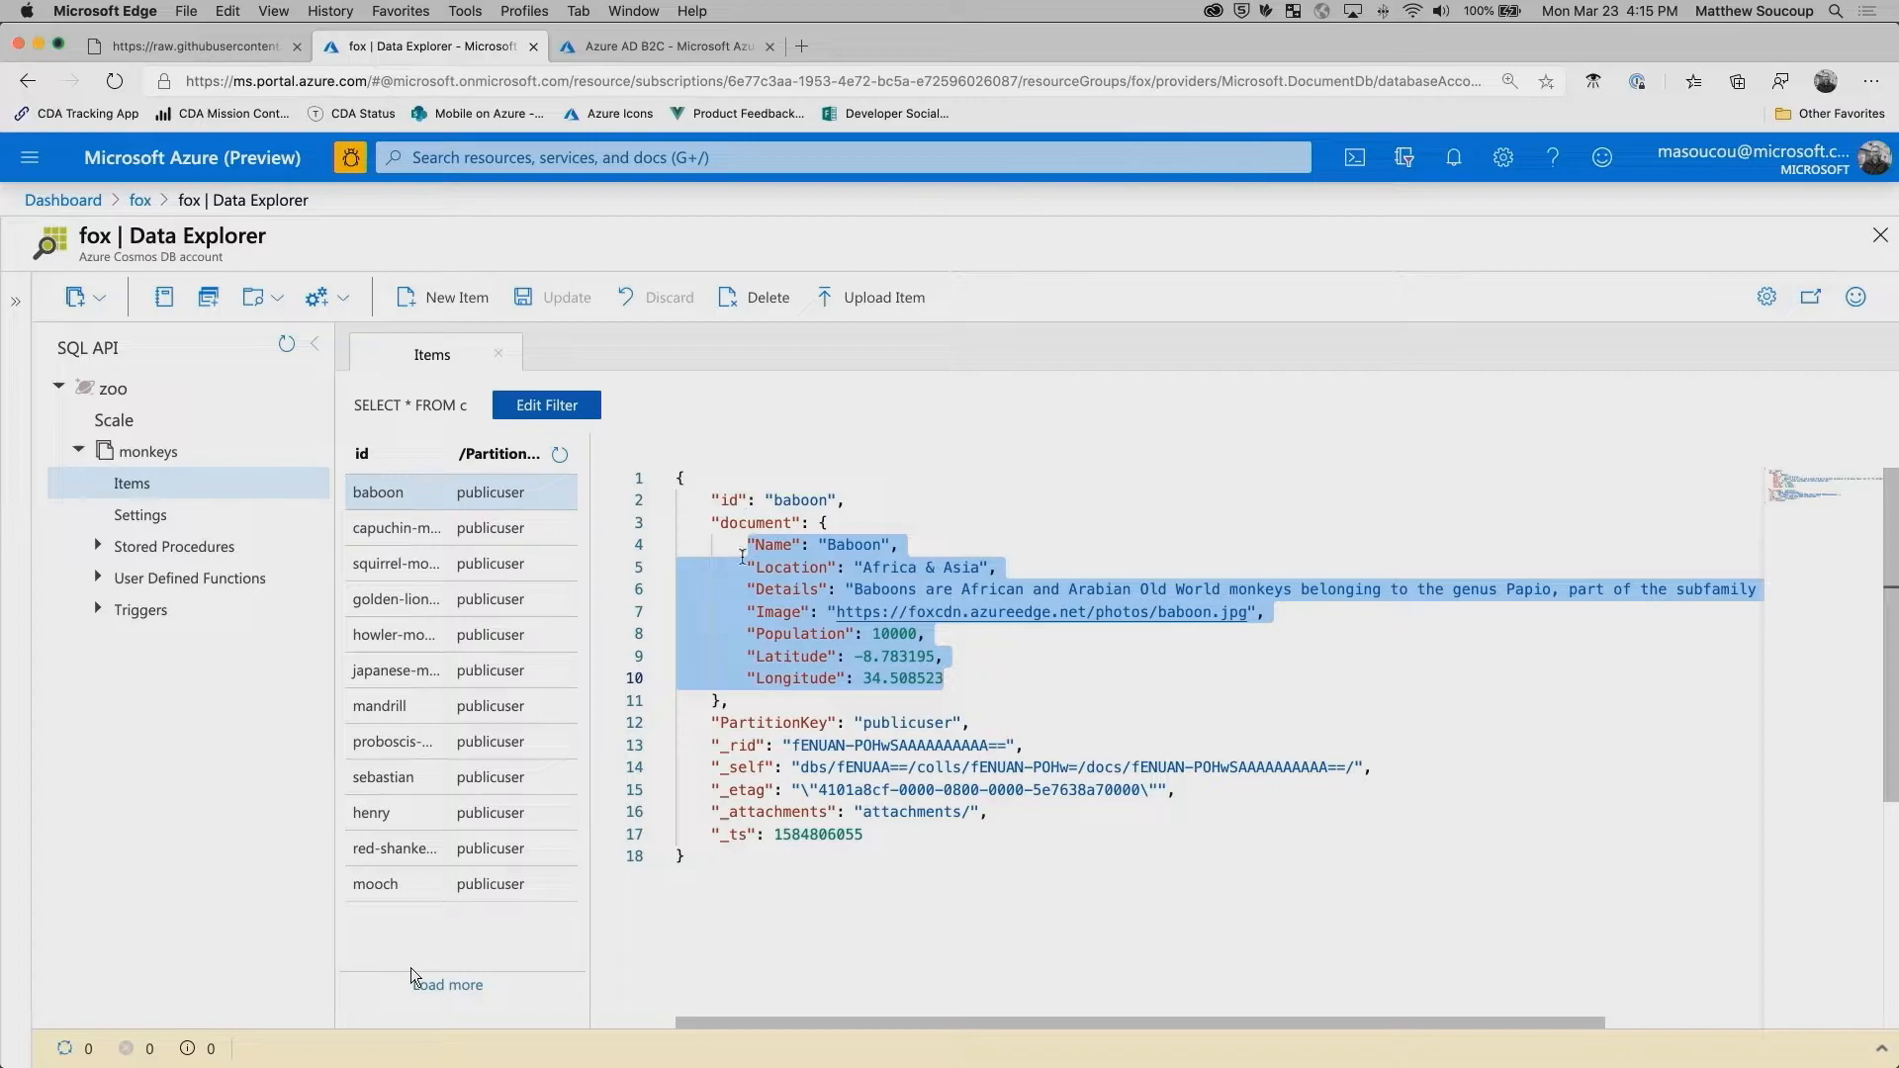
{"action": "left_click", "coordinate": [841, 611]}
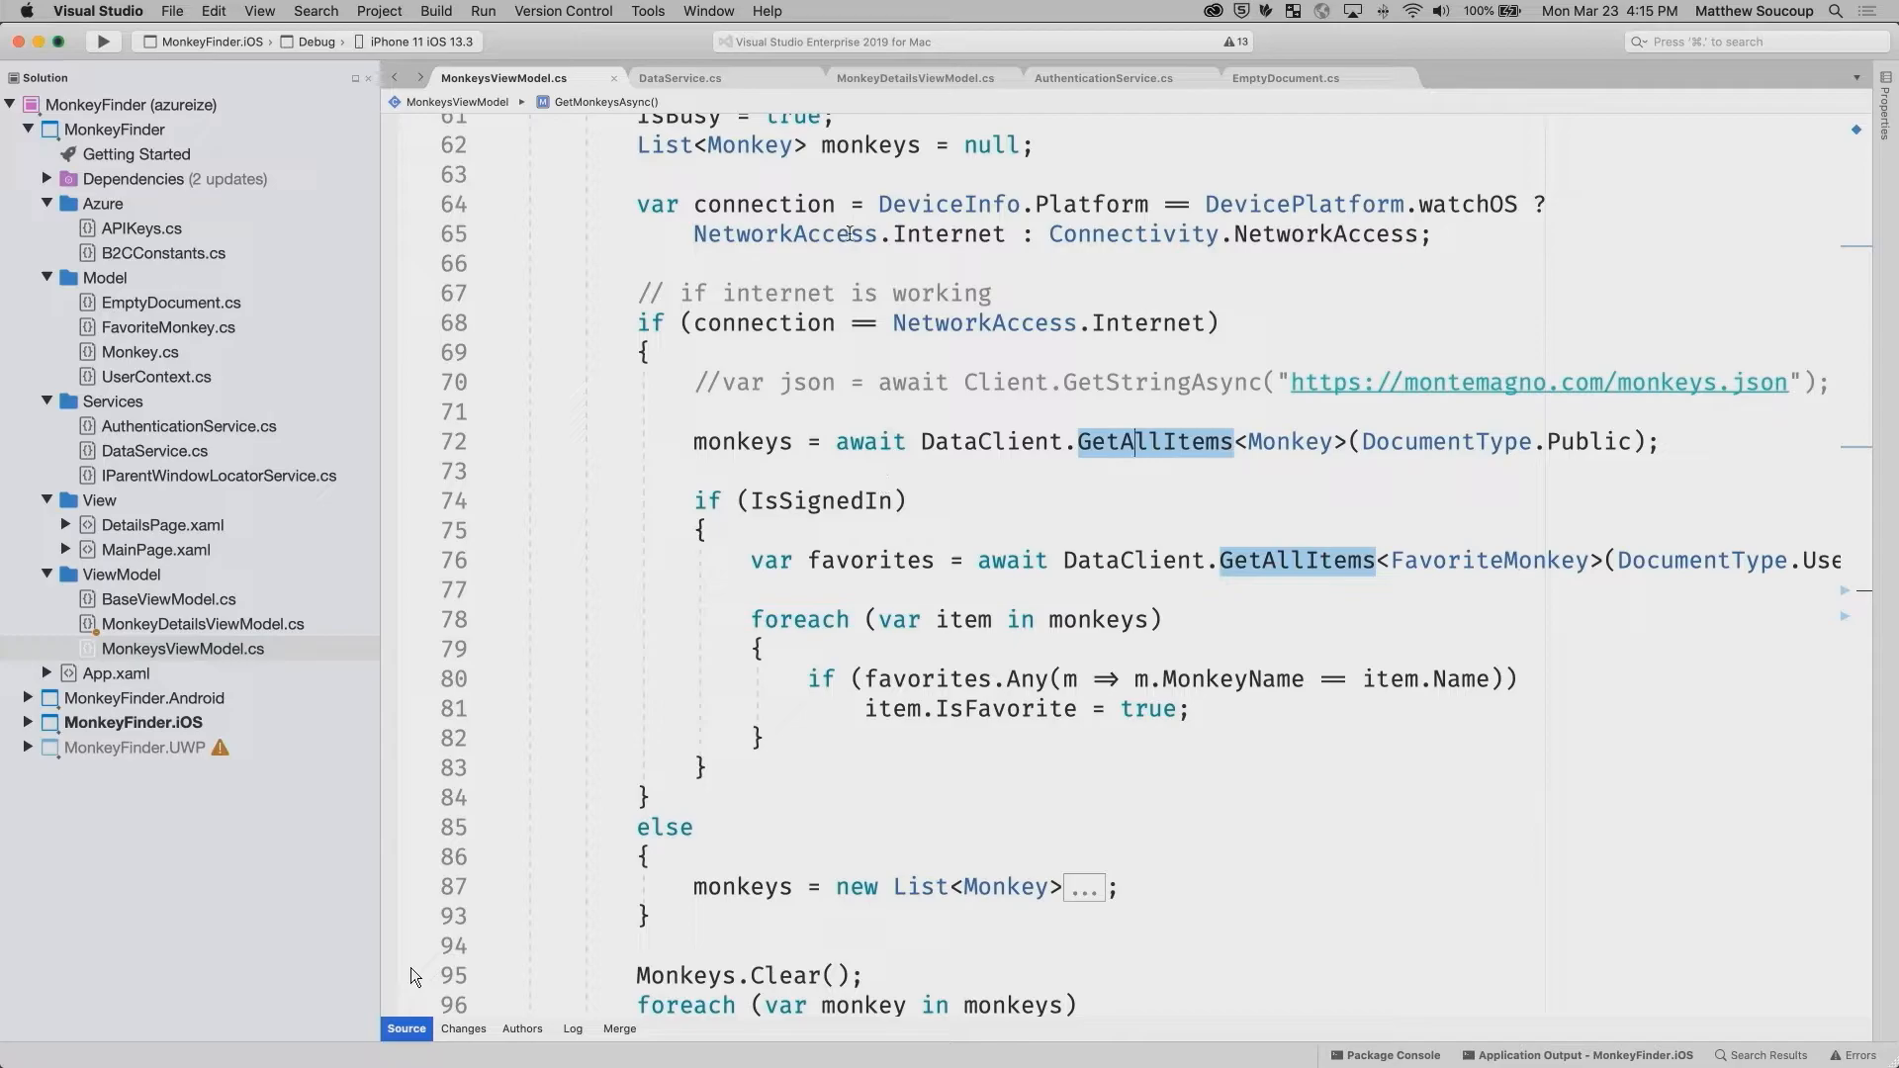
{"action": "left_click", "coordinate": [1285, 77]}
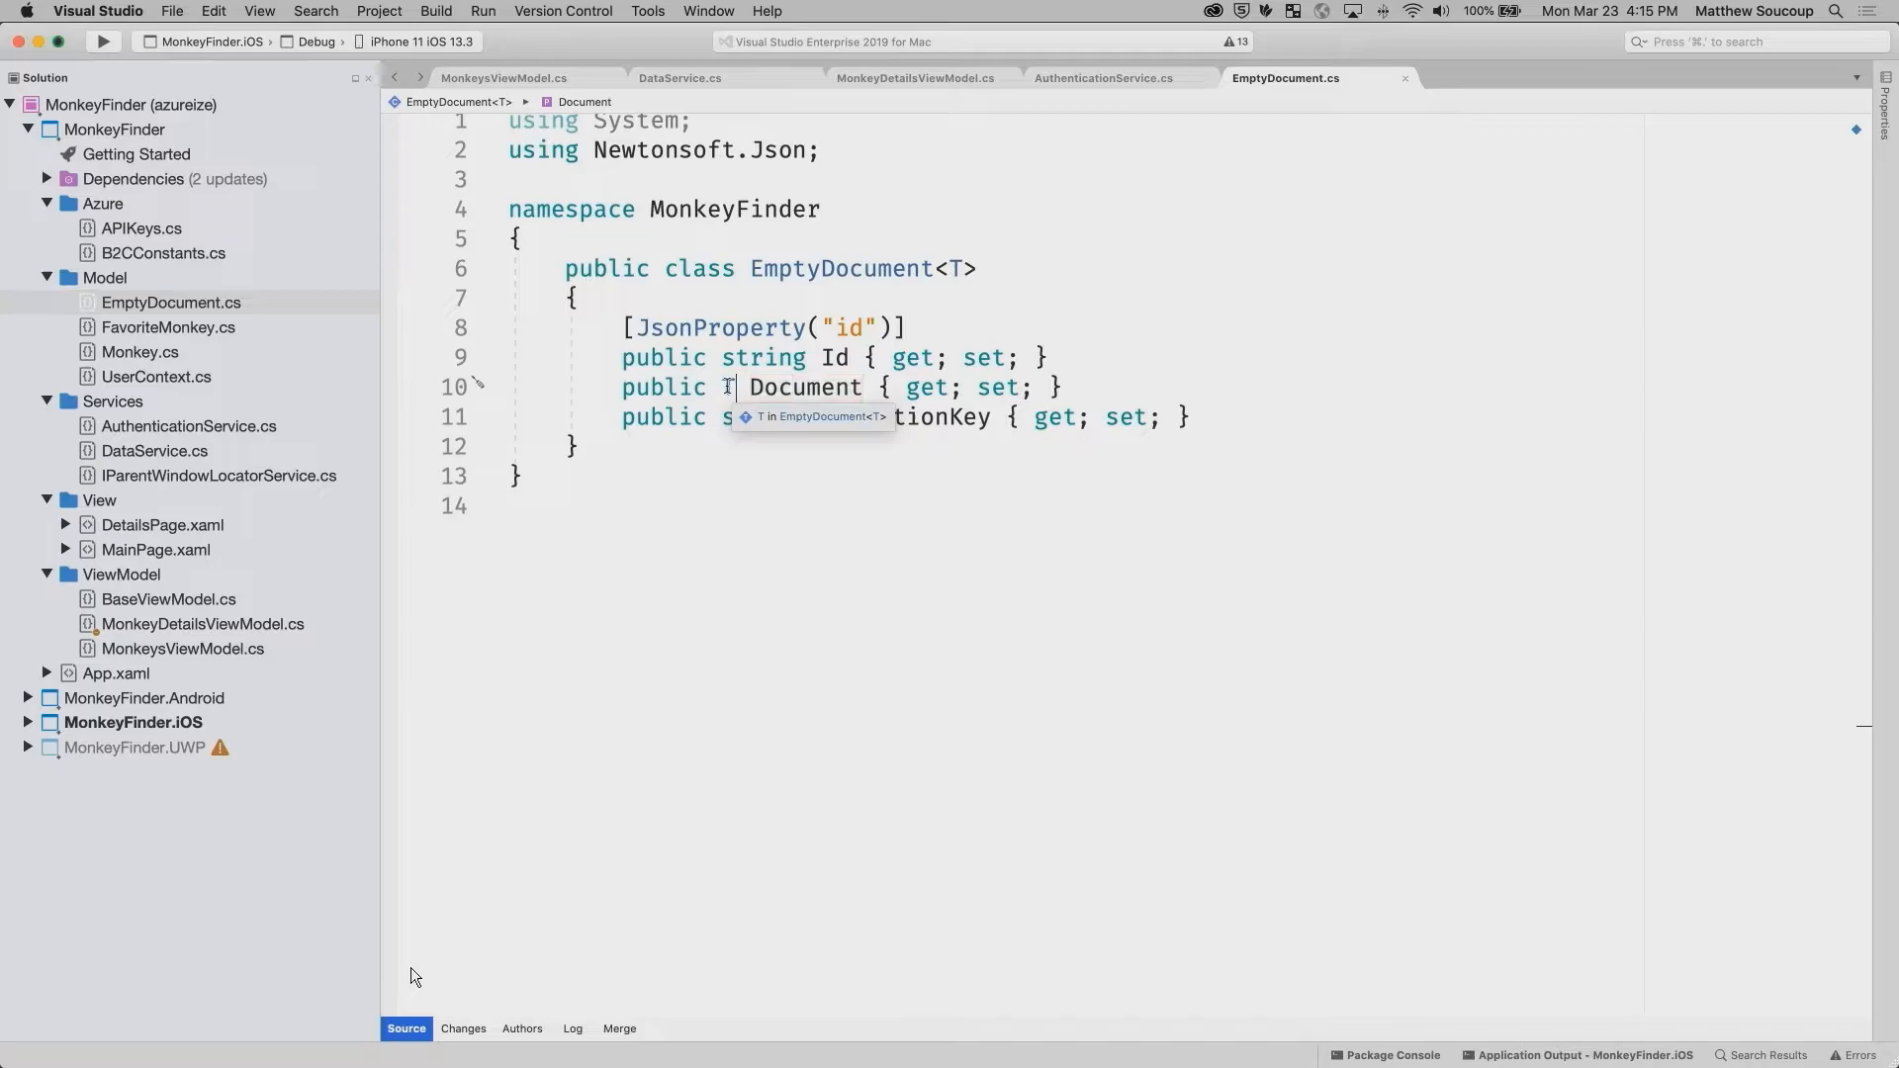
{"action": "left_click", "coordinate": [139, 352]}
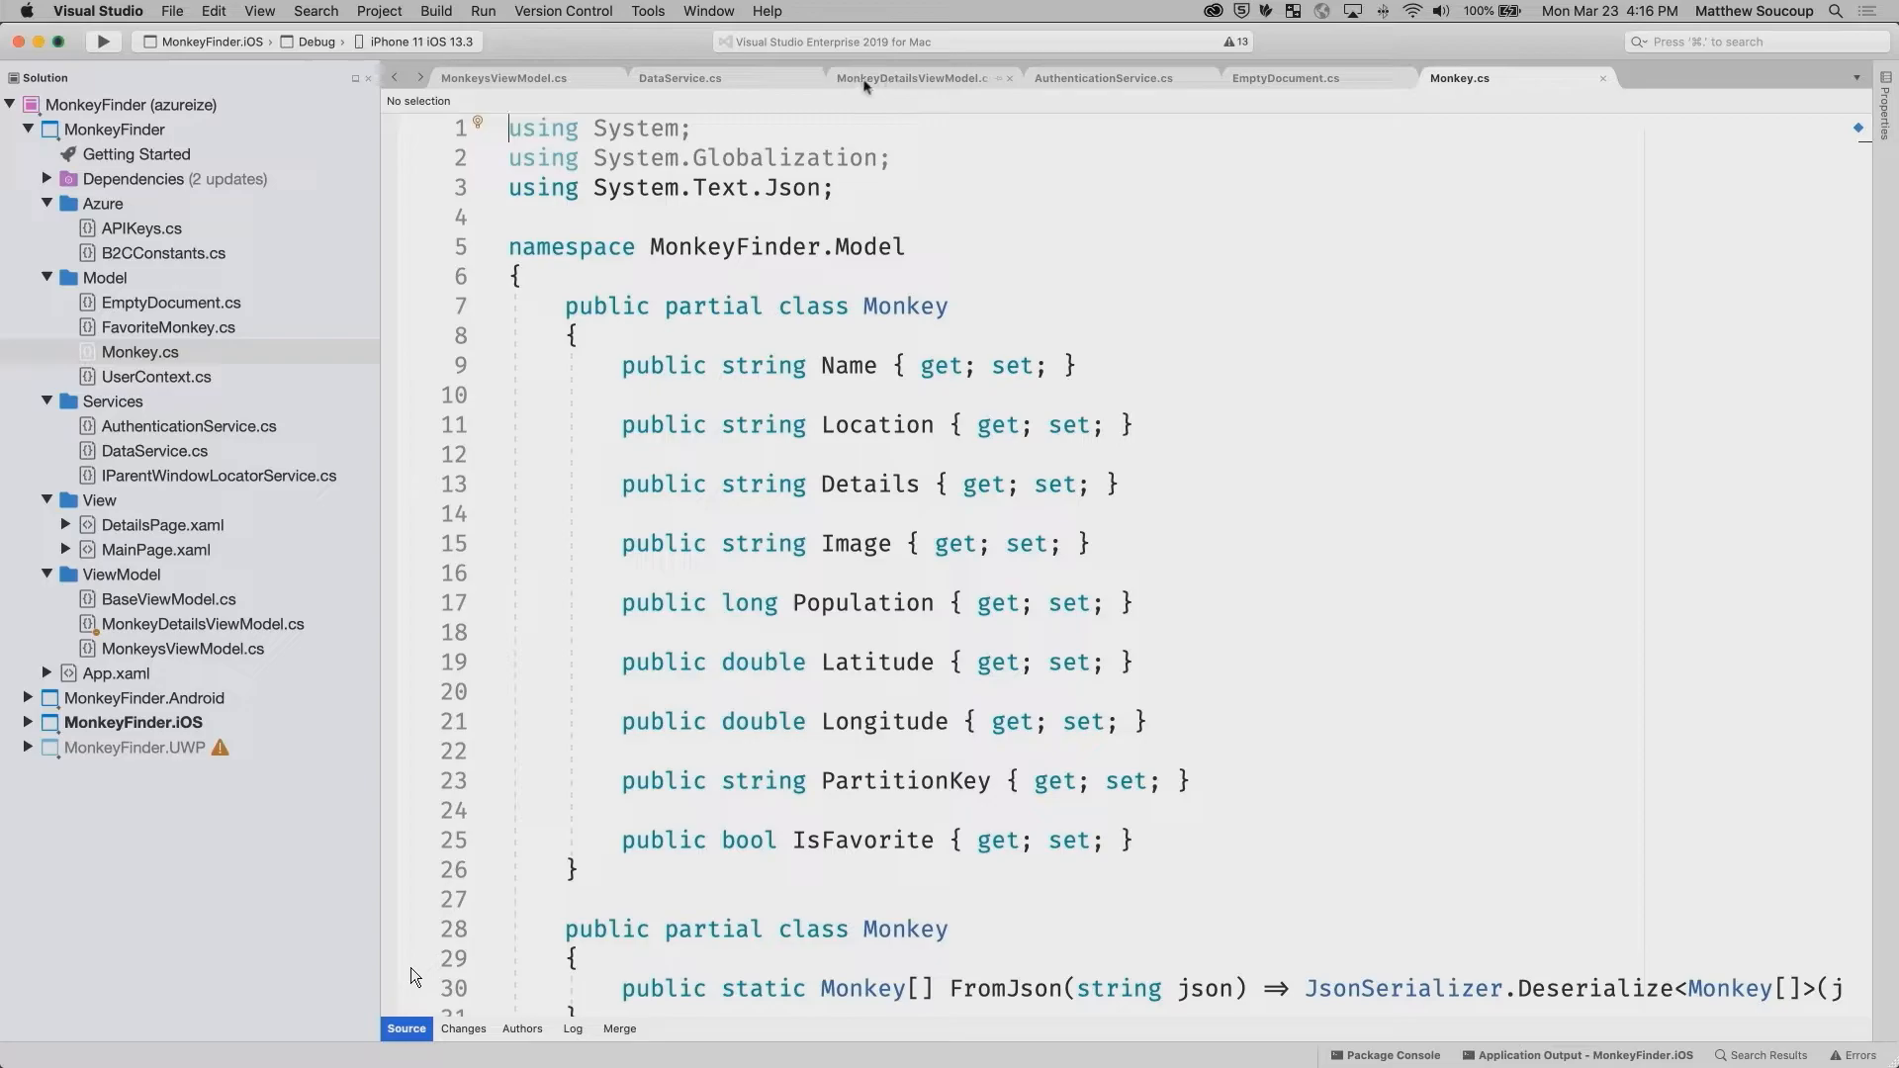
{"action": "left_click", "coordinate": [503, 77]}
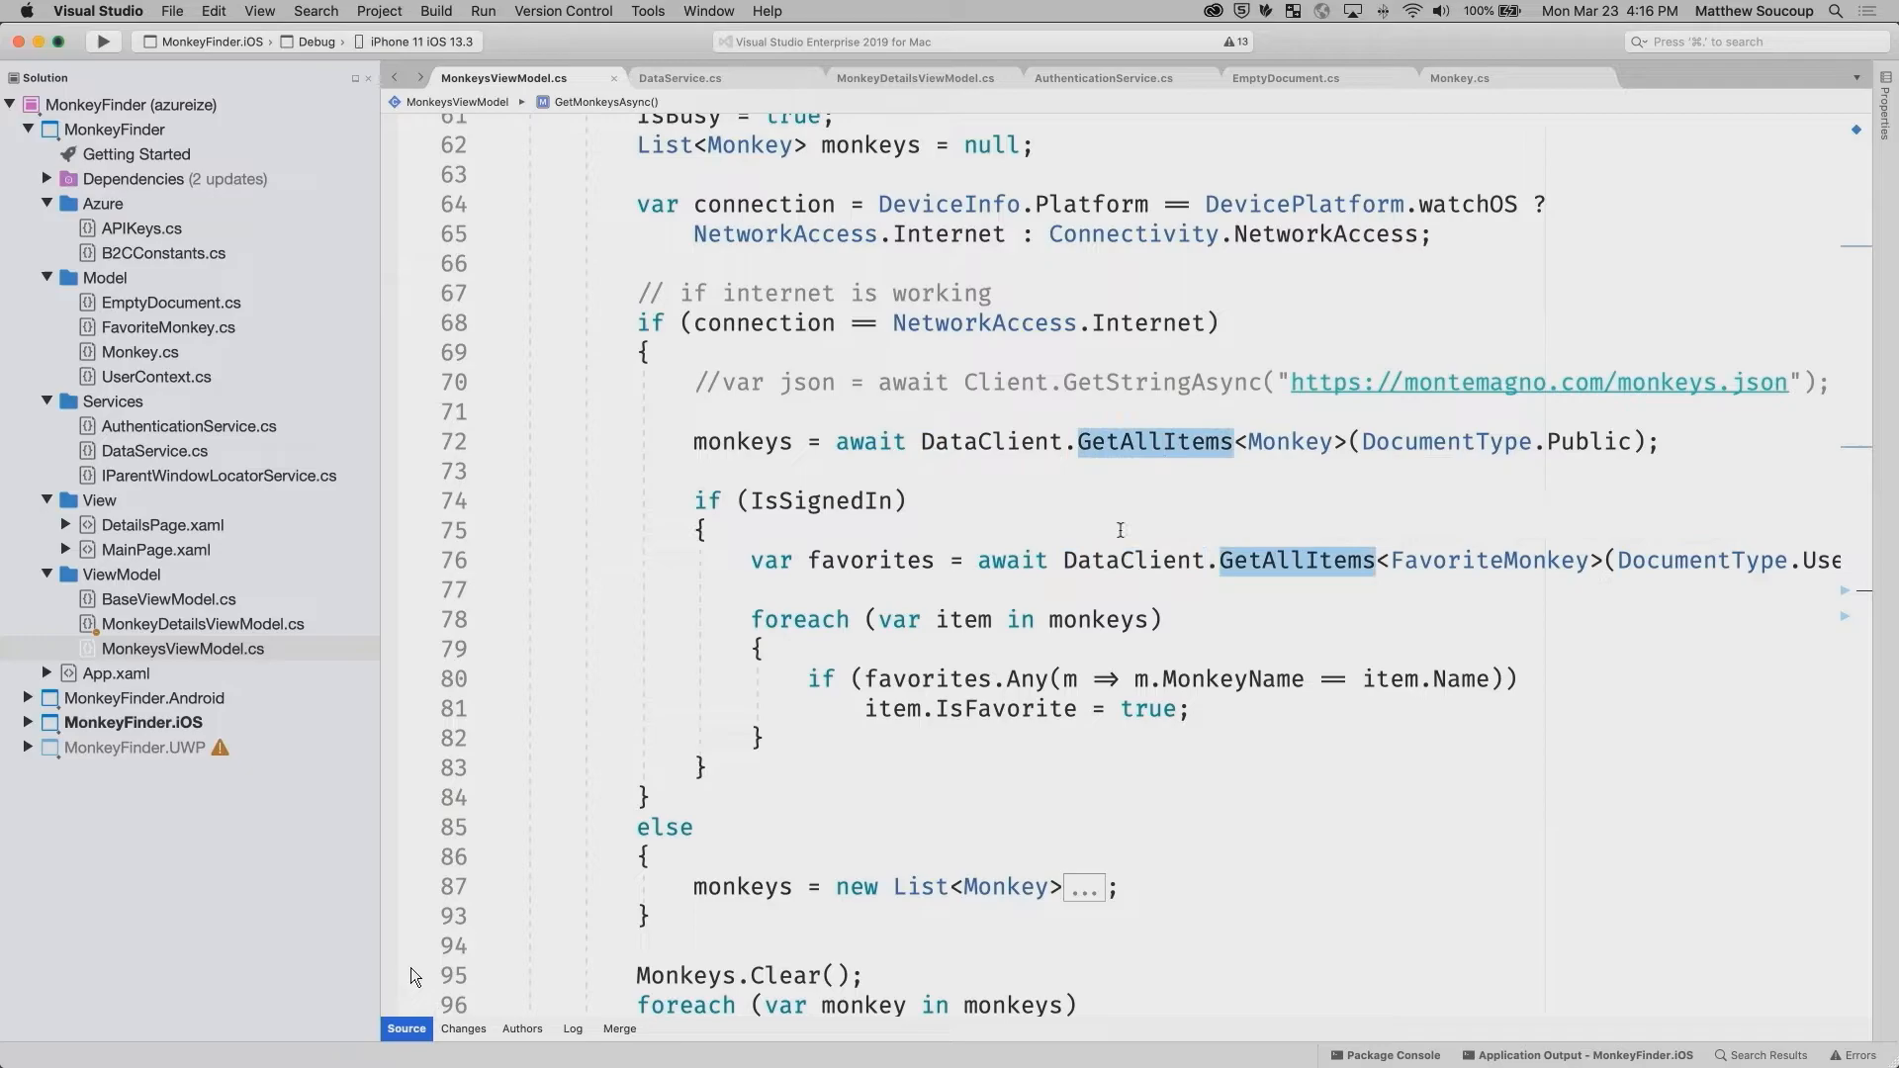
Step: Show DataService.cs GetAllItems looping over EmptyDocument query results to collect each Document
{"action": "left_click", "coordinate": [679, 77]}
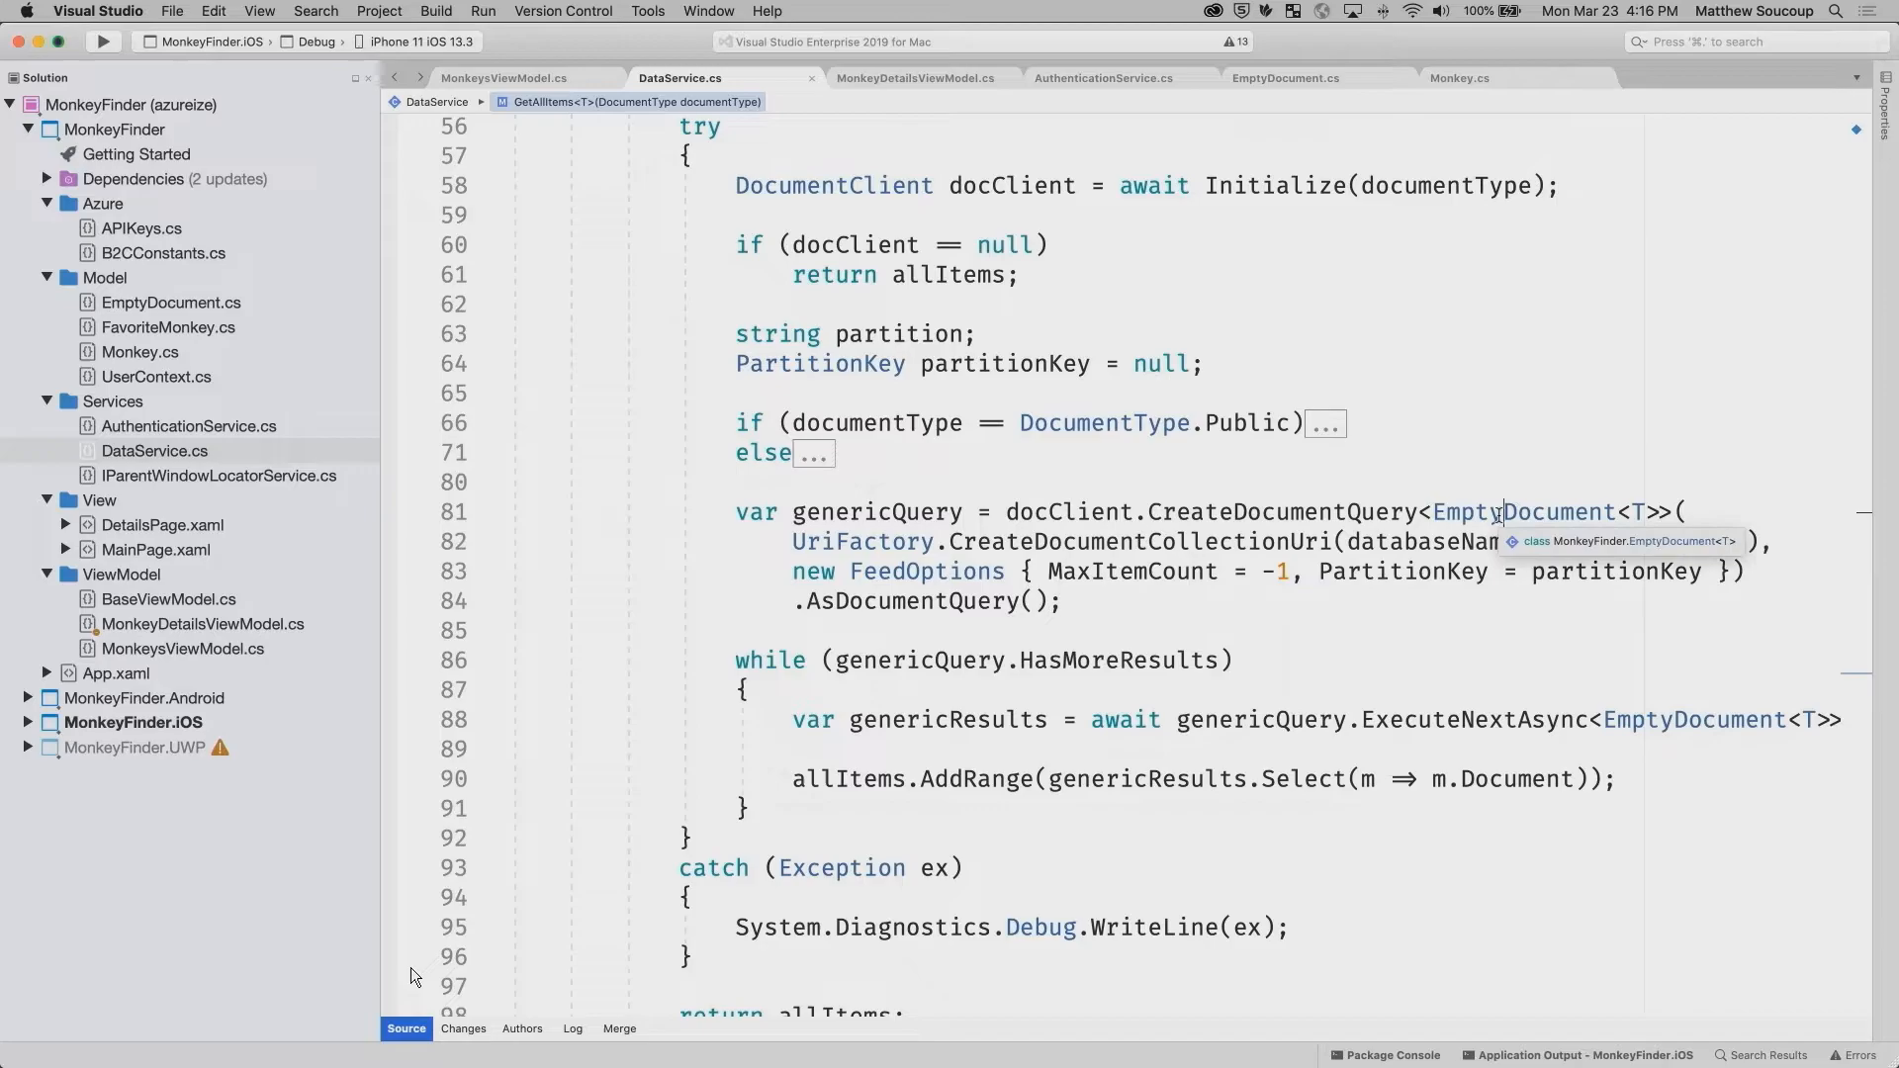
{"action": "mouse_move", "coordinate": [1172, 542]}
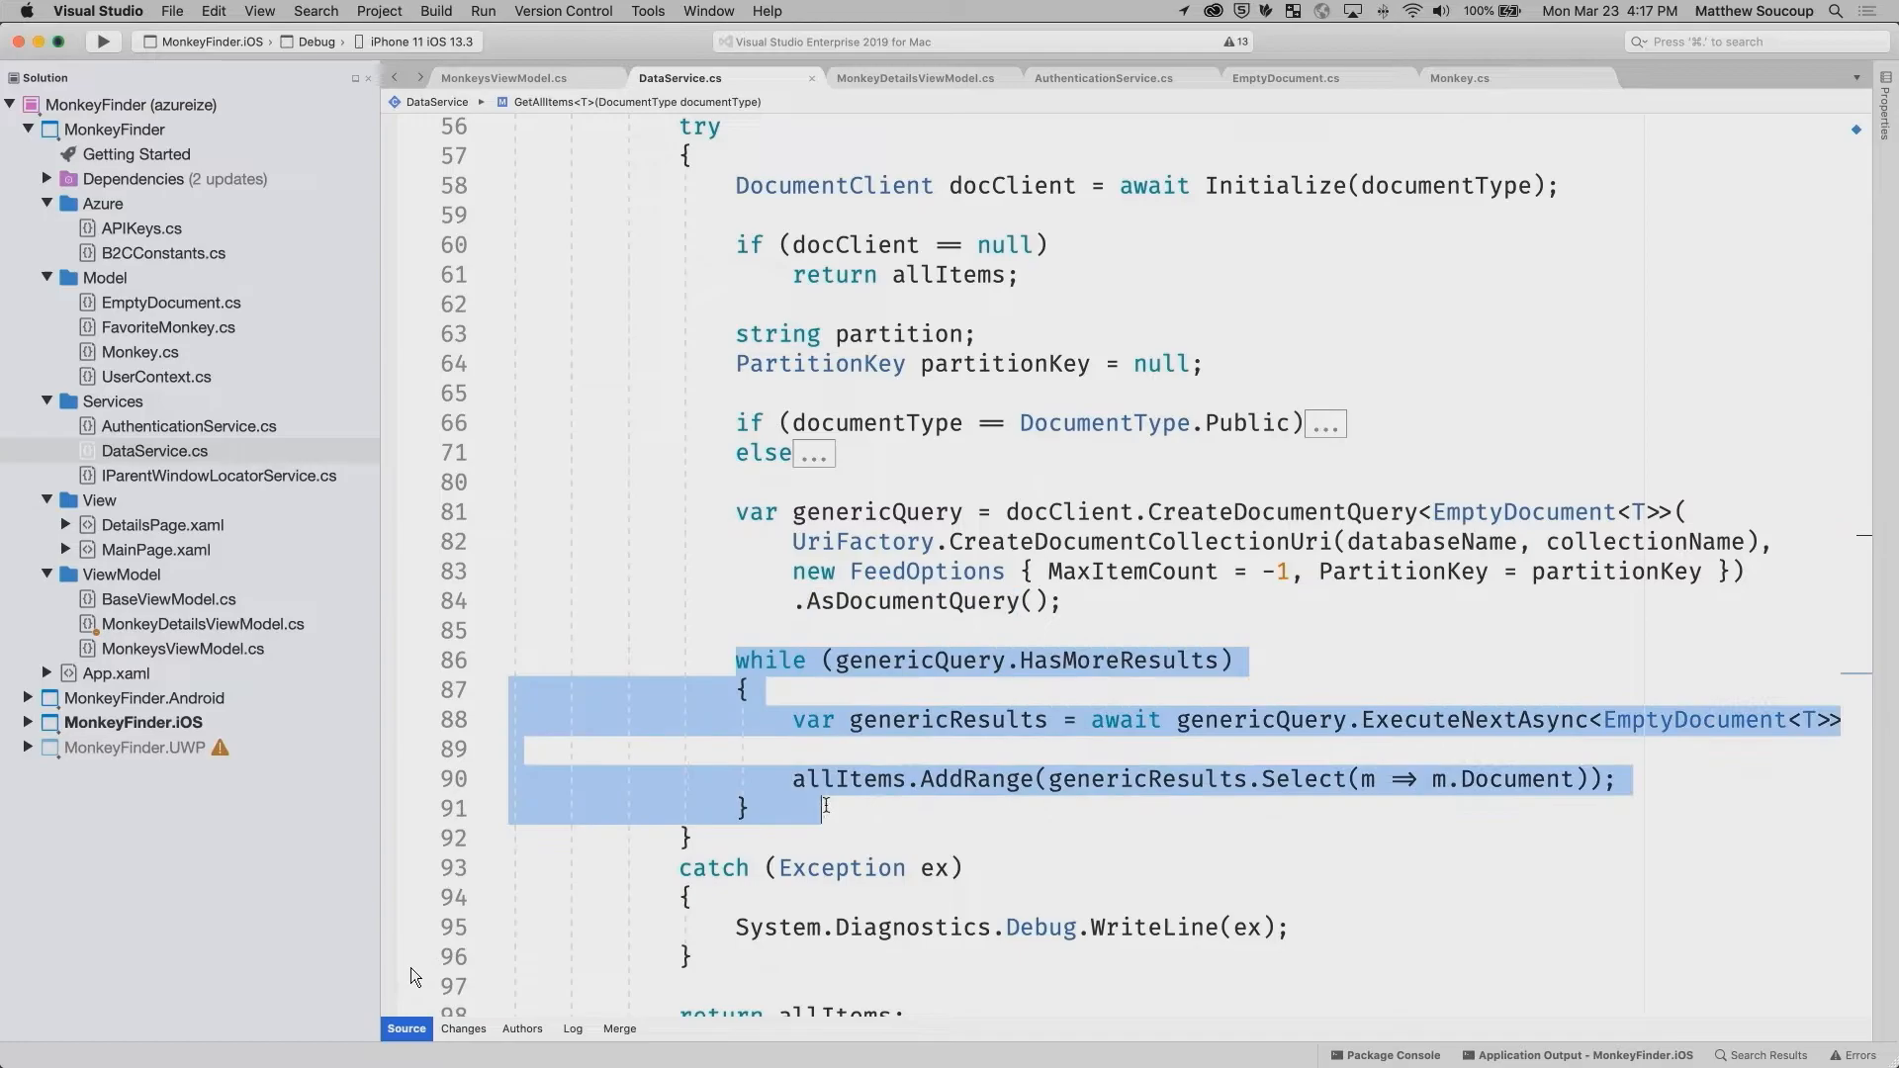
{"action": "scroll", "scroll_direction": "up", "scroll_amount": 3}
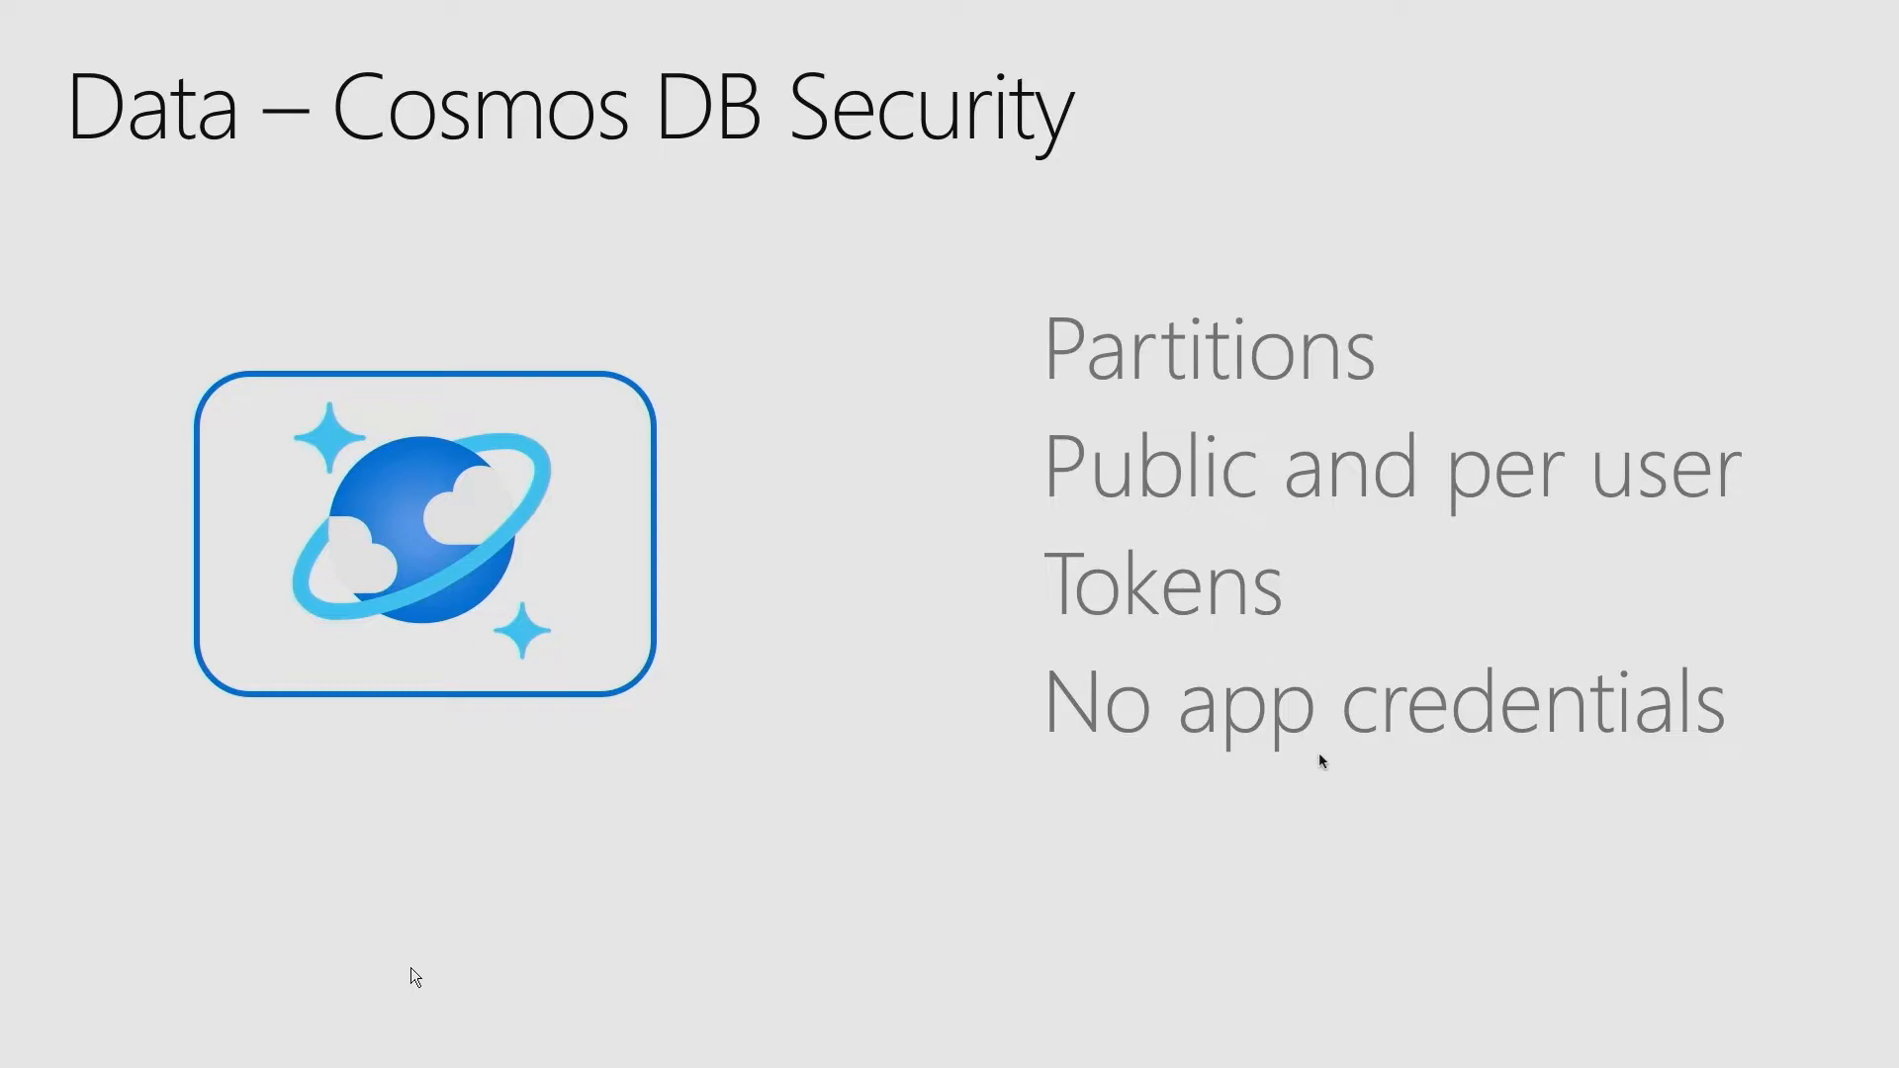
Step: Advance past the Cosmos DB security slide toward the Data Explorer baboon item
{"action": "key", "text": "Escape"}
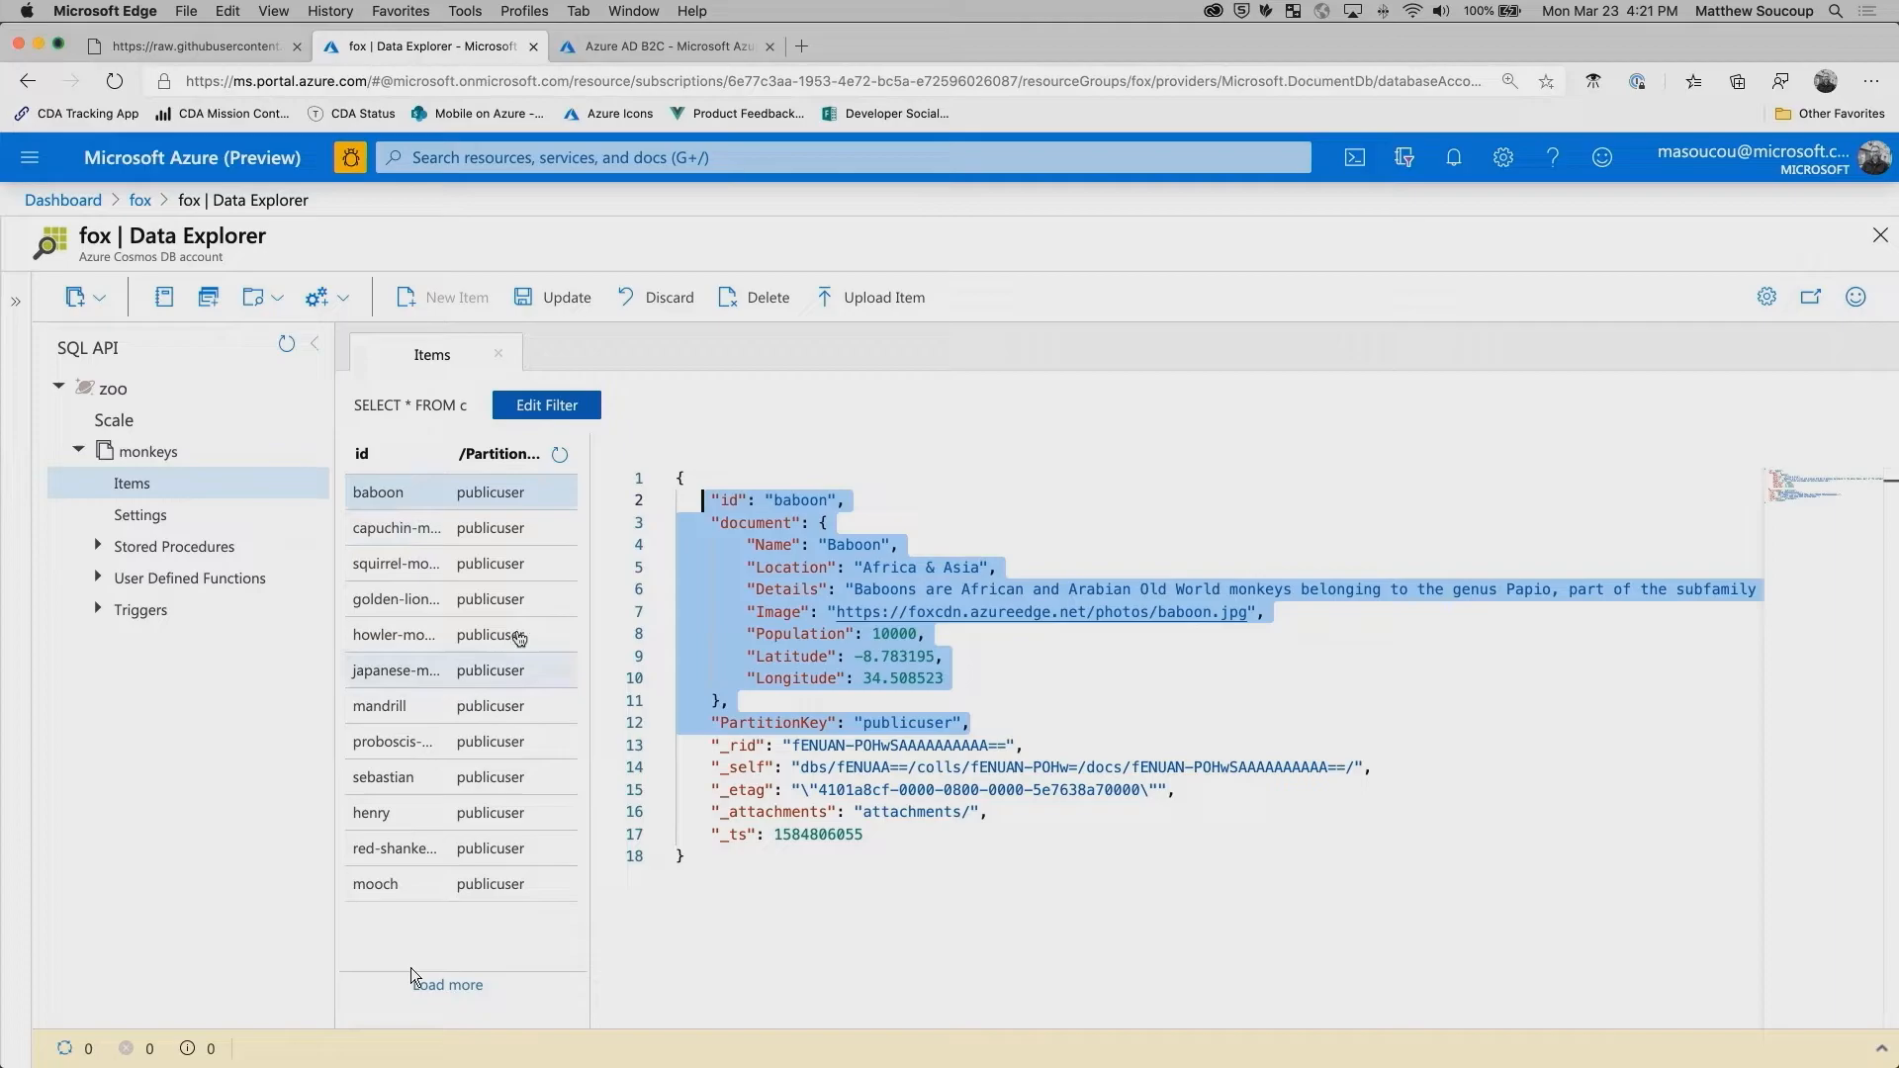
{"action": "left_click", "coordinate": [1094, 778]}
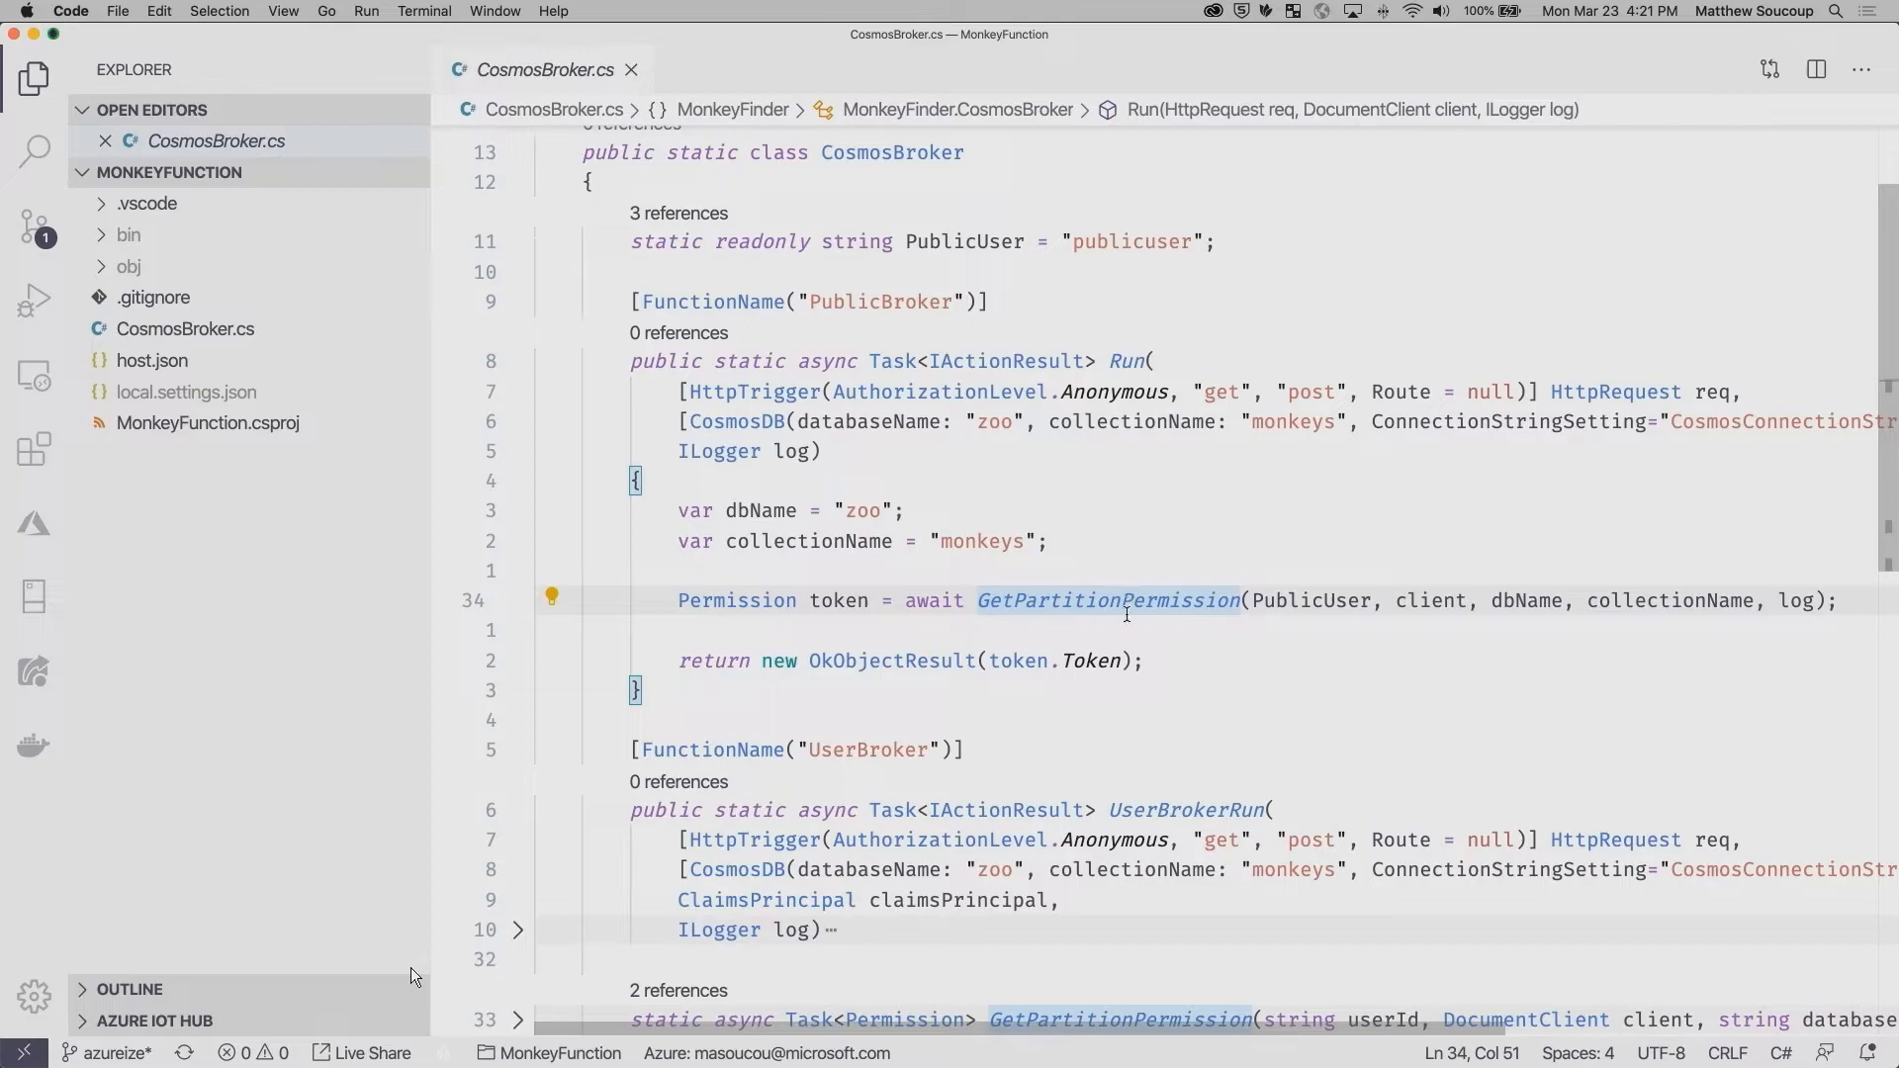
{"action": "scroll", "scroll_direction": "down", "scroll_amount": 3}
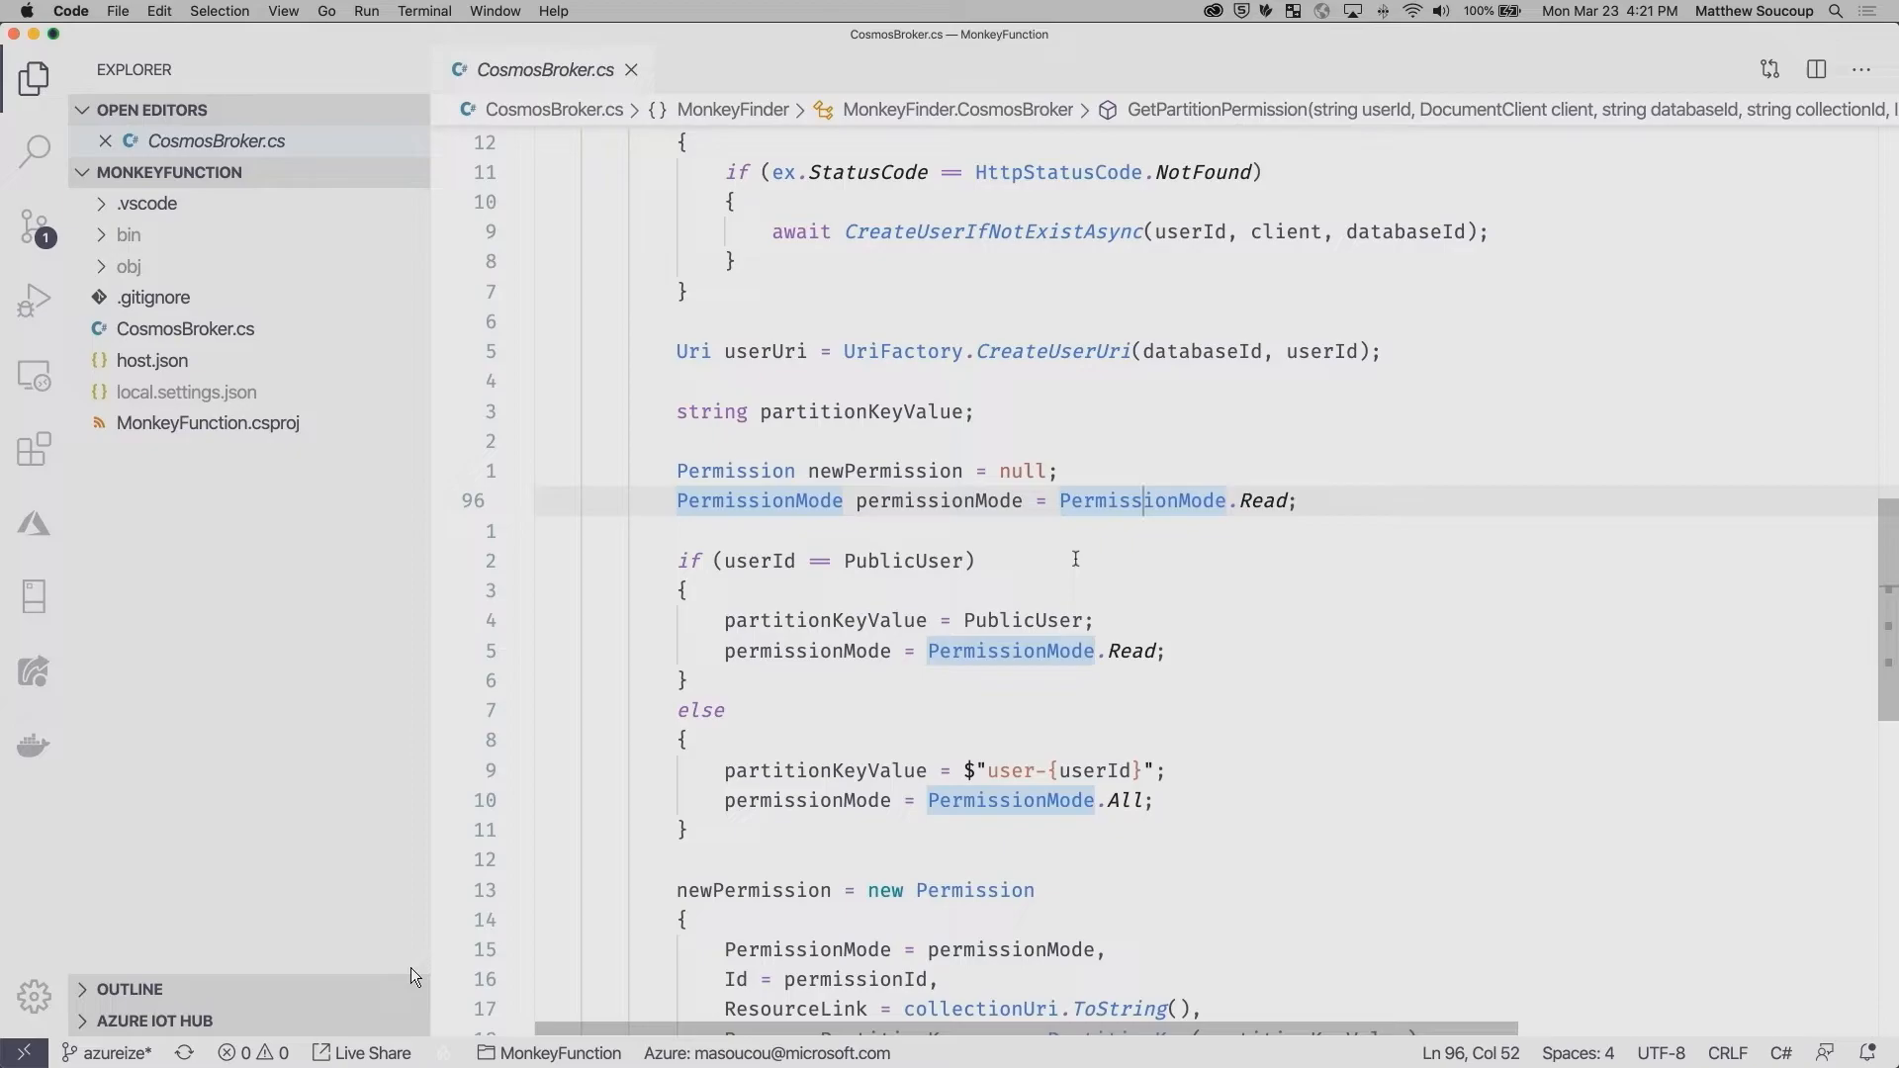
{"action": "left_click", "coordinate": [891, 561]}
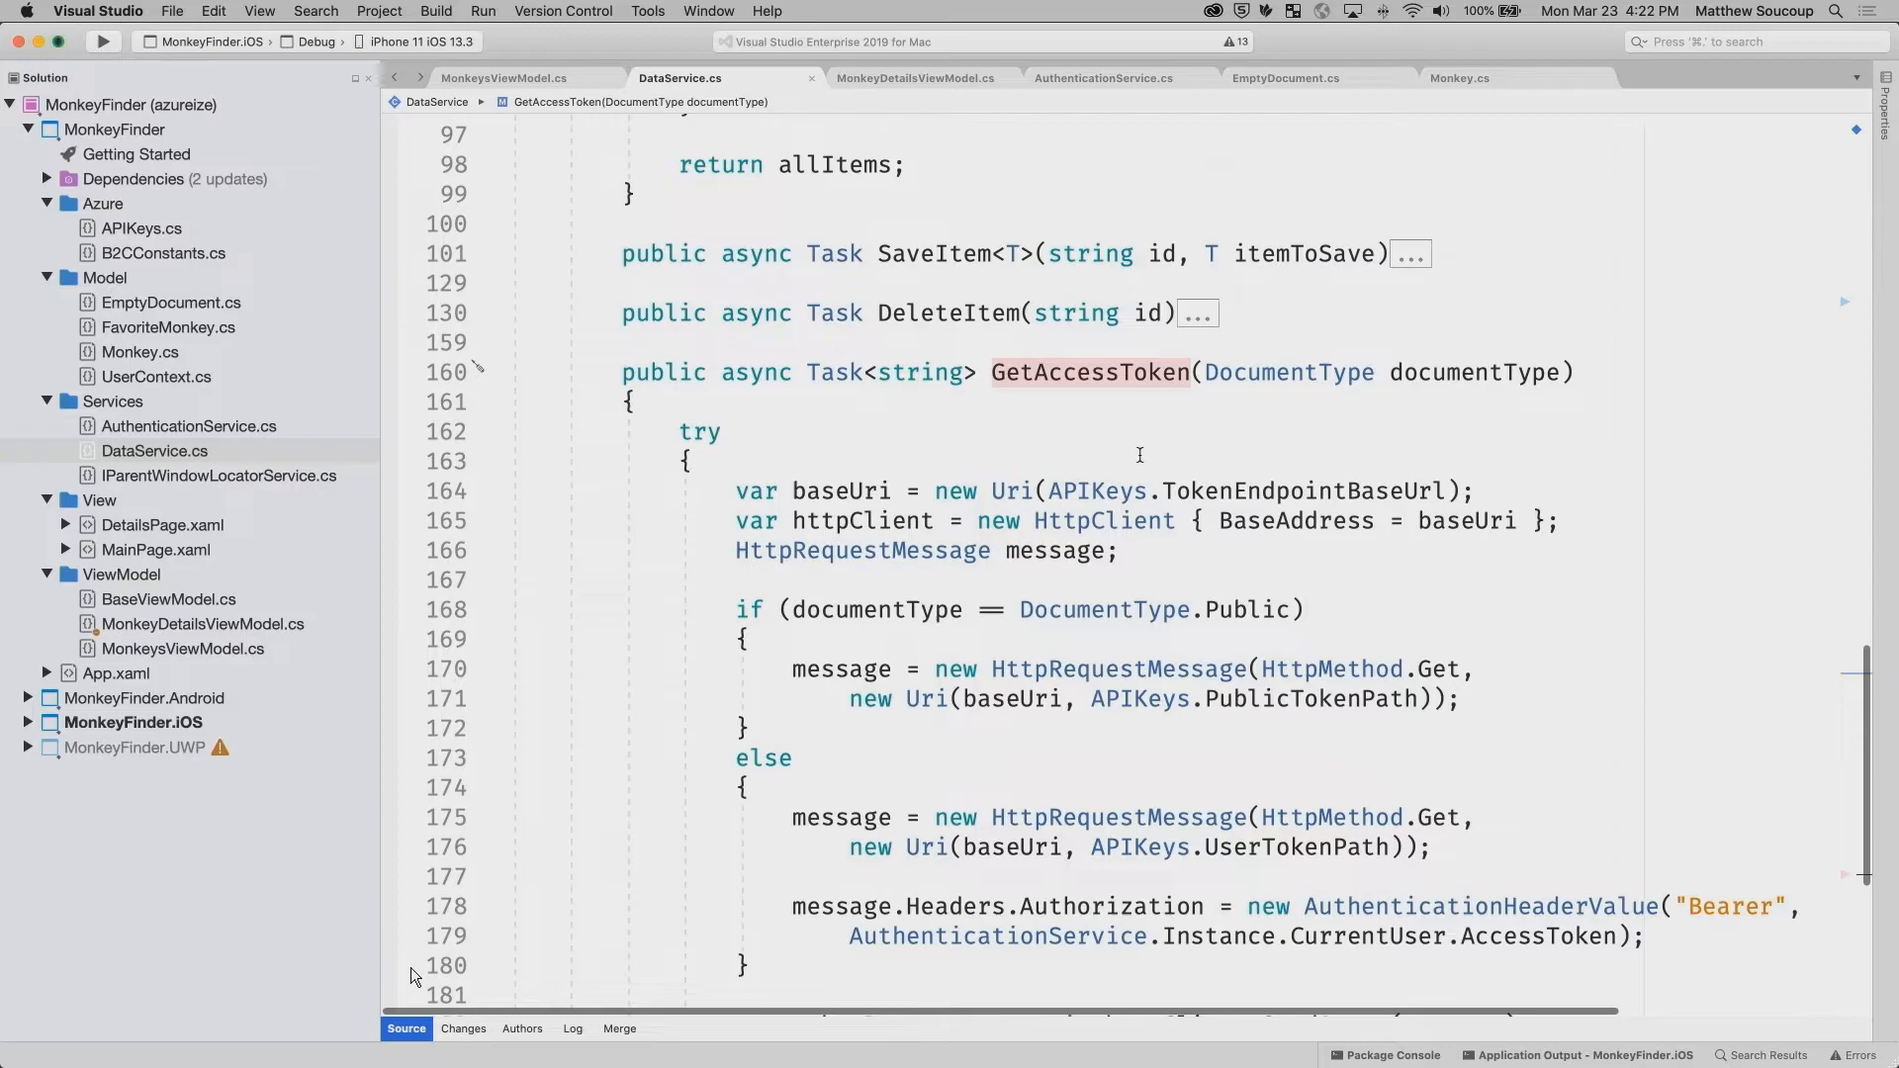
{"action": "scroll", "scroll_direction": "down", "scroll_amount": 3}
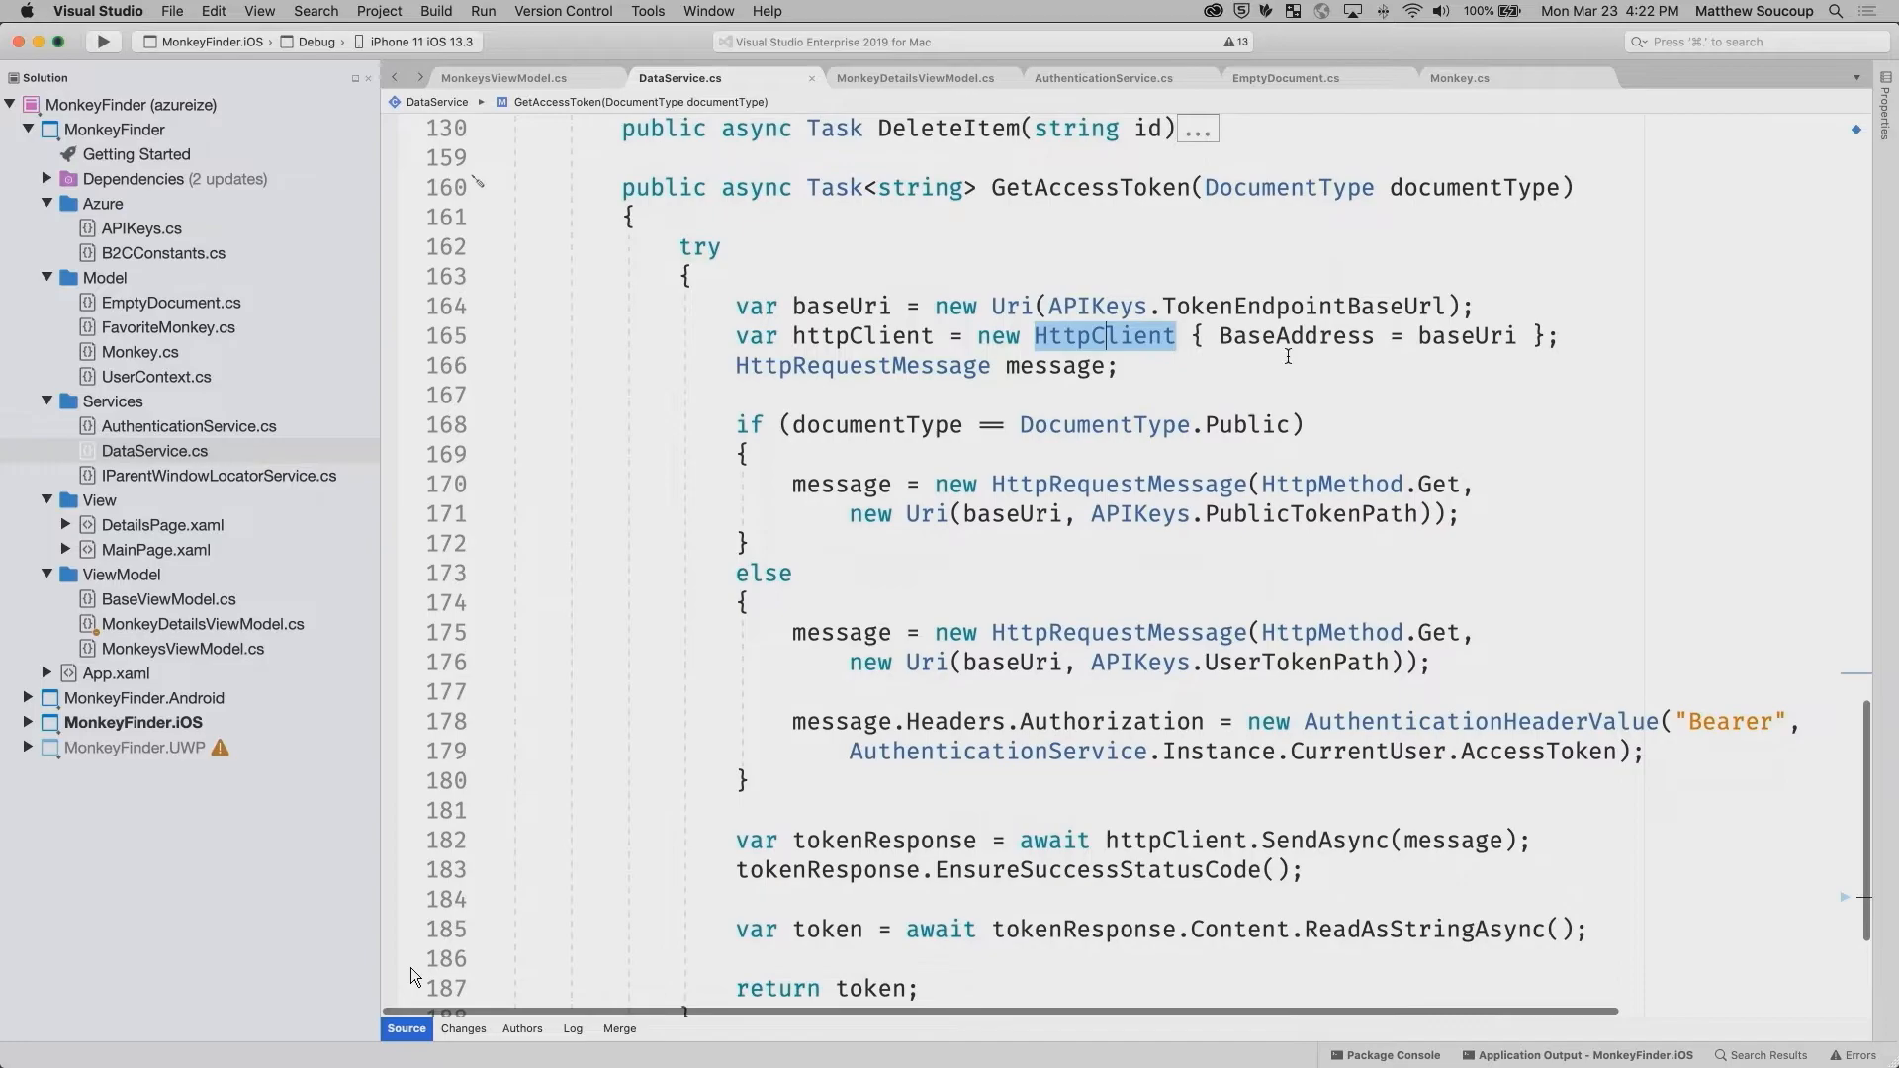
{"action": "scroll", "scroll_direction": "up", "scroll_amount": 3}
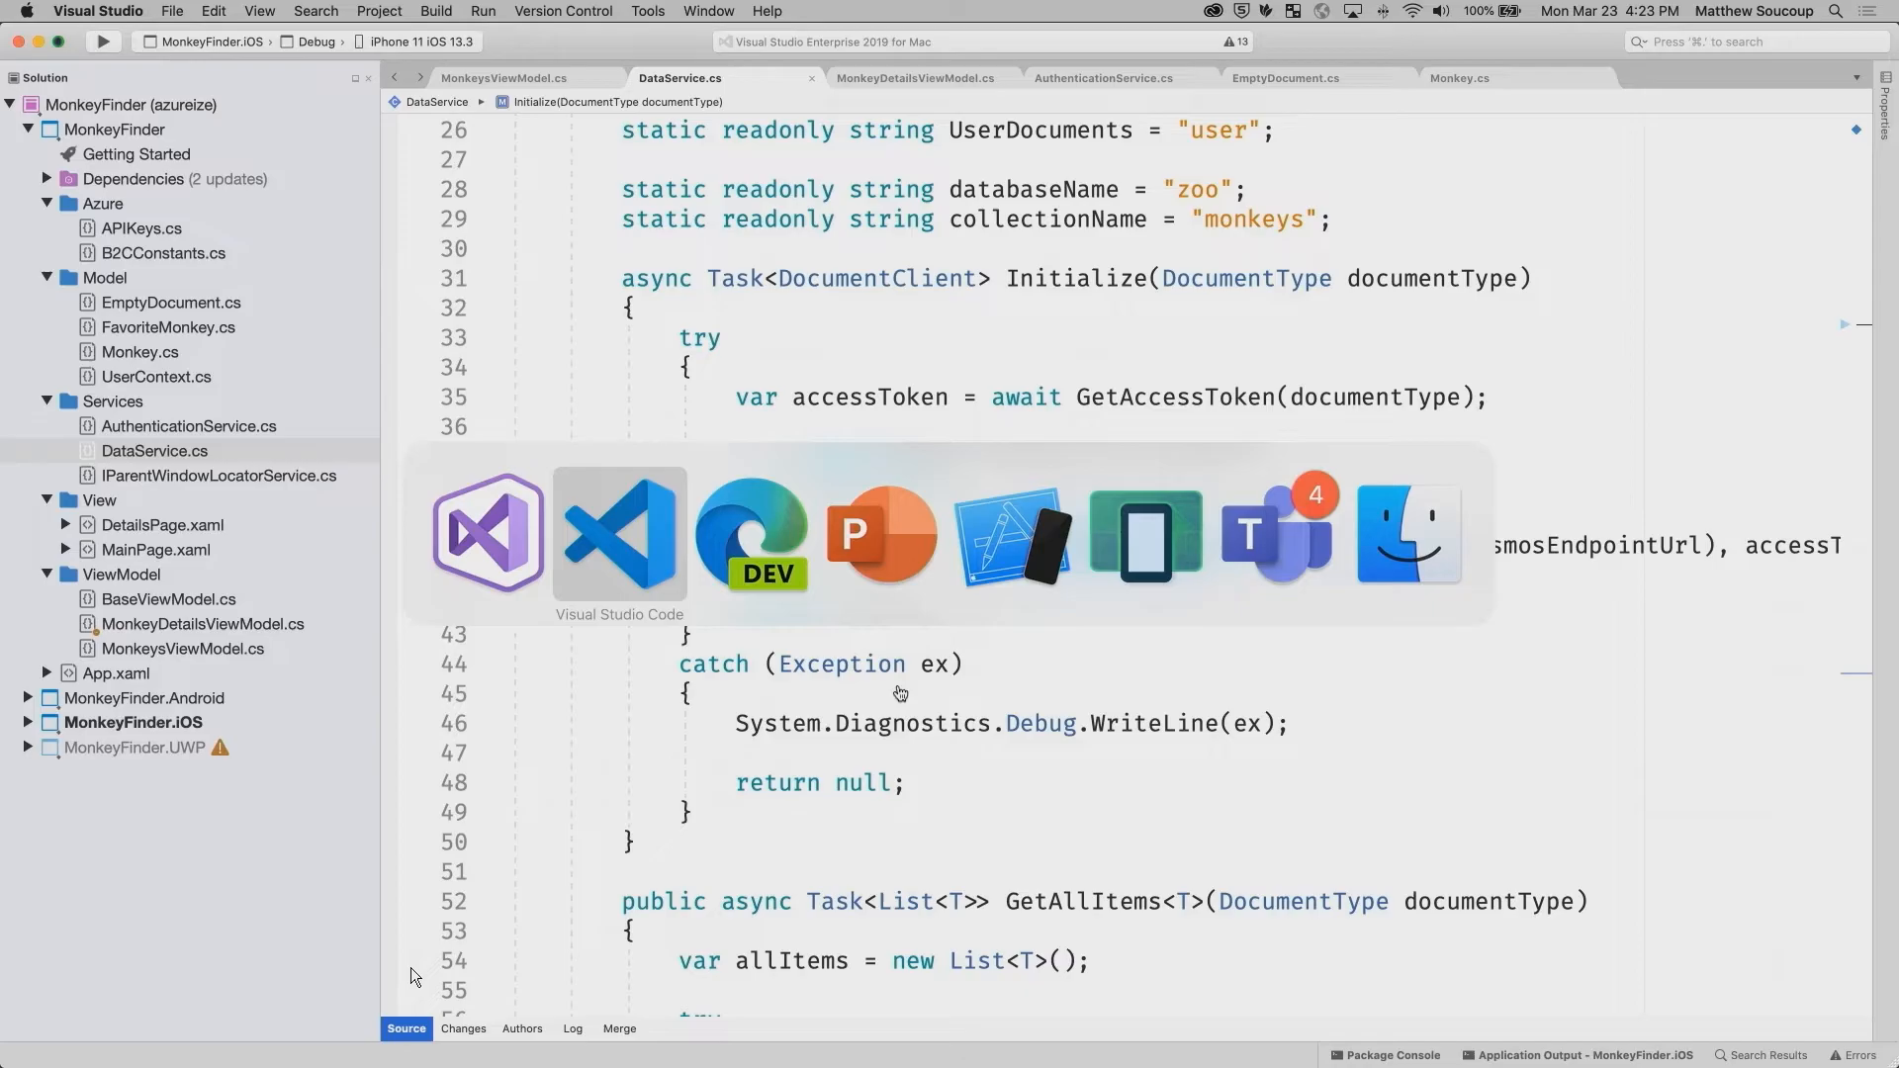
Step: Switch to the presentation and show the 'Demo - Azure AD B2C' title slide
{"action": "left_click", "coordinate": [883, 534]}
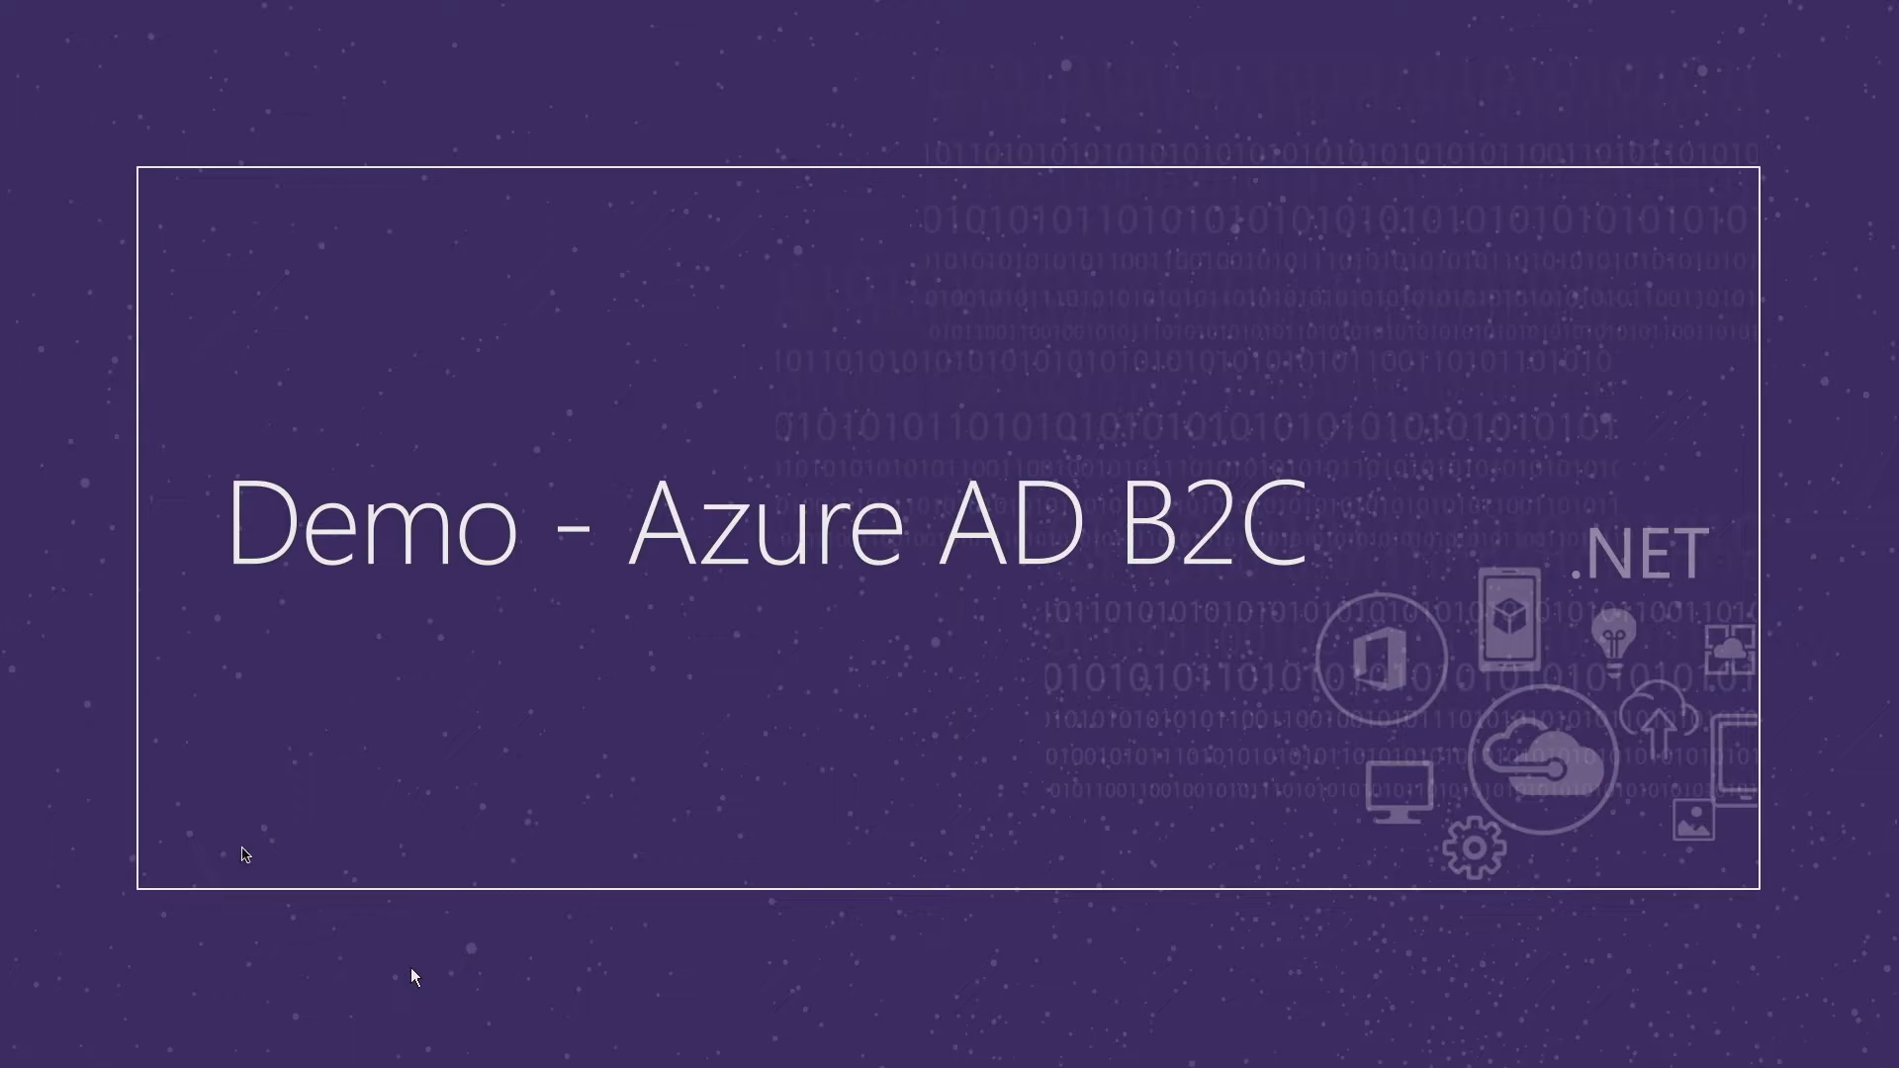
Step: Return to the browser's Azure AD B2C tab and list its owned app registrations, Monkey Finder and Monkey Finder API
{"action": "key", "text": "Escape"}
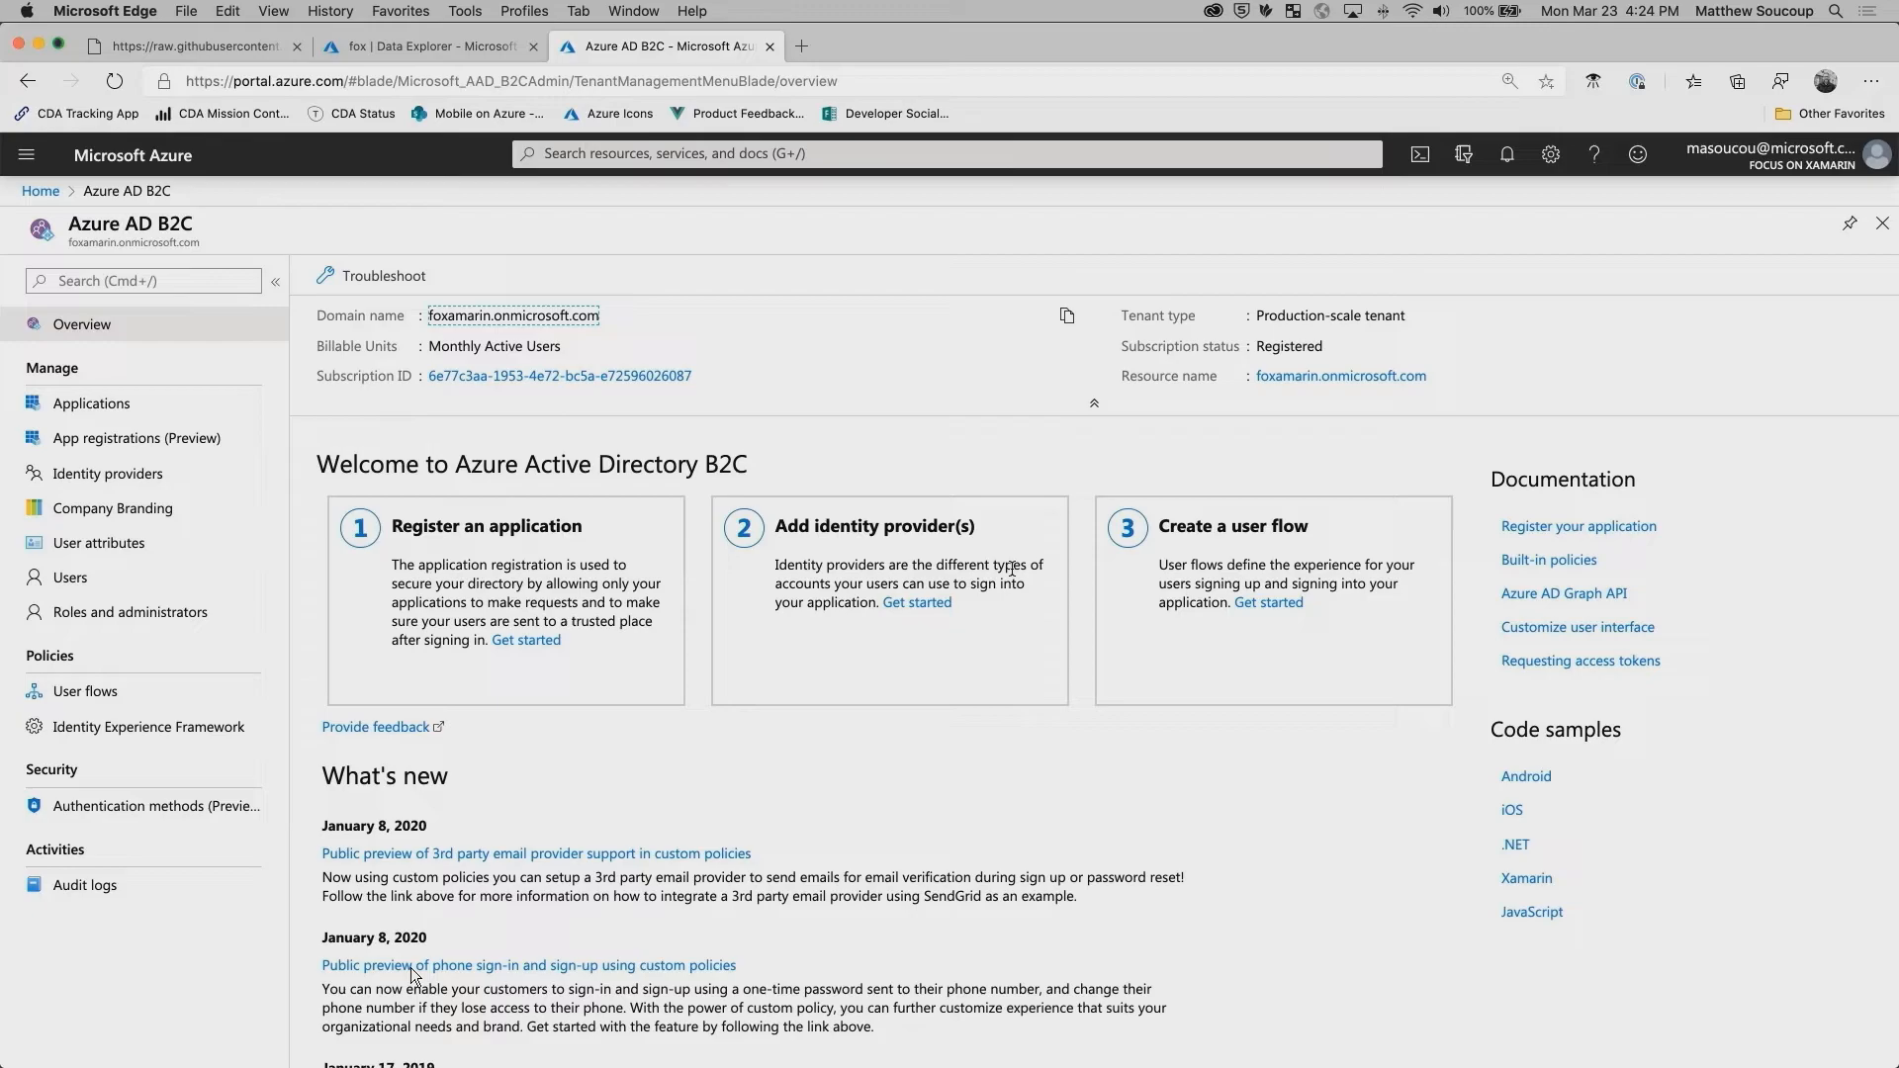
{"action": "left_click", "coordinate": [424, 47]}
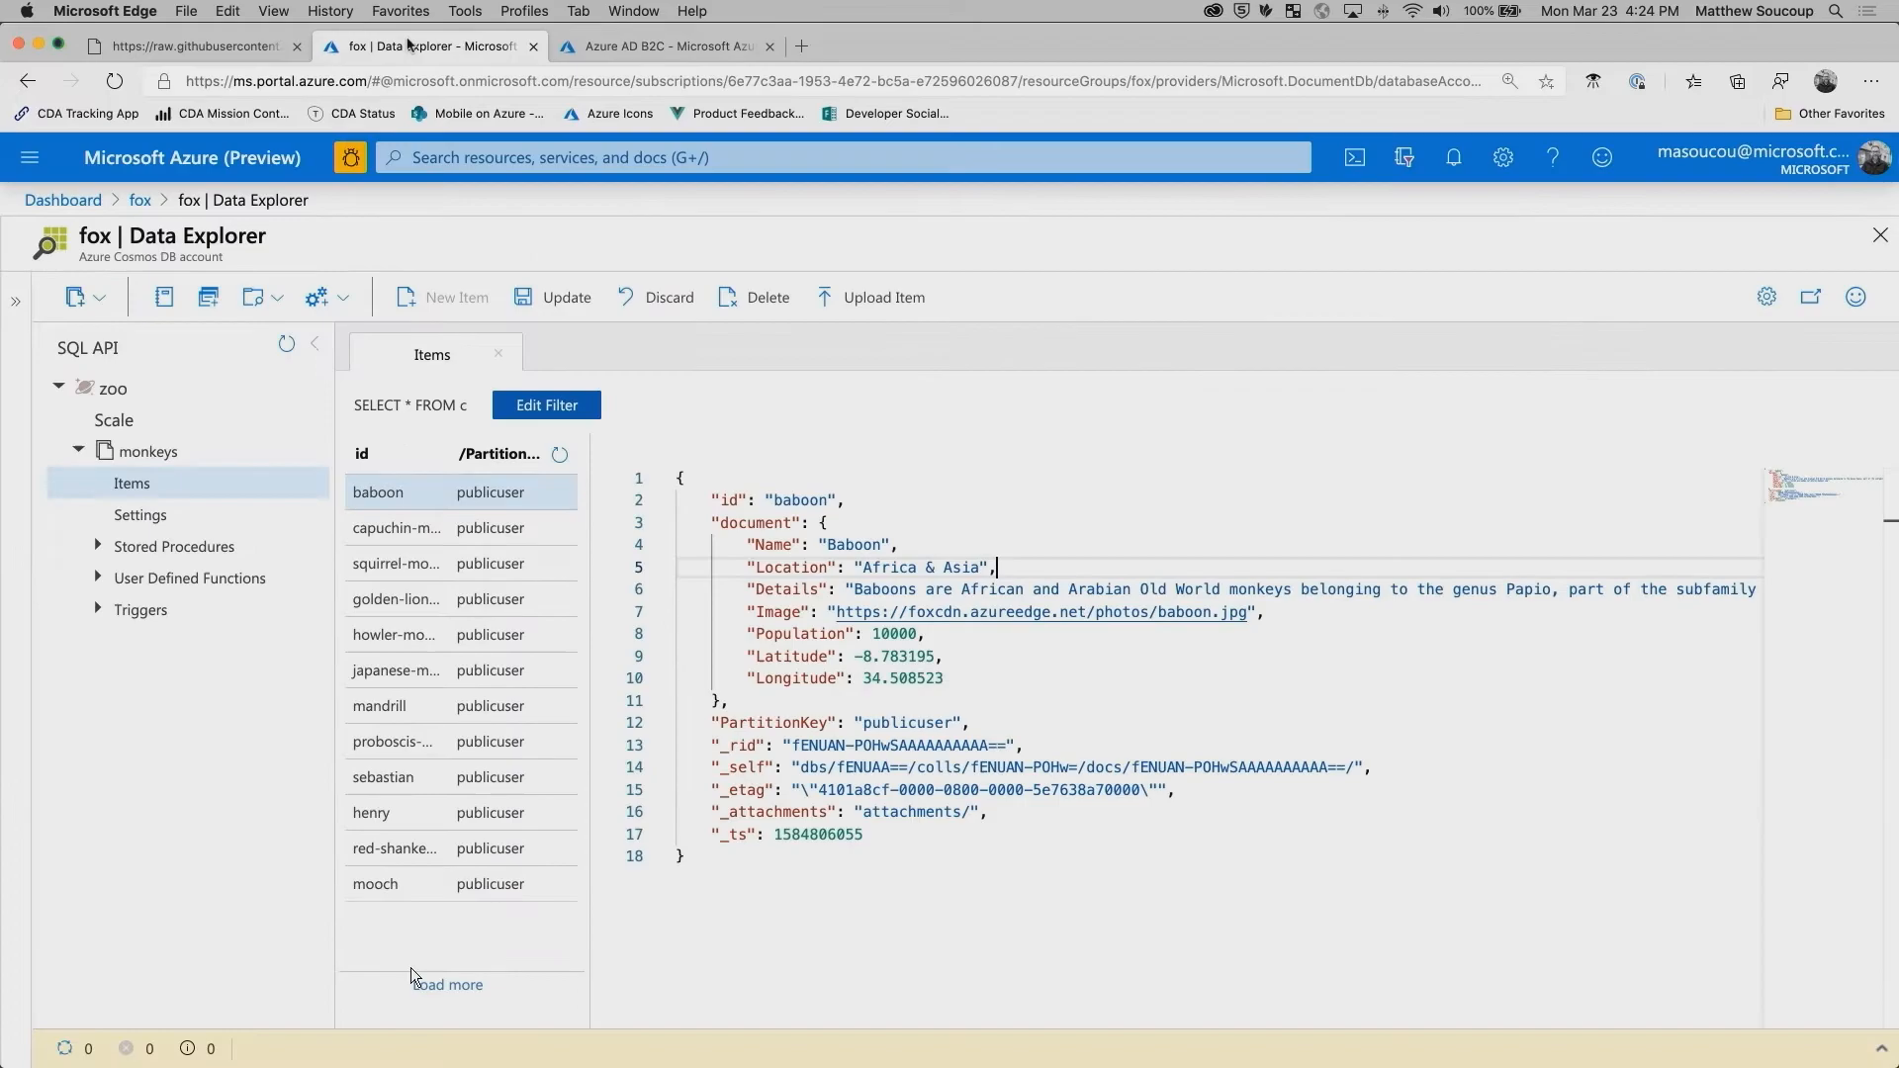
{"action": "left_click", "coordinate": [664, 46]}
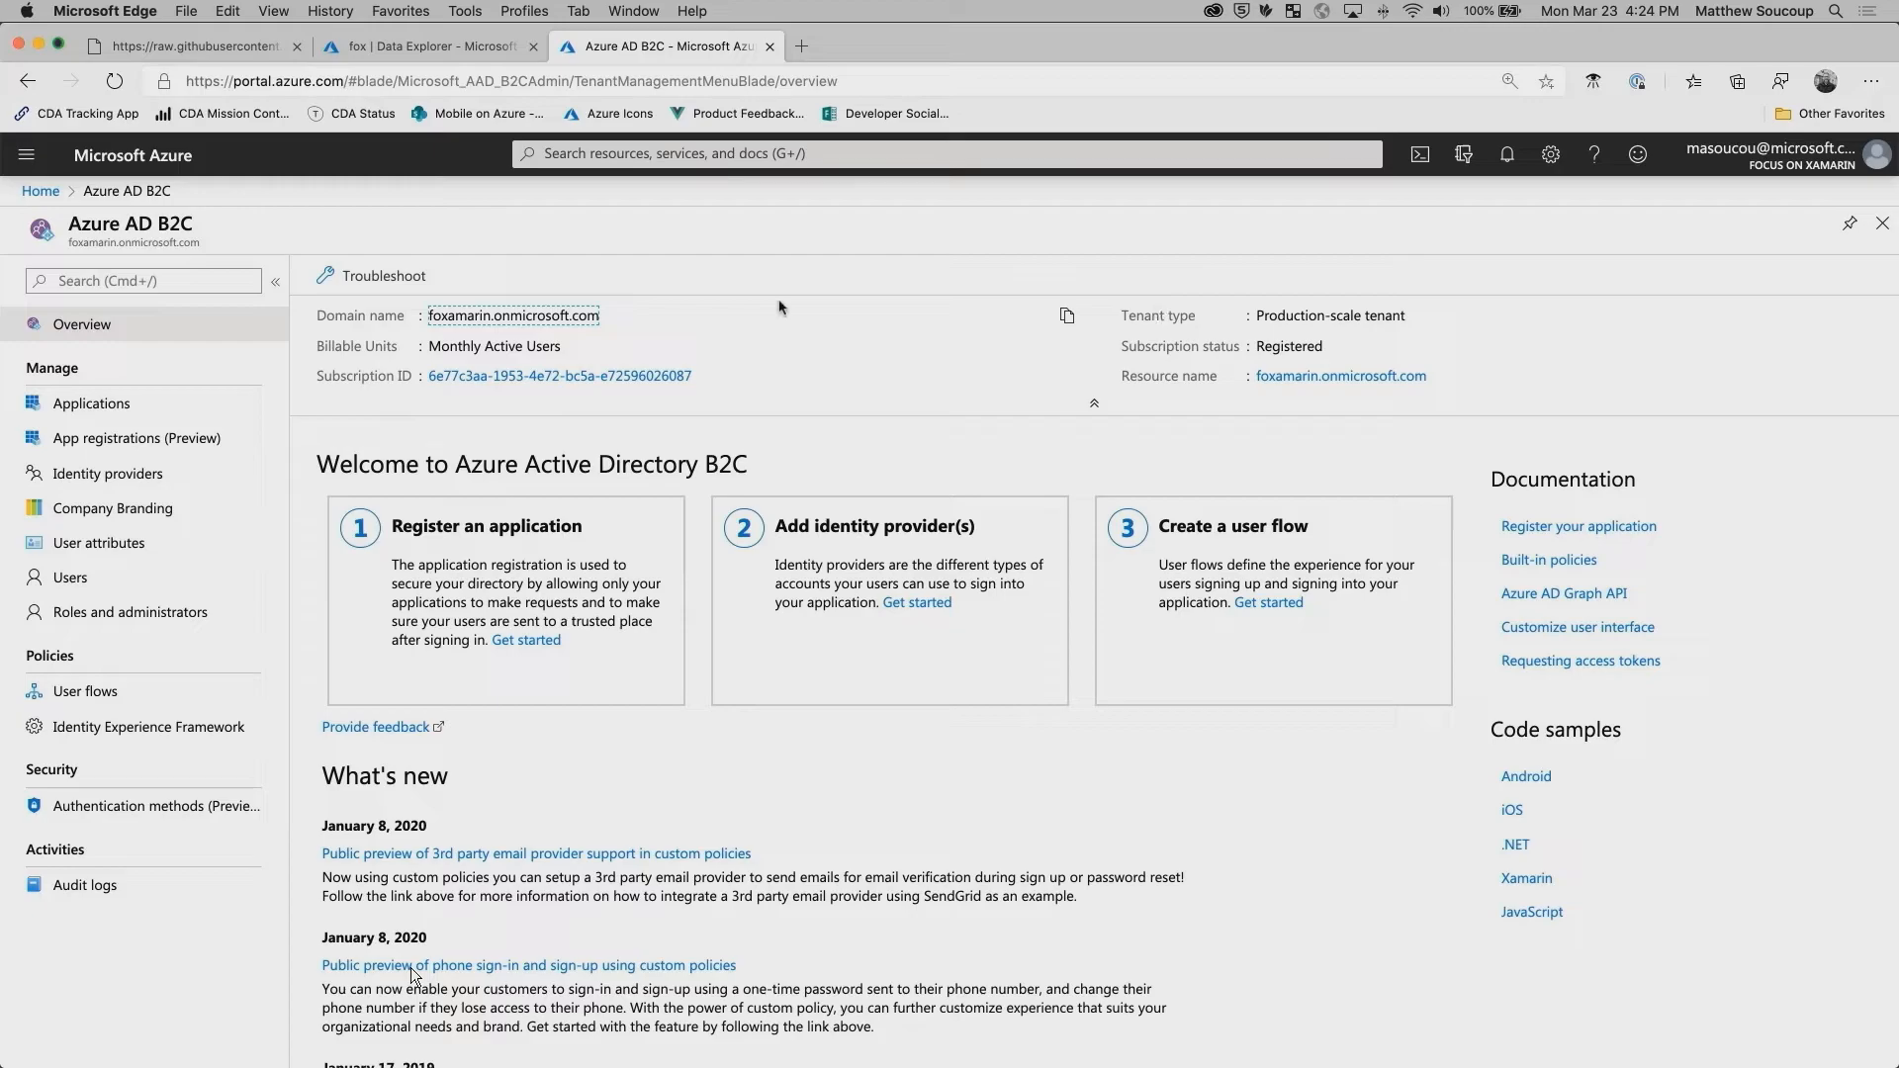
{"action": "left_click", "coordinate": [135, 437]}
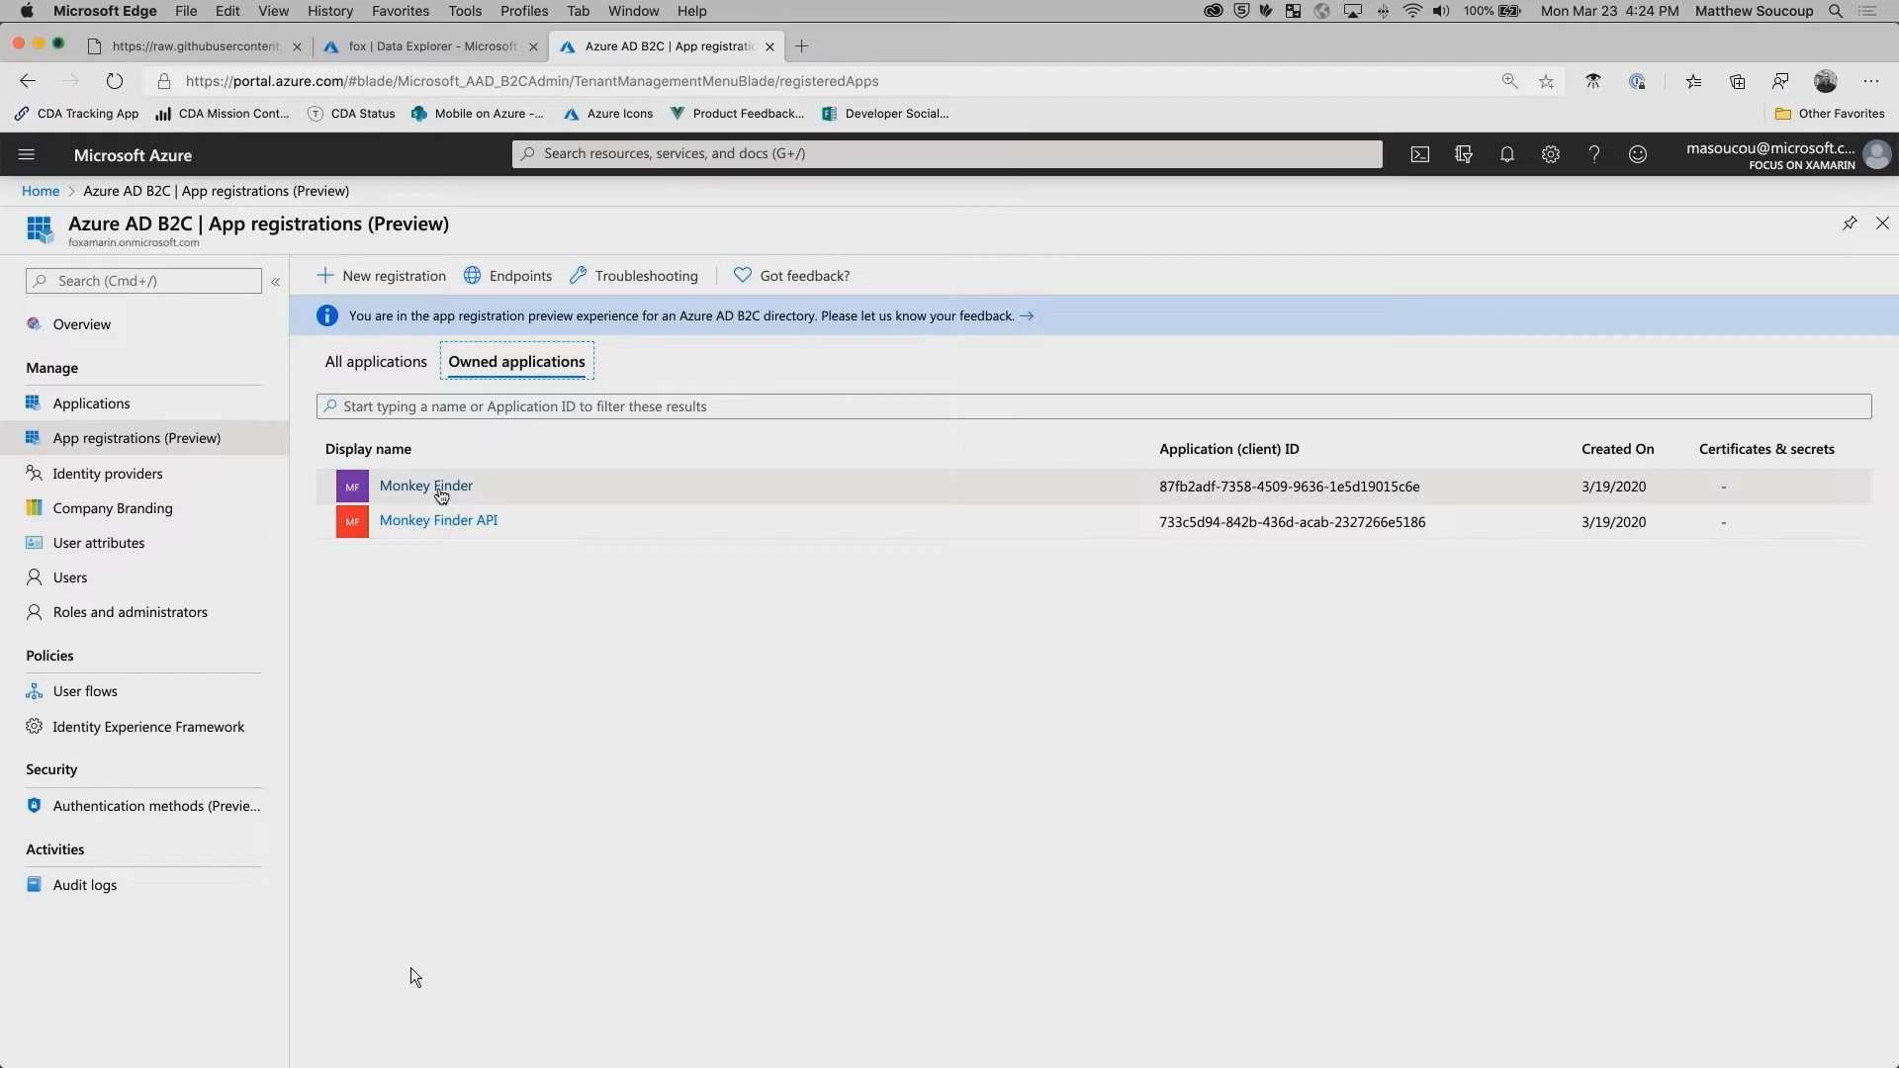
{"action": "left_click", "coordinate": [85, 690]}
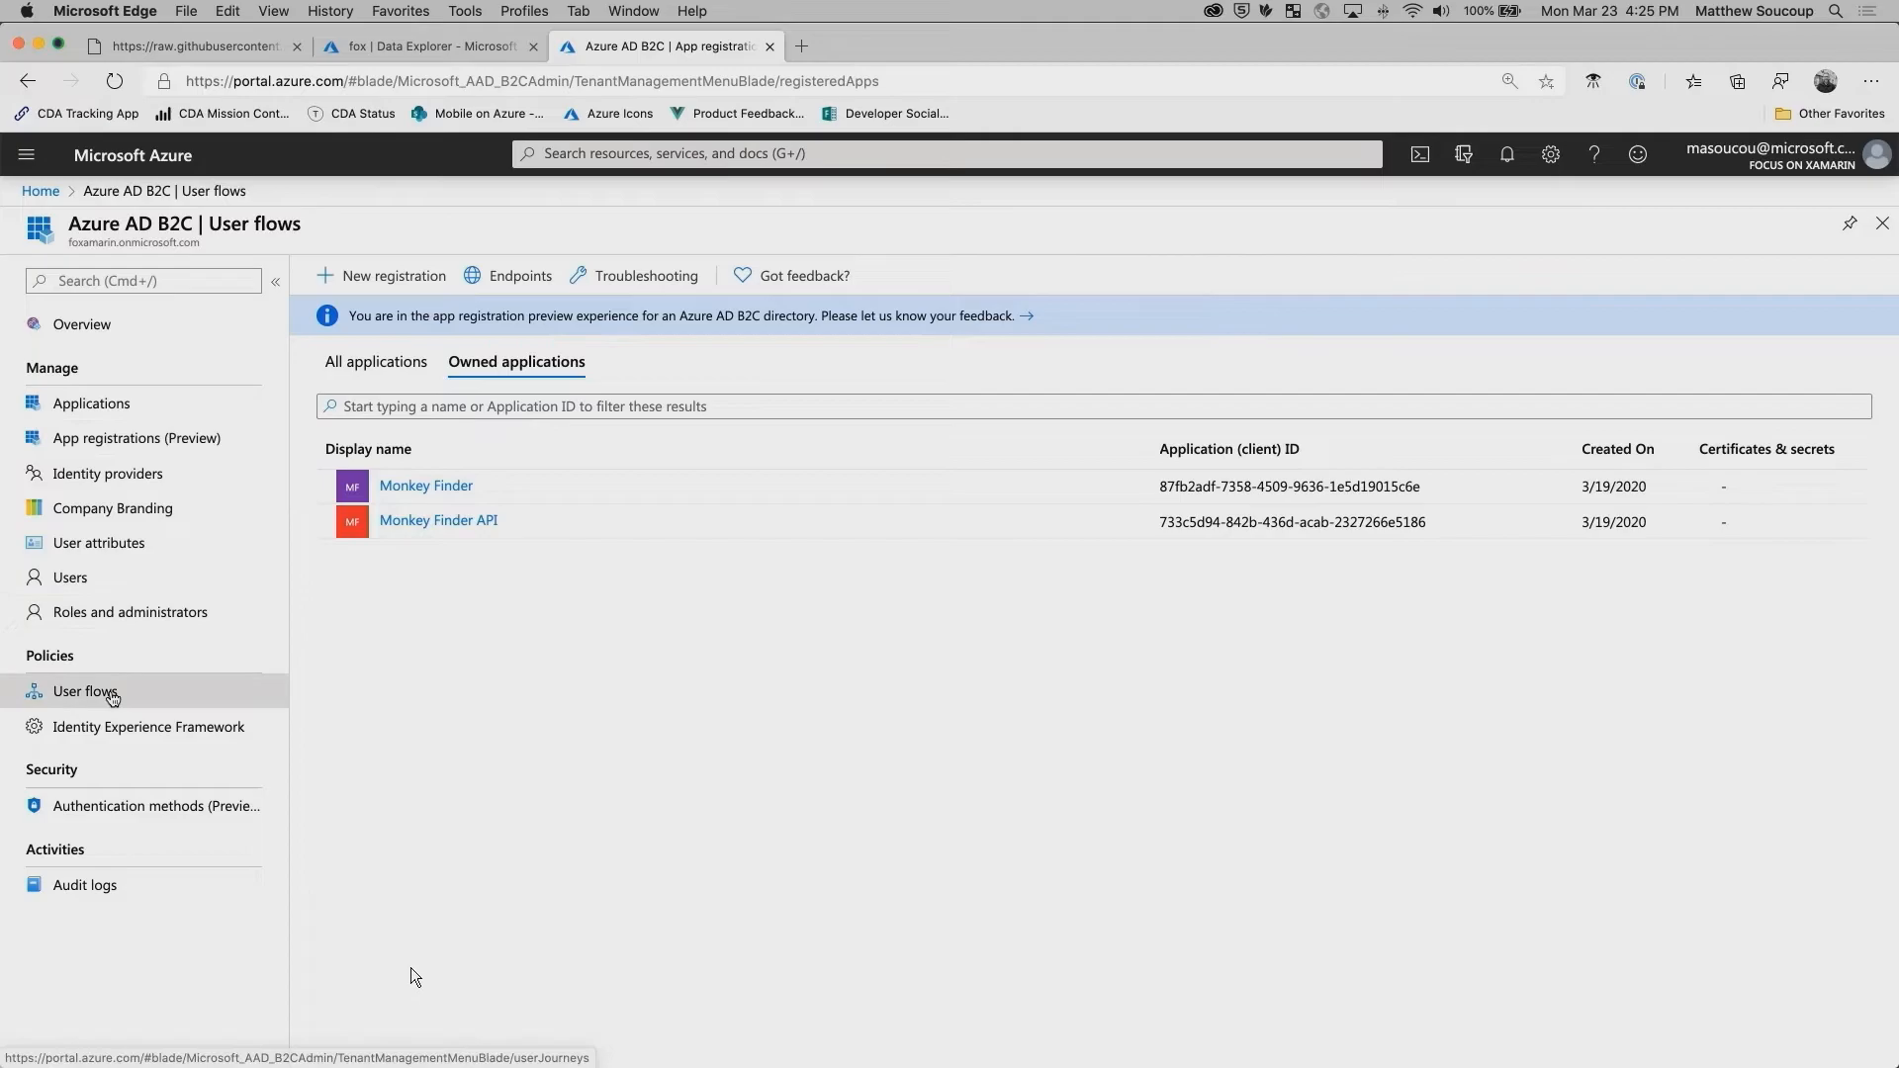
Step: Run the B2C_1_SignUpSignIn user flow for Monkey Finder with Monkey Finder API as the token resource
{"action": "left_click", "coordinate": [85, 691]}
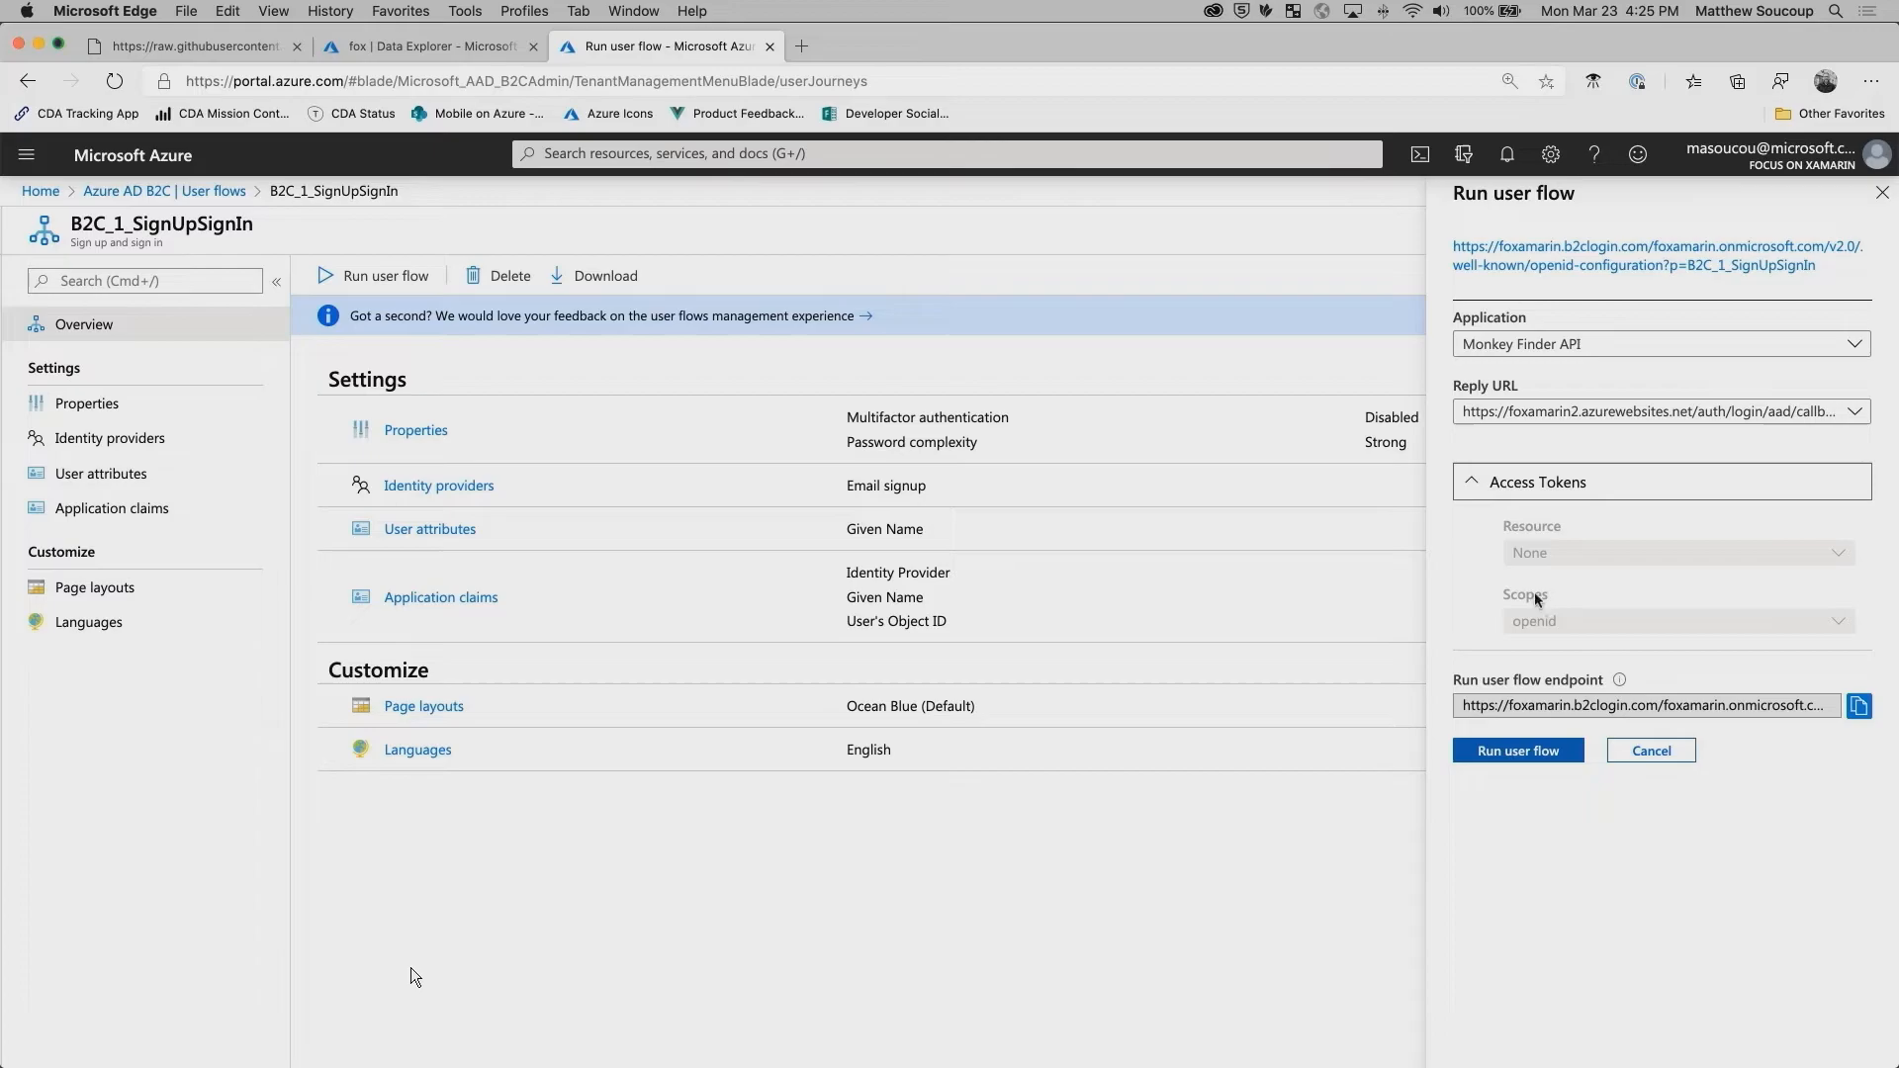
{"action": "left_click", "coordinate": [1677, 552]}
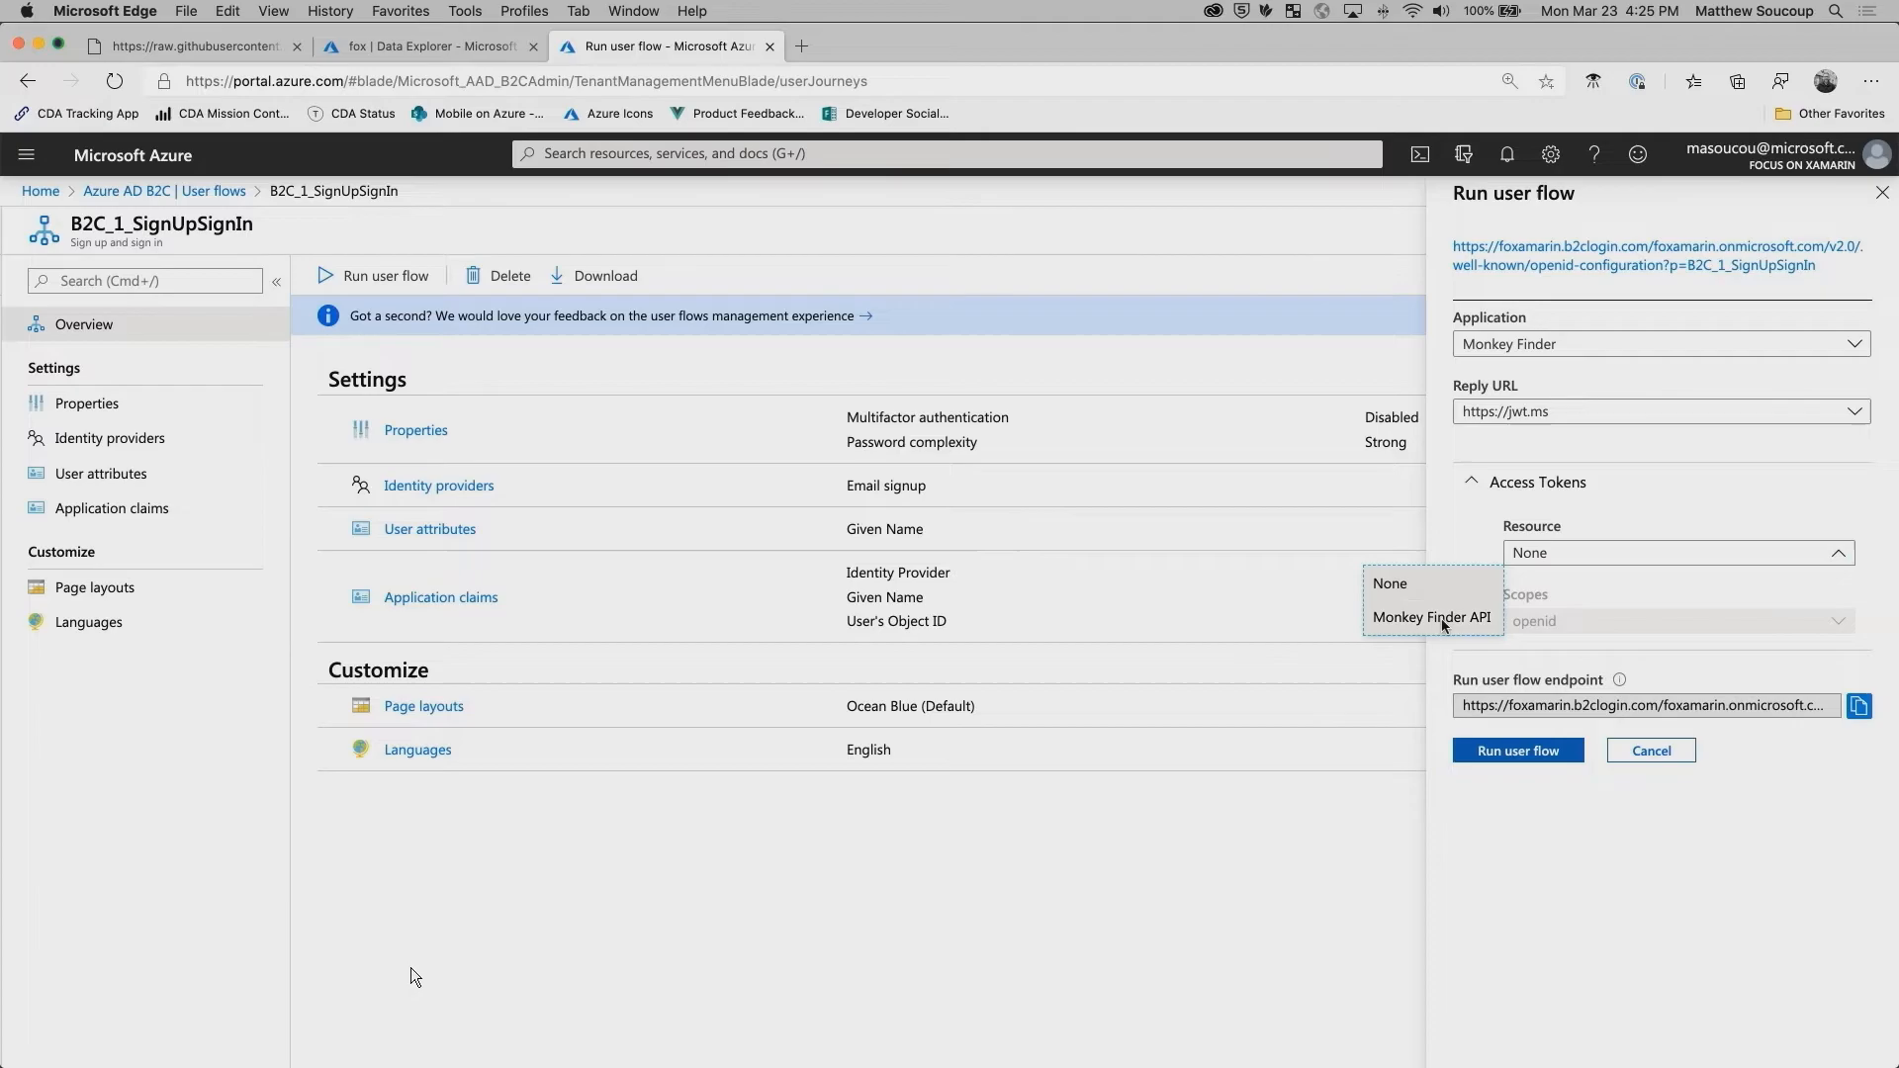
{"action": "left_click", "coordinate": [1516, 750]}
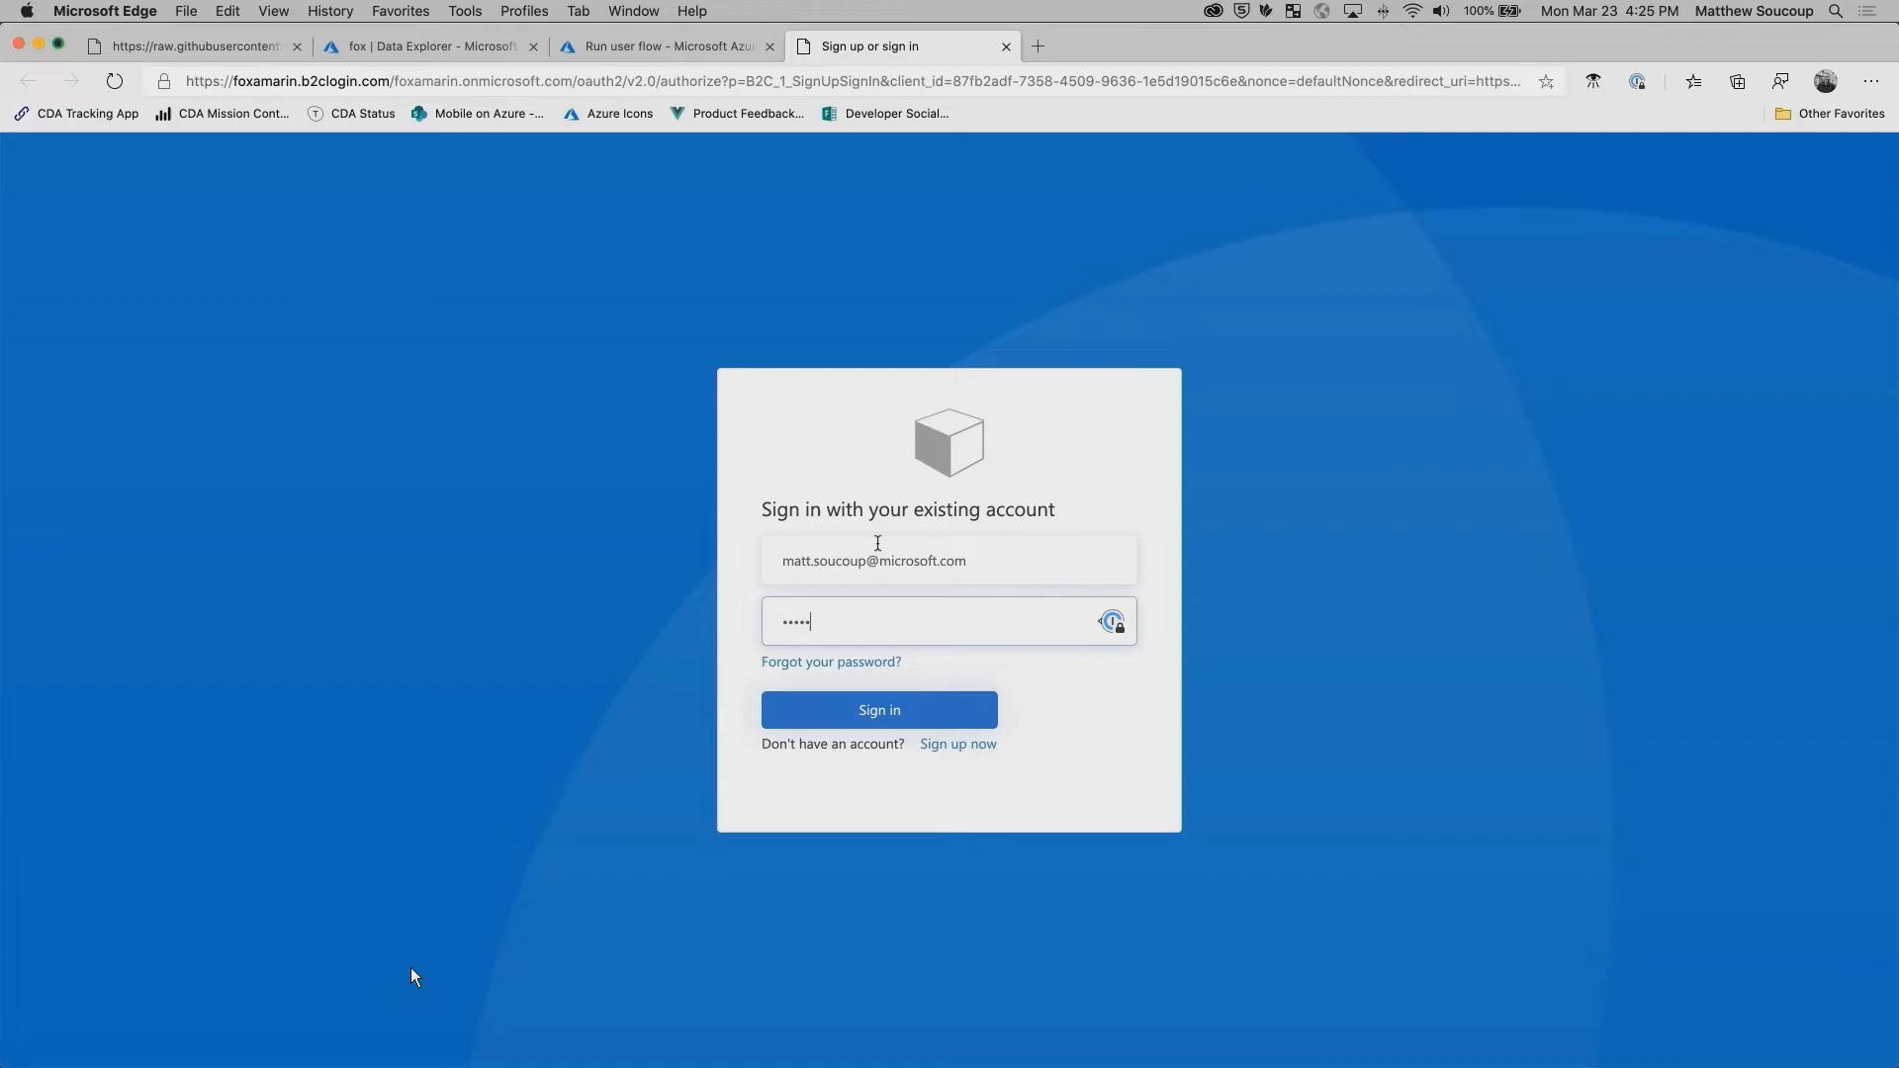
Step: Sign in, inspect the decoded token's at_hash claim on jwt.ms, then return to the foxamarin2 function app tab
{"action": "left_click", "coordinate": [880, 710]}
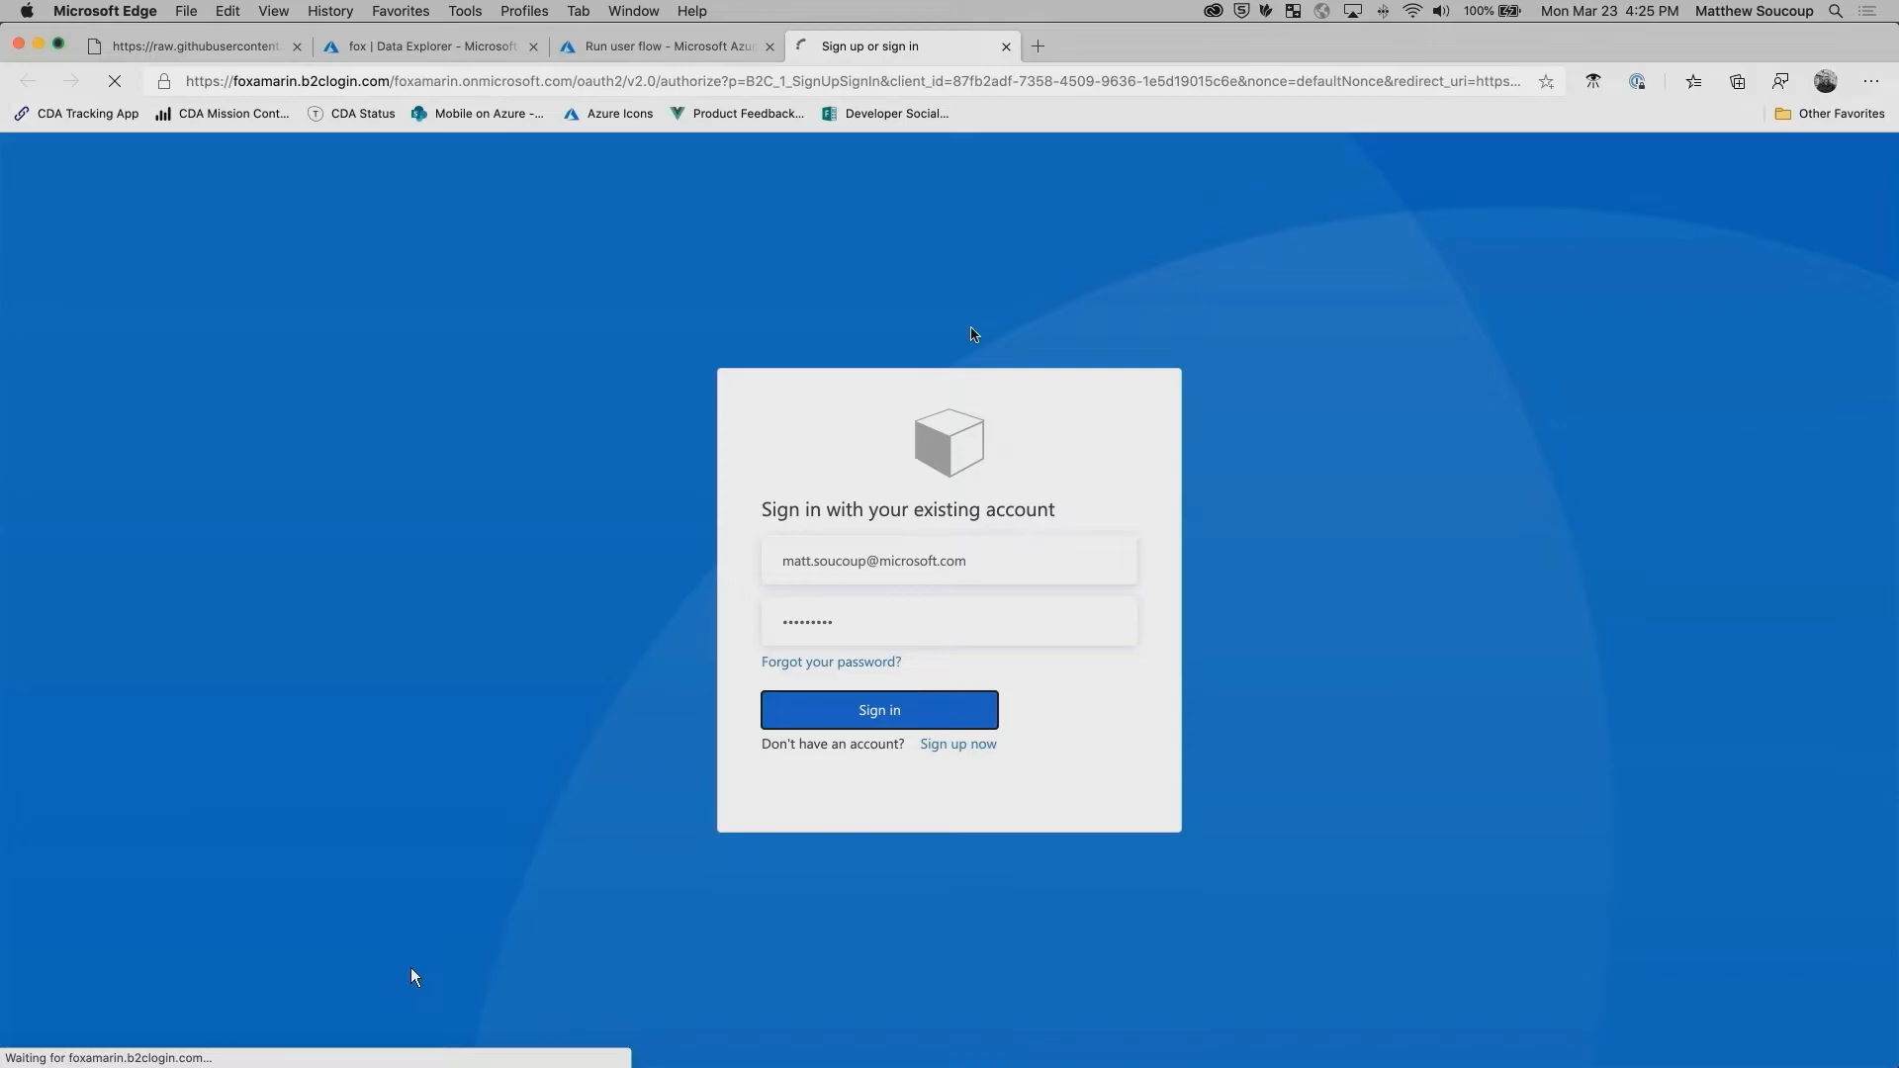
{"action": "left_click", "coordinate": [879, 710]}
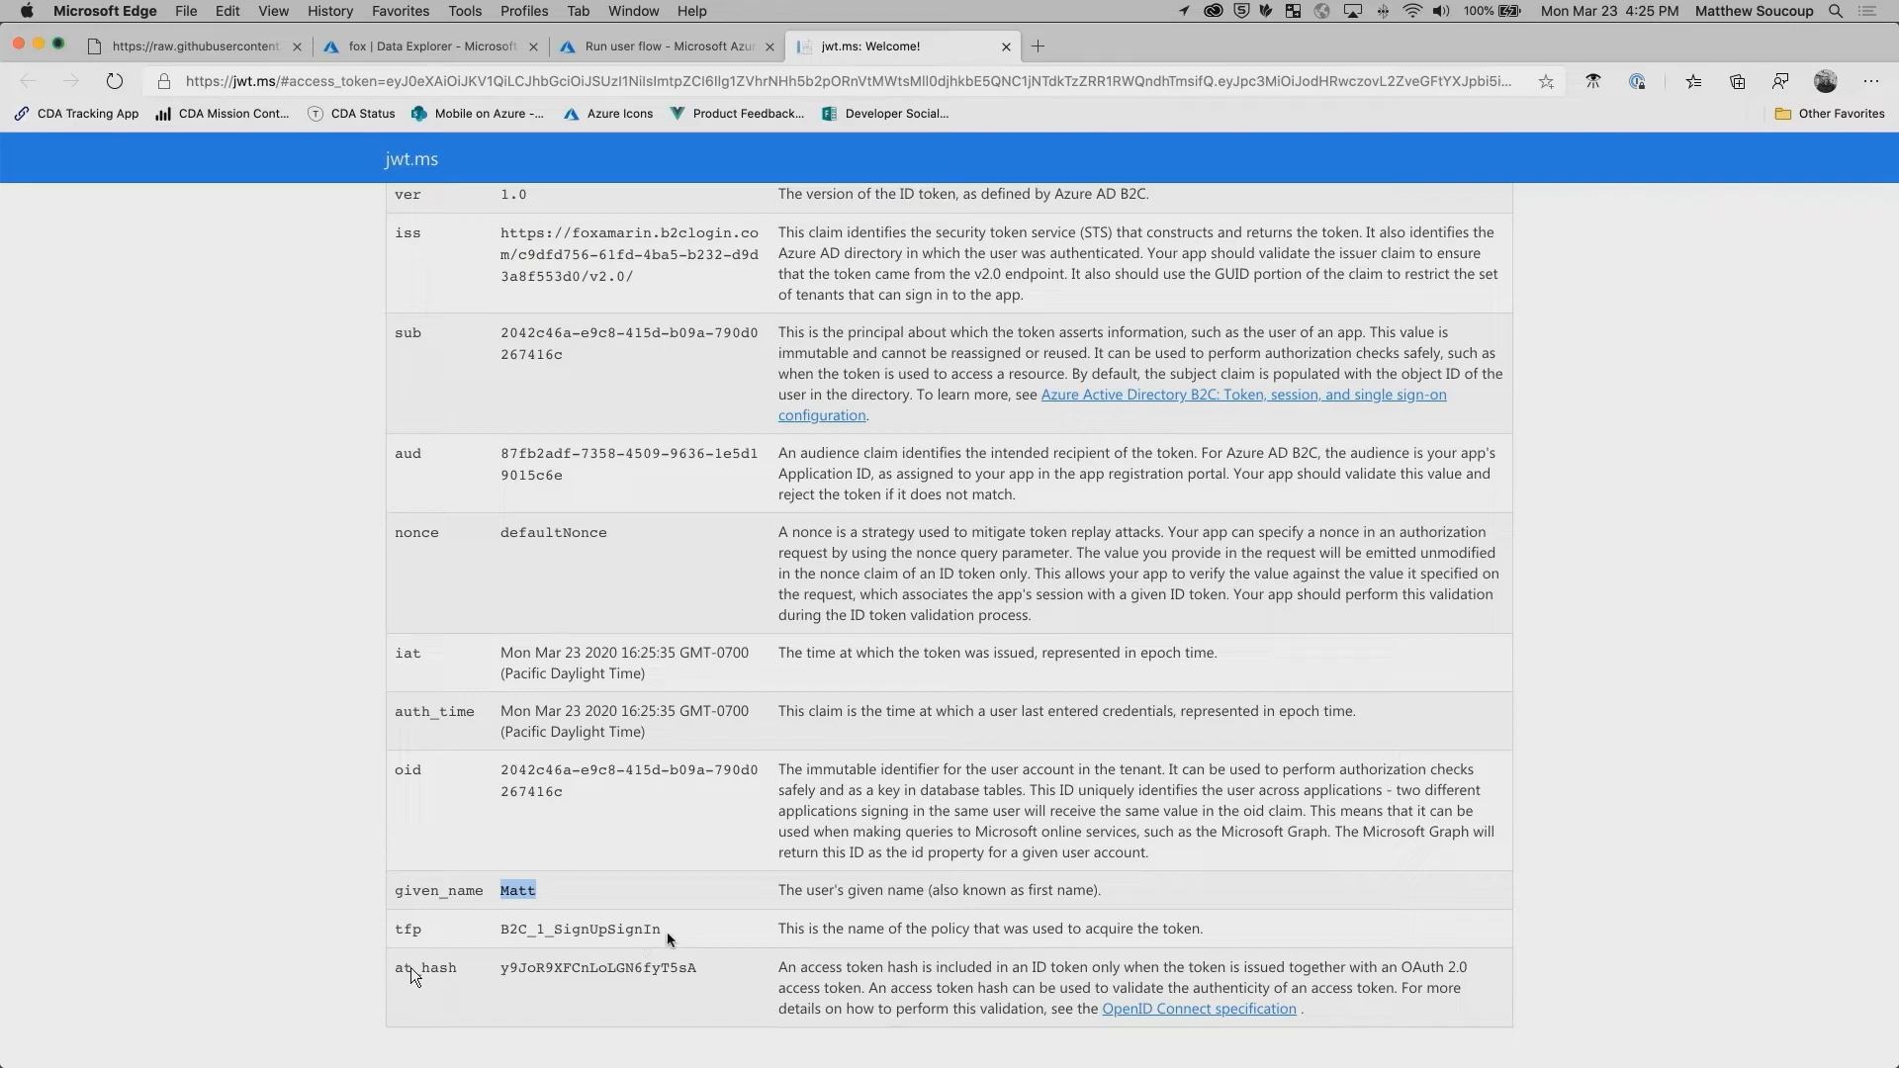
{"action": "double_click", "coordinate": [598, 966]}
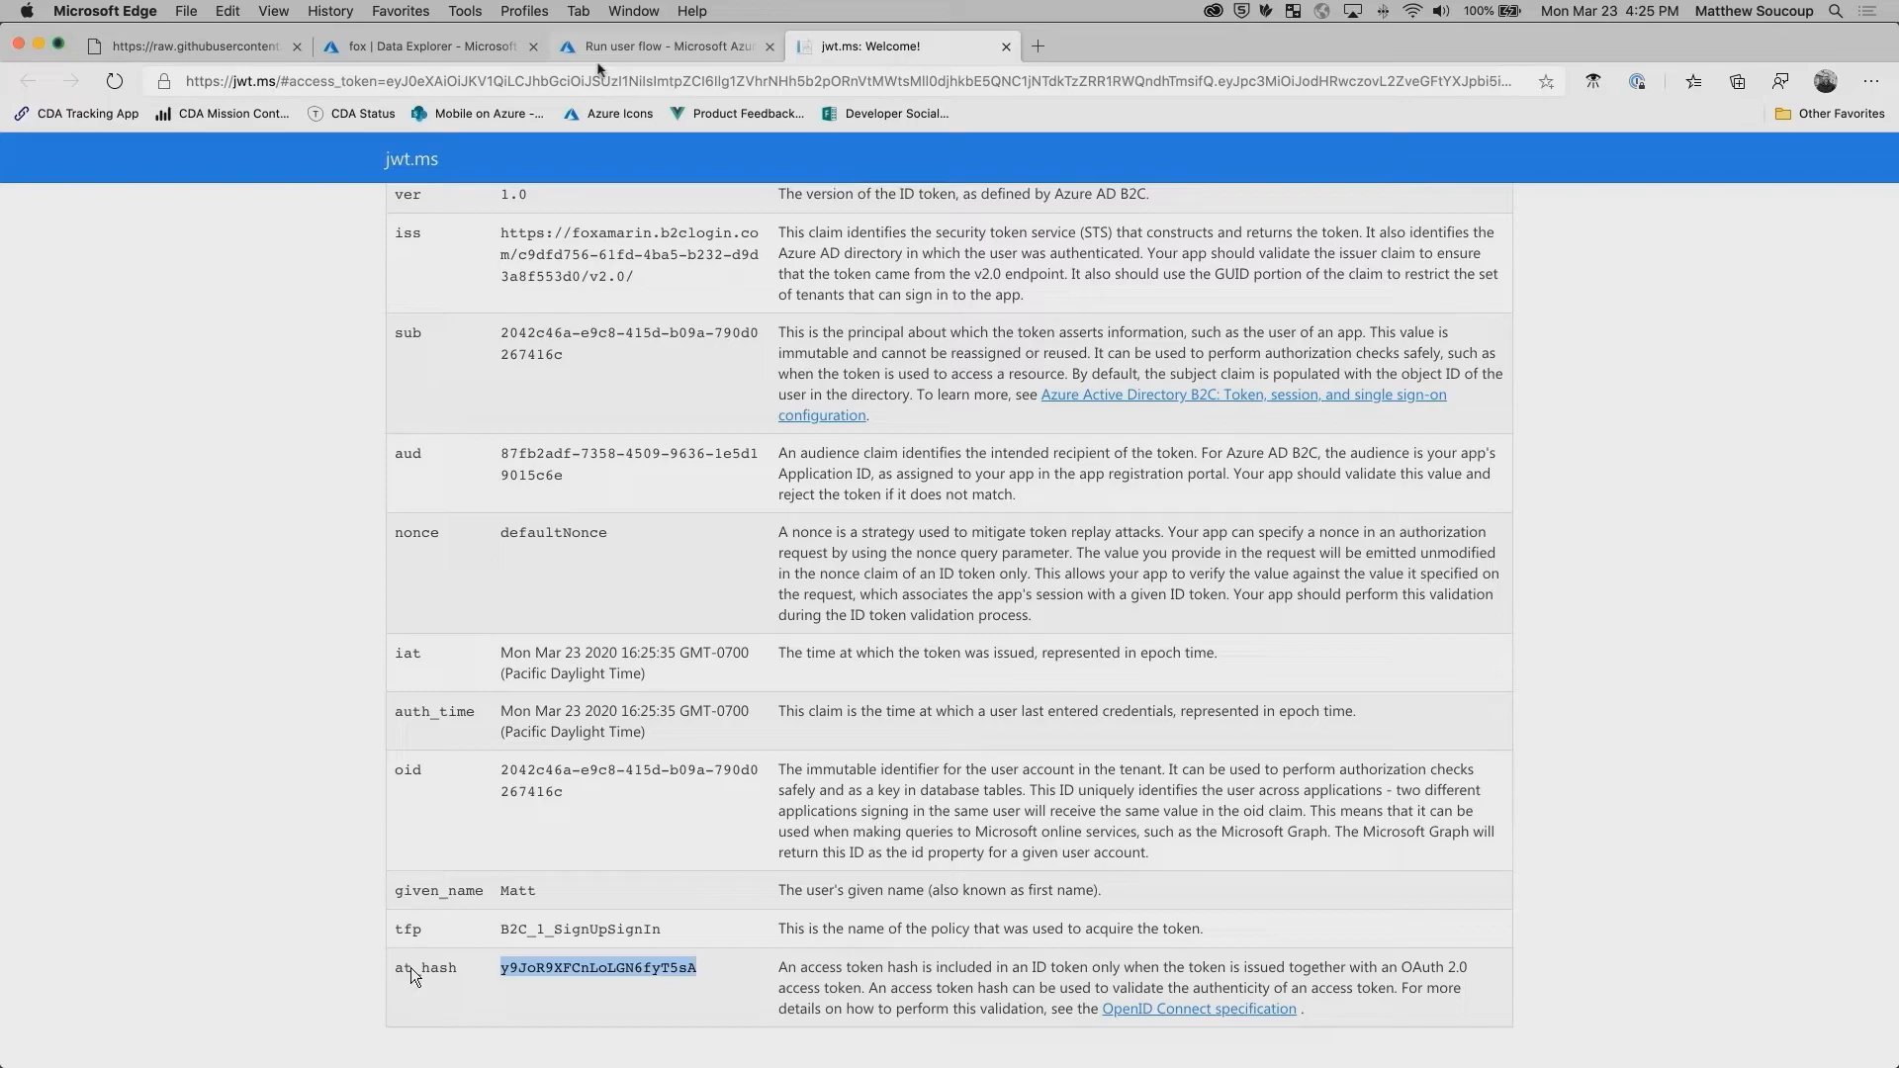
{"action": "left_click", "coordinate": [425, 46]}
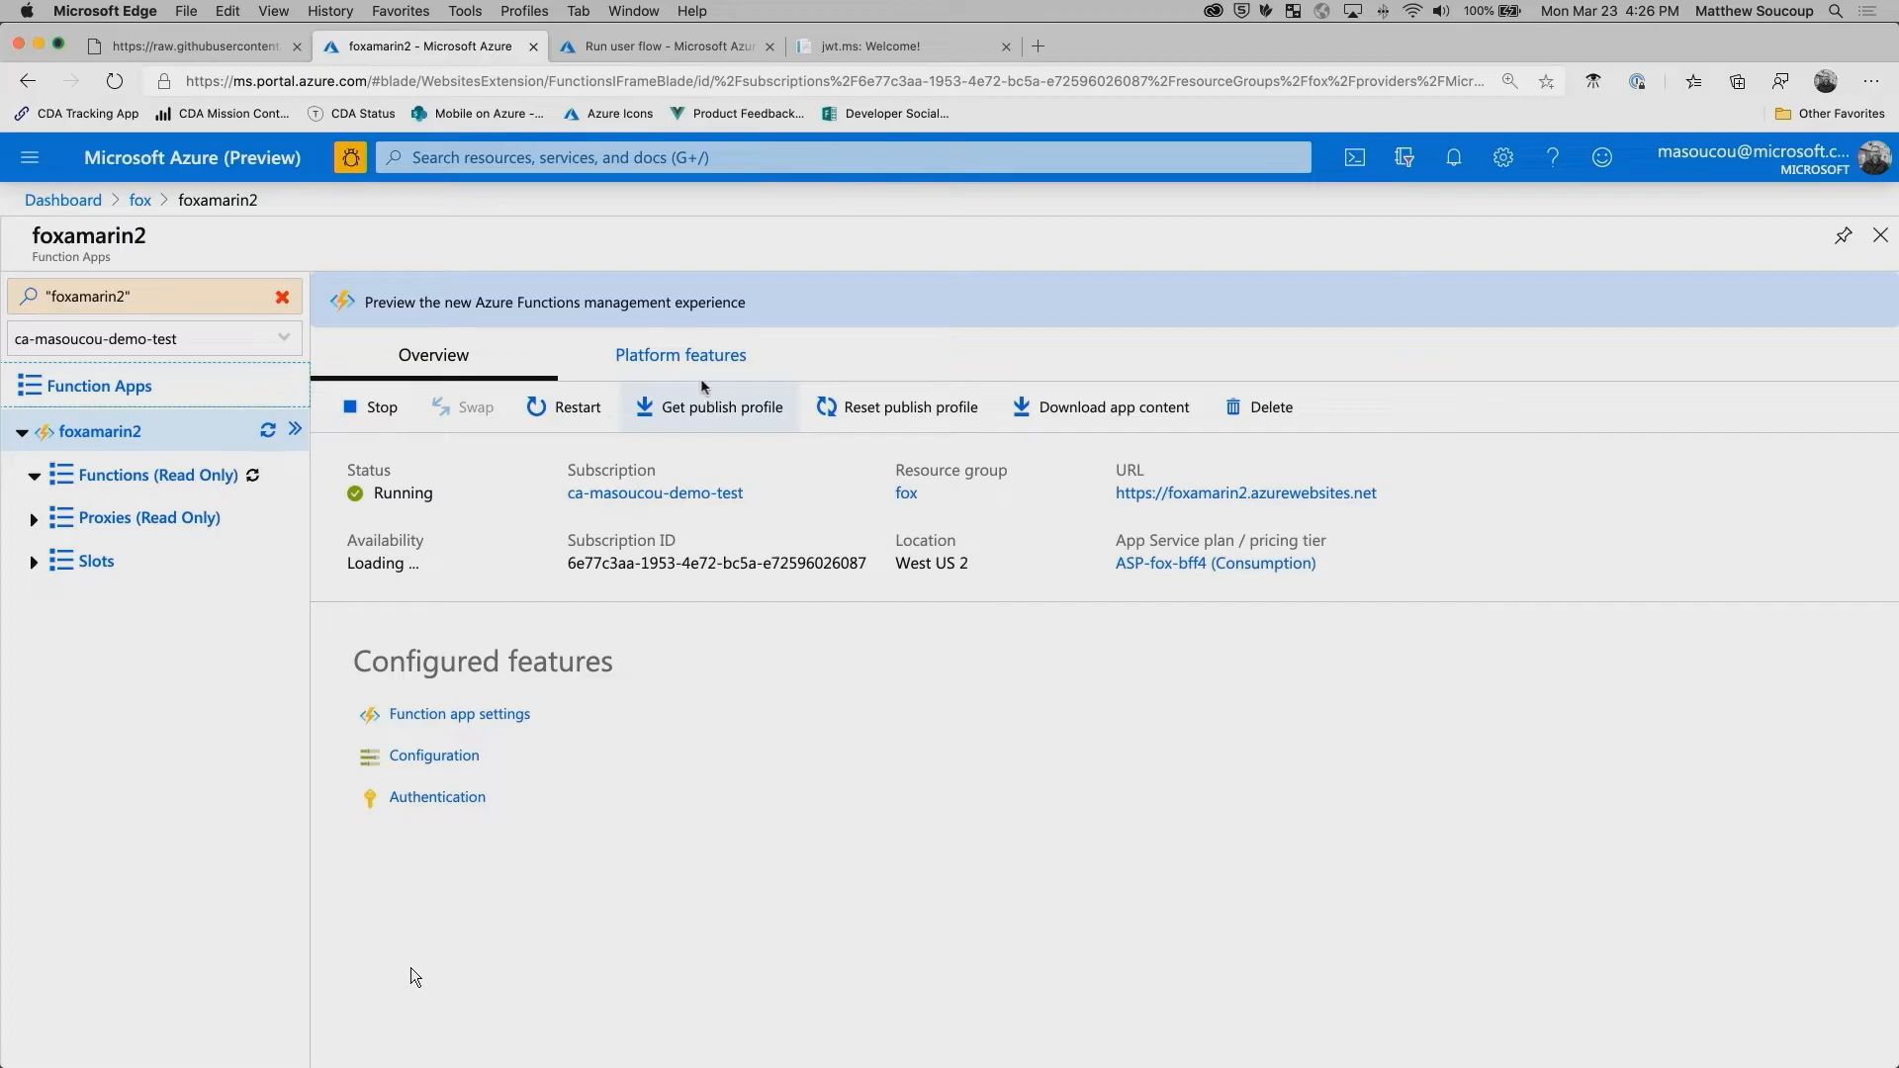
Step: Set foxamarin2's Azure Active Directory authentication to Advanced mode via Platform features, then return to jwt.ms
{"action": "left_click", "coordinate": [437, 797]}
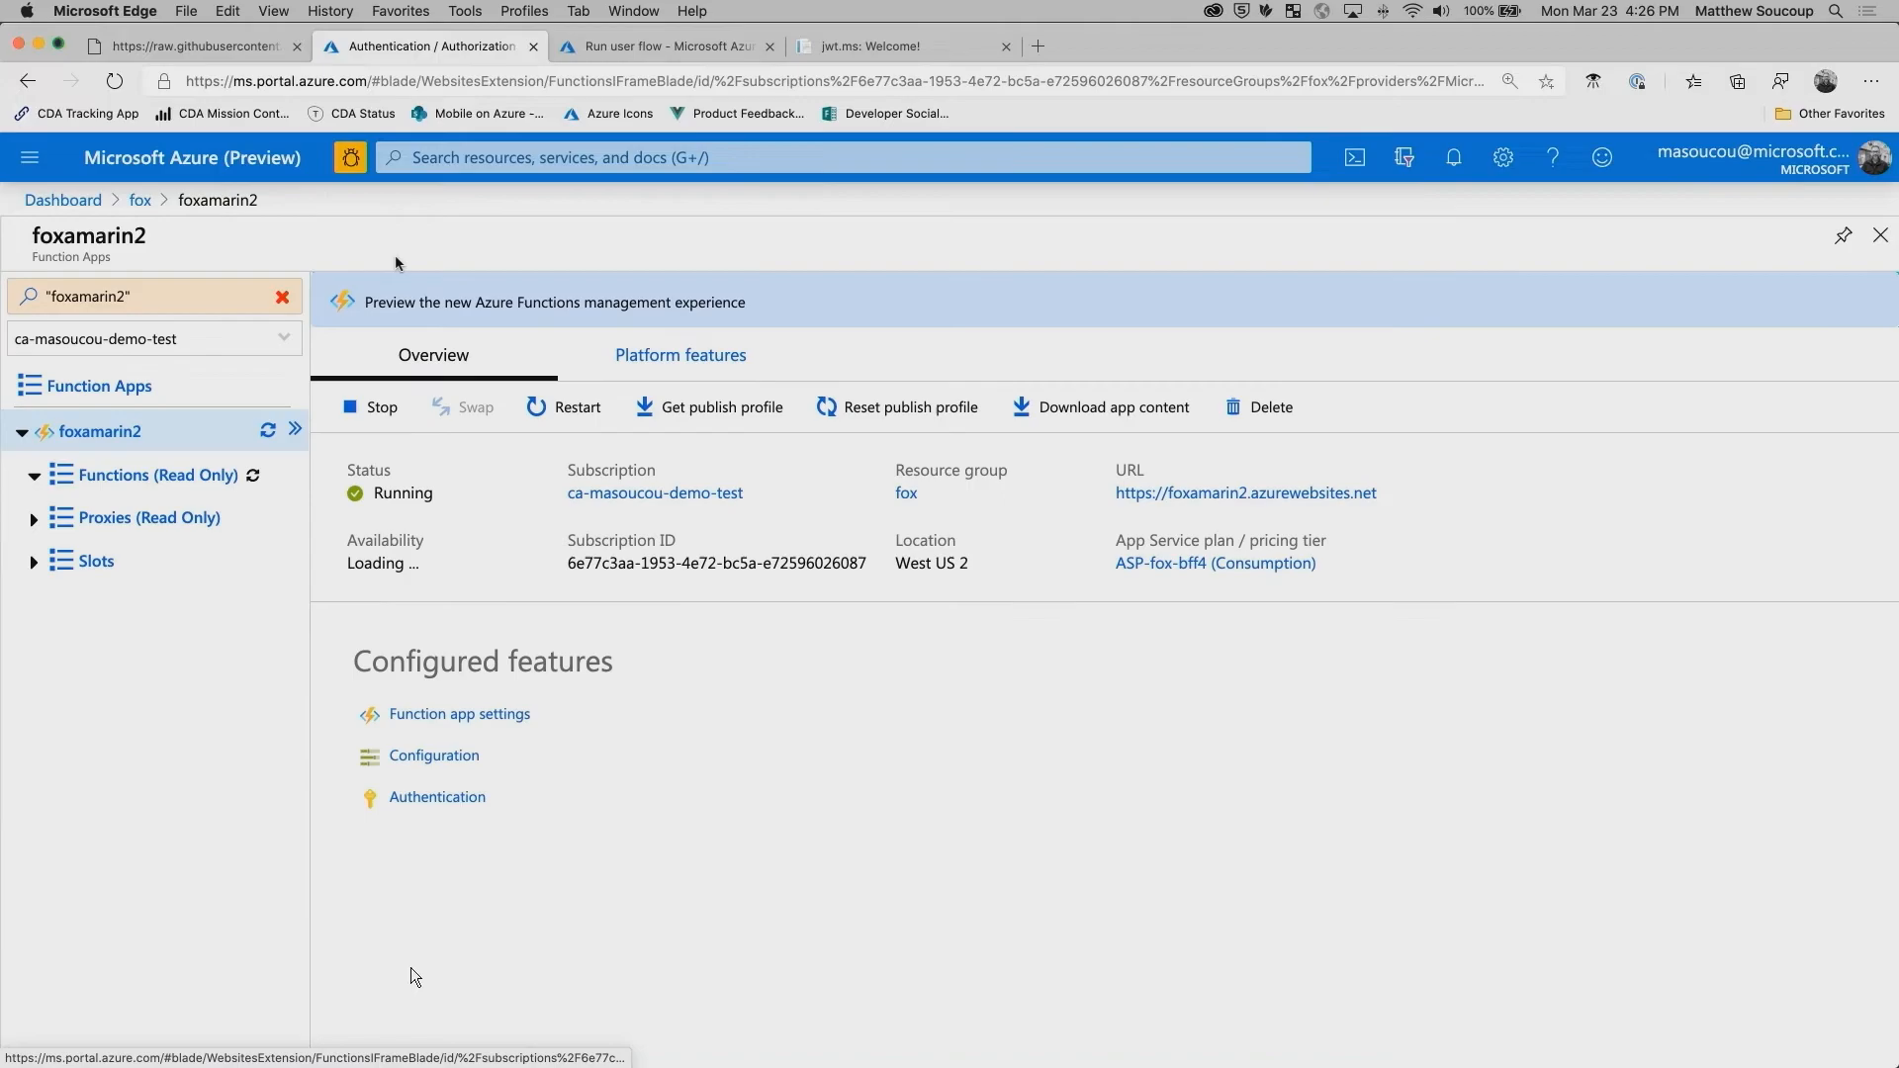
{"action": "left_click", "coordinate": [680, 355]}
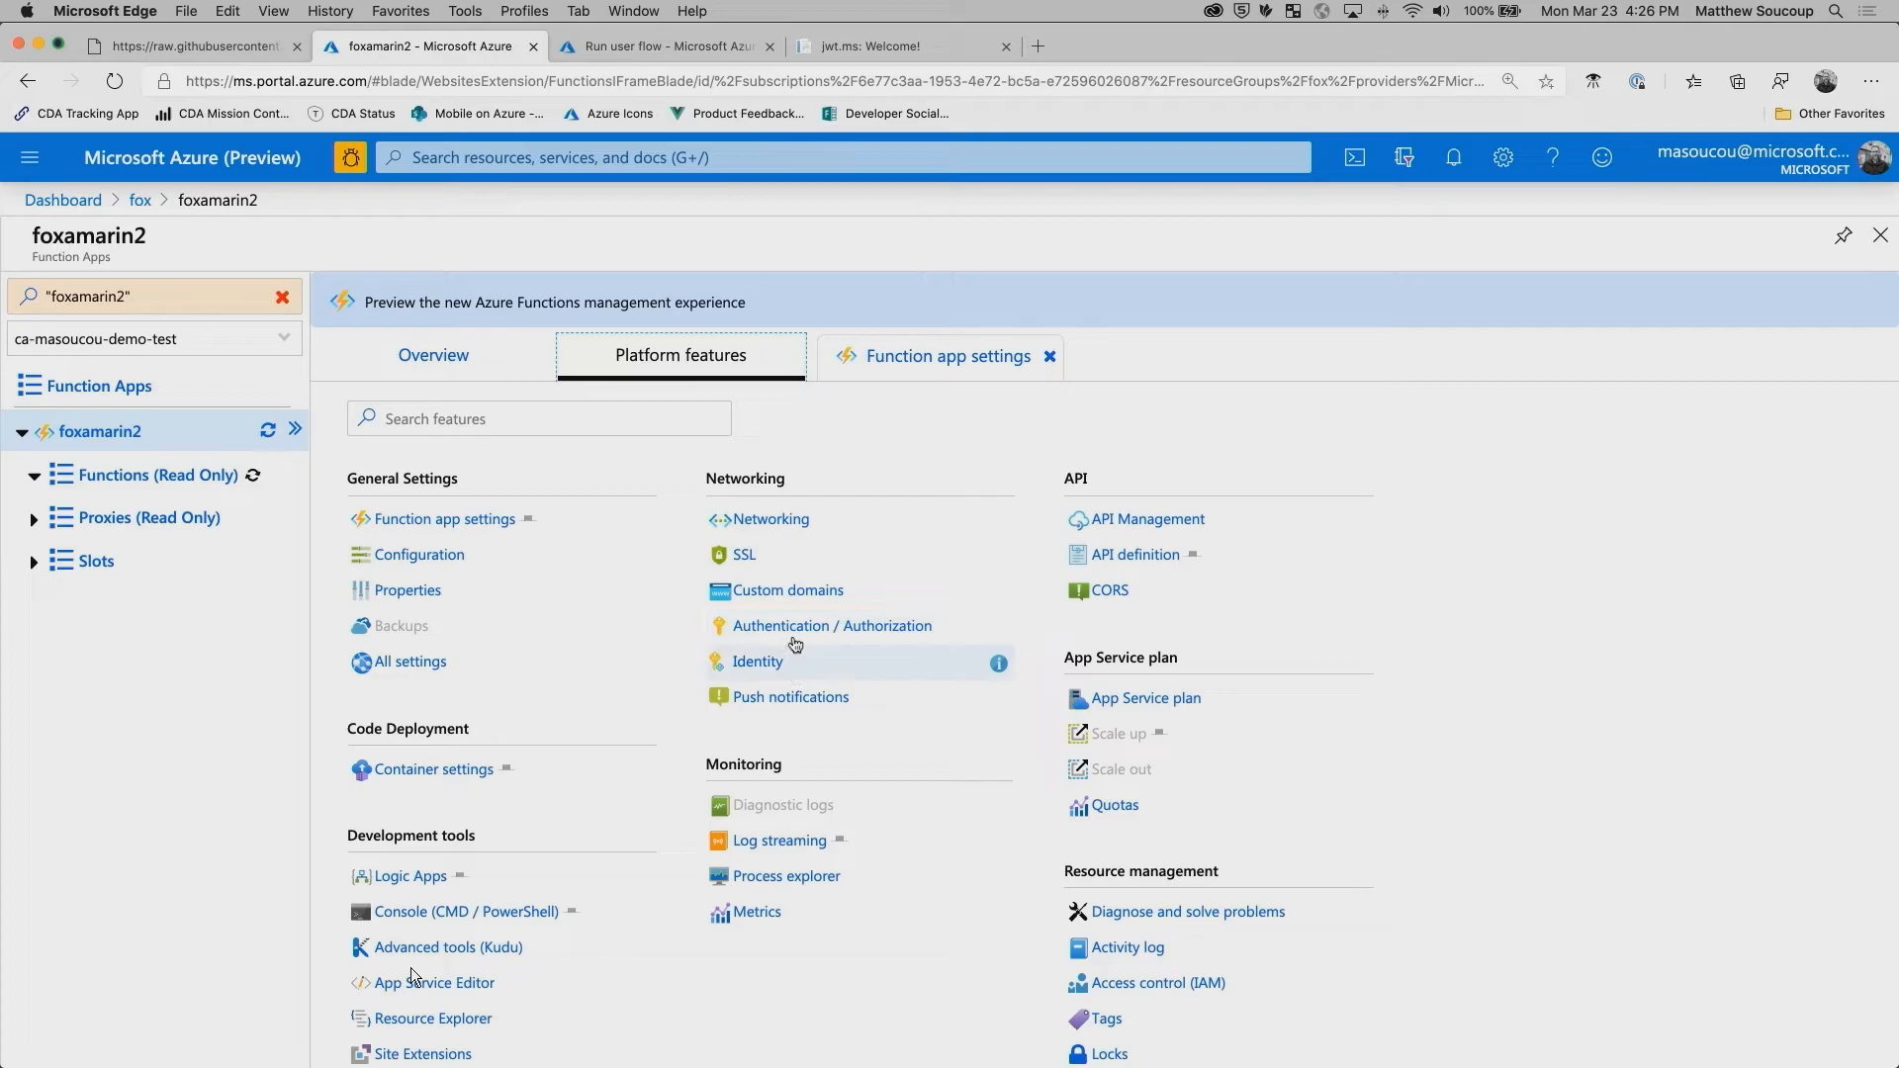
{"action": "left_click", "coordinate": [832, 625]}
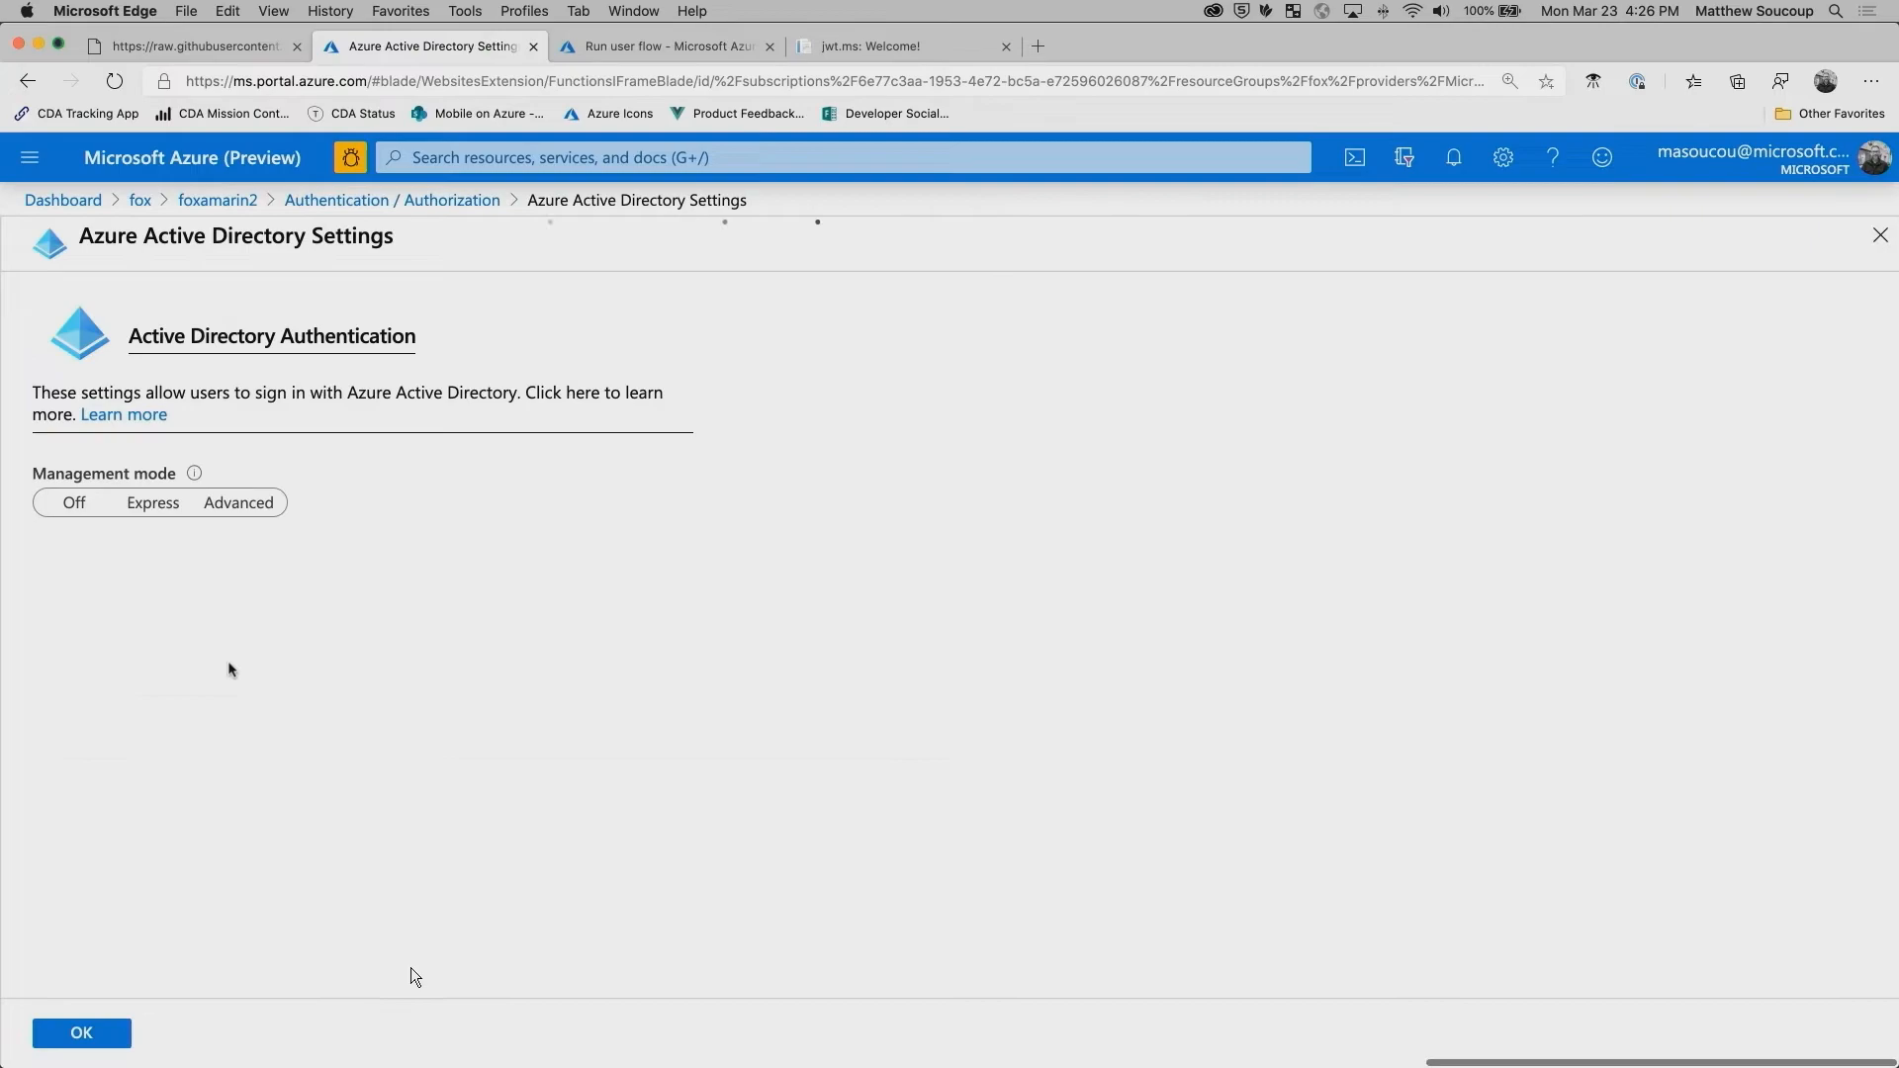
{"action": "left_click", "coordinate": [237, 502]}
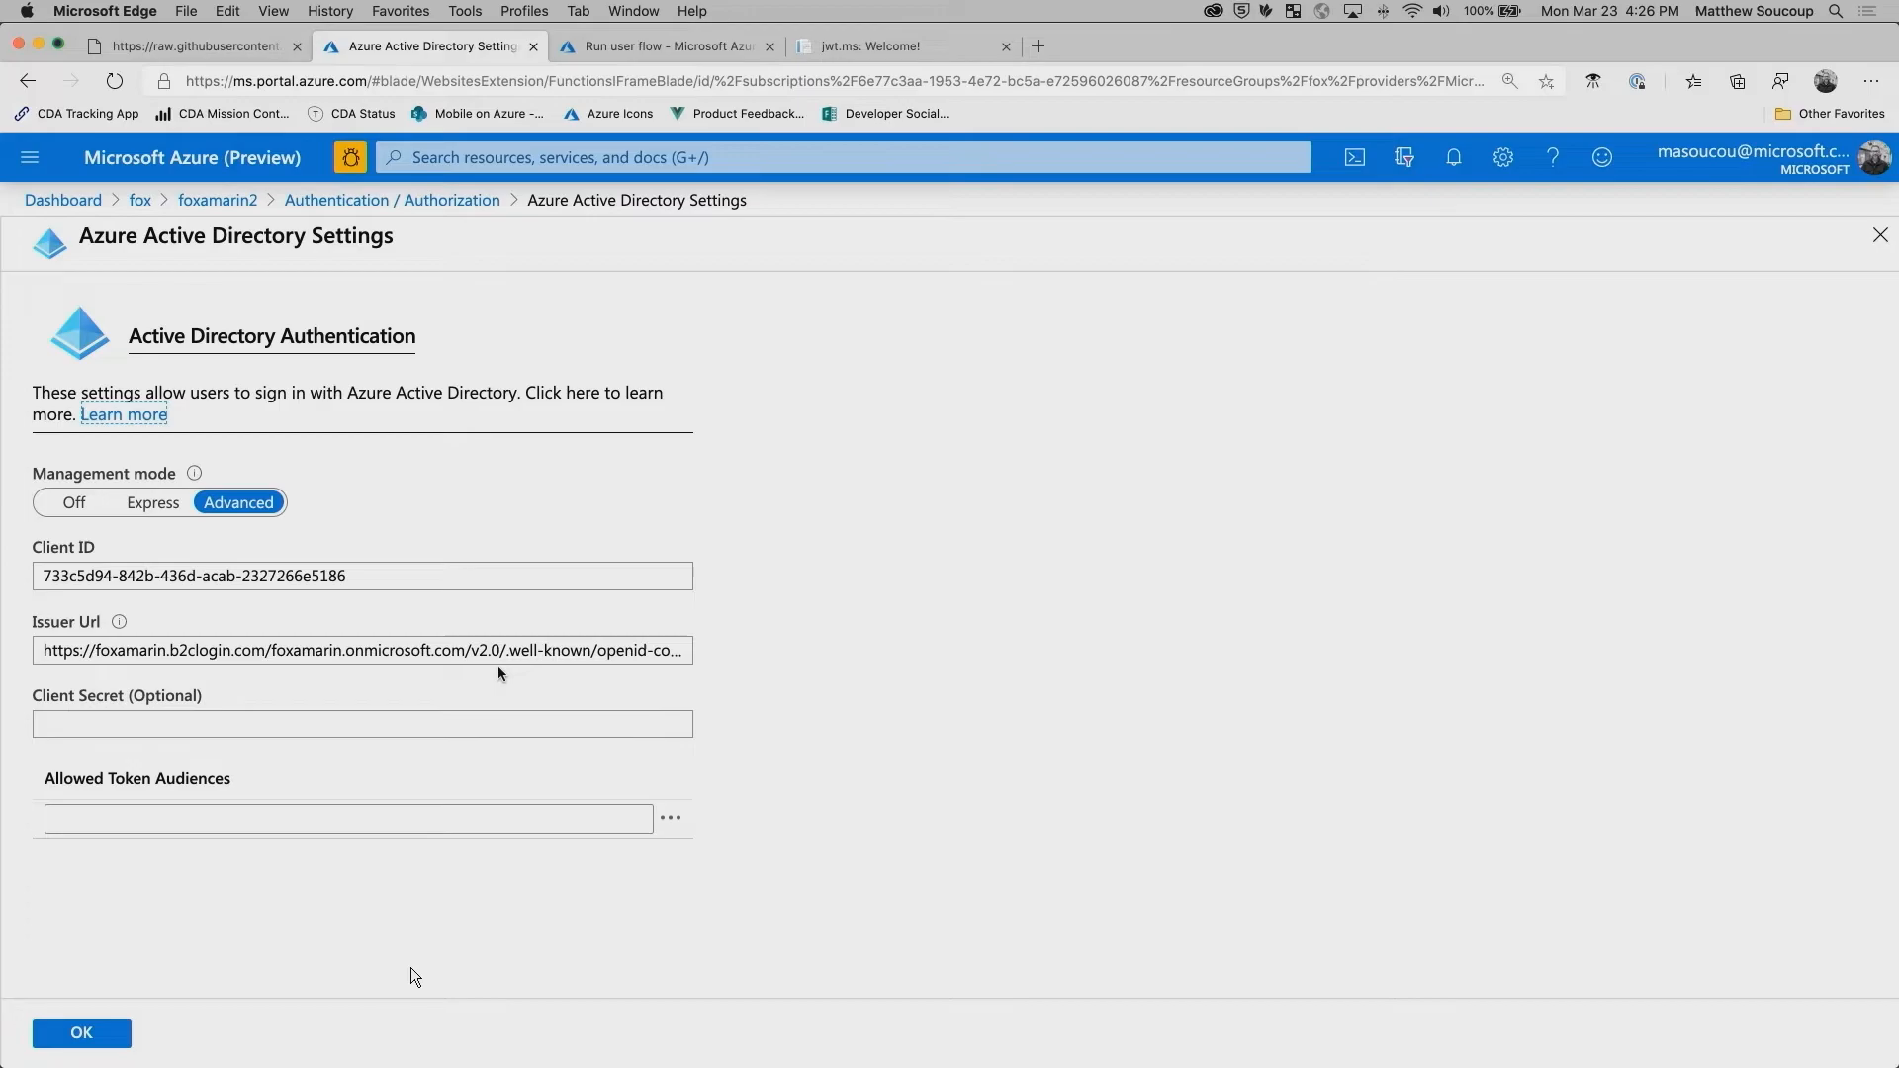
{"action": "left_click", "coordinate": [900, 47]}
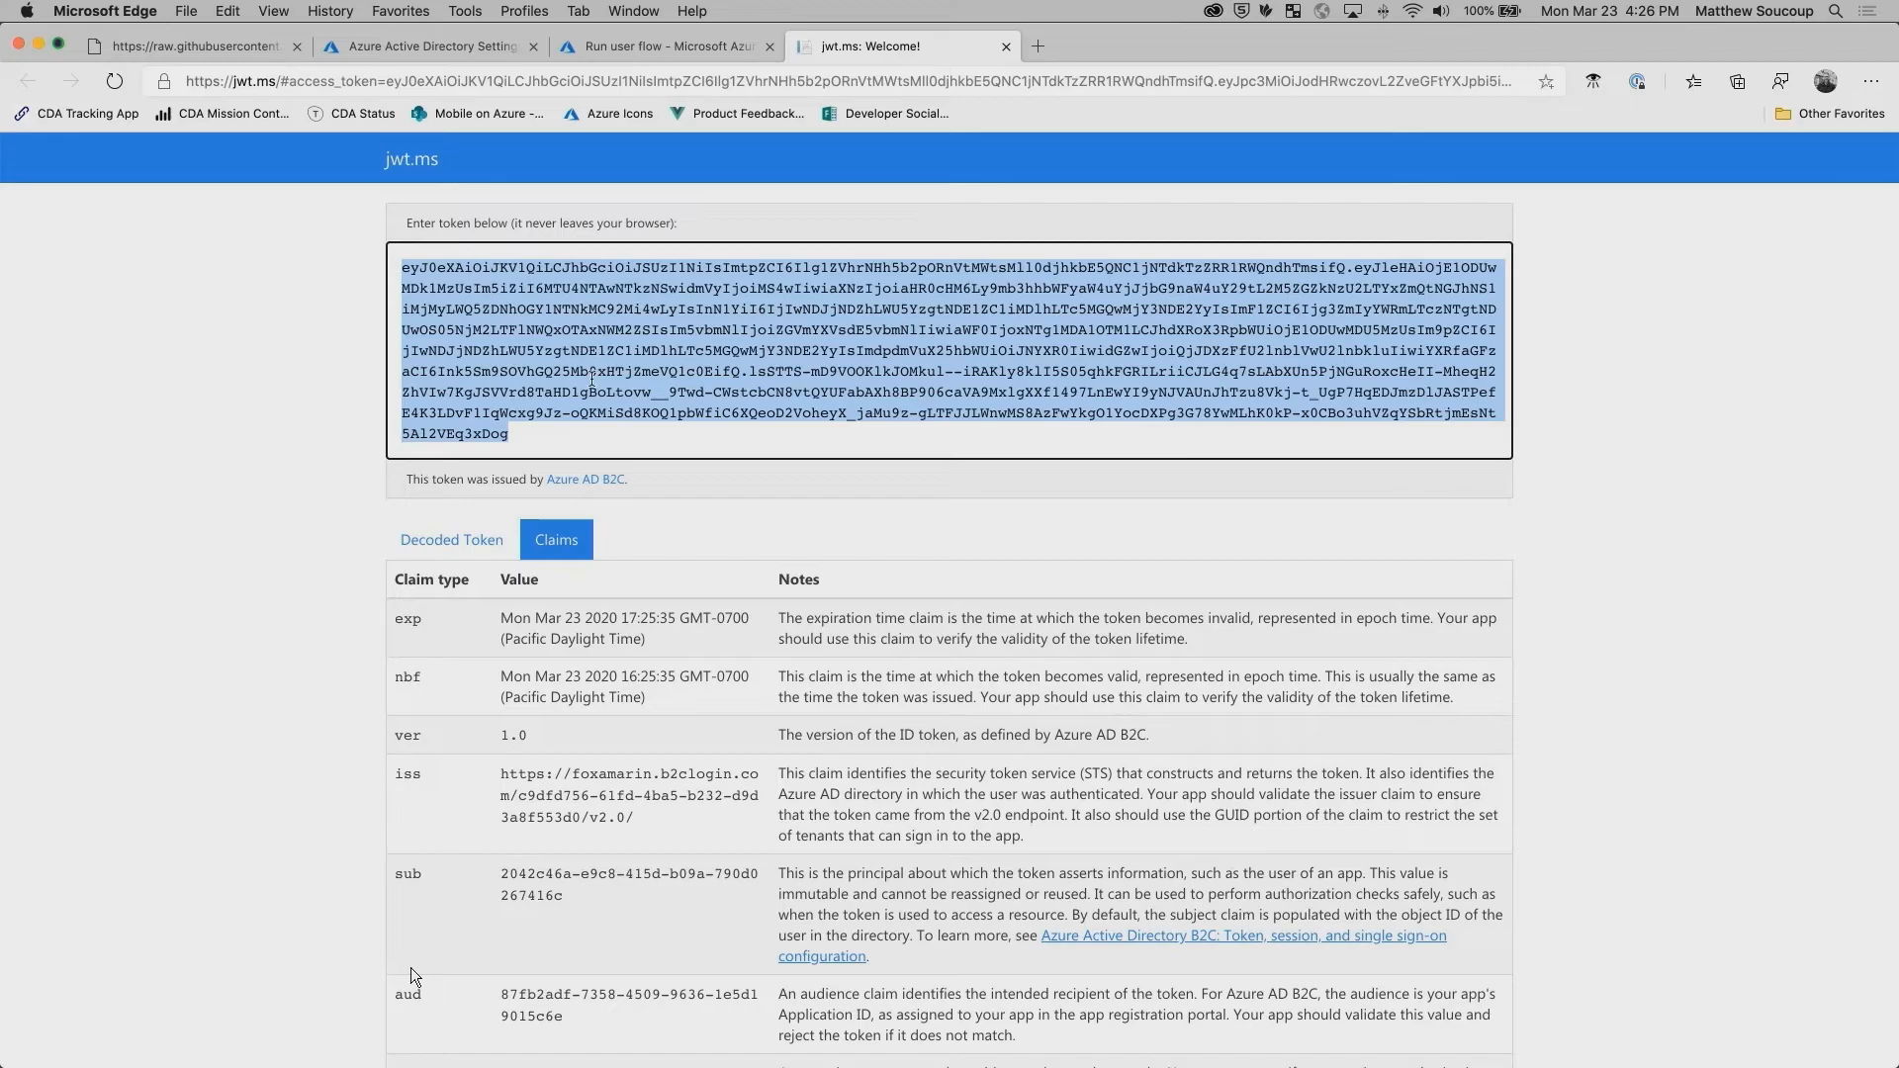
Step: Review the encoded token and move over to CosmosBroker.cs in Visual Studio Code
{"action": "left_click", "coordinate": [428, 46]}
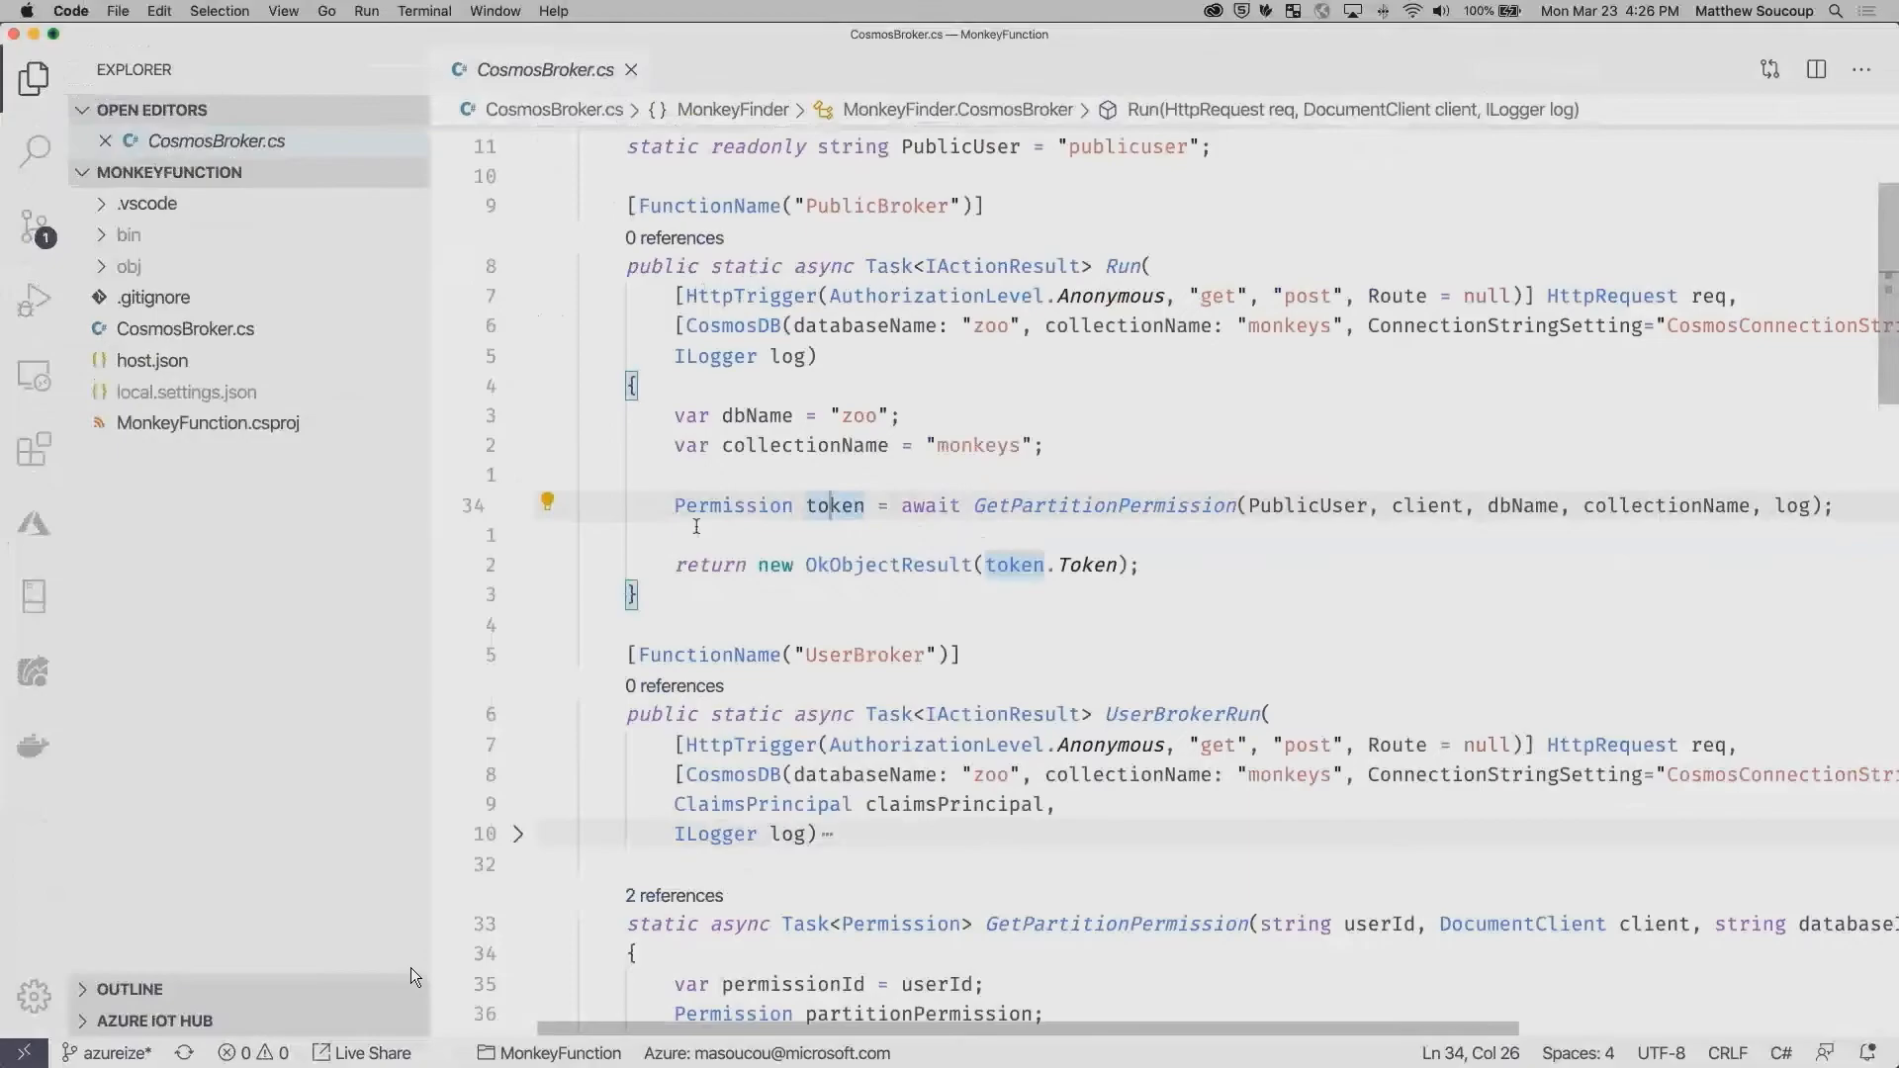
Step: Scroll CosmosBroker.cs to the GetPartitionPermission PermissionMode logic
{"action": "scroll", "scroll_direction": "down", "scroll_amount": 3}
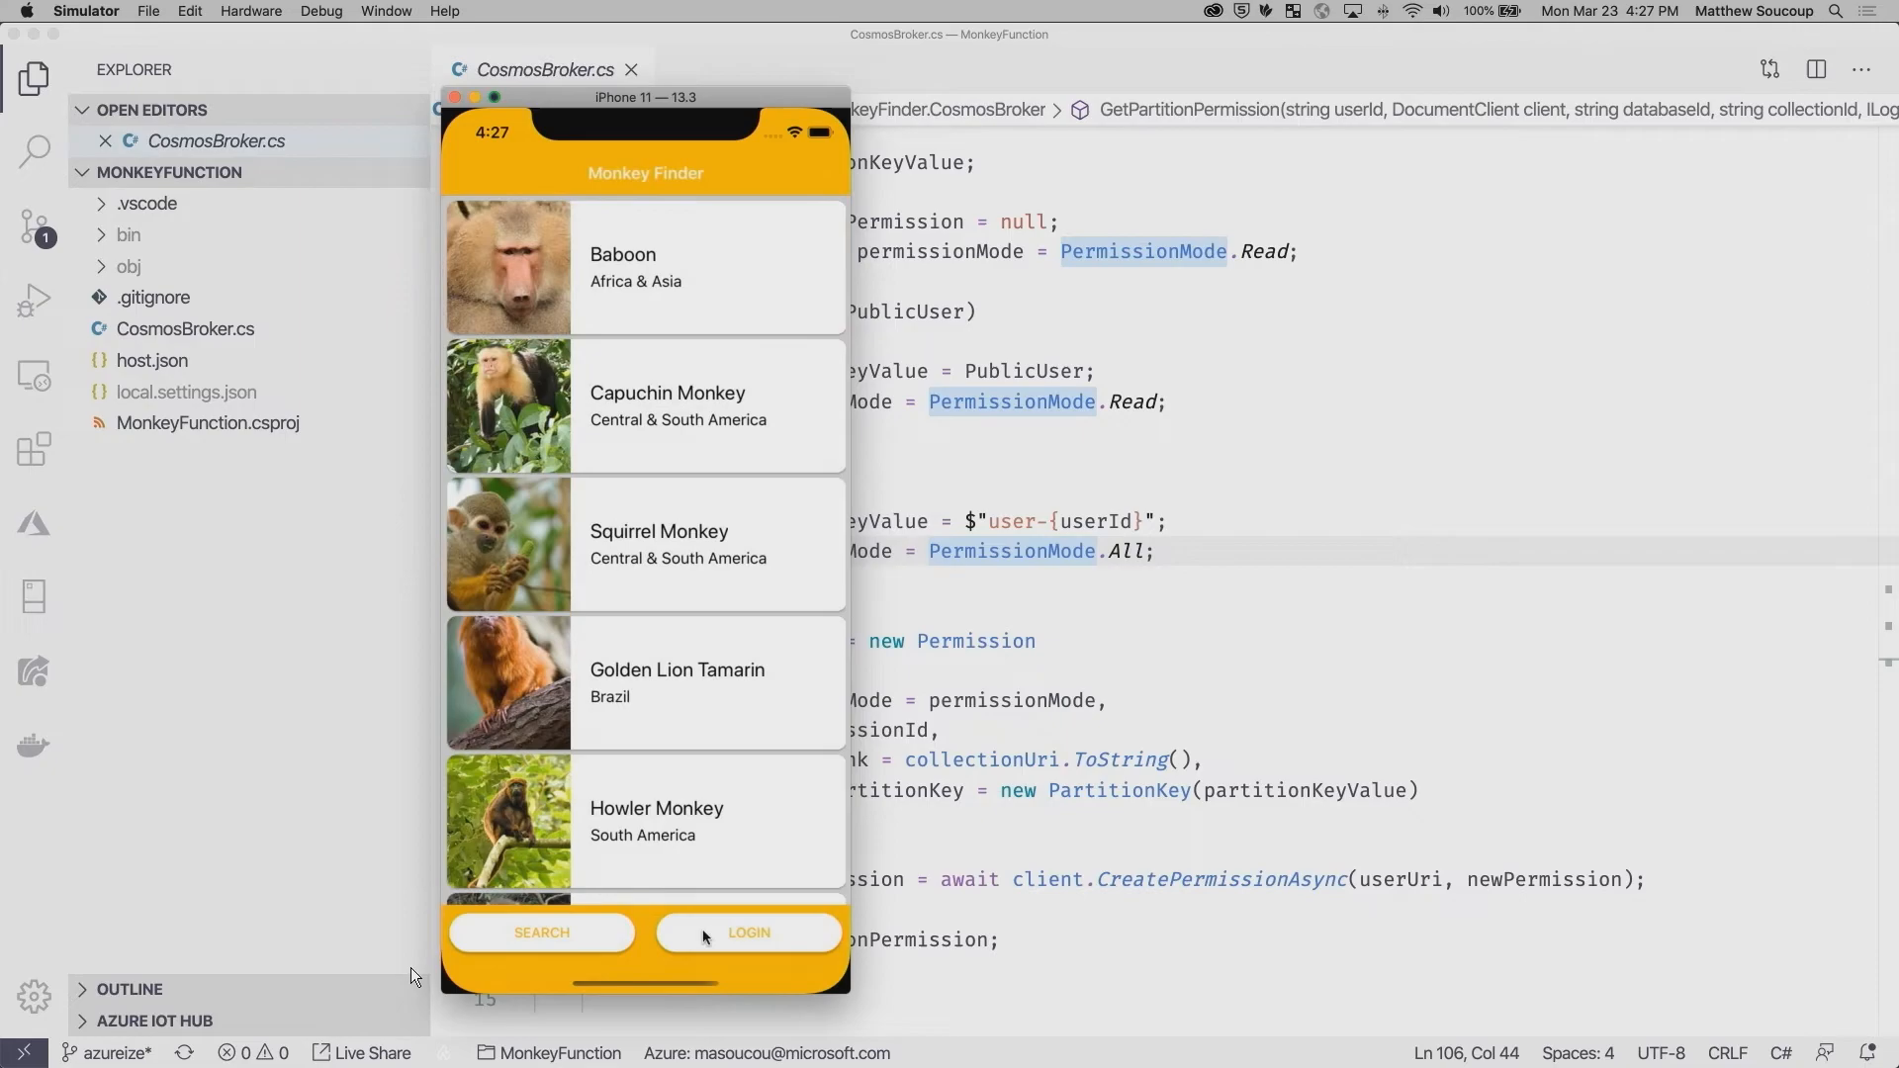
{"action": "mouse_move", "coordinate": [664, 463]}
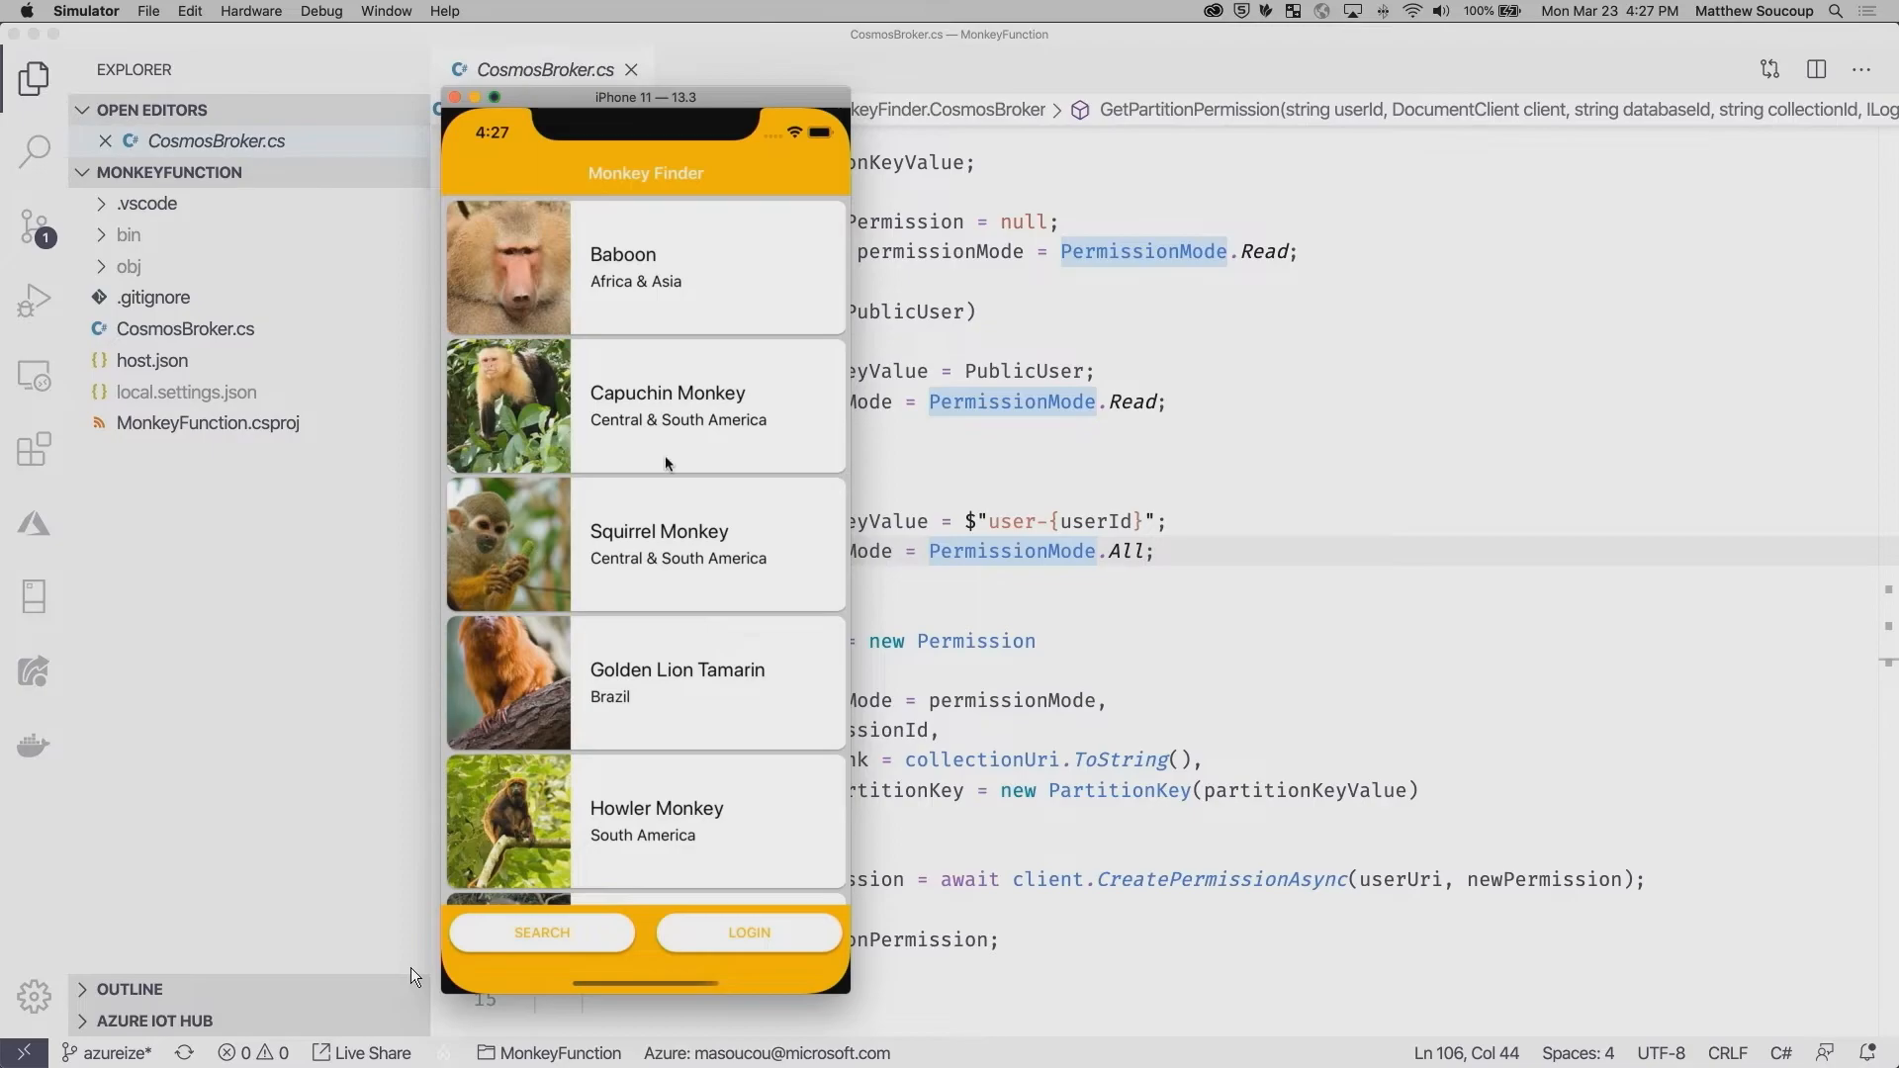
Step: Log in to Monkey Finder in the simulator with the password 'password!' and return to the monkey list
{"action": "left_click", "coordinate": [749, 933]}
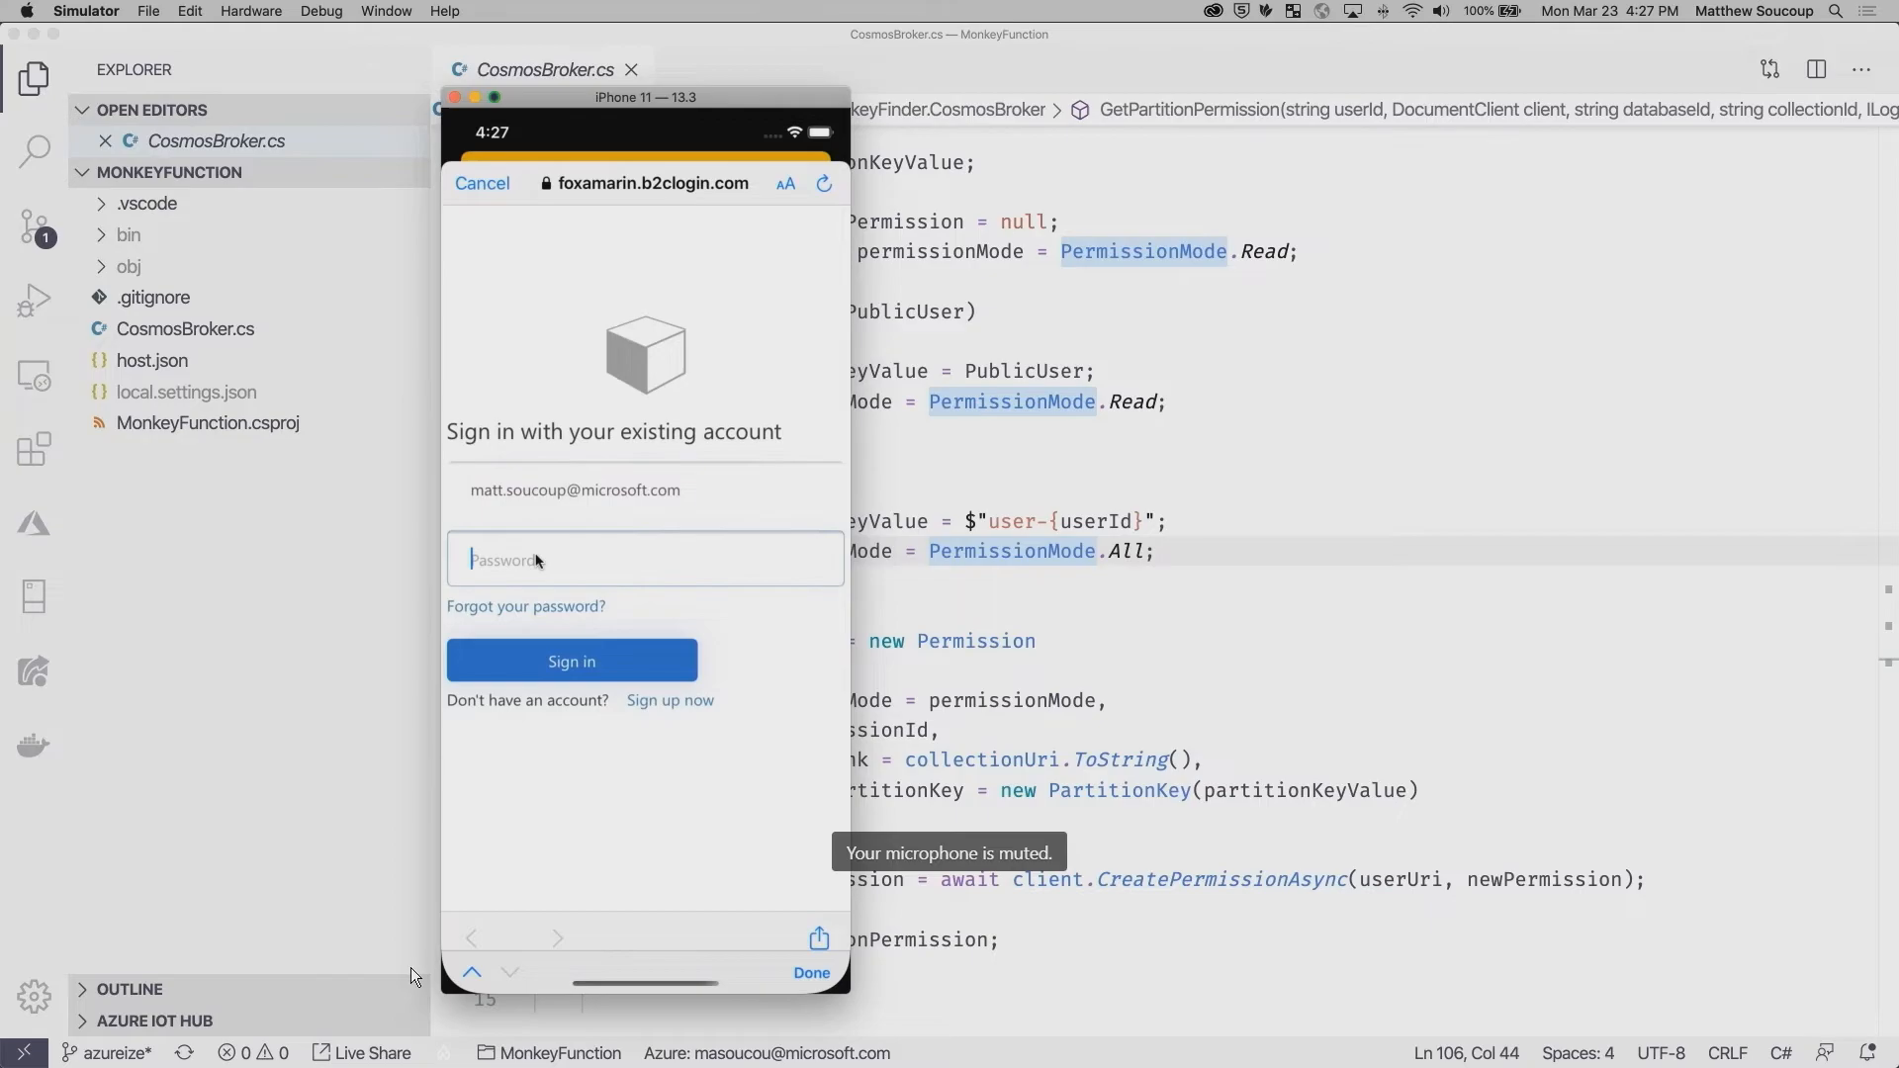
{"action": "type", "text": "password!"}
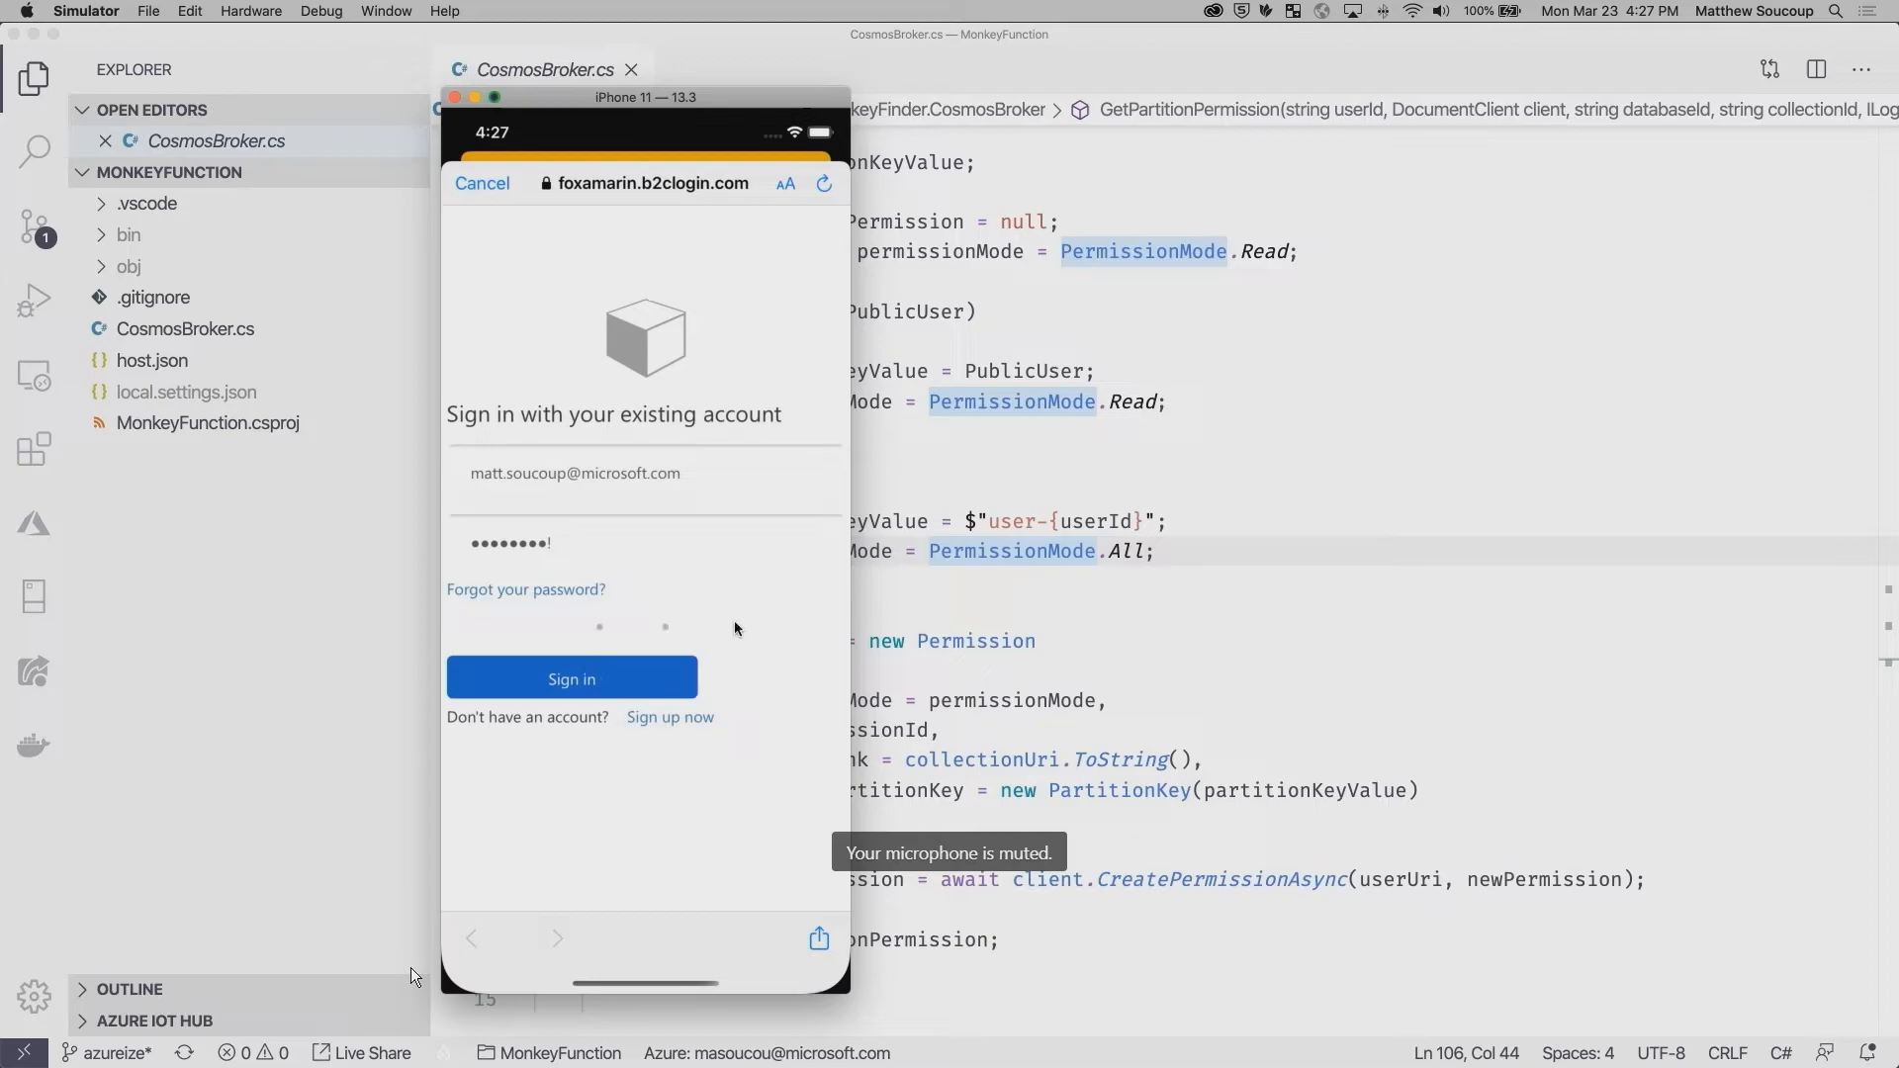
{"action": "left_click", "coordinate": [571, 679]}
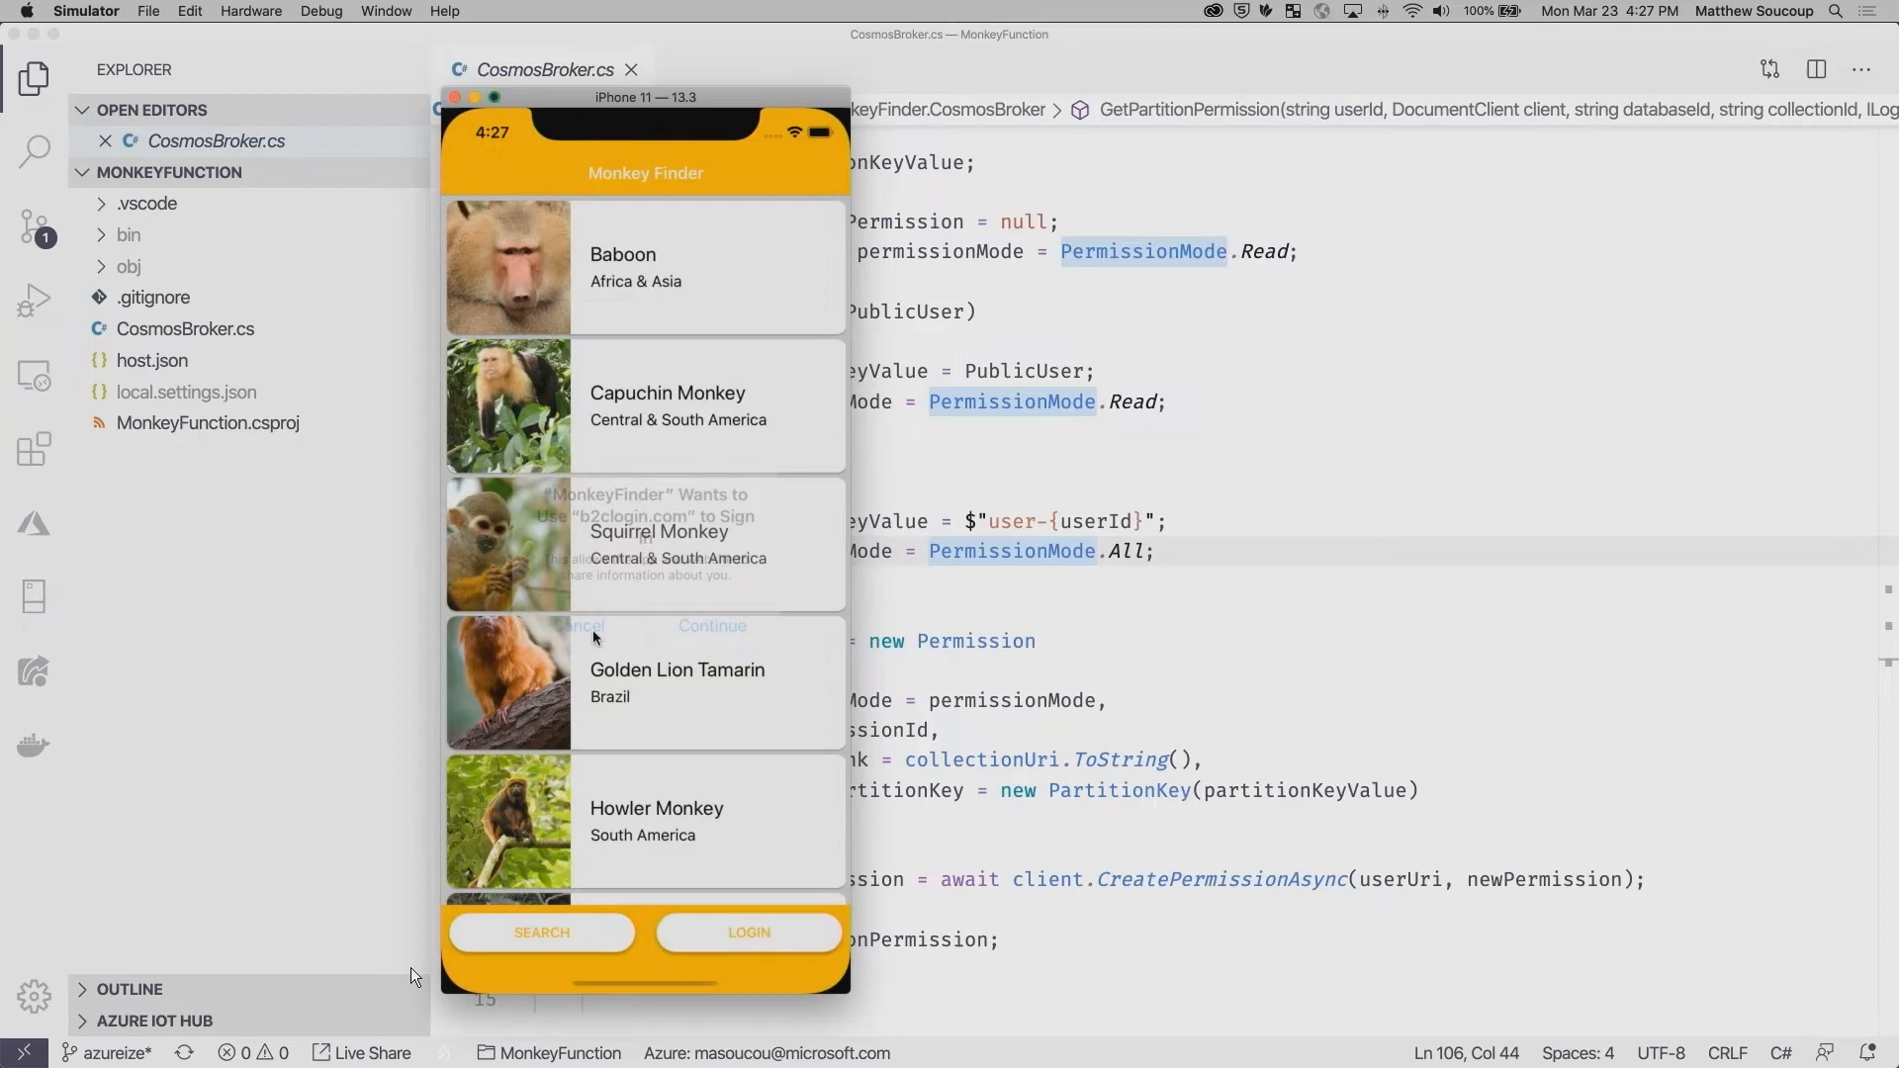
{"action": "left_click", "coordinate": [621, 266]}
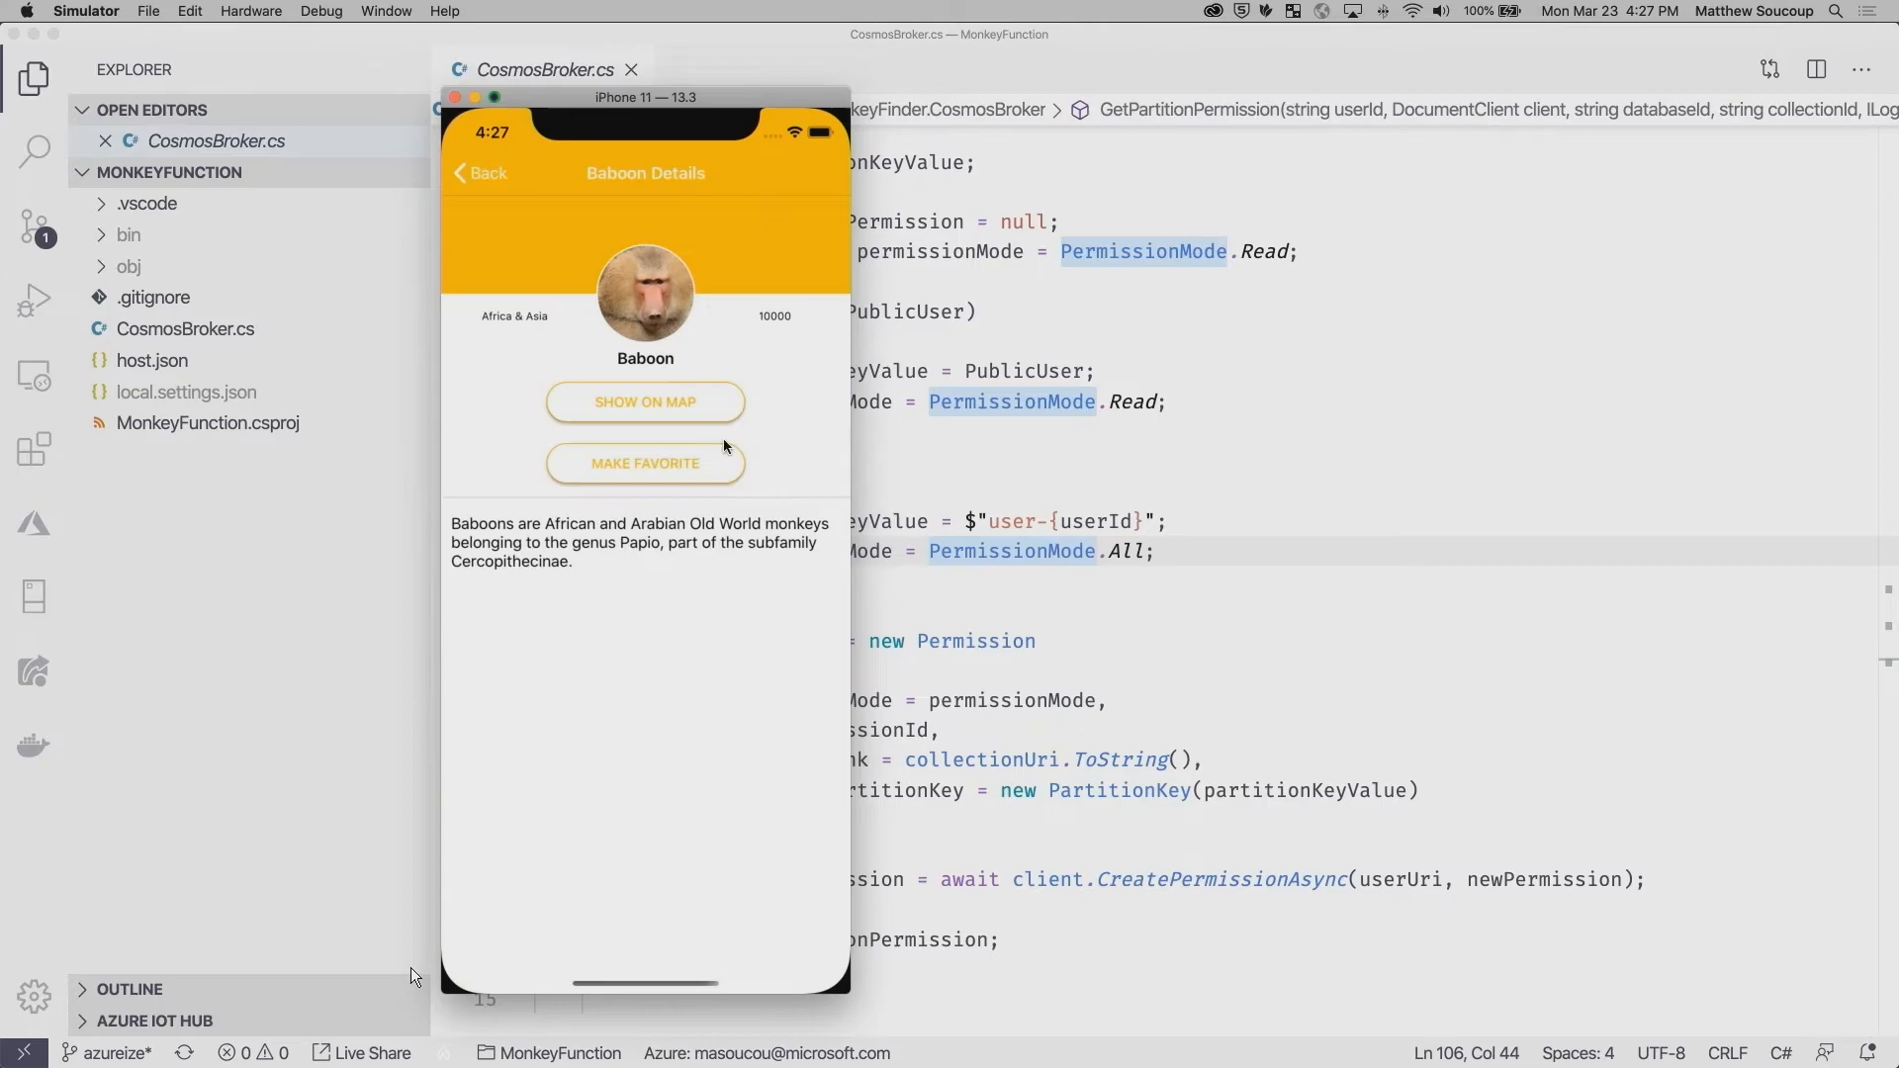
{"action": "left_click", "coordinate": [481, 172]}
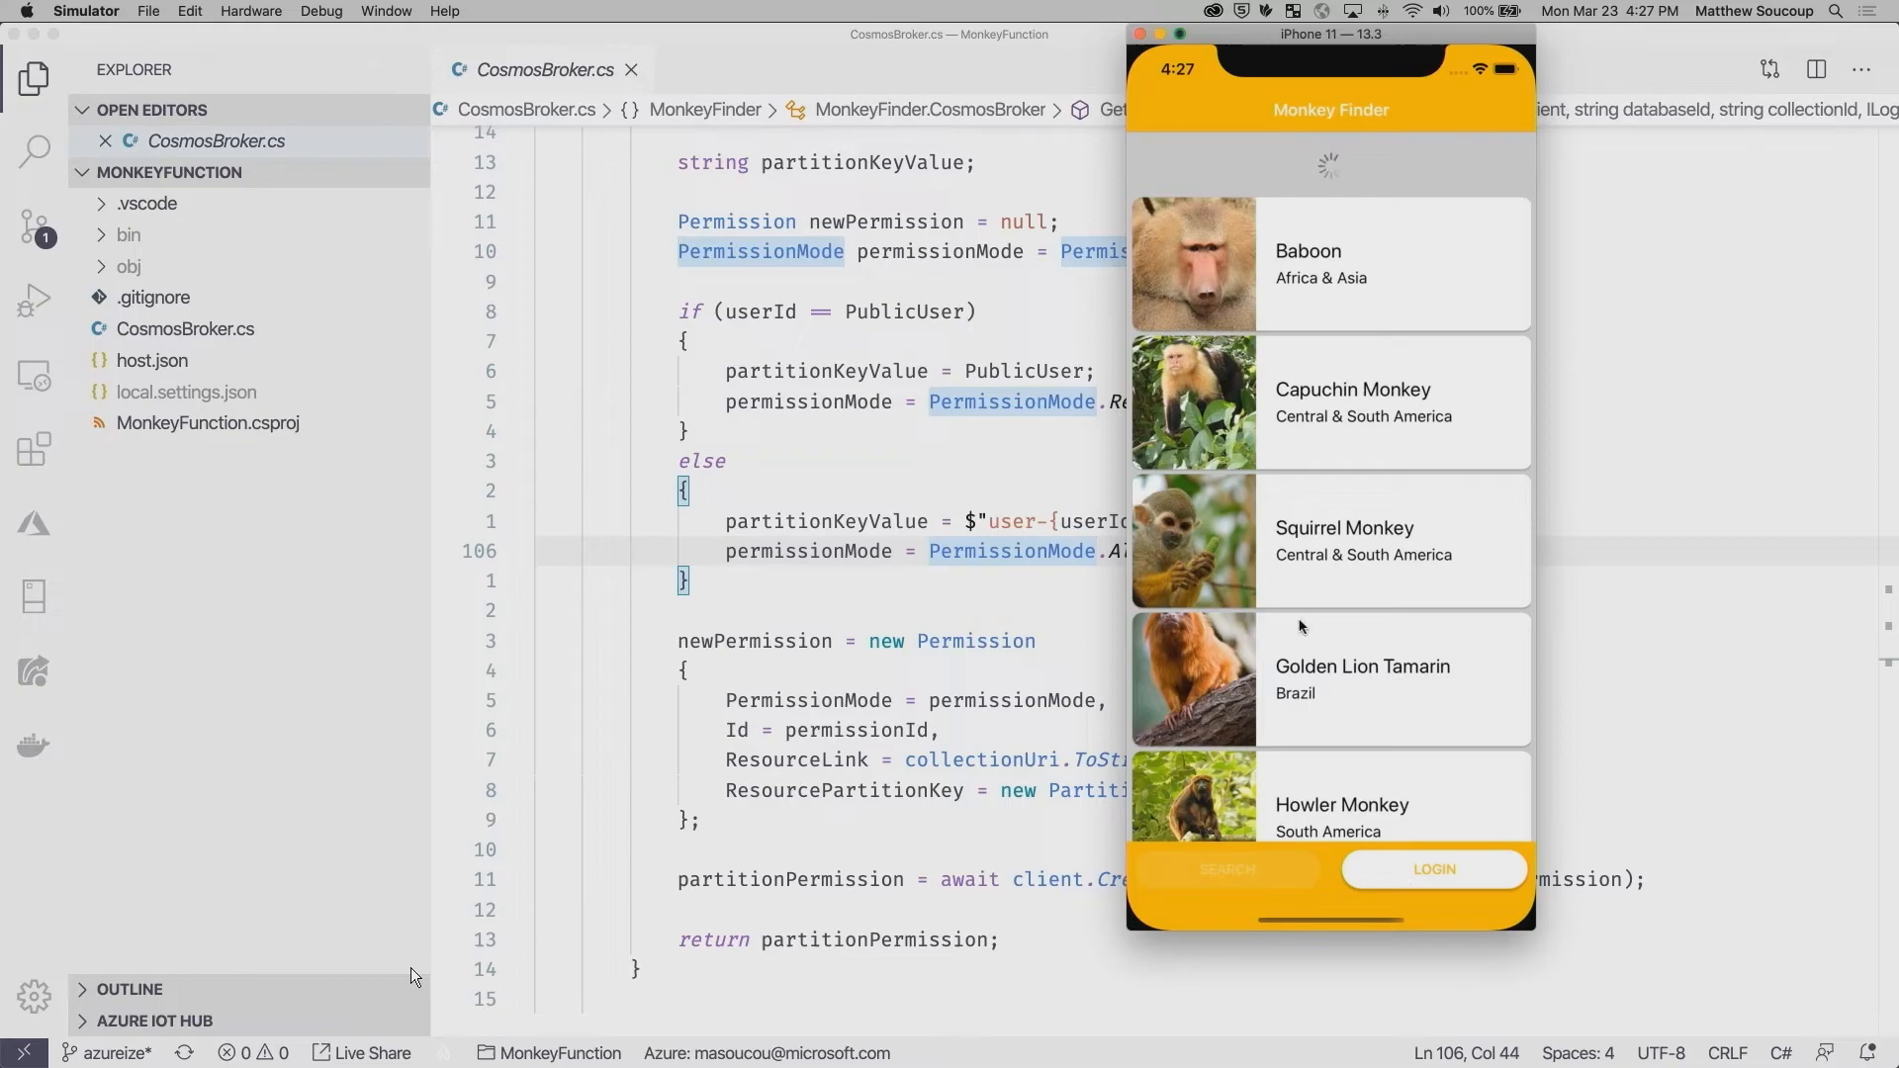
Step: Sign in again, open Baboon's details and dismiss the 'Deleted' alert after changing its favourite status
{"action": "left_click", "coordinate": [1329, 263]}
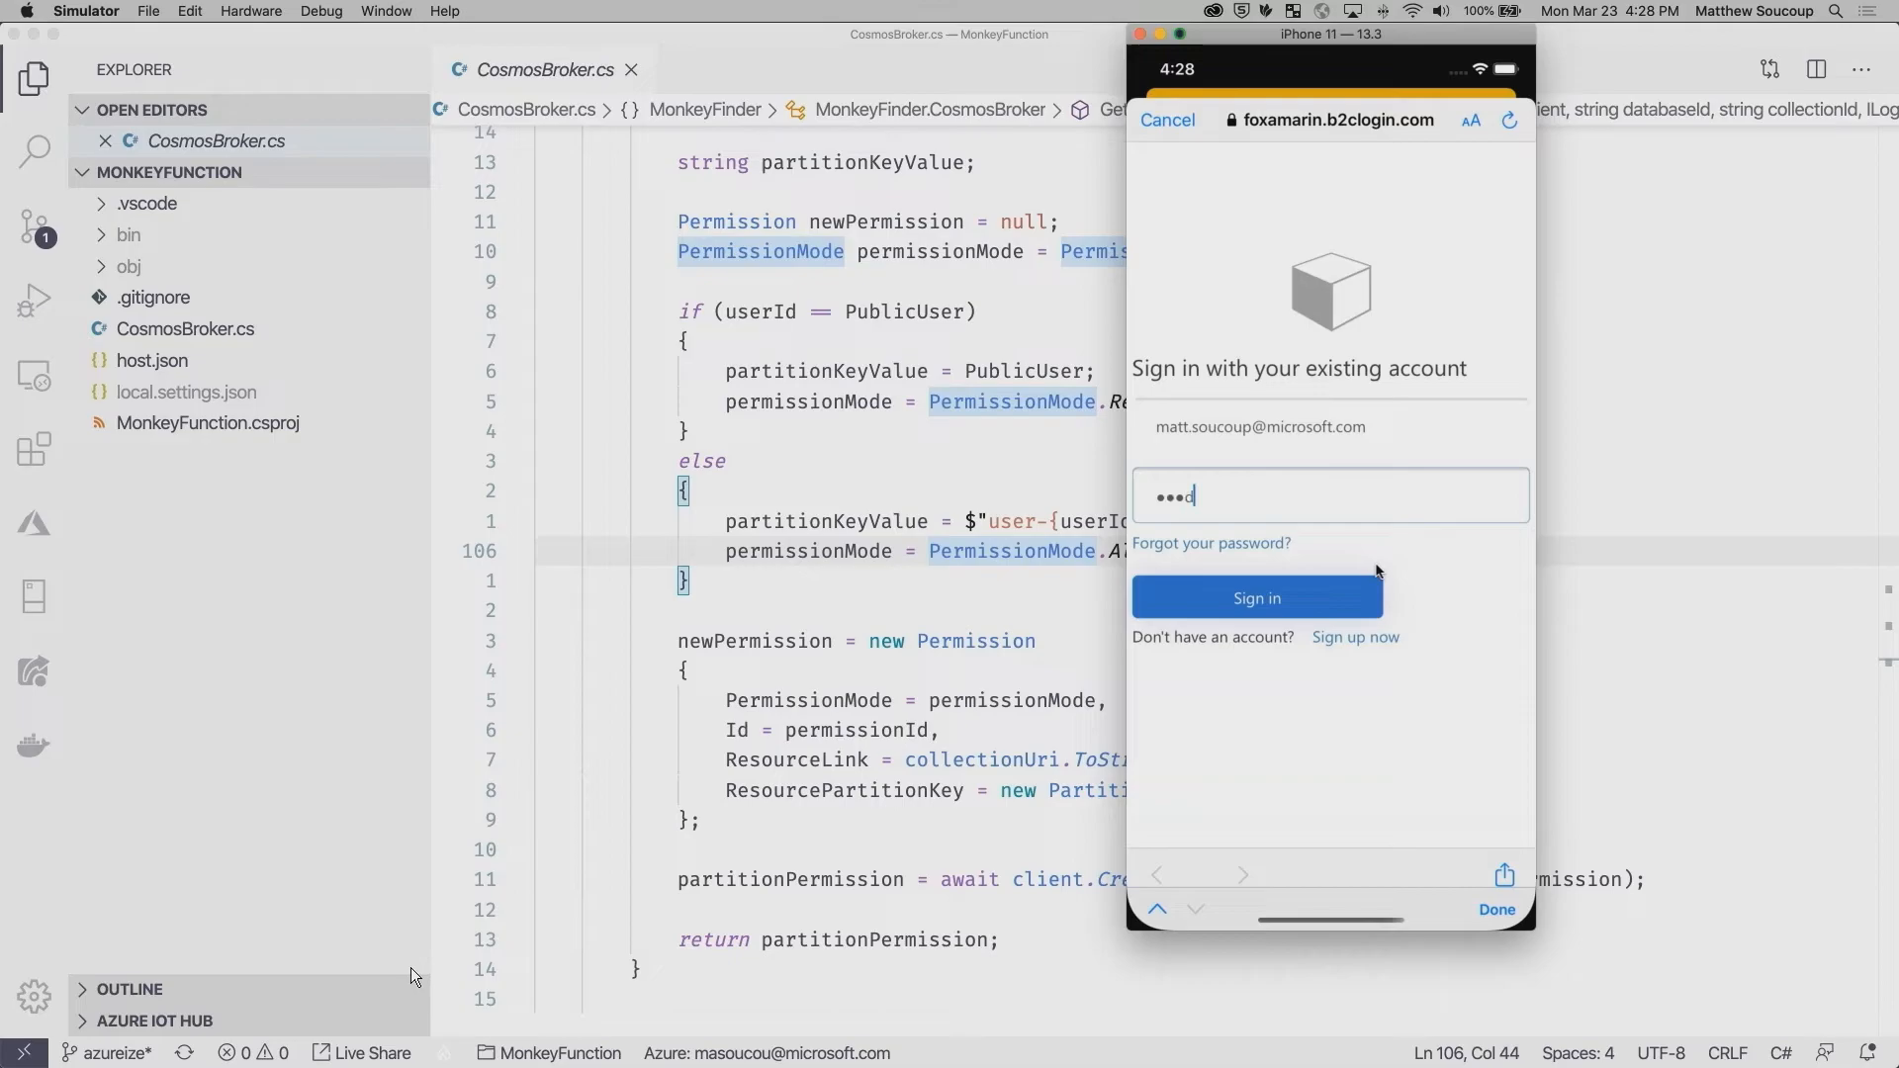
{"action": "left_click", "coordinate": [1256, 597]}
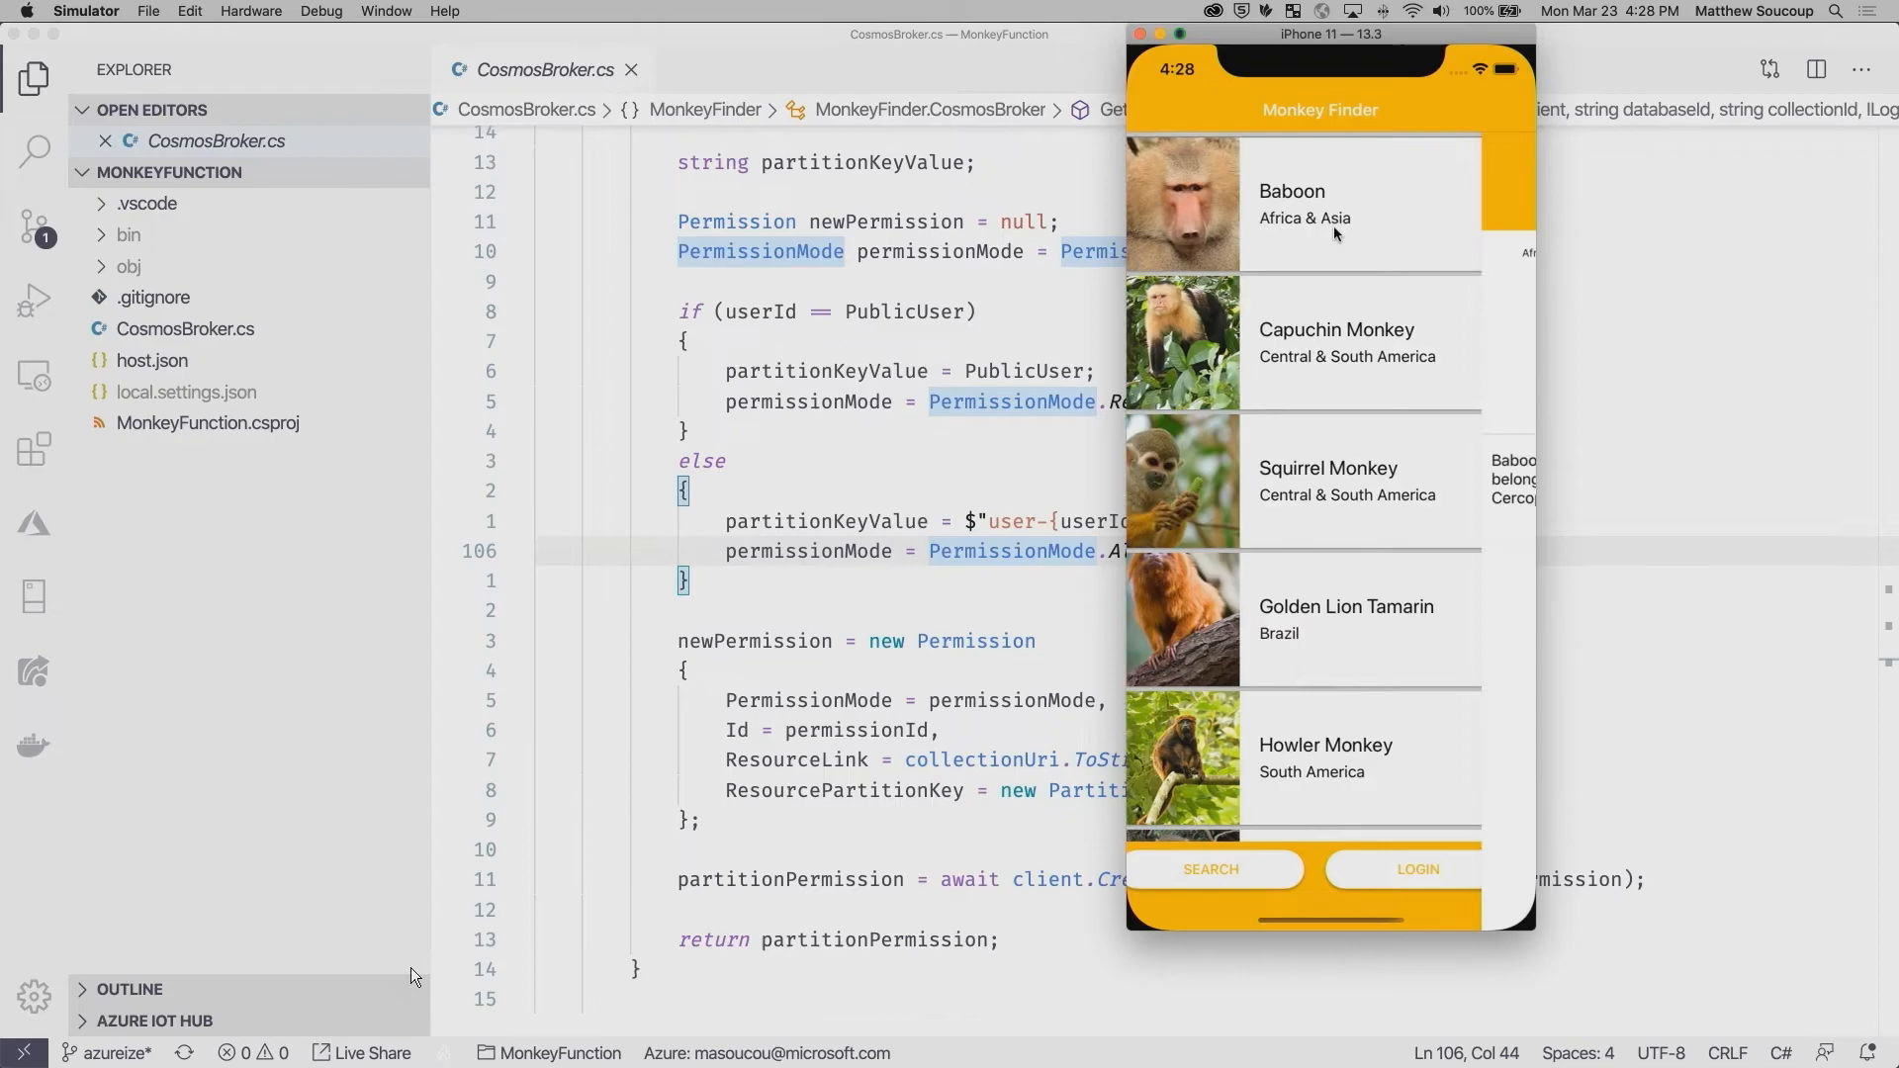
{"action": "left_click", "coordinate": [1302, 203]}
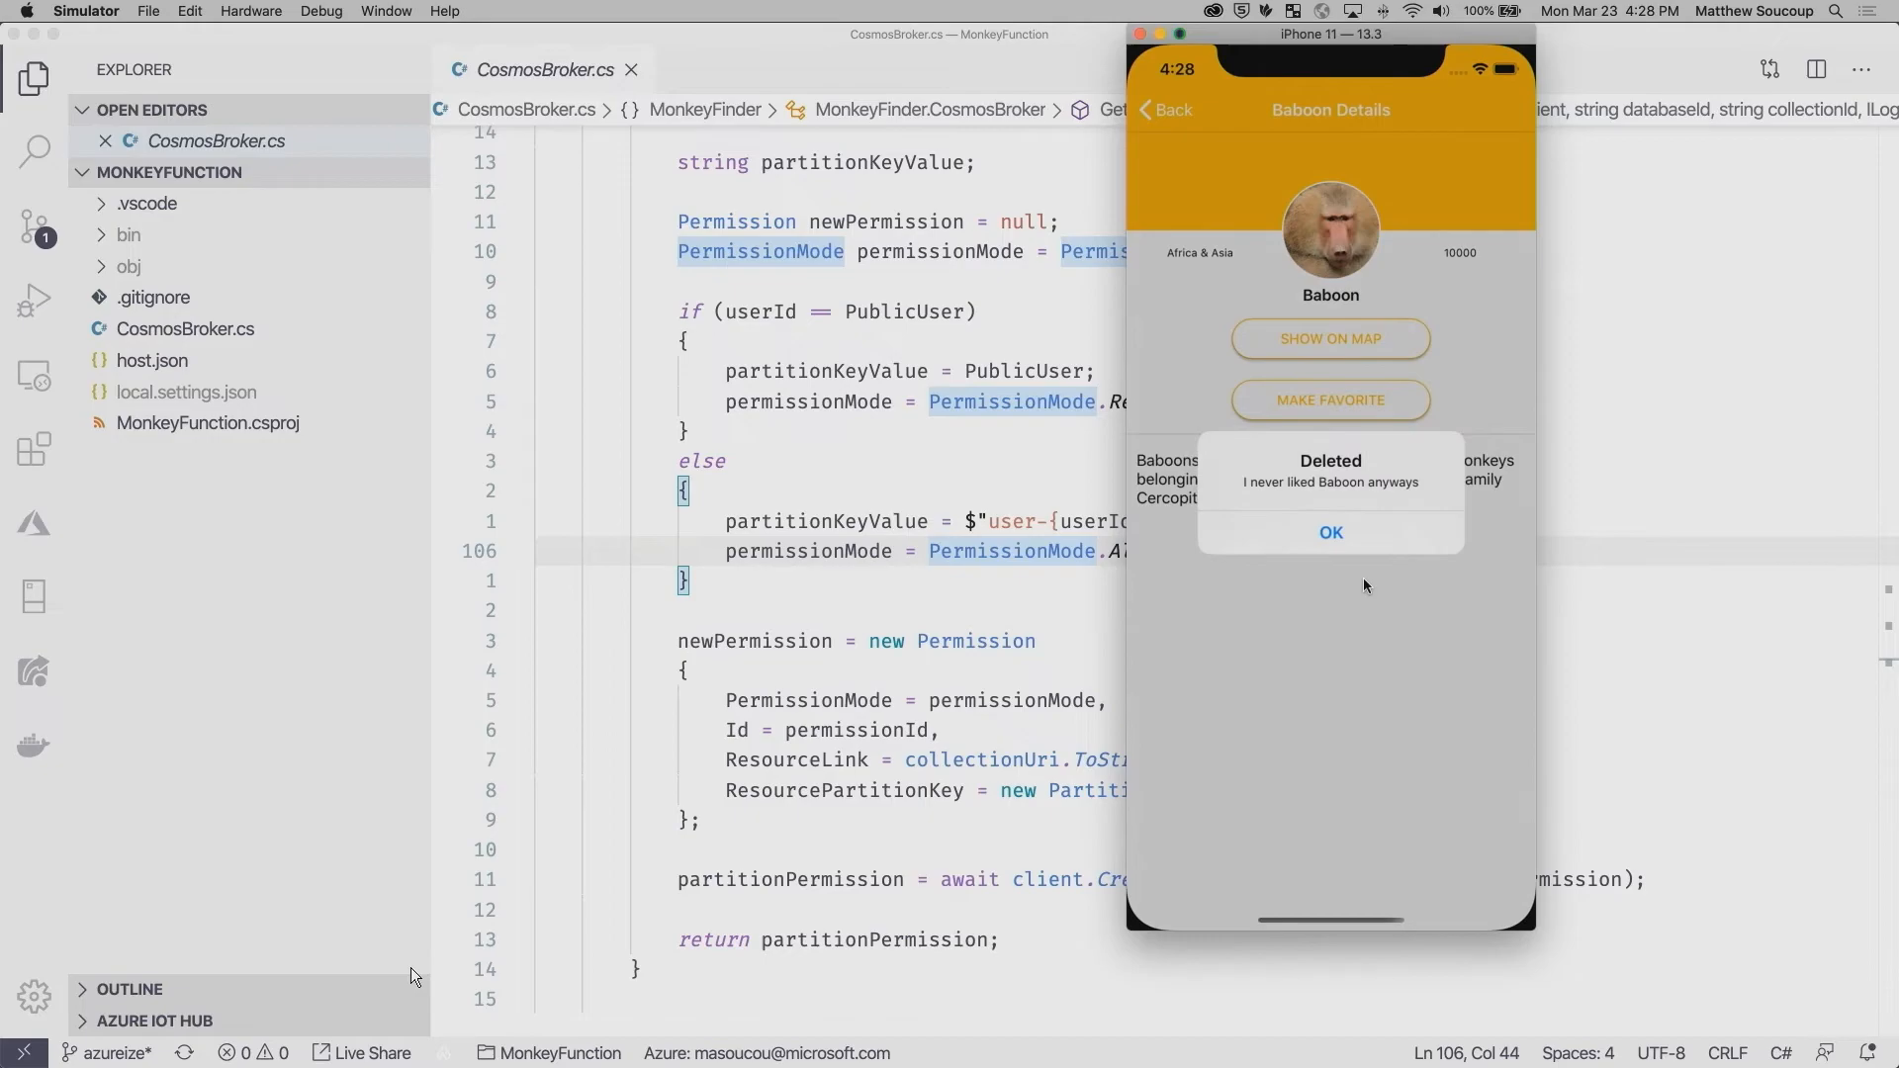
{"action": "left_click", "coordinate": [1330, 533]}
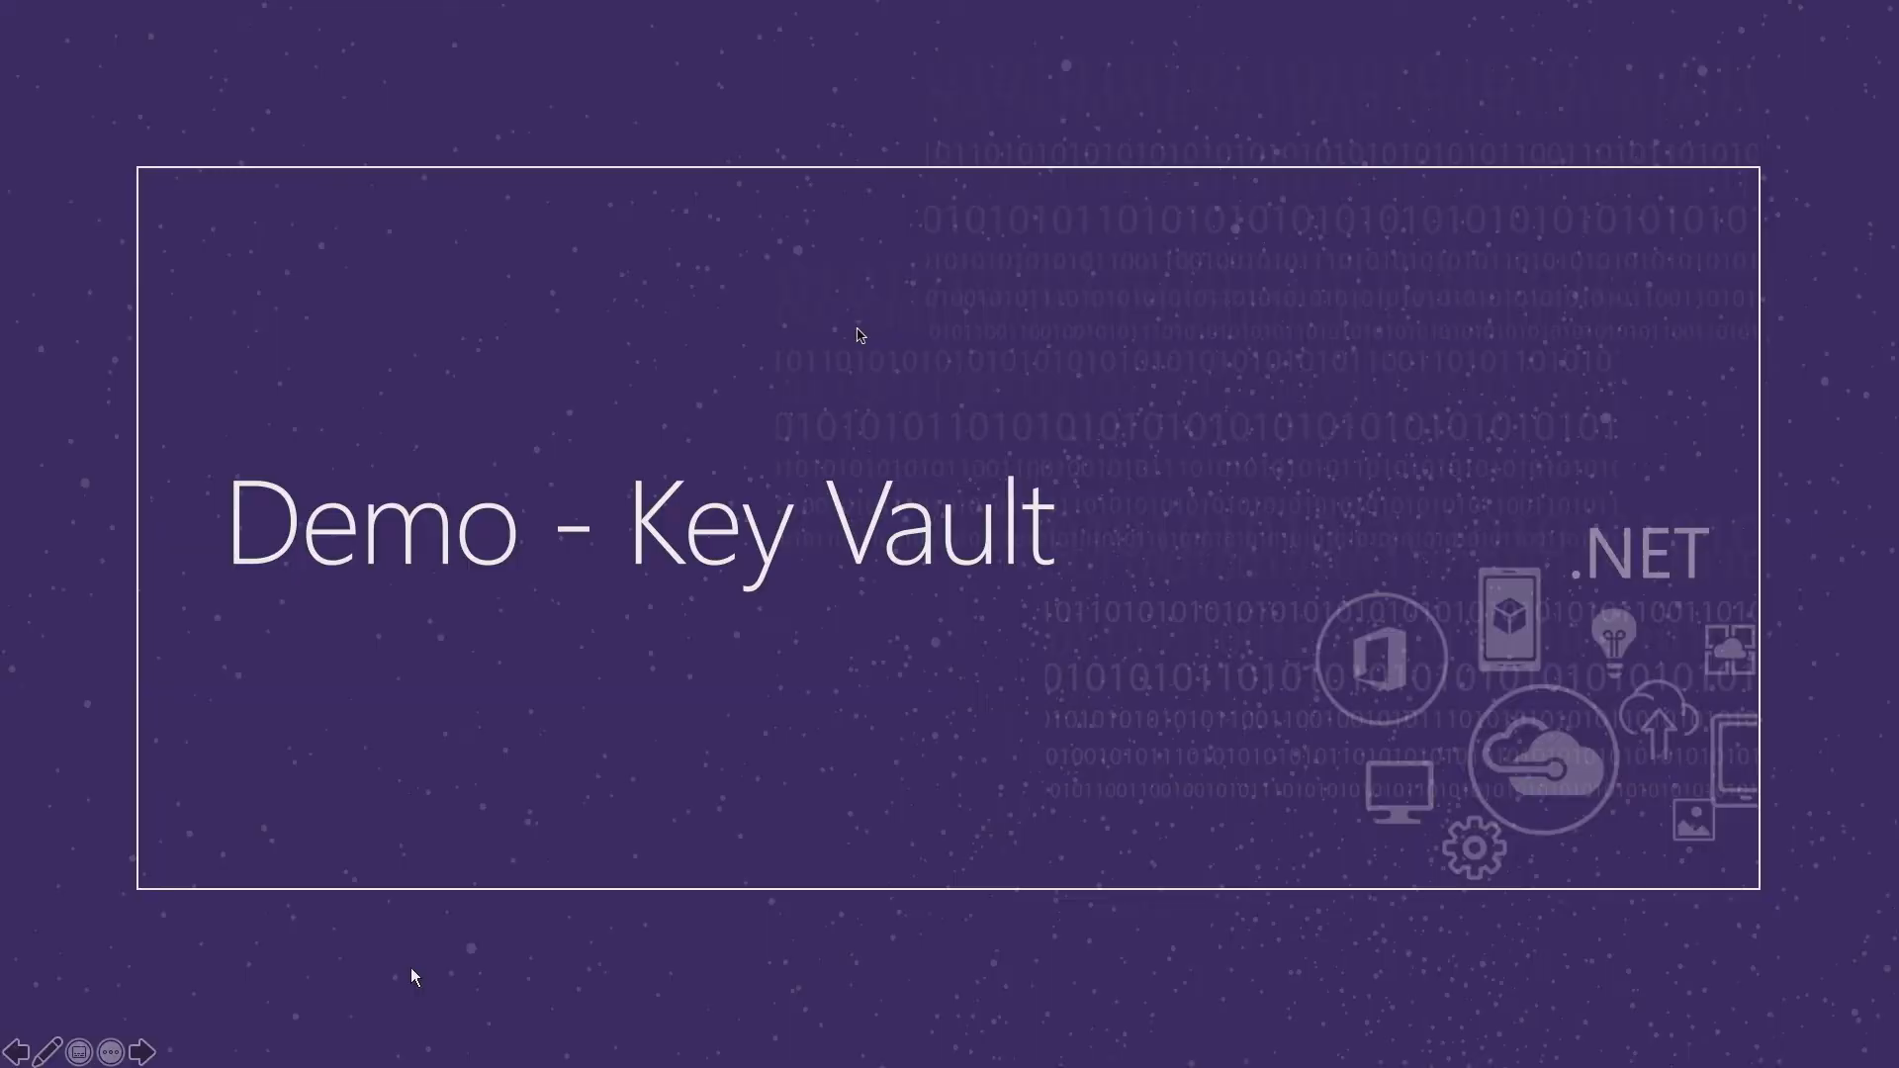
Step: Leave the 'Demo - Key Vault' slide show and return to the foxamarin2 platform features
{"action": "key", "text": "escape"}
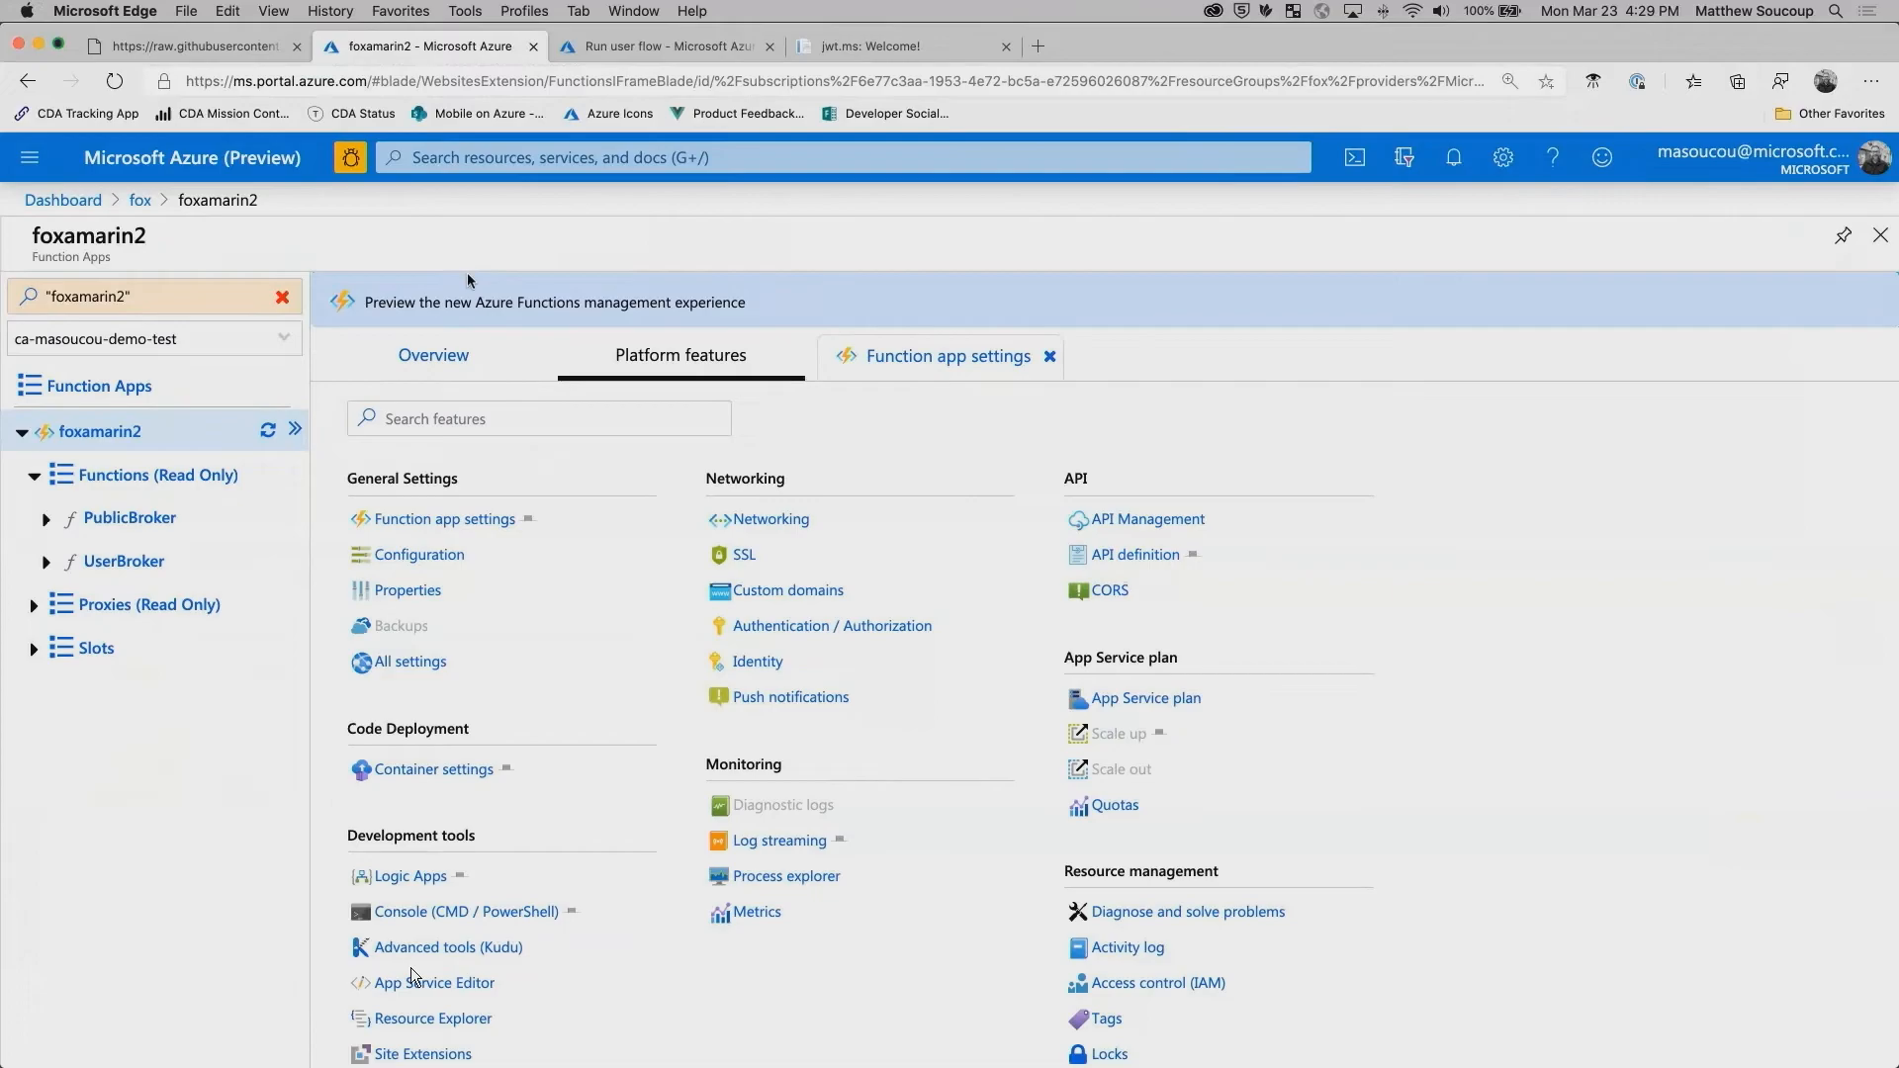
Step: Open foxamarin2's Configuration and view the application settings in Advanced edit, showing CosmosConnectionString as a Key Vault reference
{"action": "left_click", "coordinate": [421, 554]}
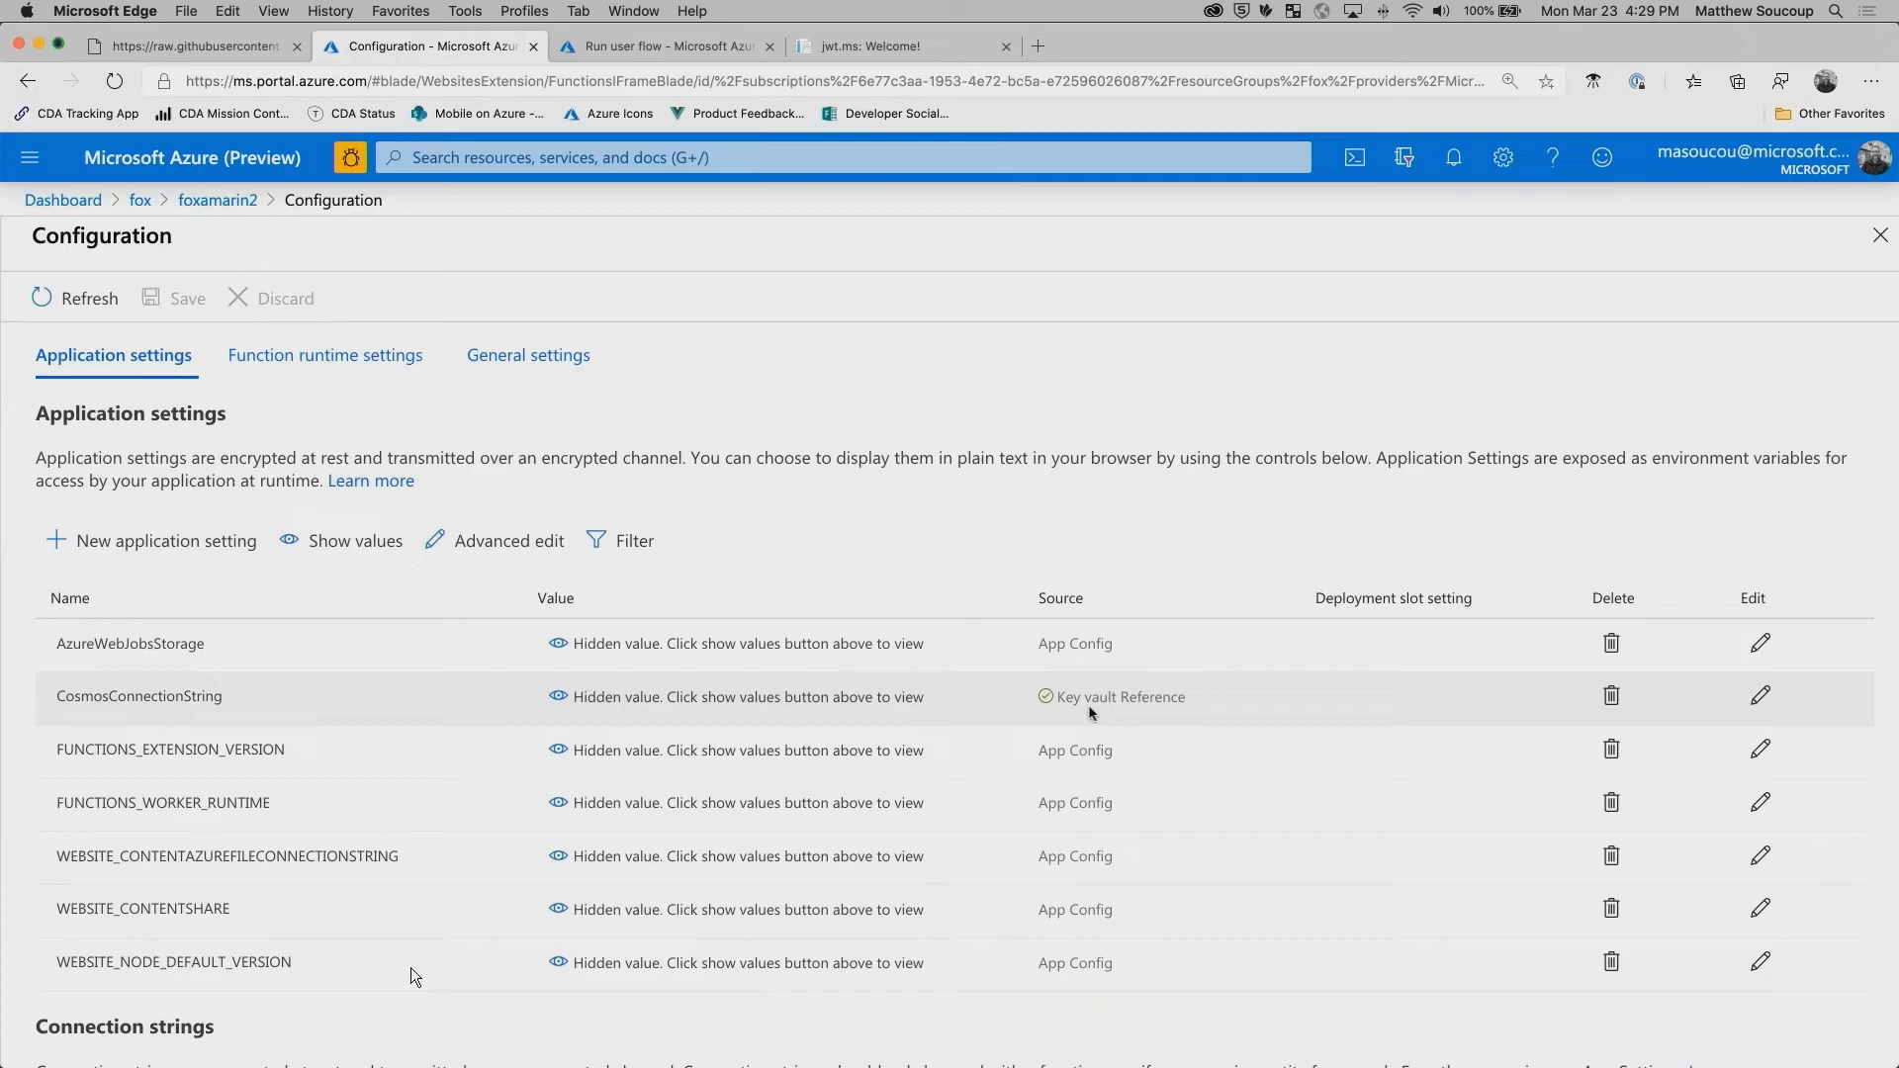
{"action": "left_click", "coordinate": [492, 540]}
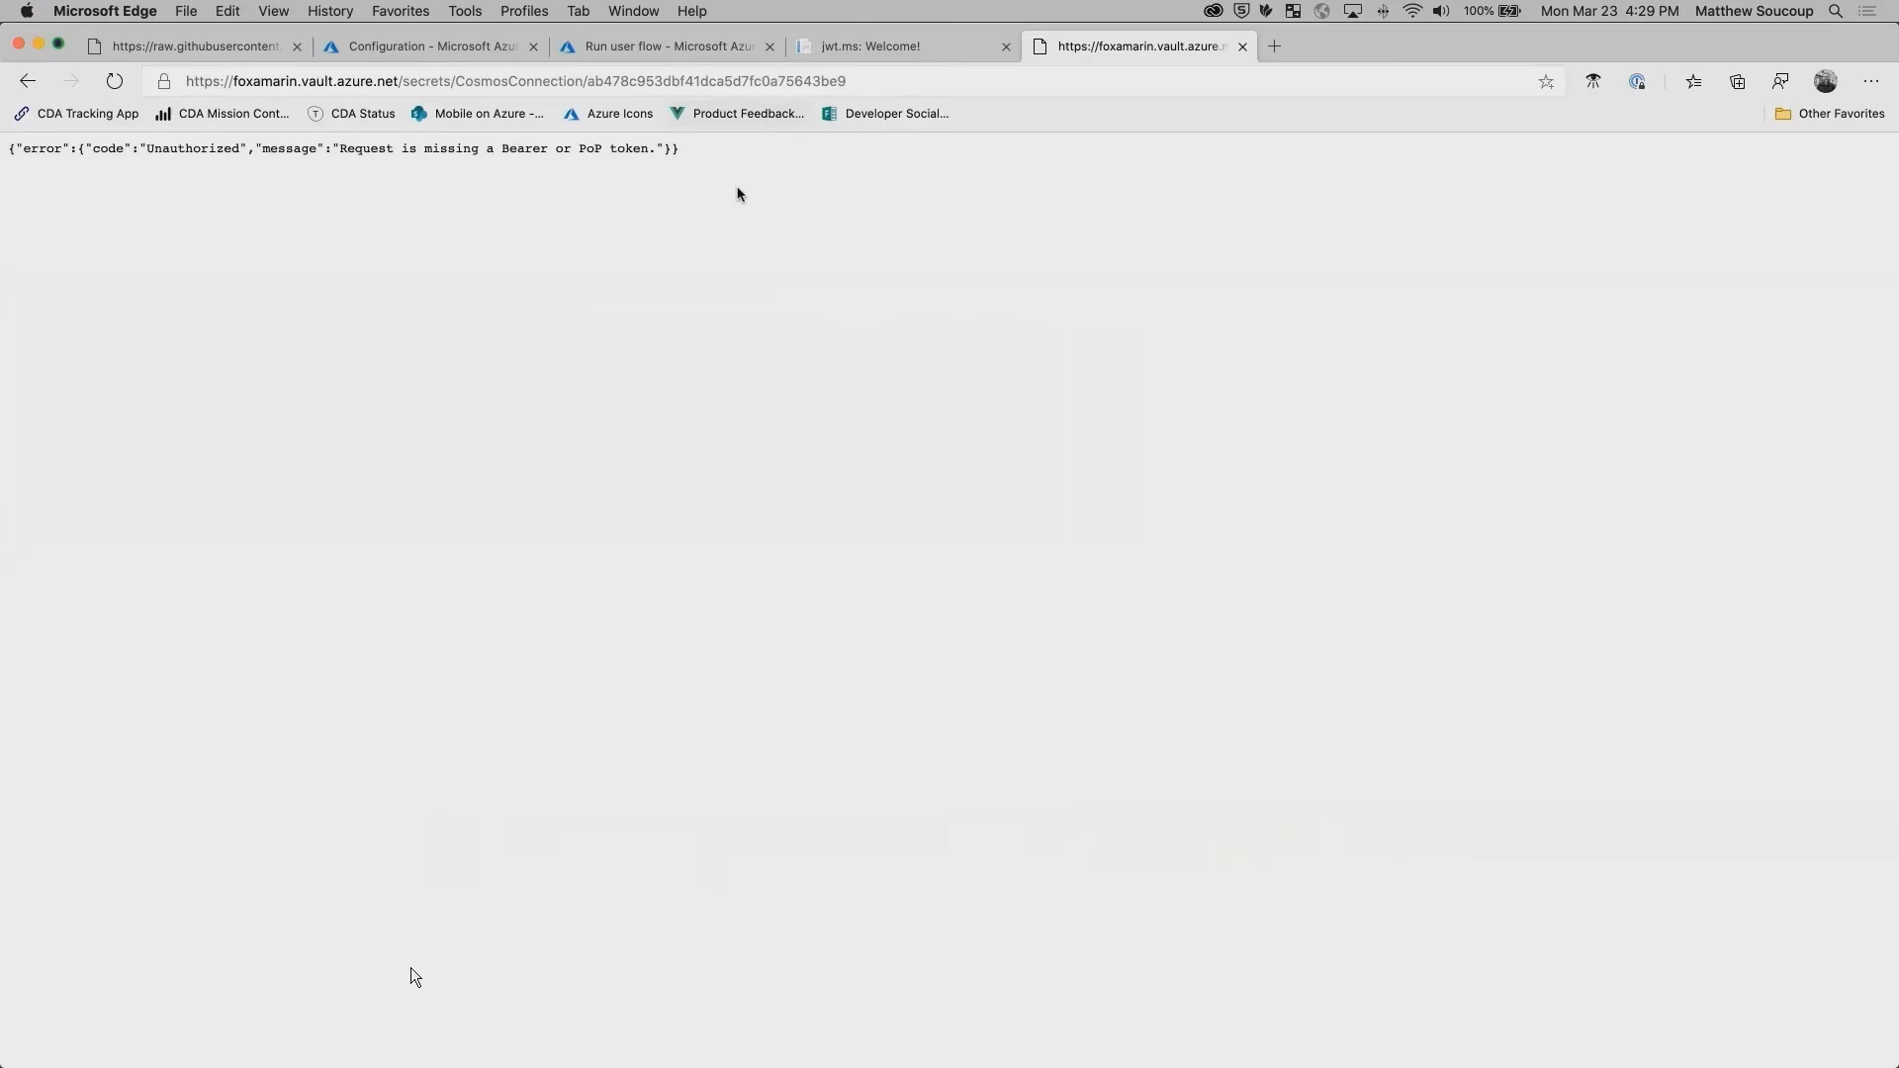
Step: Return to the portal tab and navigate up to the fox resource group
{"action": "left_click", "coordinate": [428, 46]}
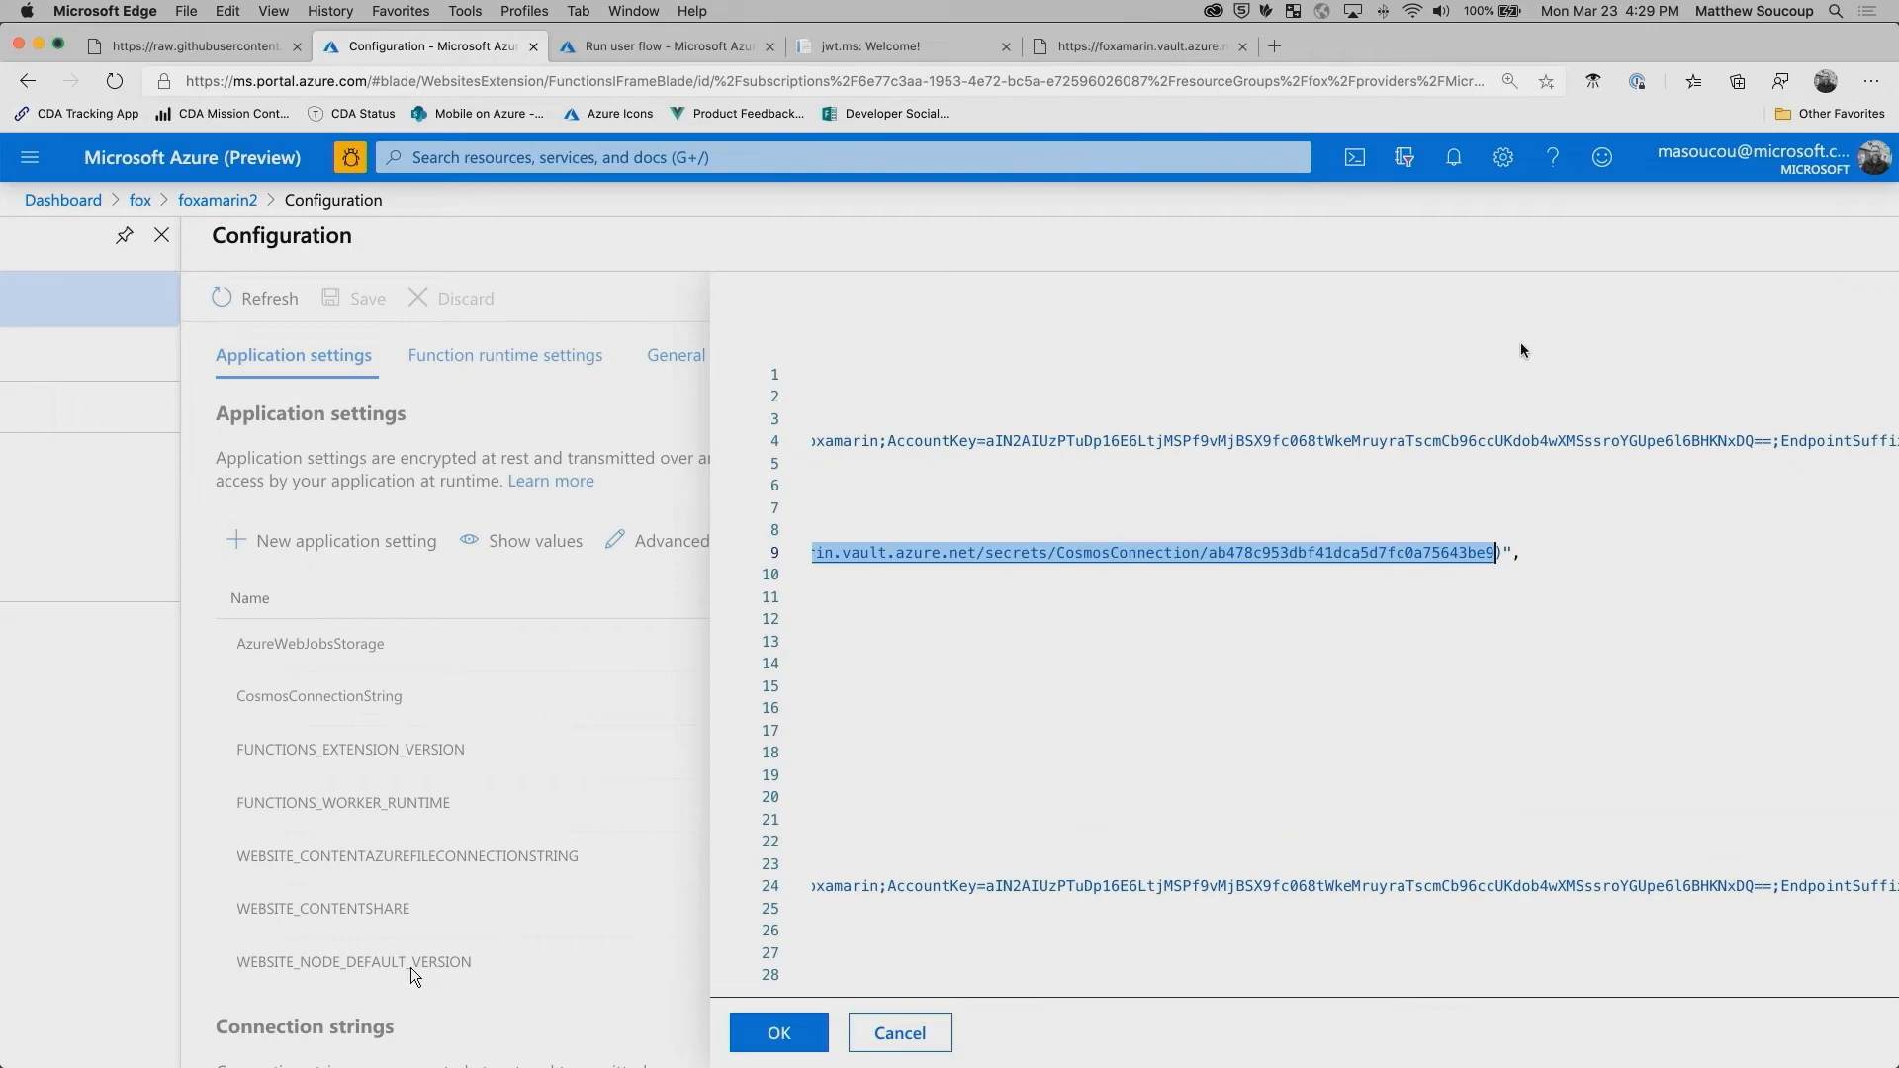
{"action": "left_click", "coordinate": [140, 200]}
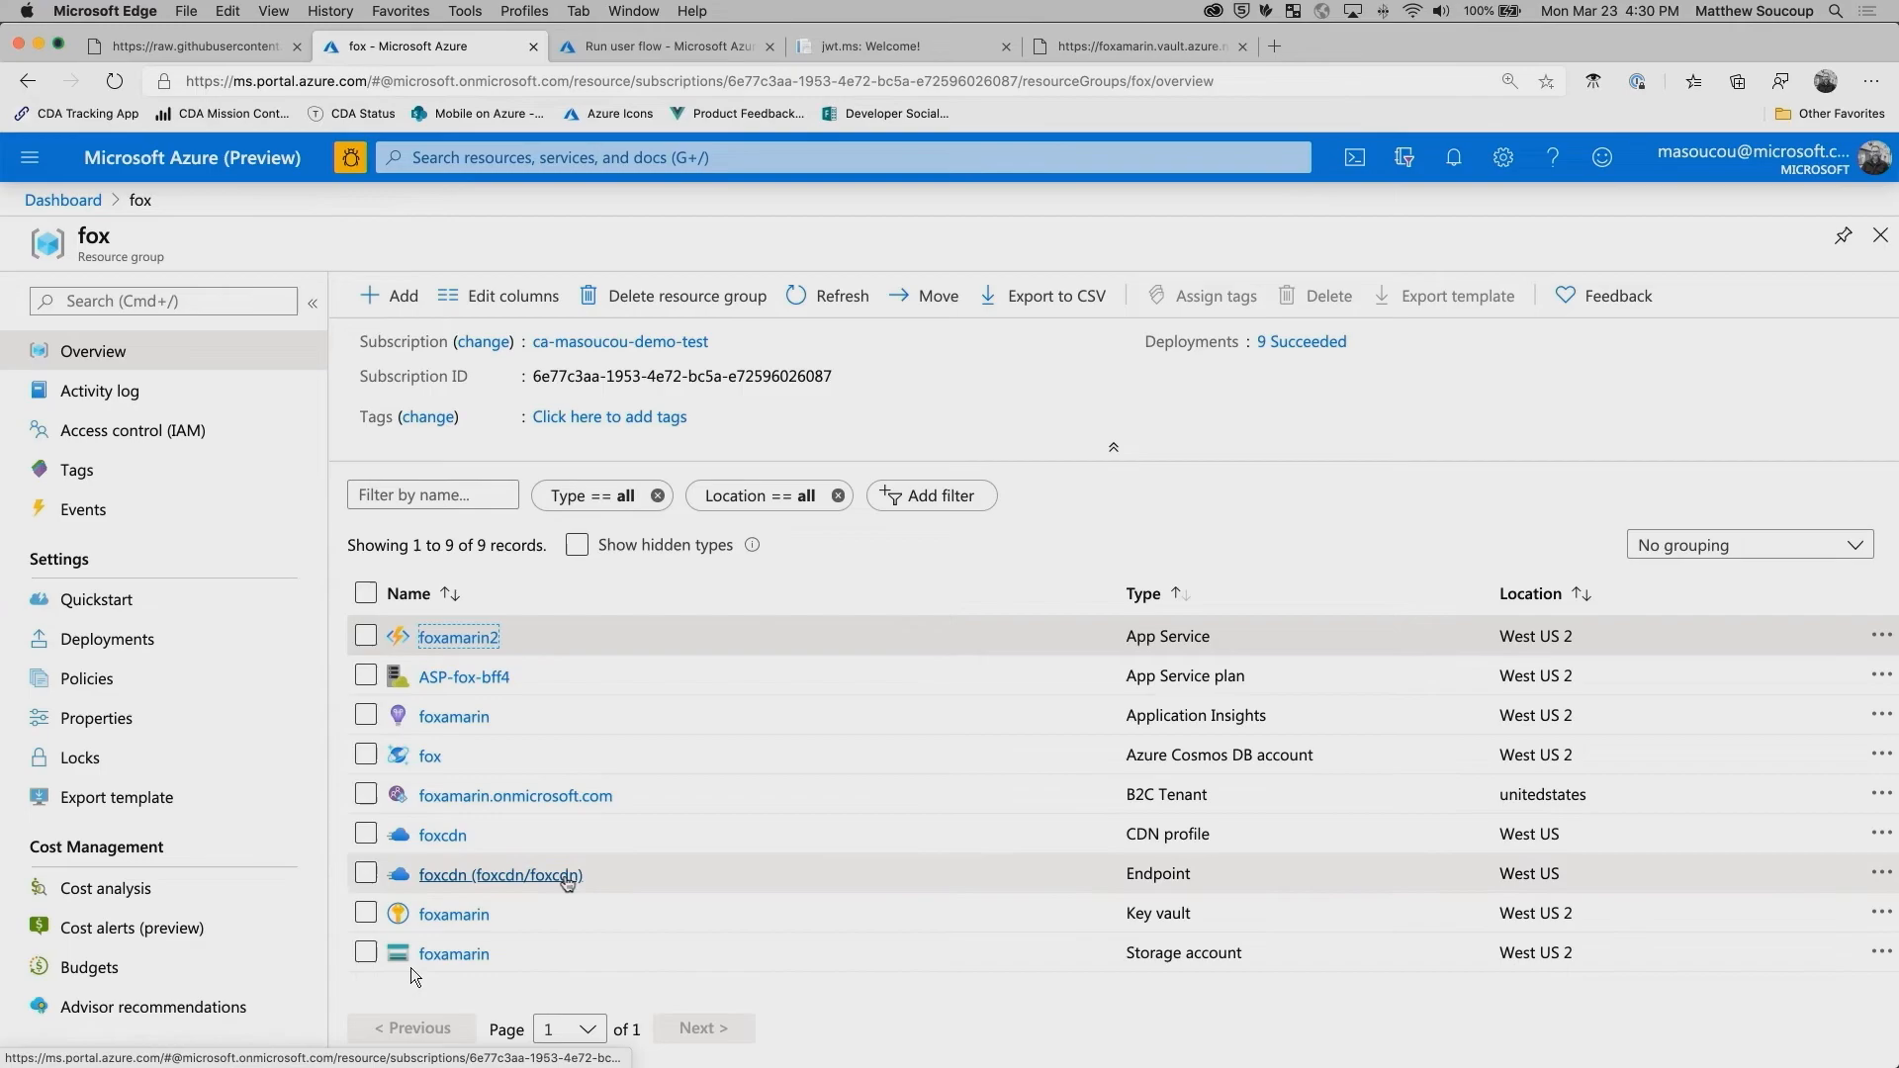
Step: View the foxamarin vault's CosmosConnection secret, its current version and revealed value
{"action": "left_click", "coordinate": [453, 913]}
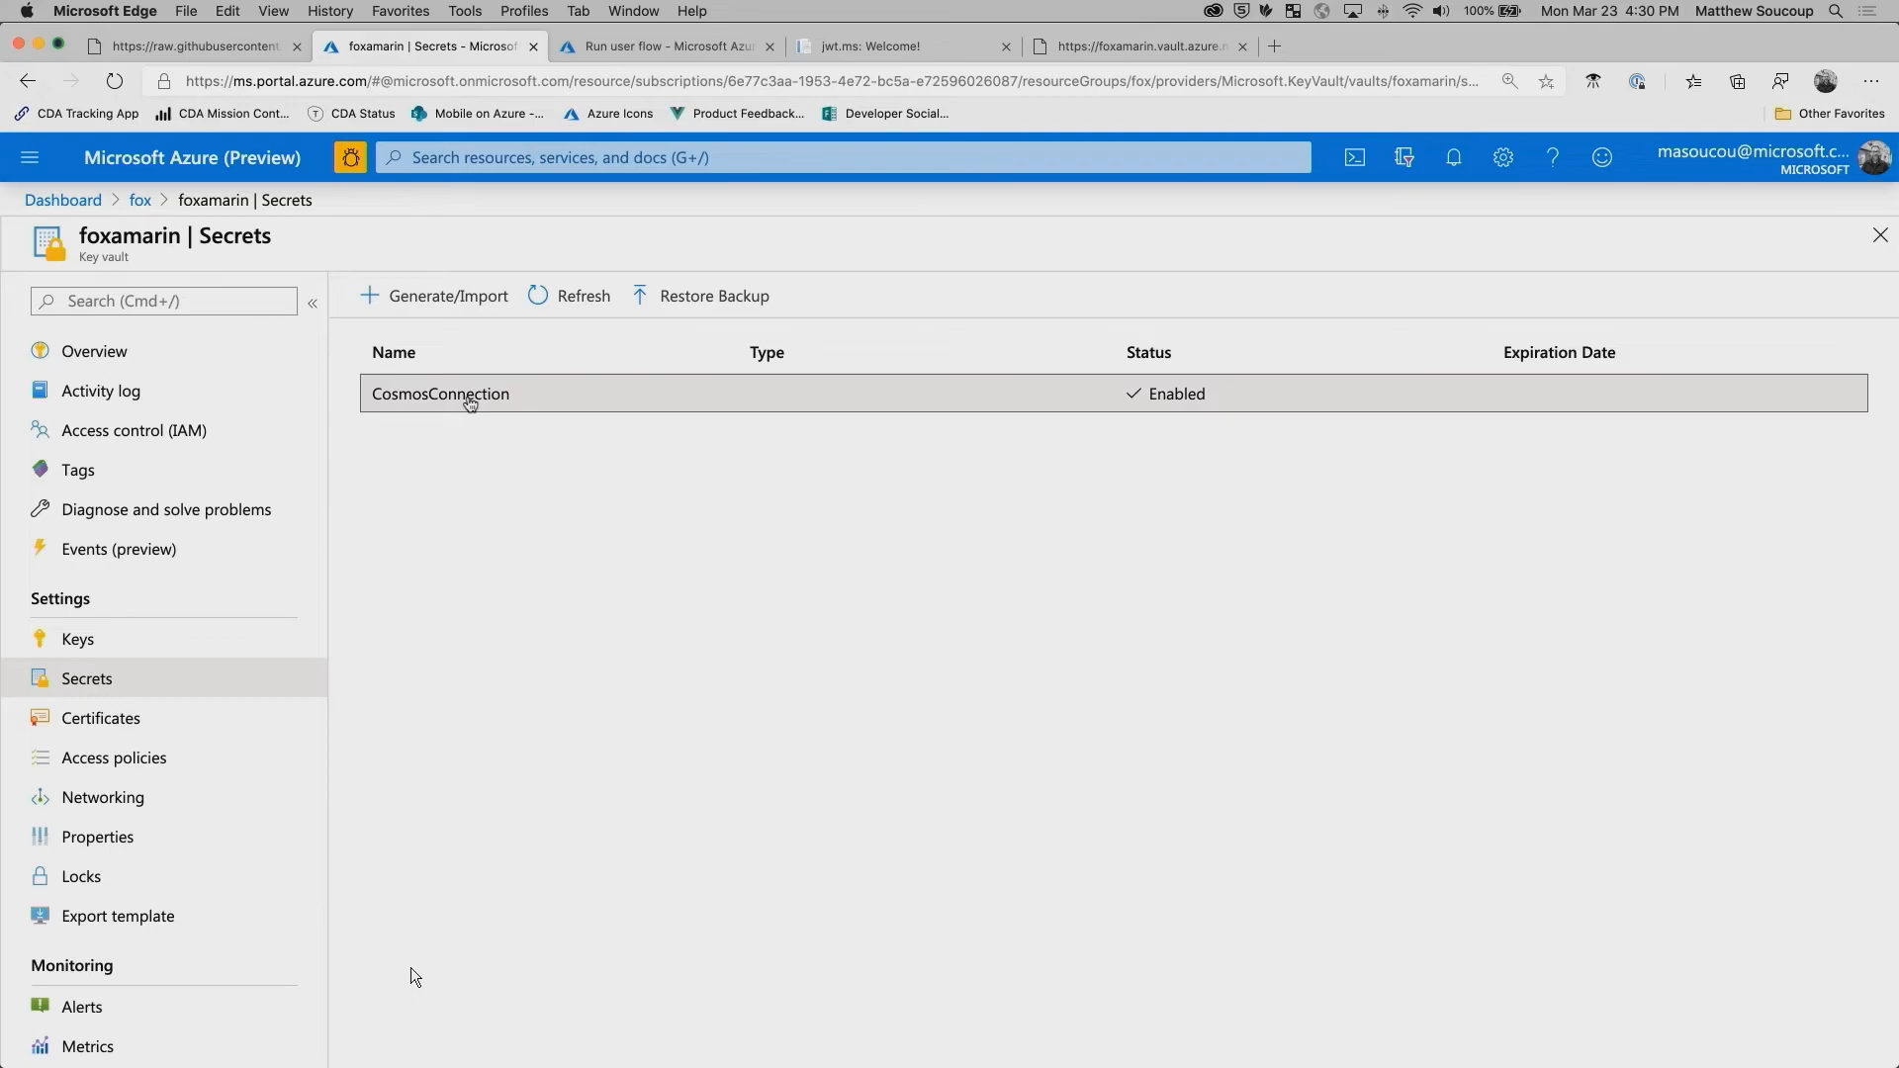
{"action": "left_click", "coordinate": [442, 393]}
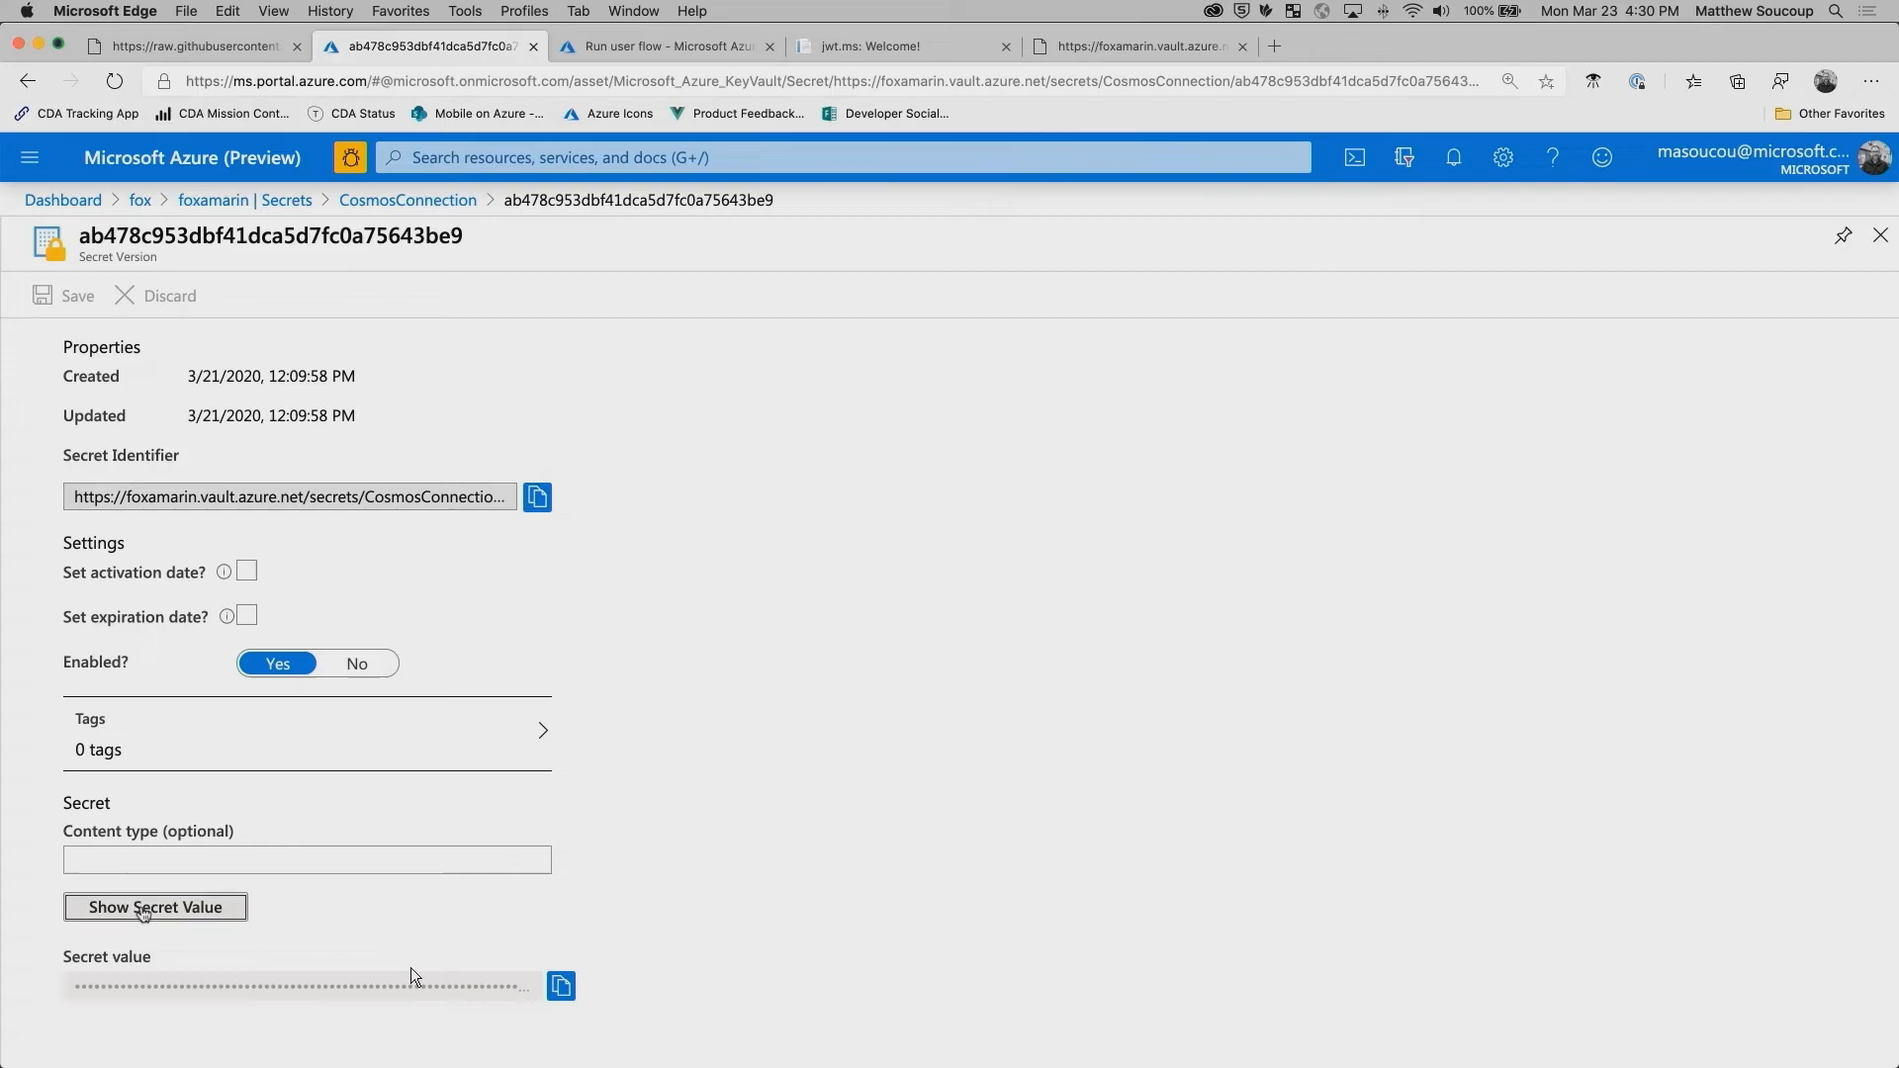
{"action": "left_click", "coordinate": [406, 200]}
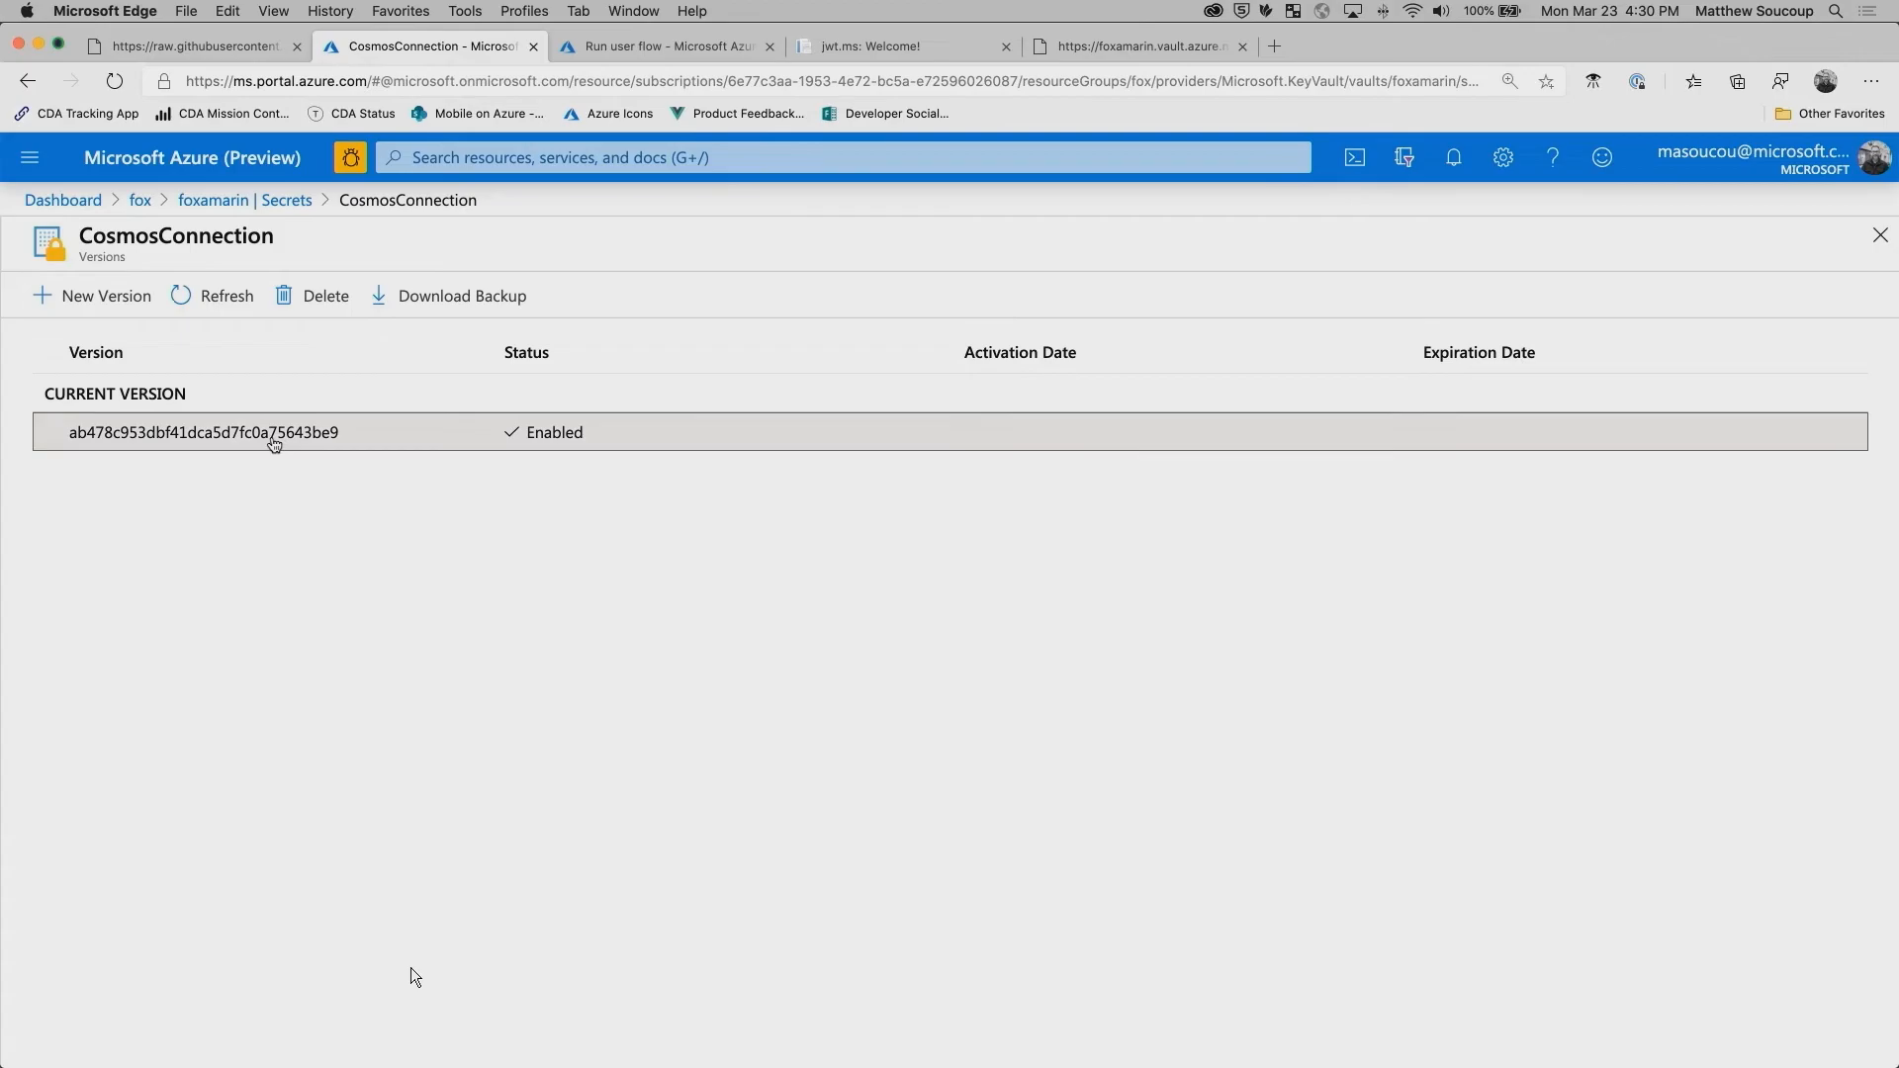
{"action": "left_click", "coordinate": [201, 432]}
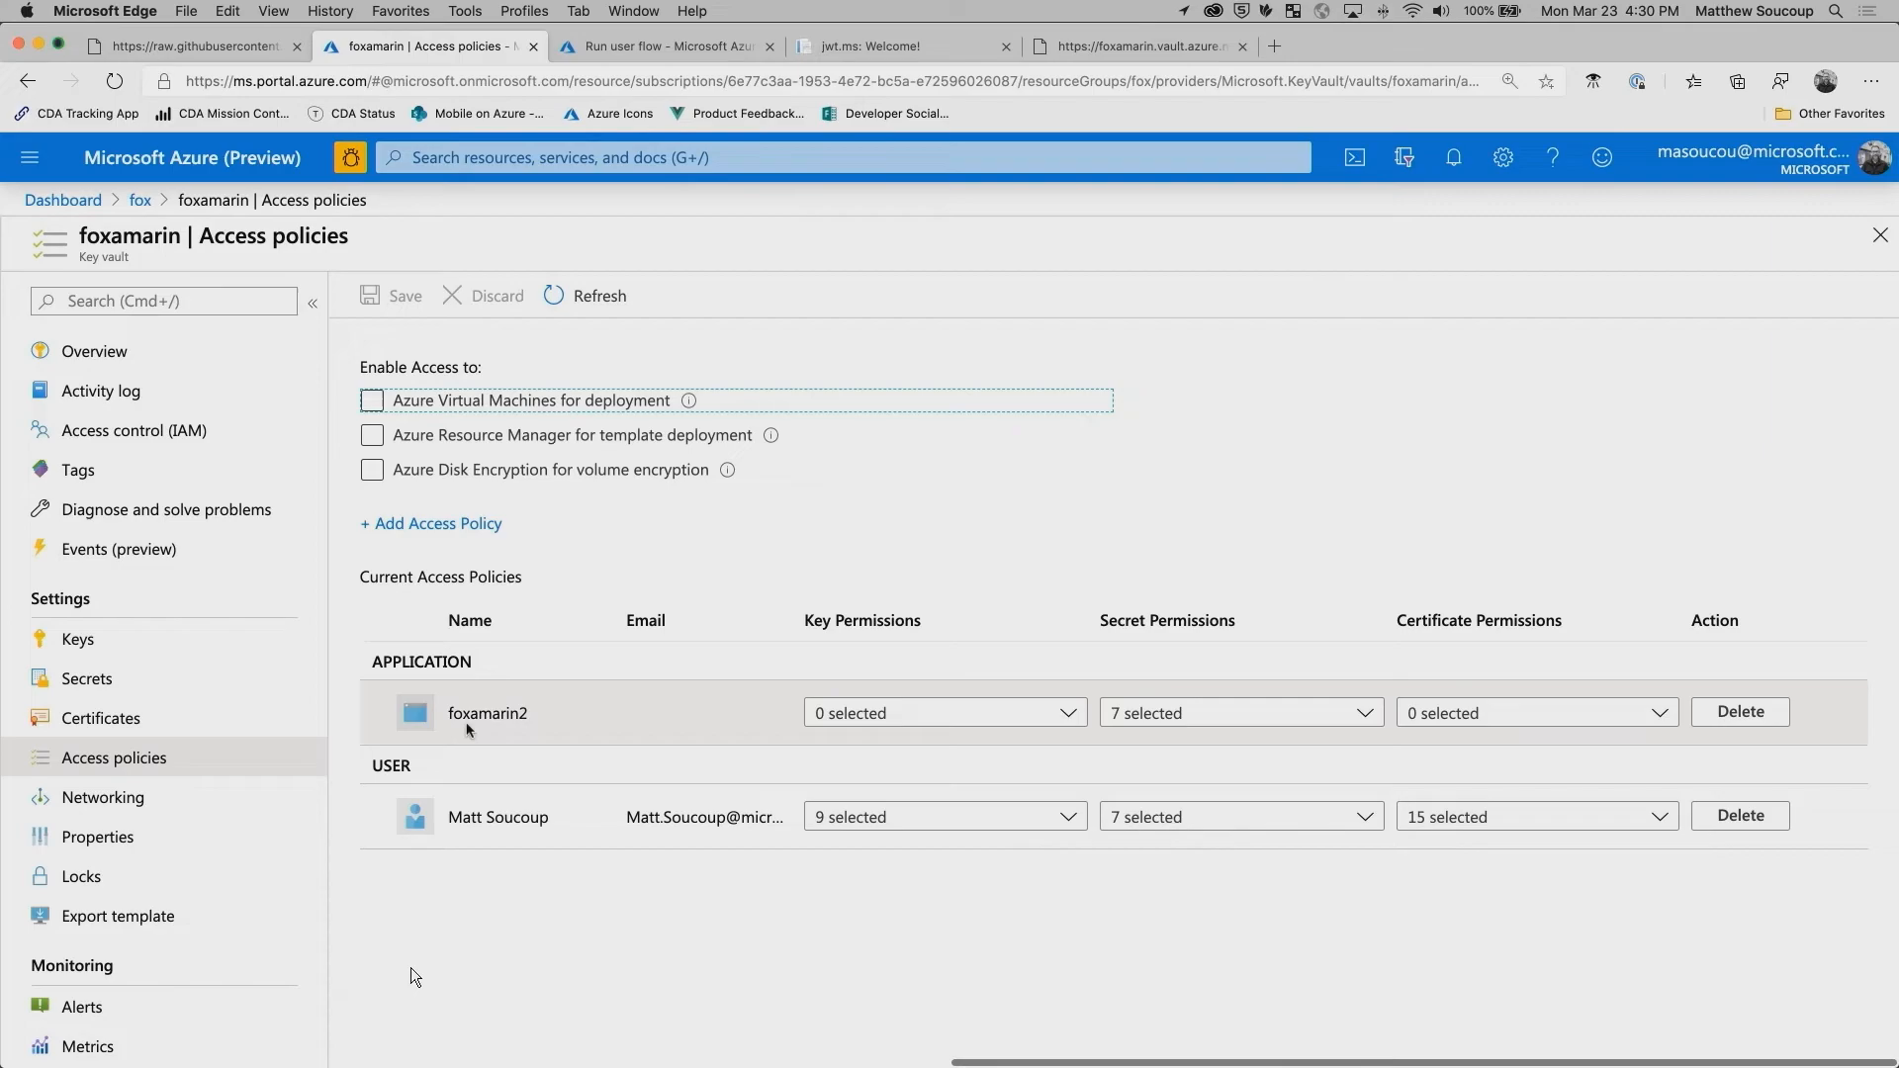
{"action": "mouse_move", "coordinate": [563, 734]}
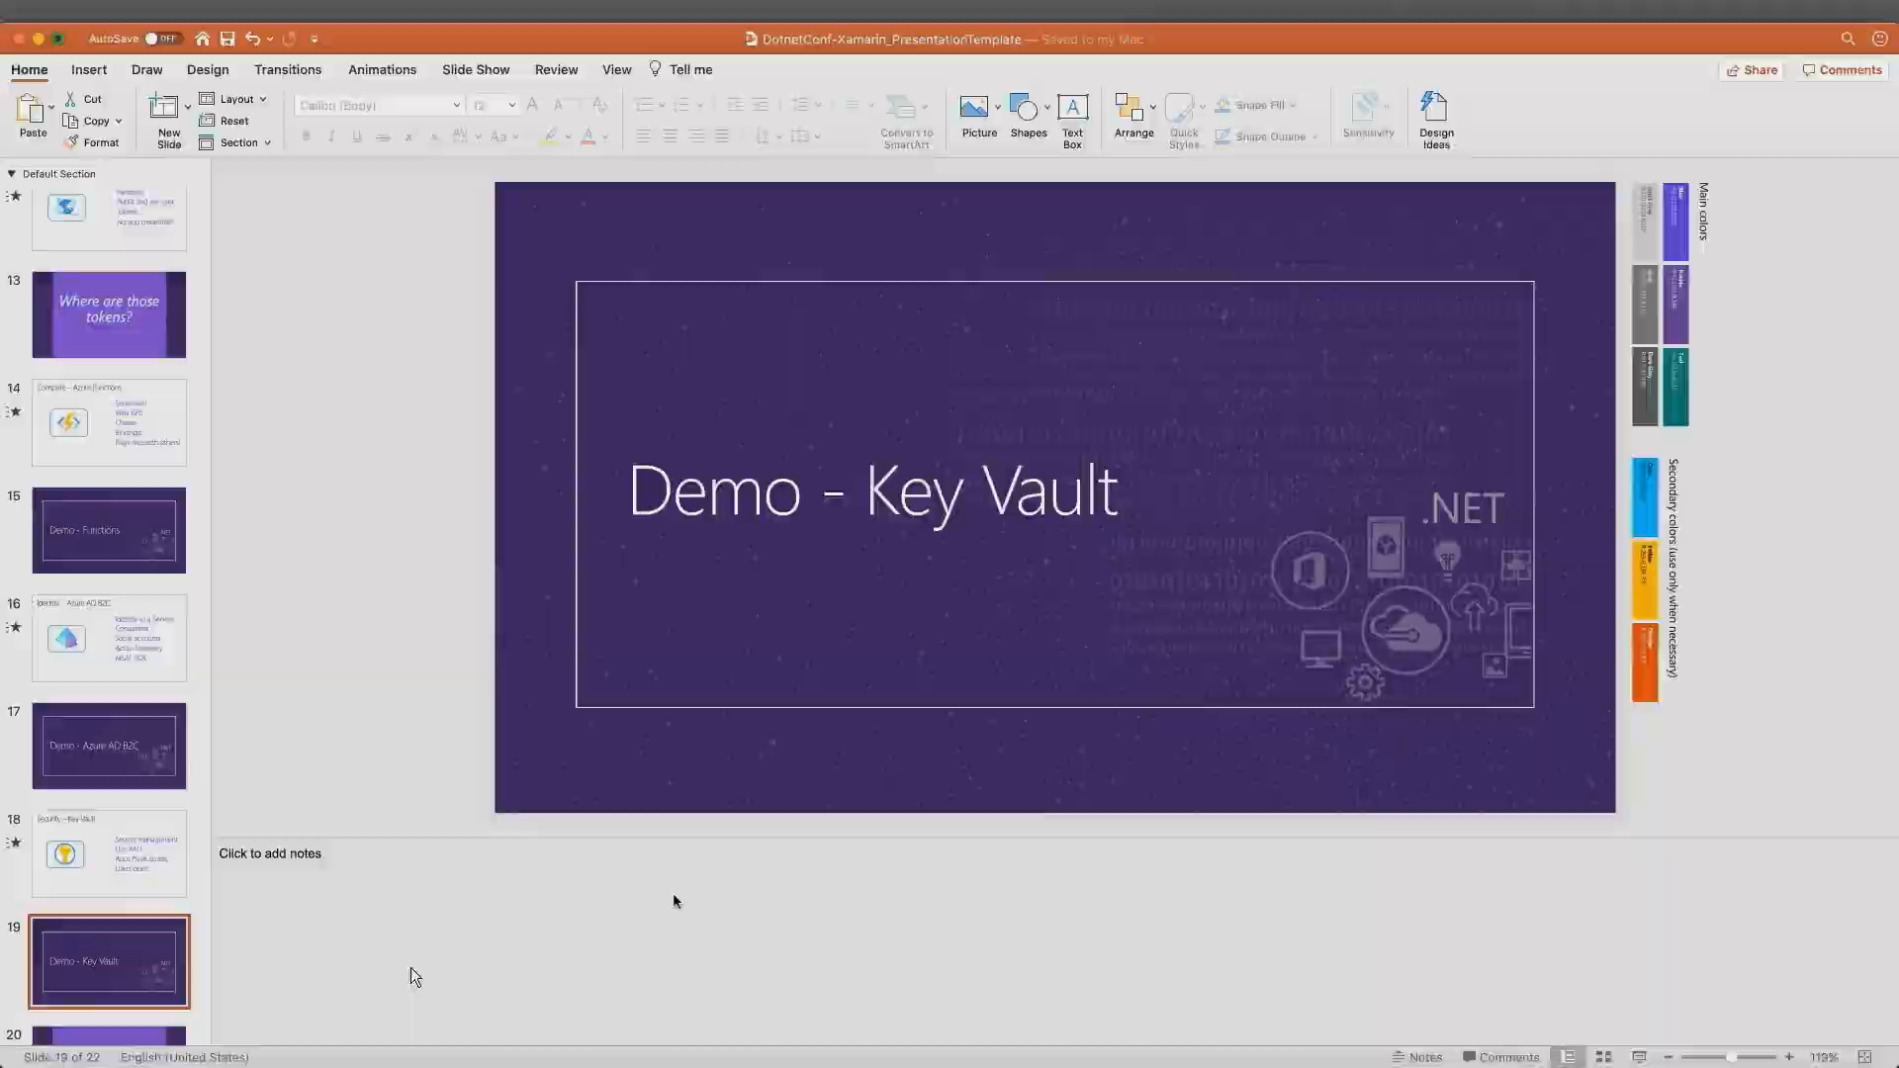
Step: Start the slide show from the Demo - Key Vault slide
{"action": "key", "text": "F5"}
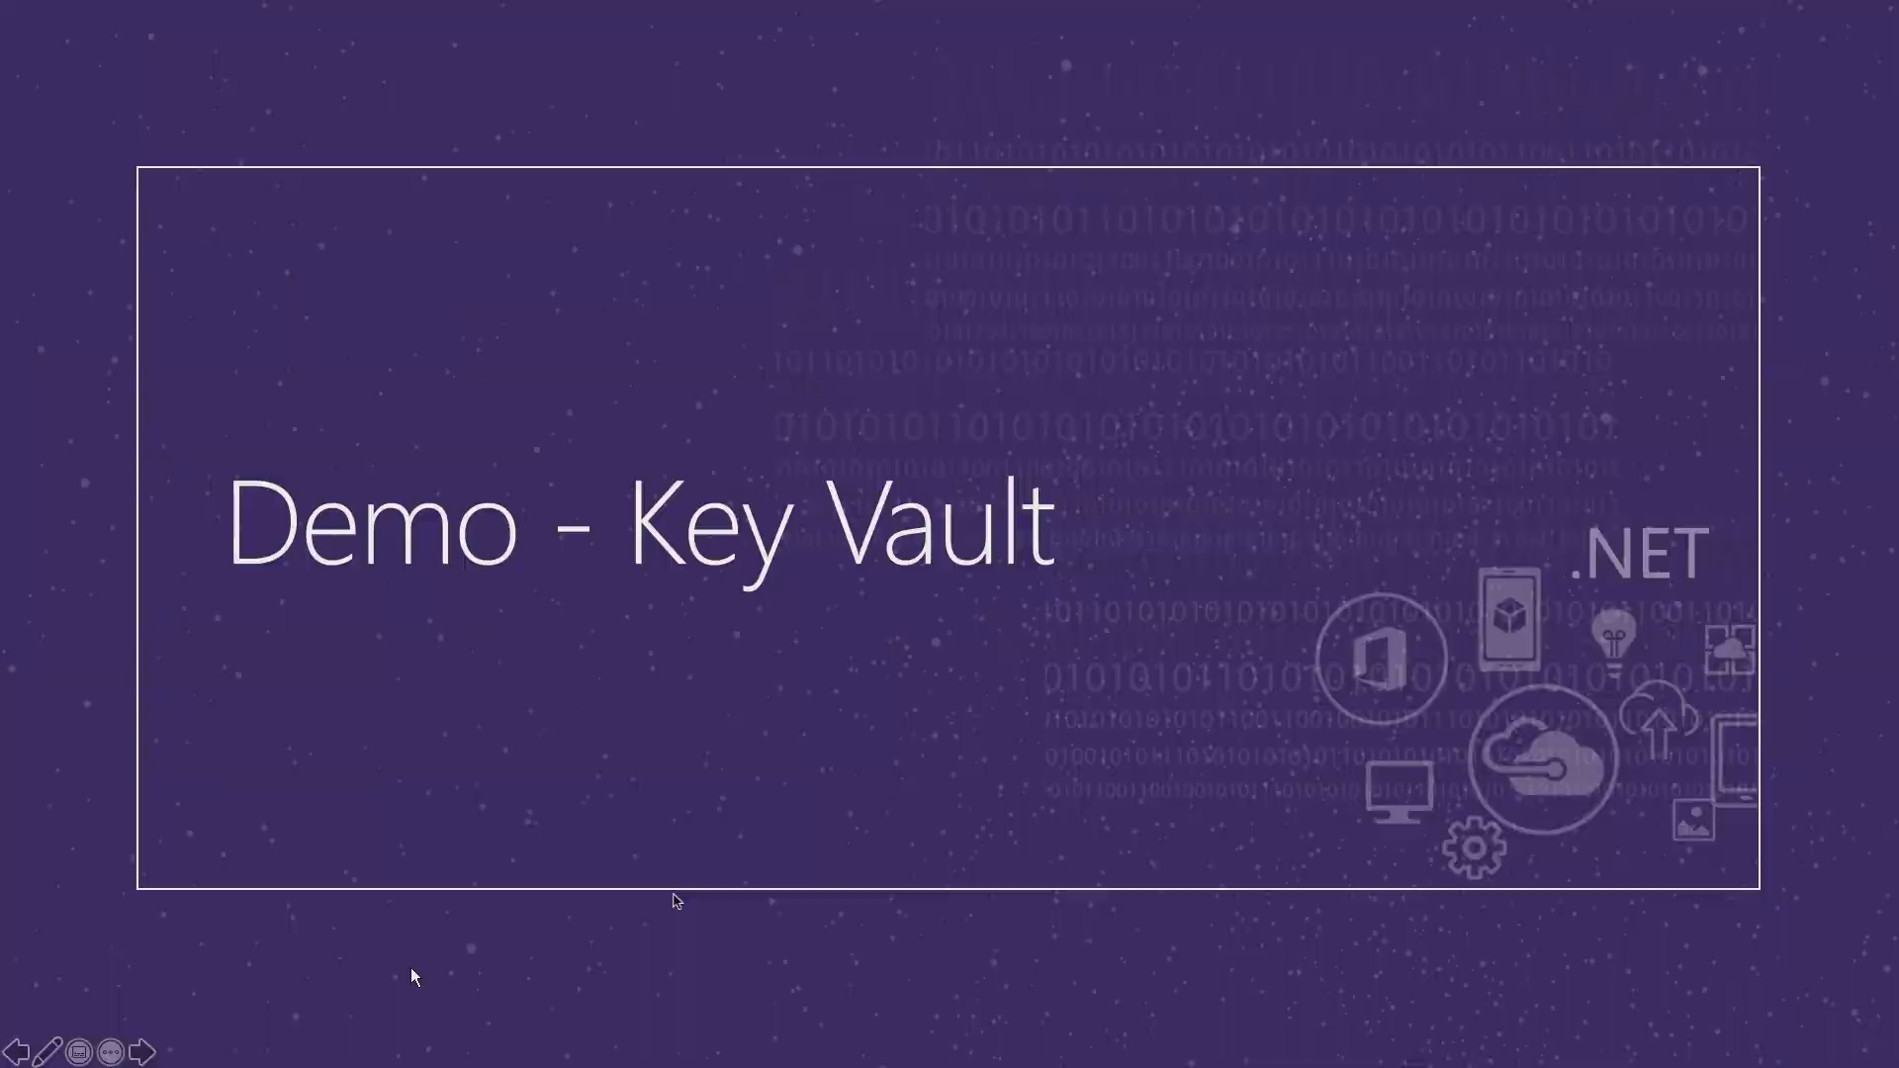